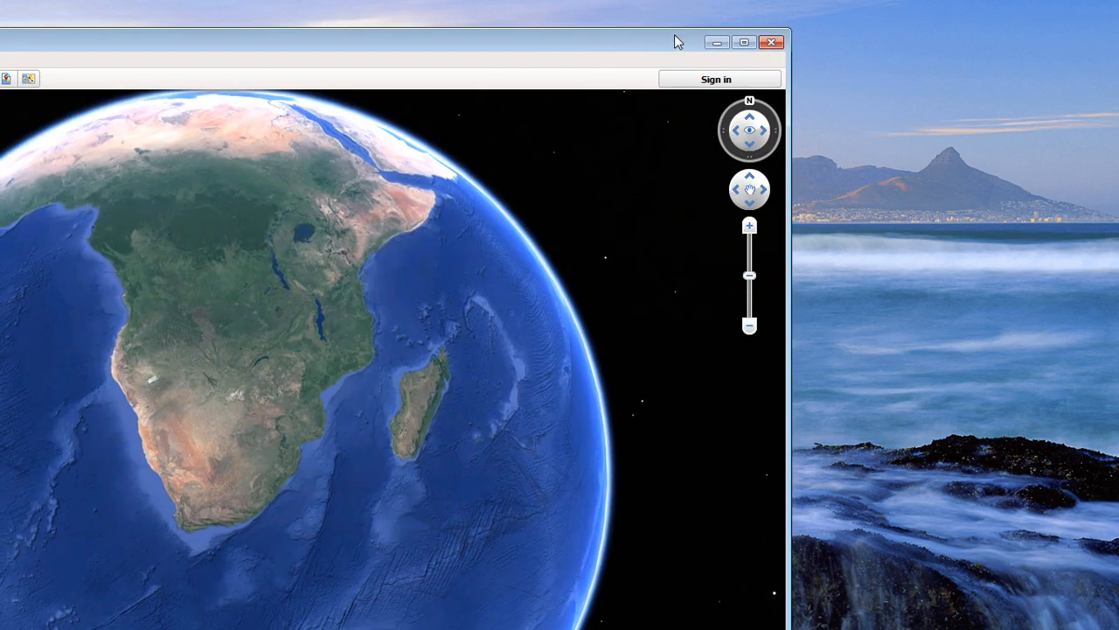
Maximize the Google Earth Pro window to fill the whole screen.
click(771, 42)
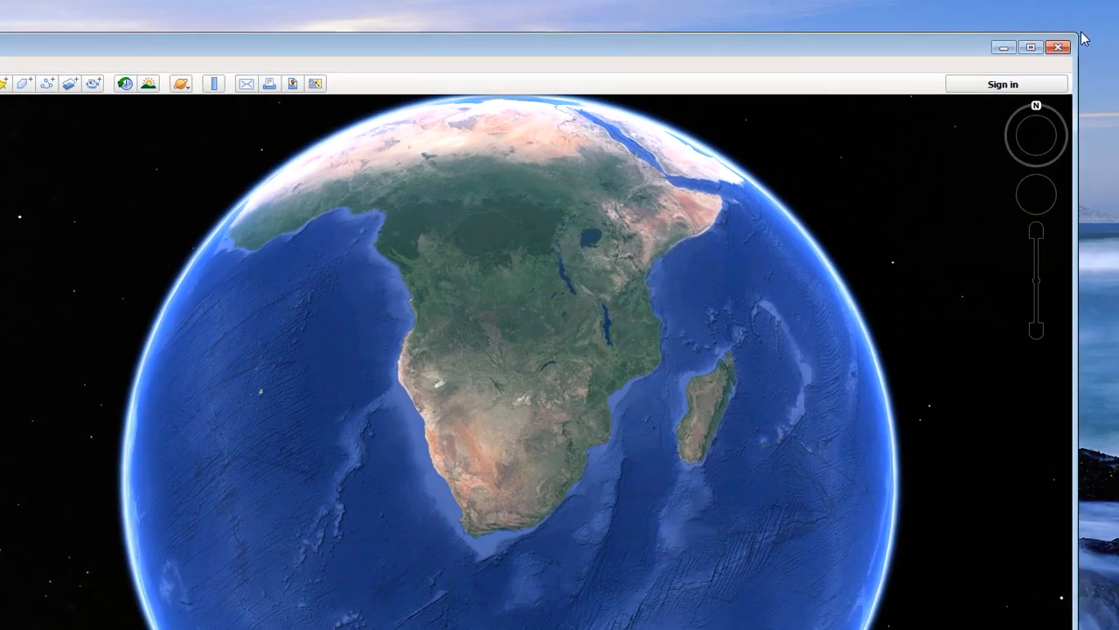
click(1030, 48)
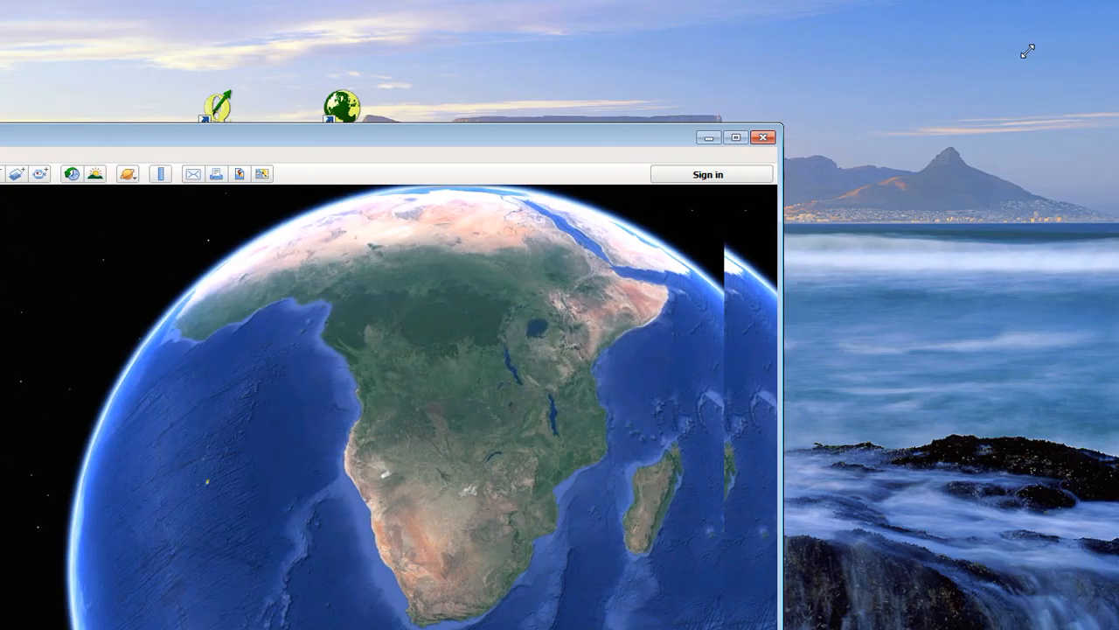
click(735, 137)
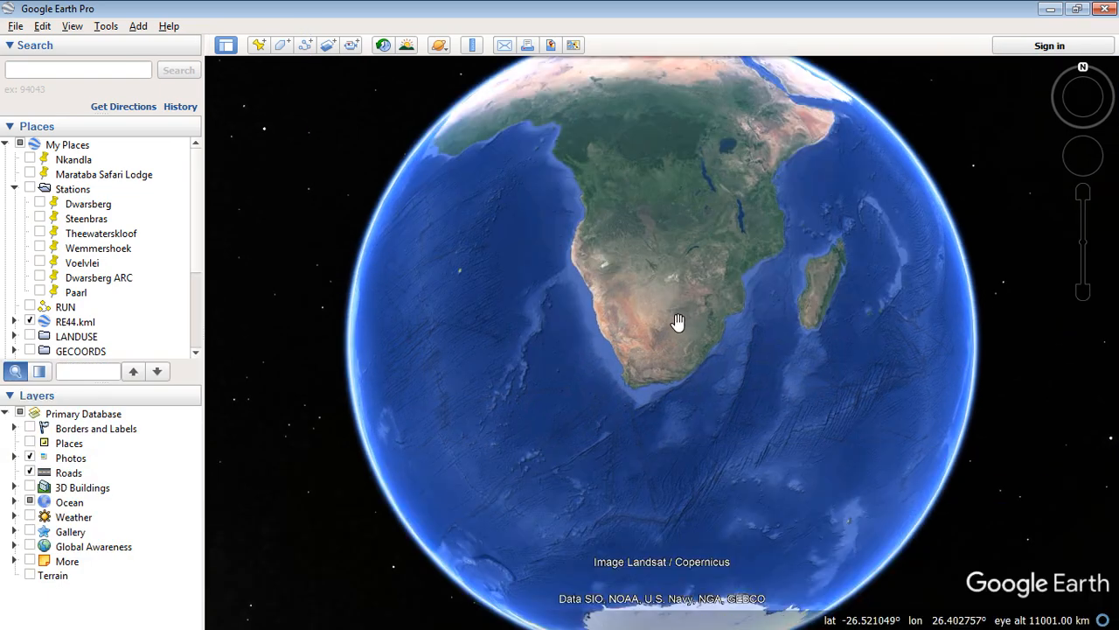
Zoom into the Cape, hide Photos, Roads, Ocean and RE44.kml, and pan to the reservoir.
scroll(up, 3)
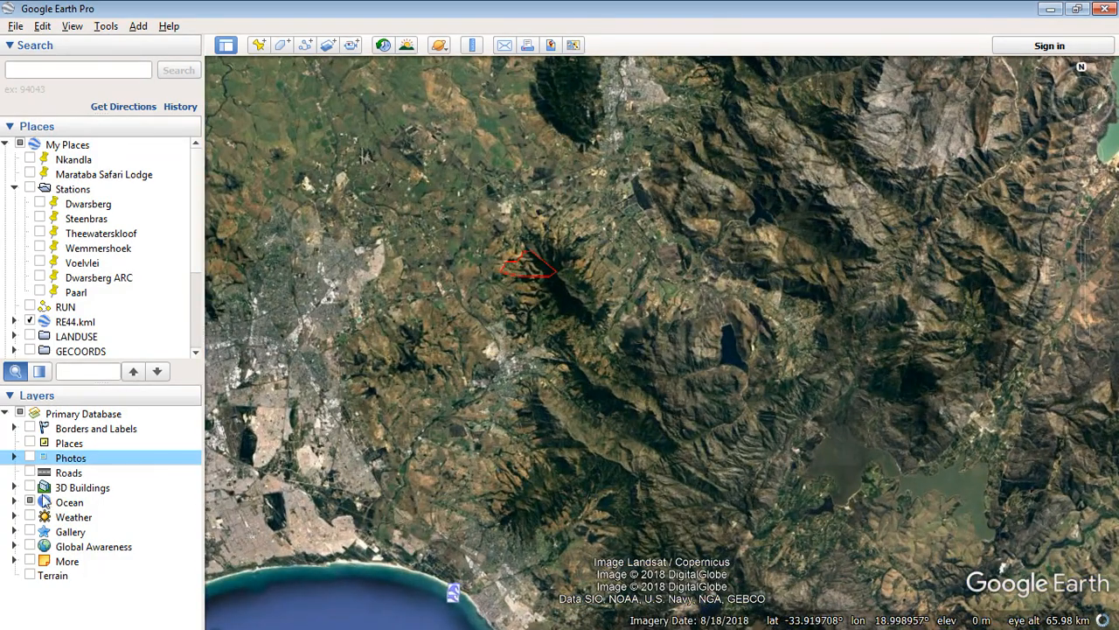
click(65, 307)
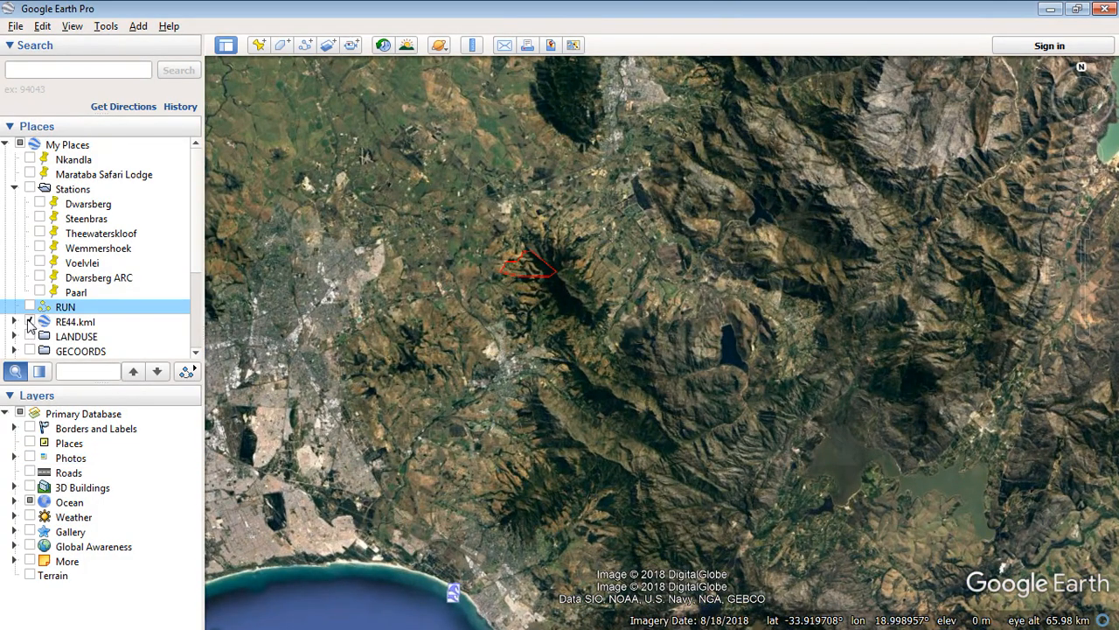
click(74, 322)
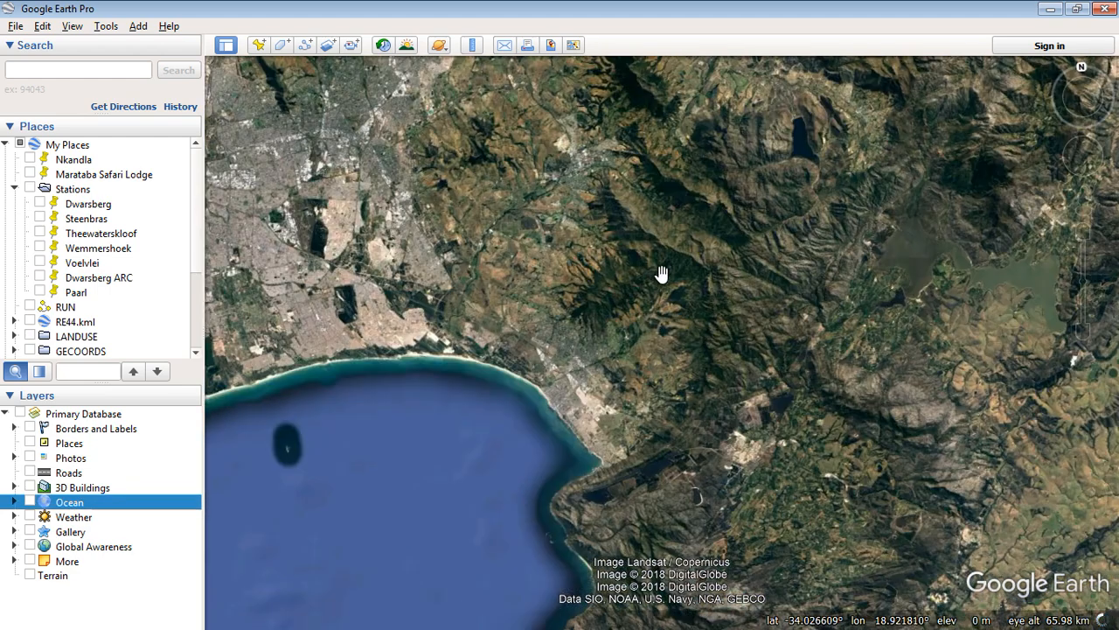
drag(662, 273, 286, 140)
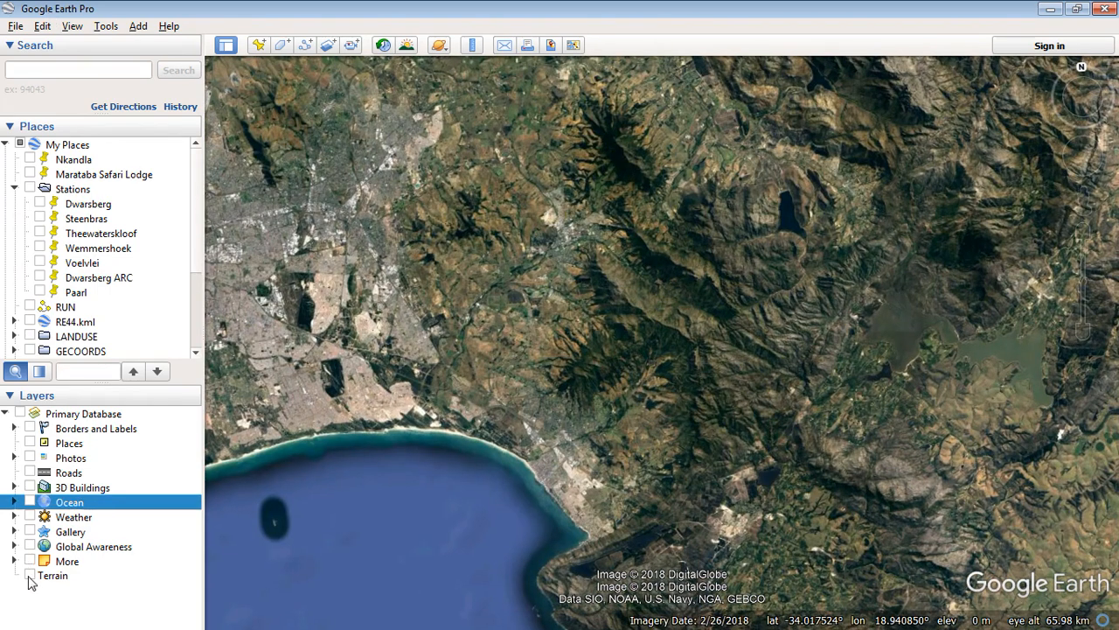
mouse_move(31, 581)
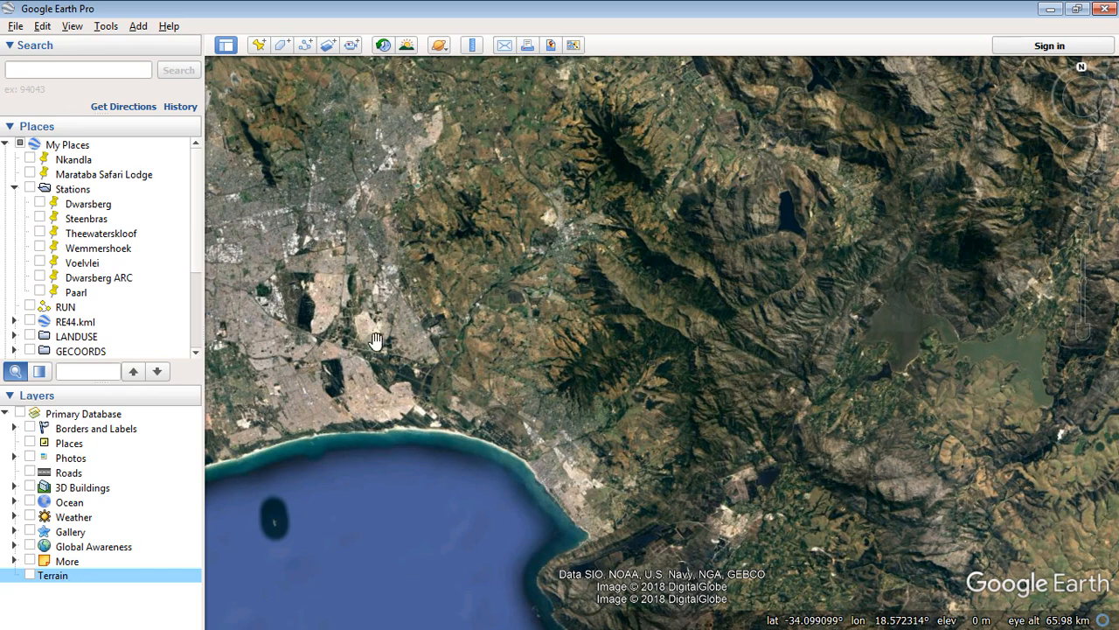
drag(376, 340, 717, 300)
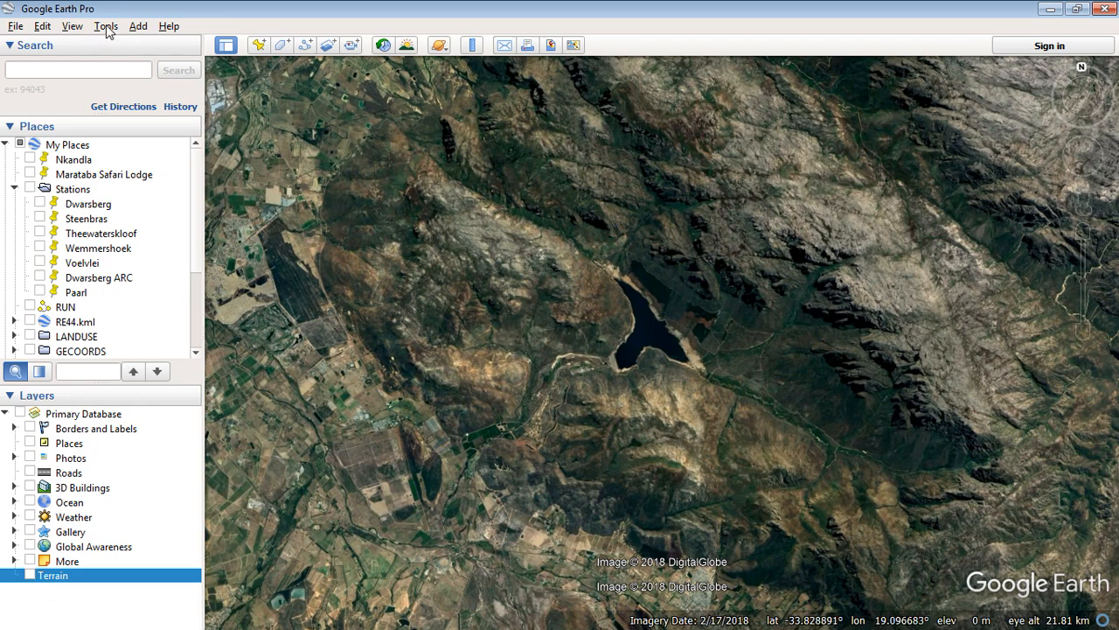
click(105, 25)
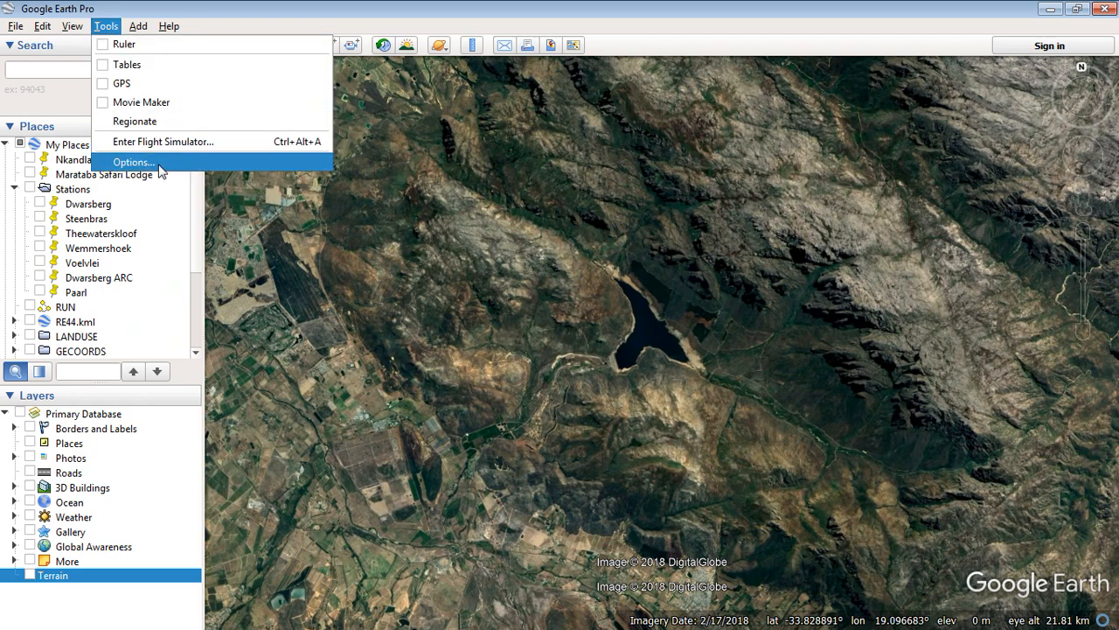
click(133, 162)
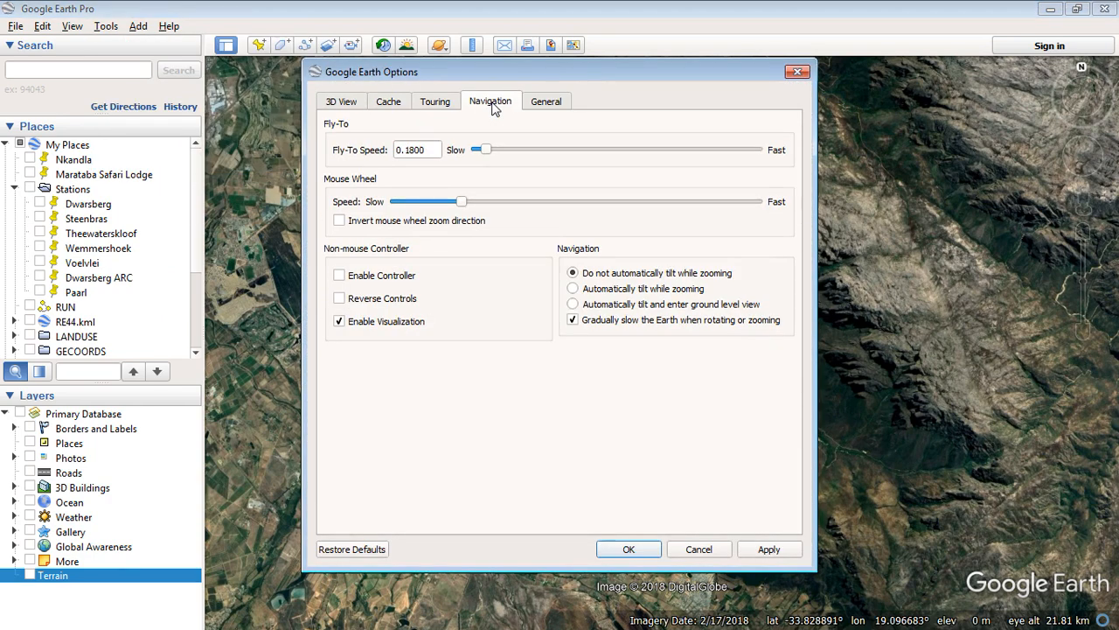
mouse_move(501, 316)
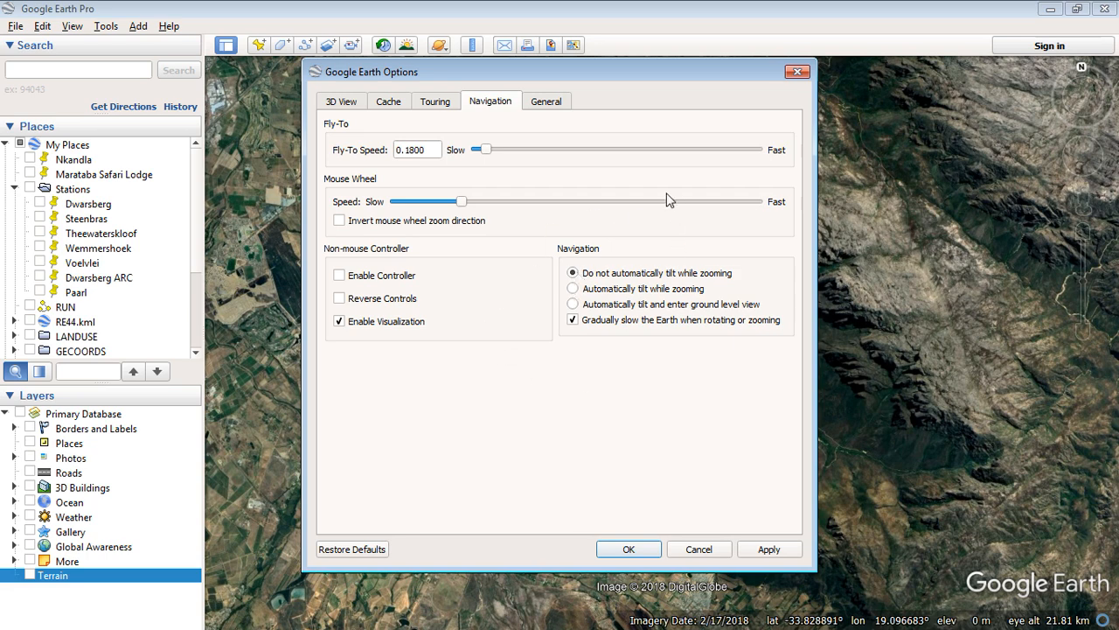
mouse_move(597, 282)
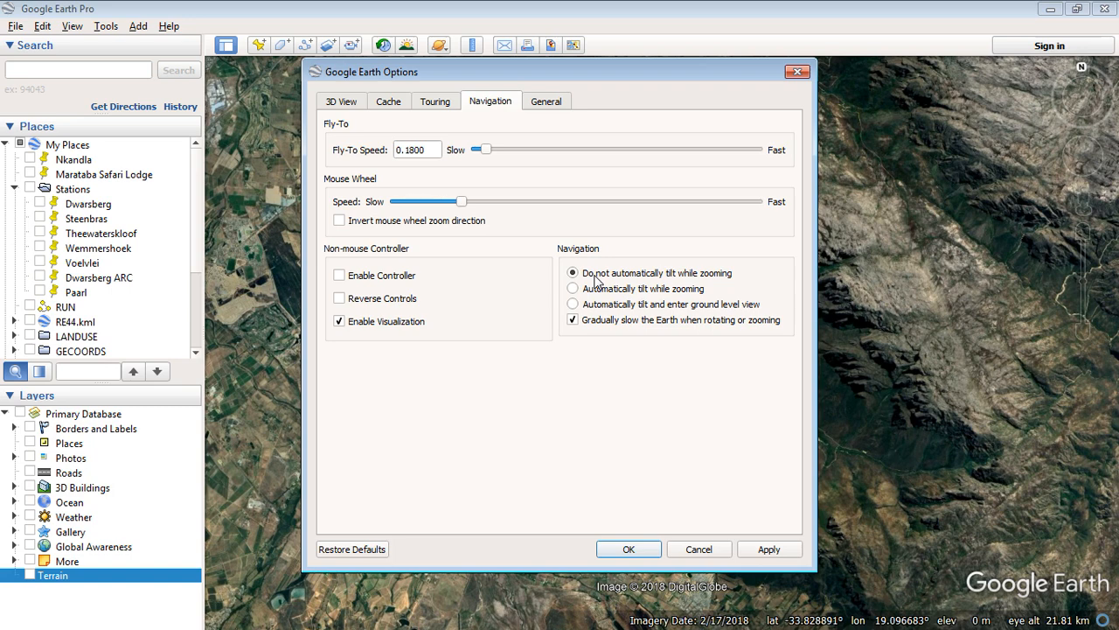
mouse_move(738, 376)
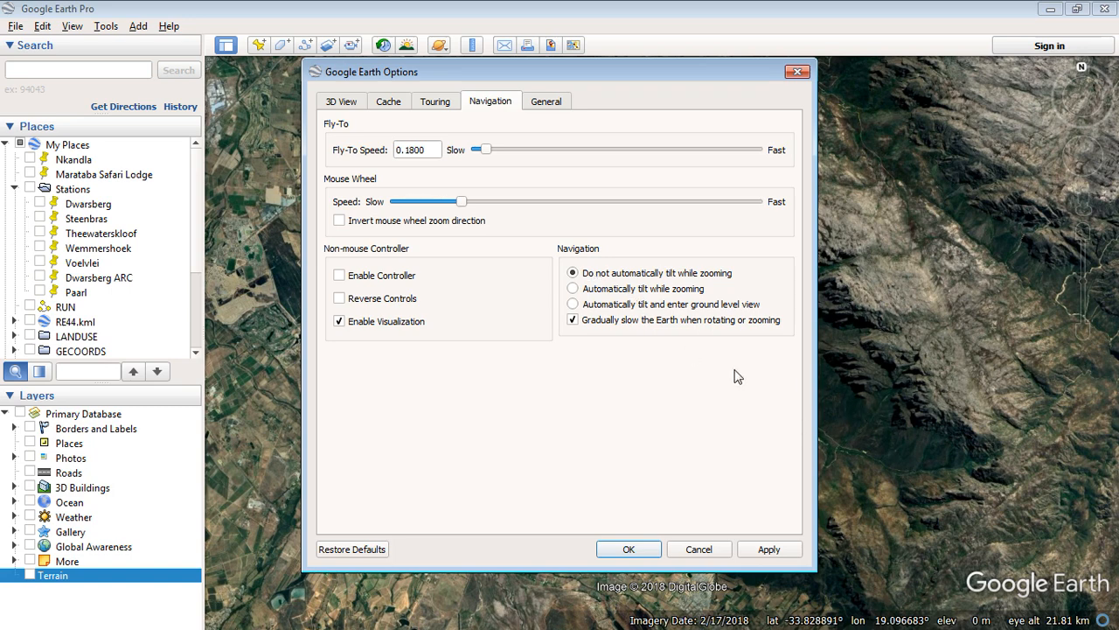
mouse_move(598, 284)
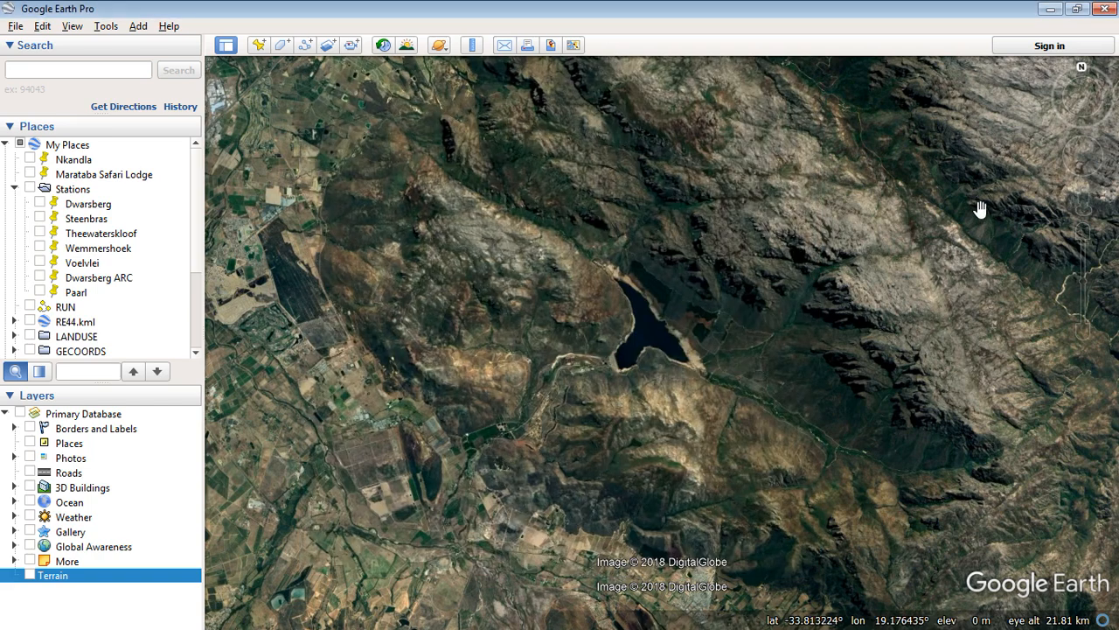
mouse_move(1082, 68)
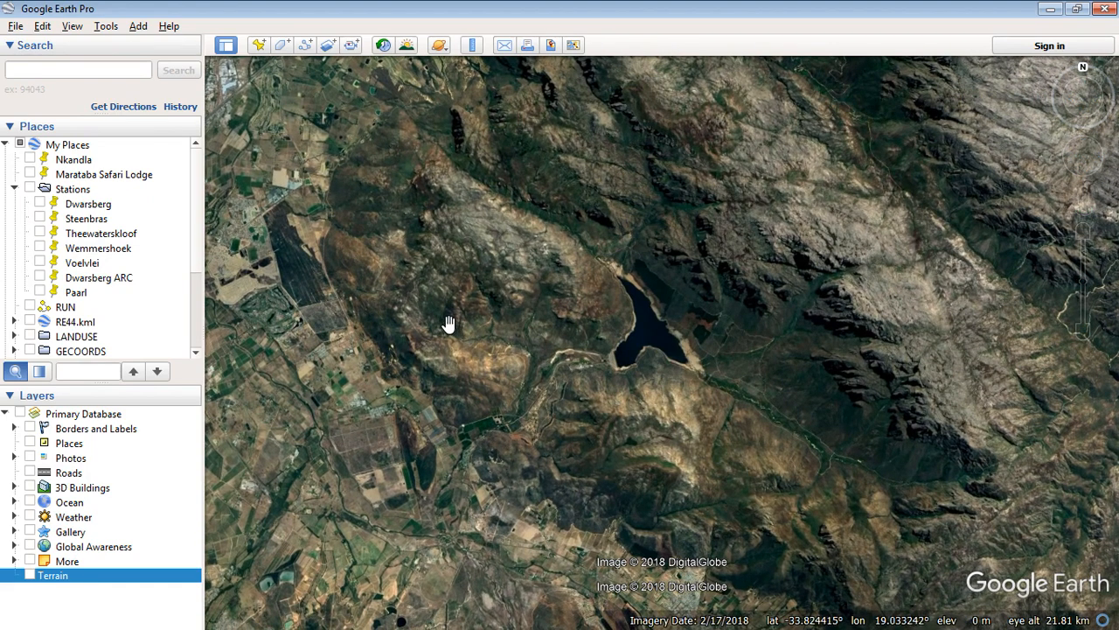
Recentre the map on the dark reservoir and collapse the My Places folder.
drag(448, 323, 614, 503)
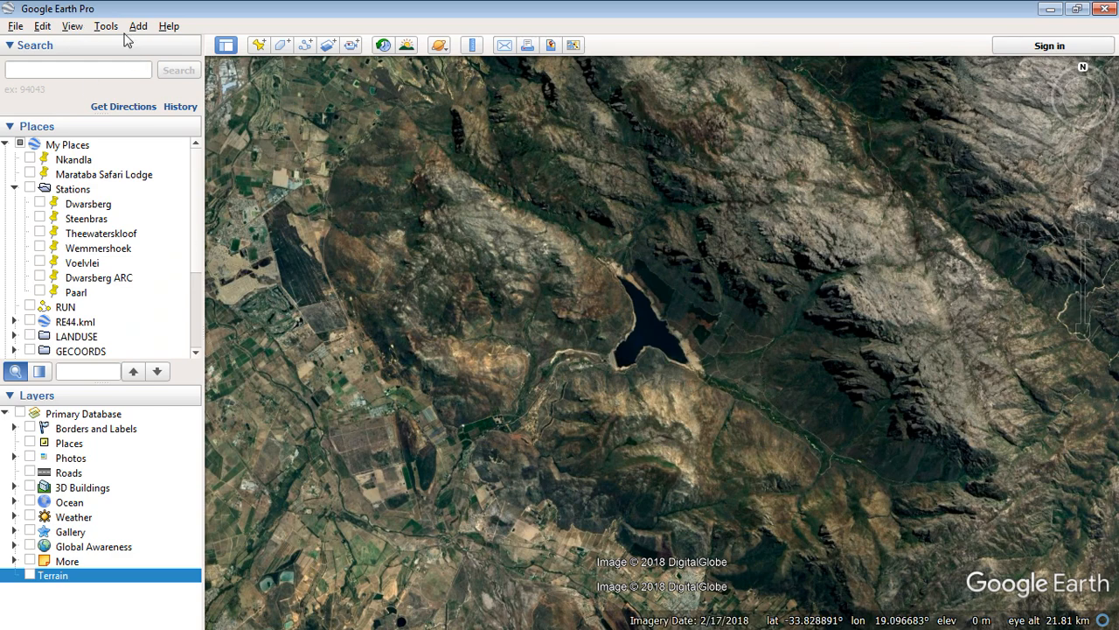
mouse_move(218, 171)
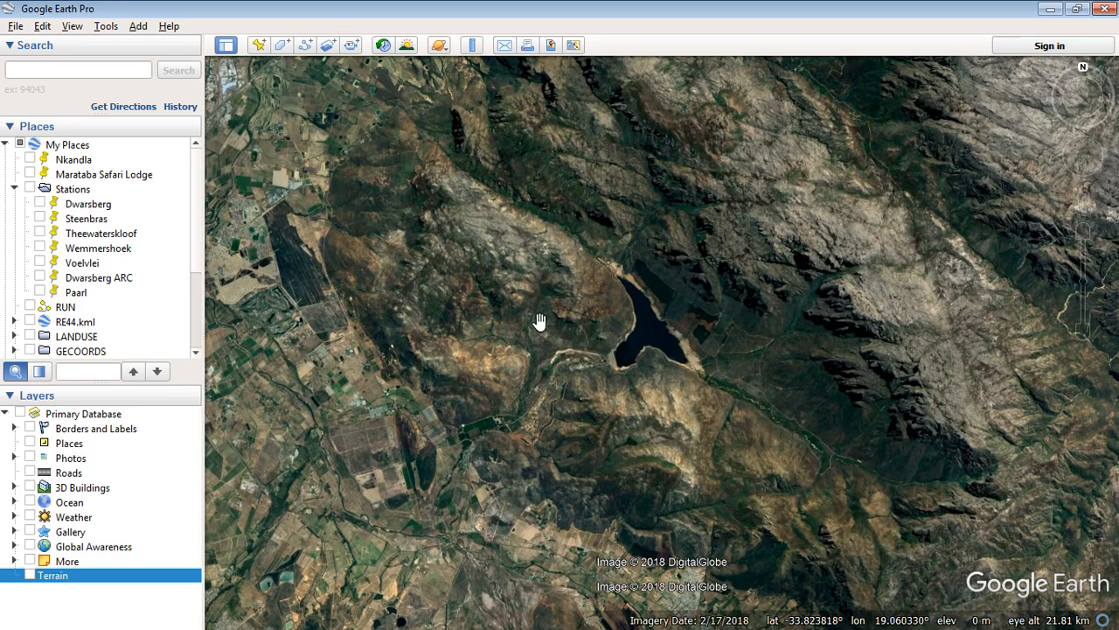
drag(540, 321, 300, 155)
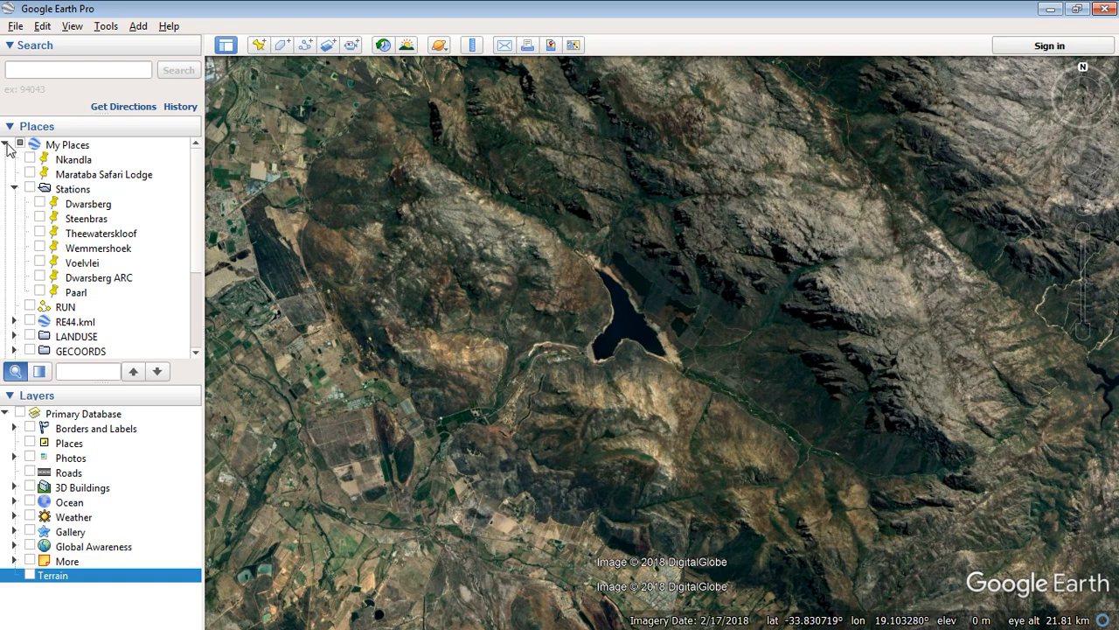
click(6, 144)
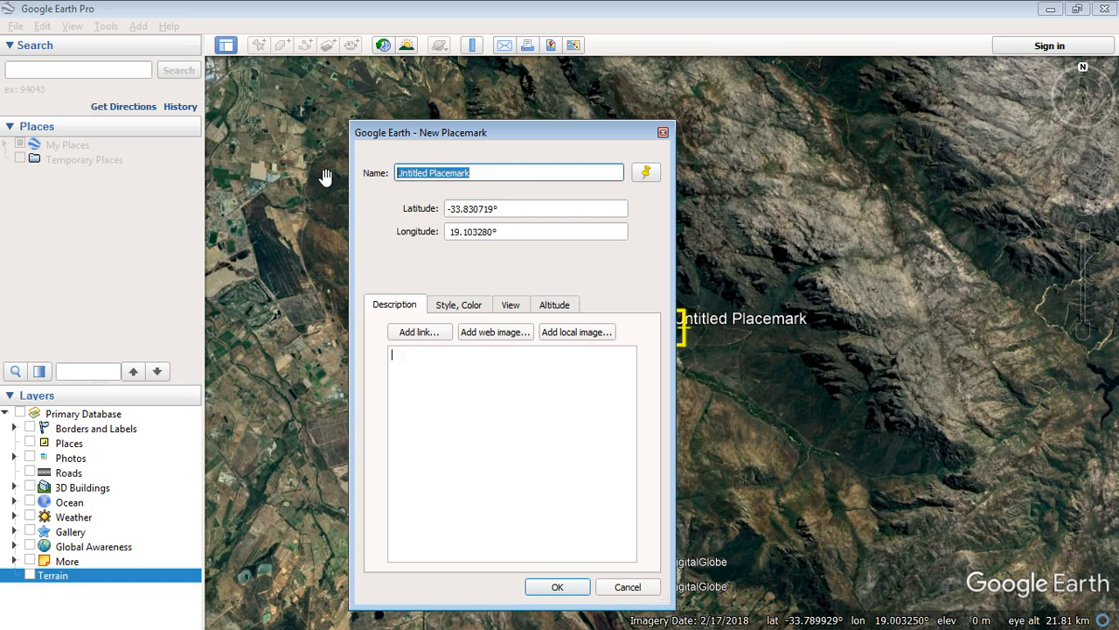
Give the new placemark a yellow open-diamond icon.
click(646, 172)
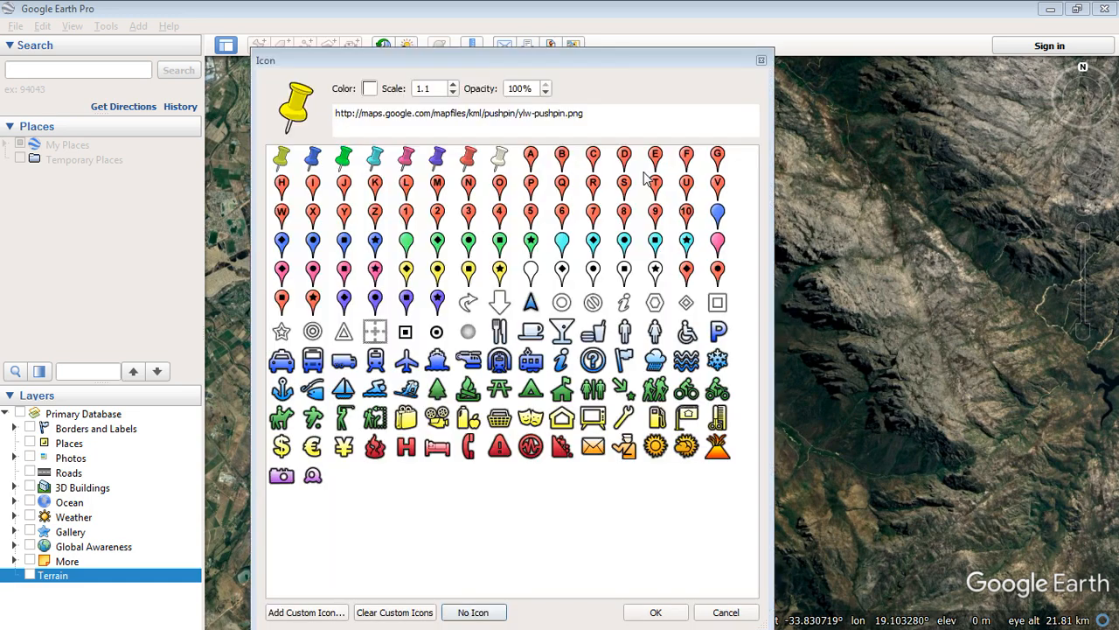
mouse_move(434, 352)
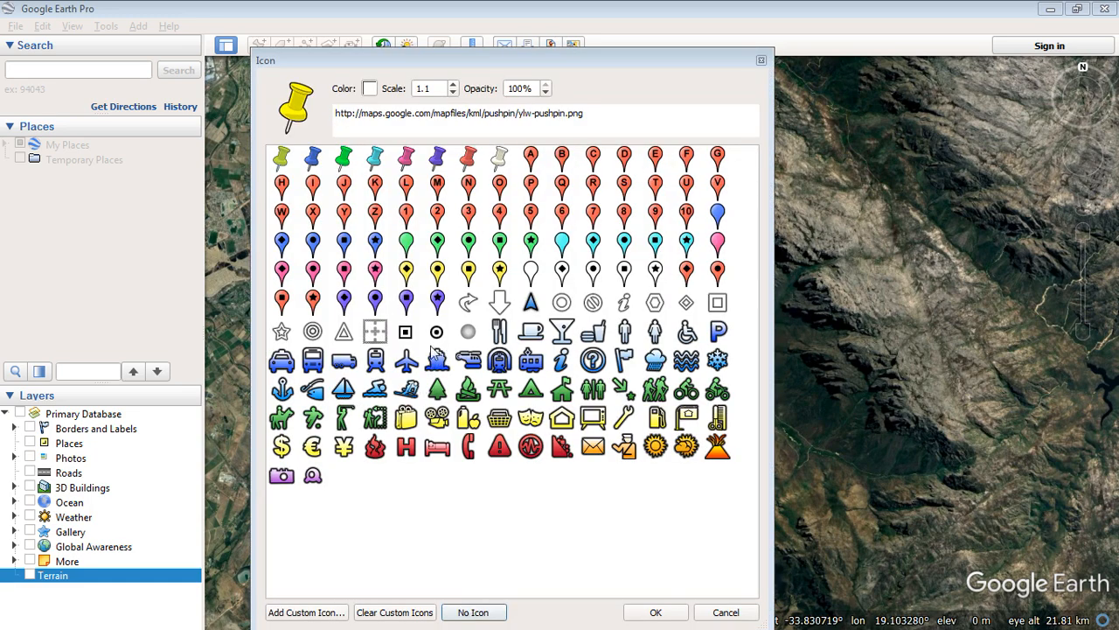
mouse_move(354, 315)
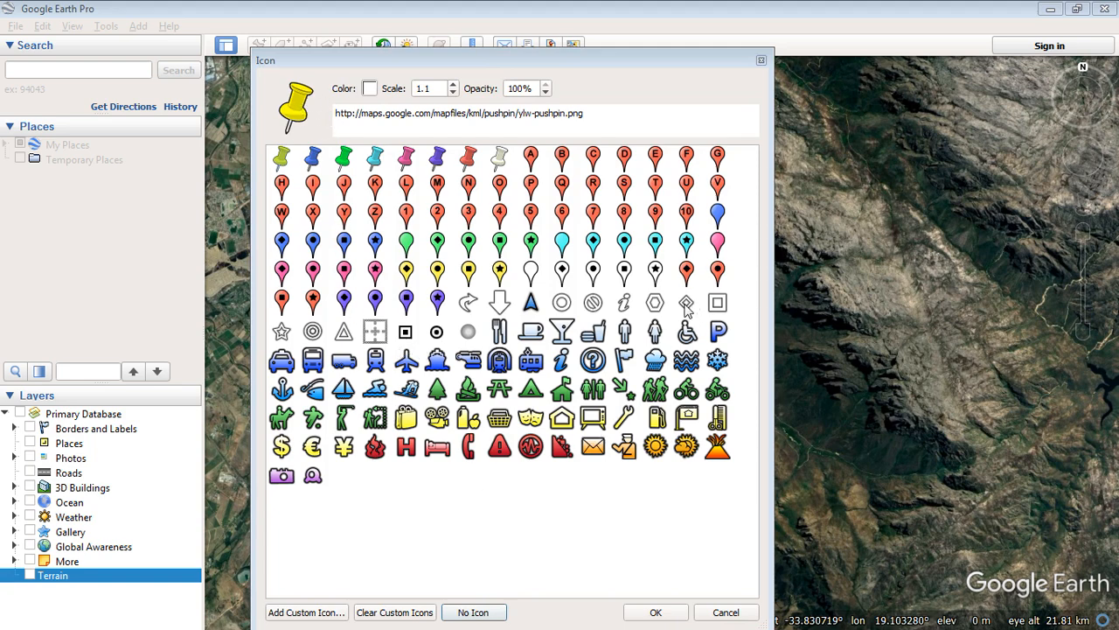
click(686, 303)
text(0.5)
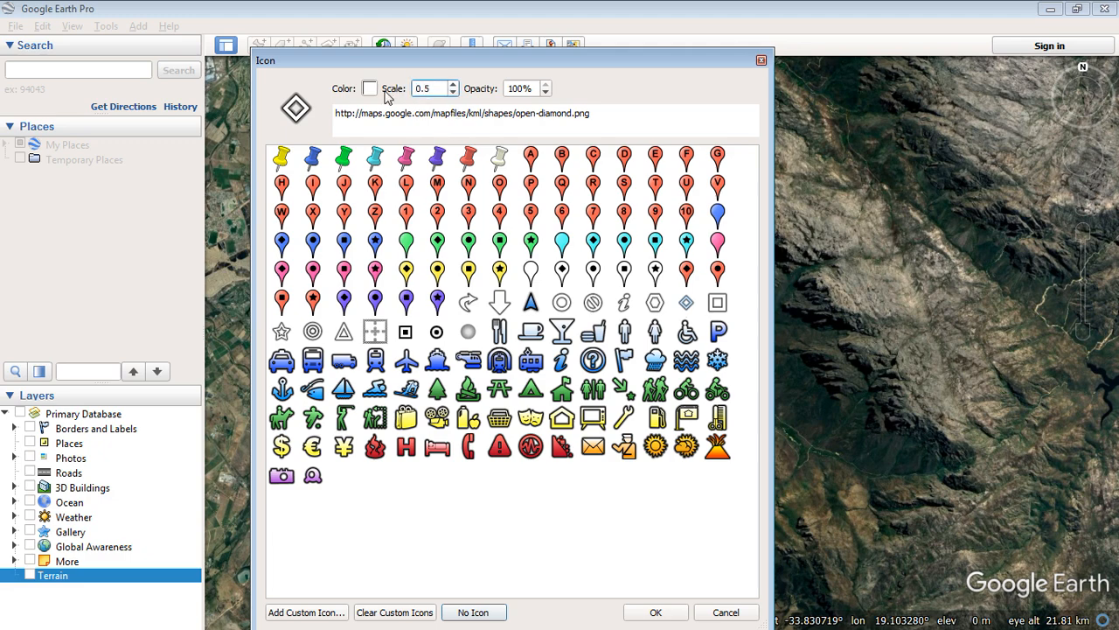
click(369, 87)
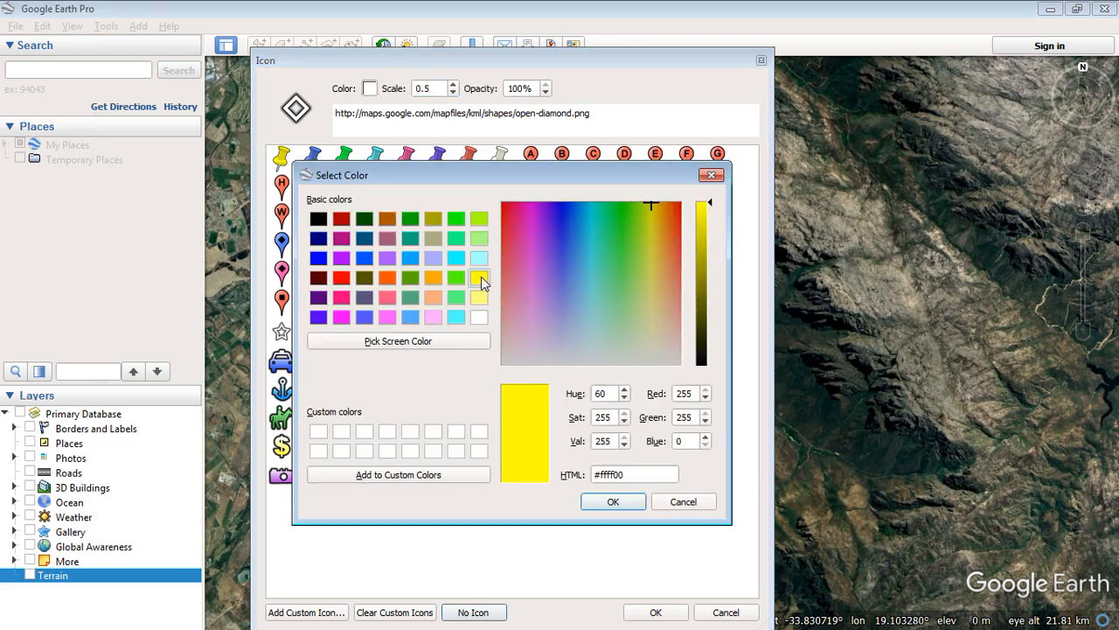
click(613, 501)
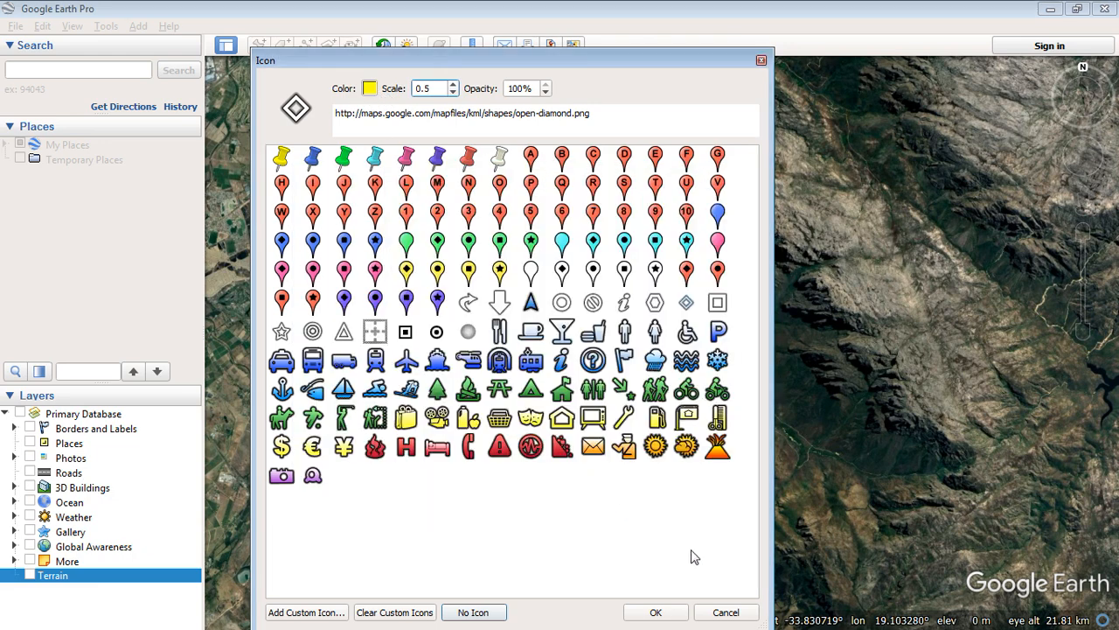
drag(507, 61, 507, 181)
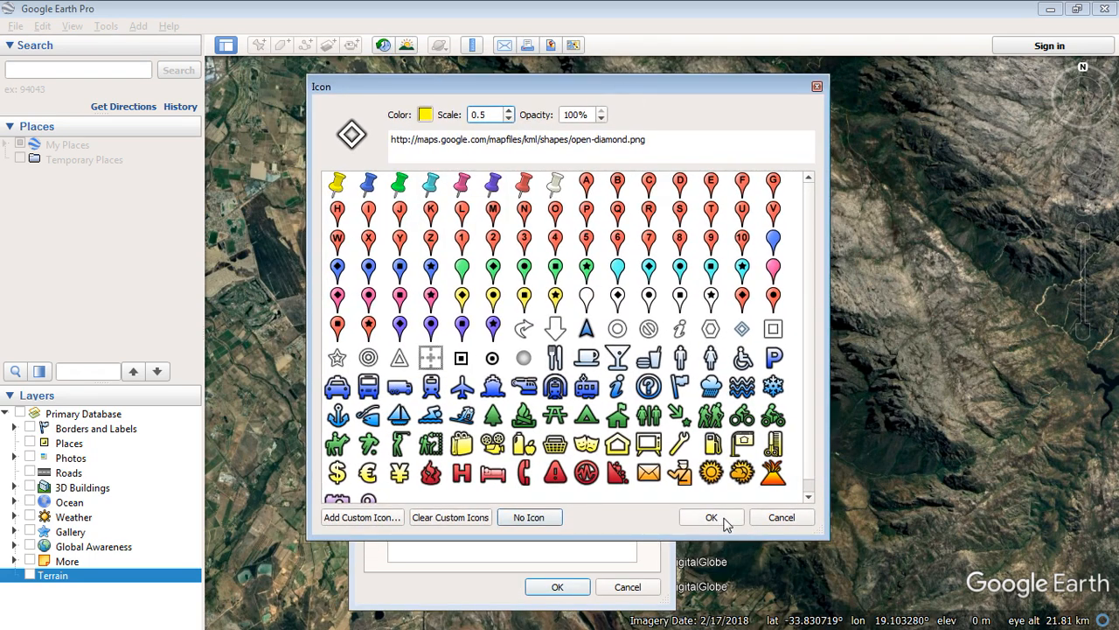
click(711, 516)
text(A)
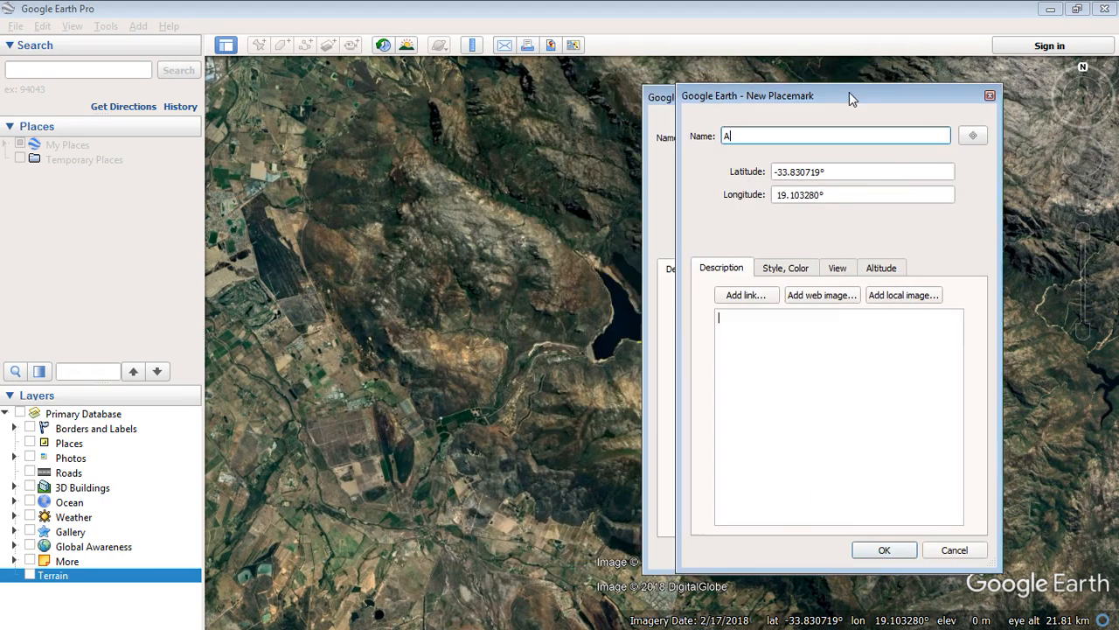
Position placemark A north-west of the reservoir with label scale 0.0 and confirm.
drag(853, 96, 898, 85)
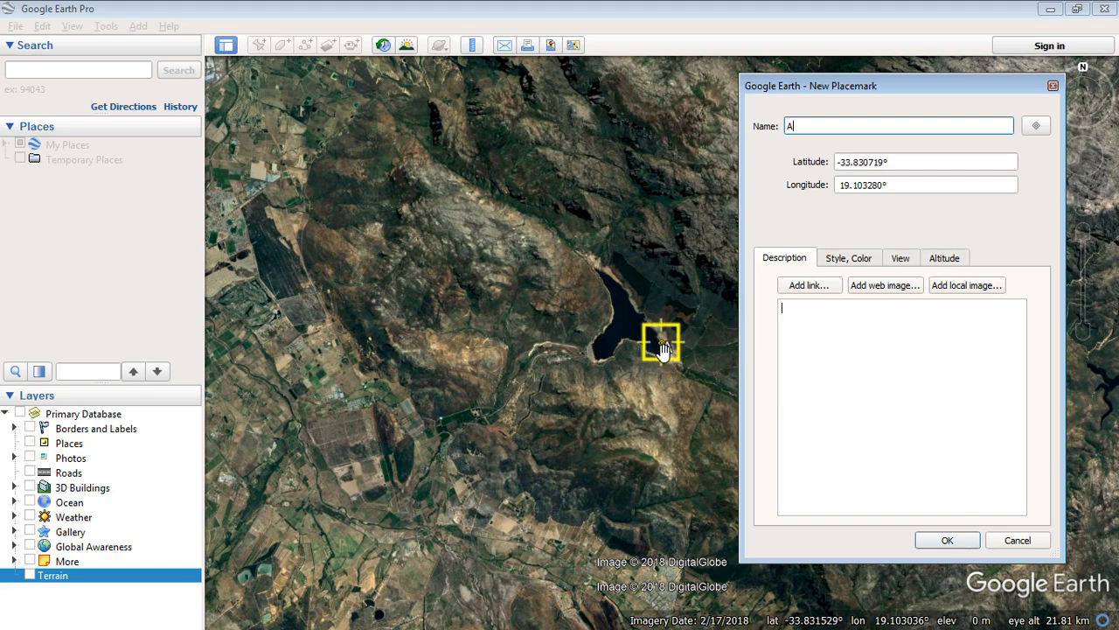
drag(662, 341, 280, 96)
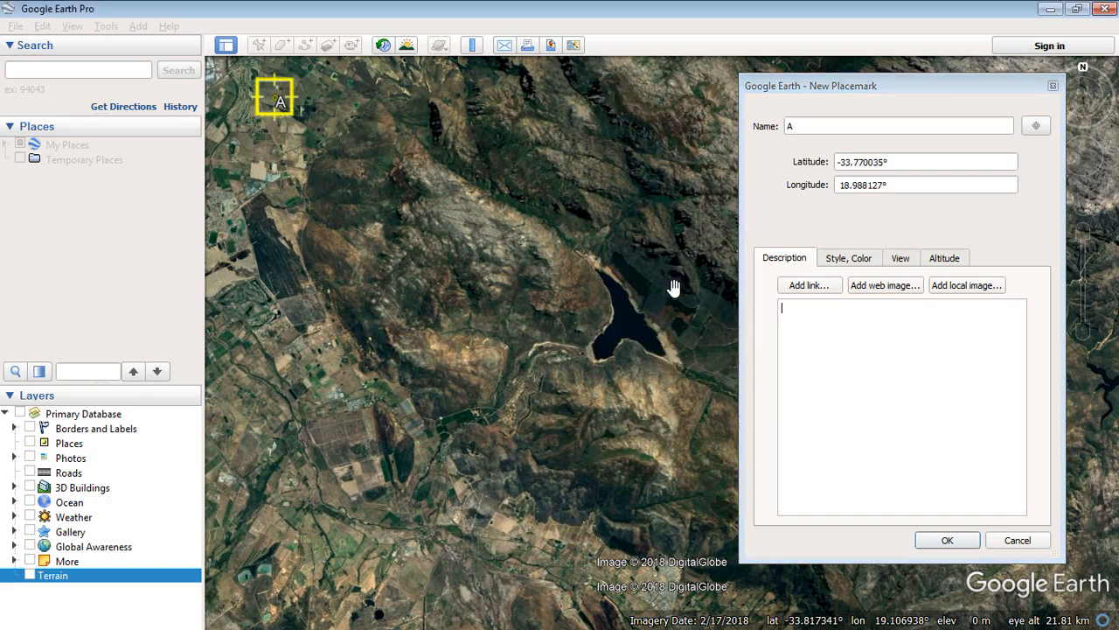
click(847, 257)
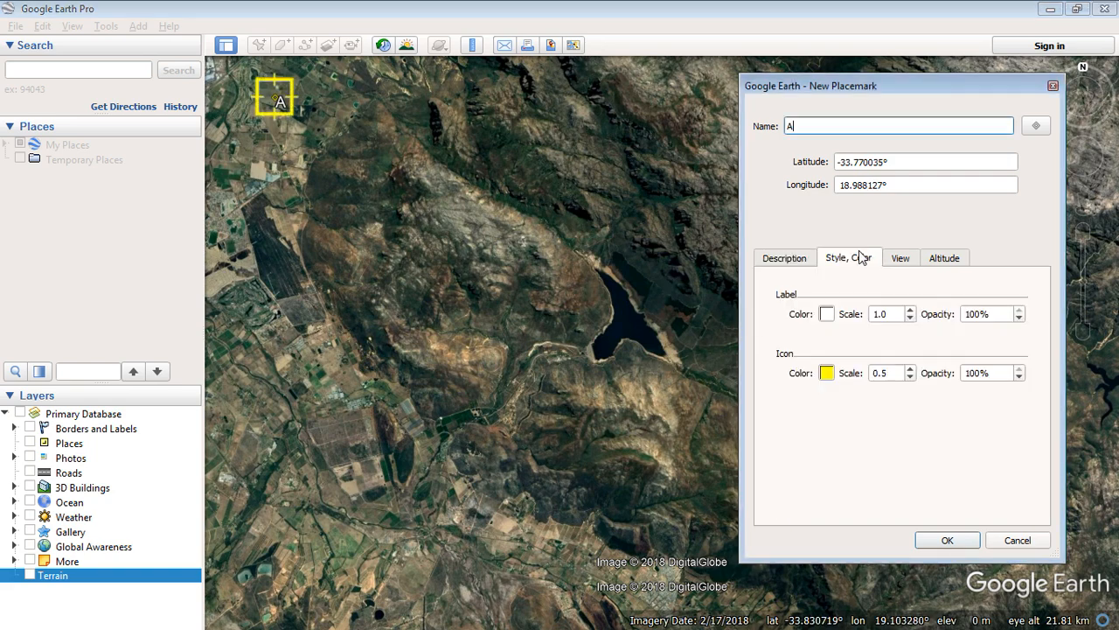
mouse_move(928, 331)
text(0)
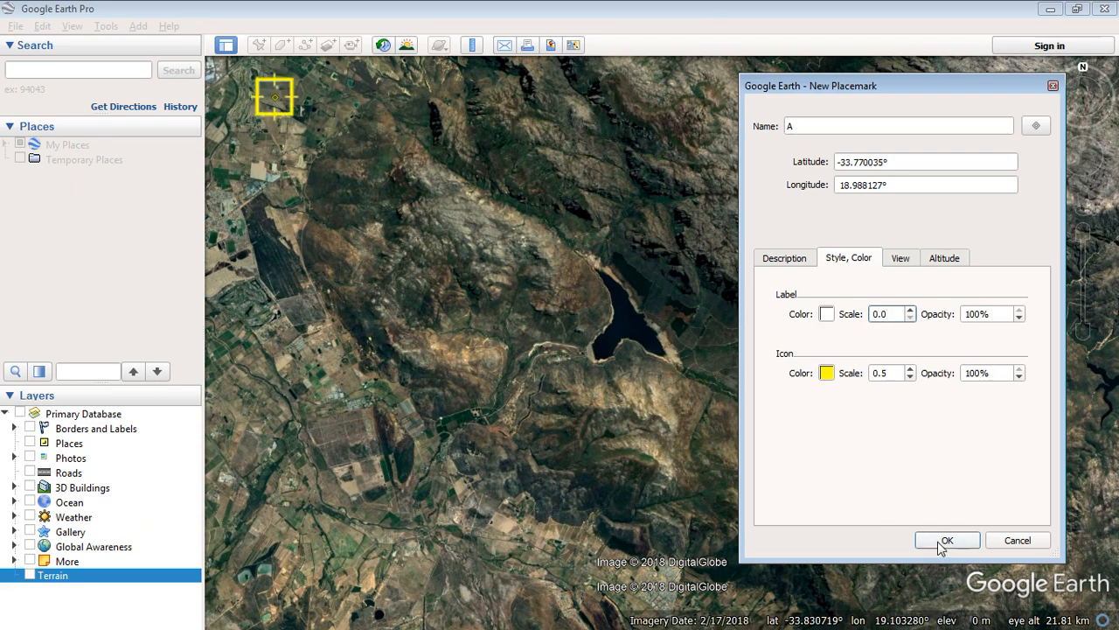
click(947, 539)
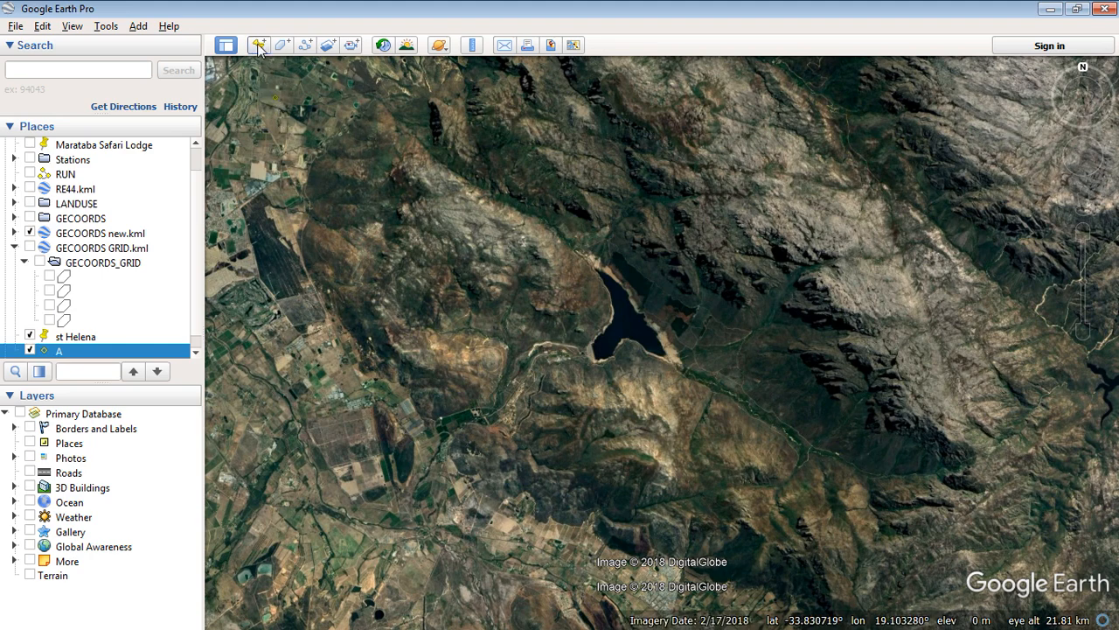
Drop diamond placemarks B (top-right), C and D at the other corners and confirm each.
click(259, 45)
text(B)
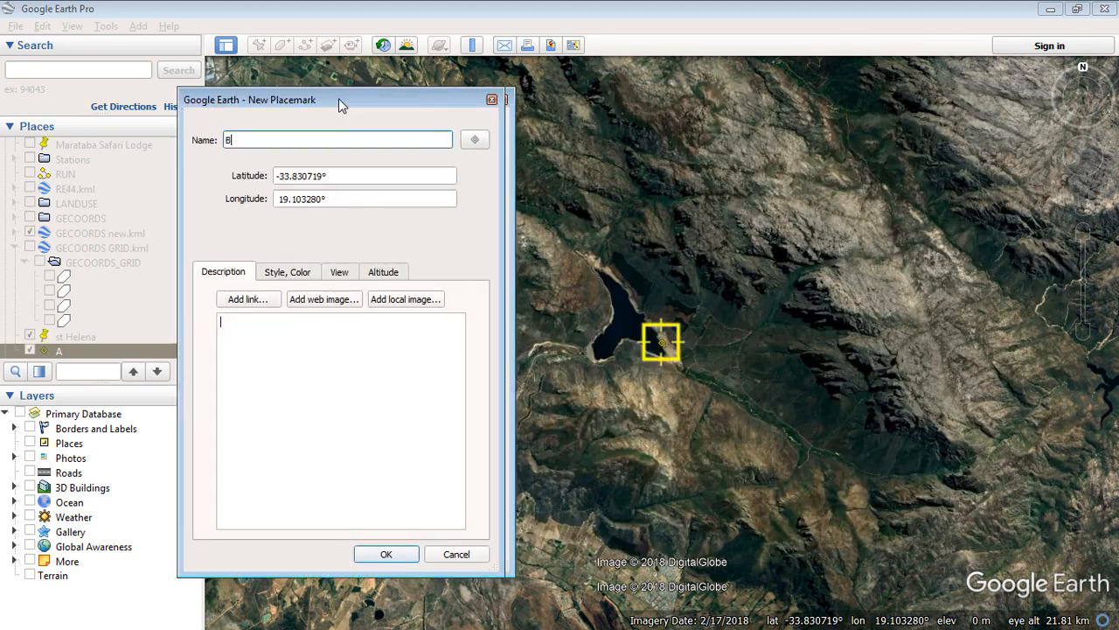
drag(660, 343, 953, 110)
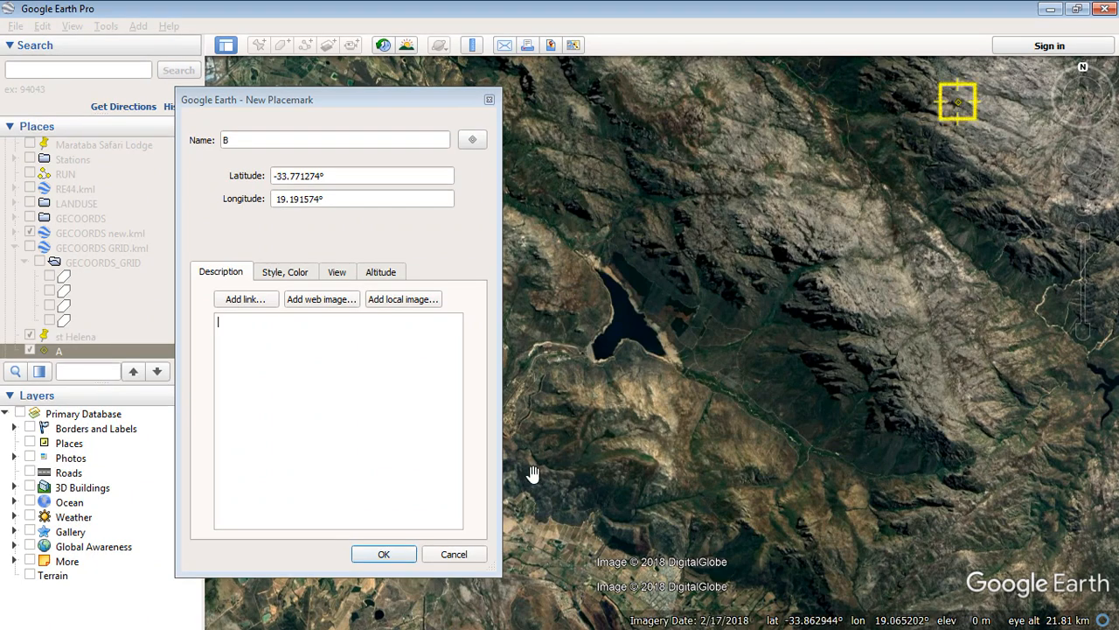
mouse_move(384, 554)
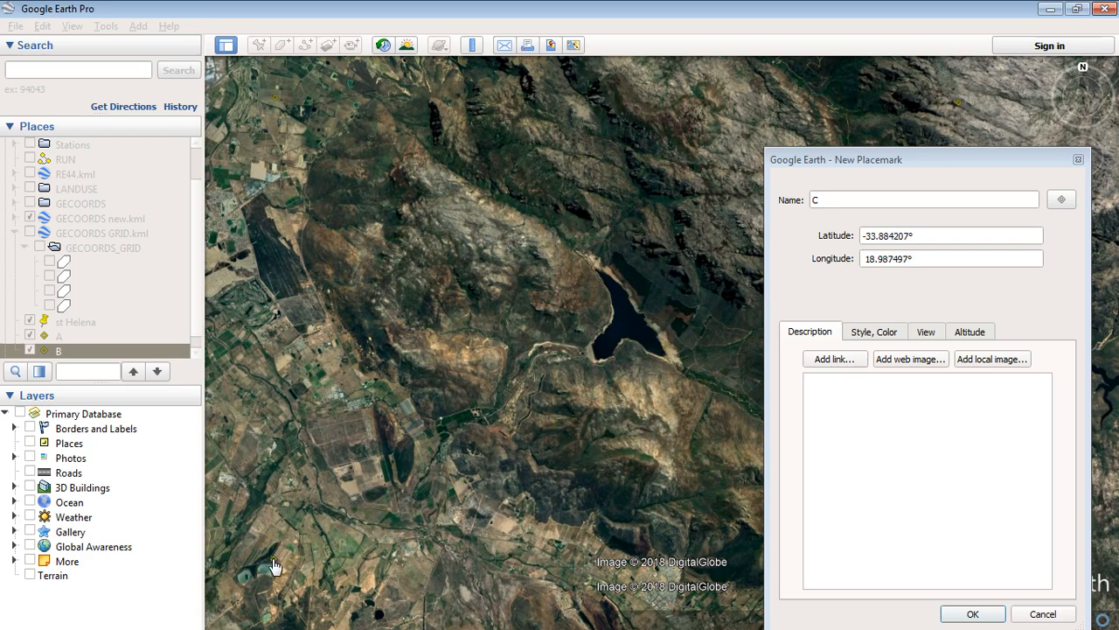
click(972, 612)
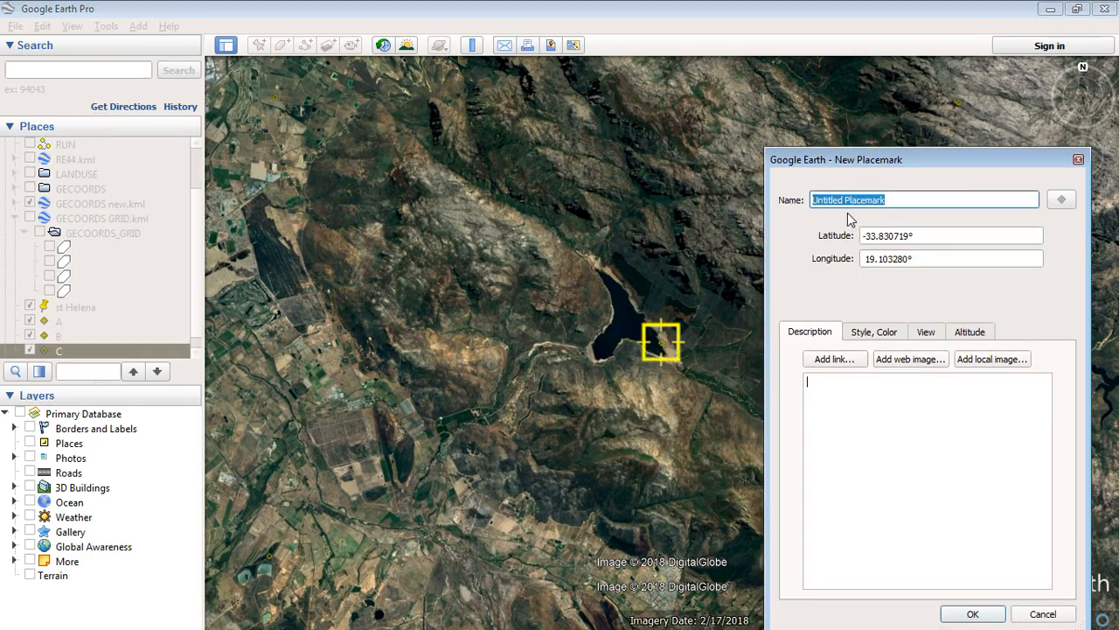
text(D)
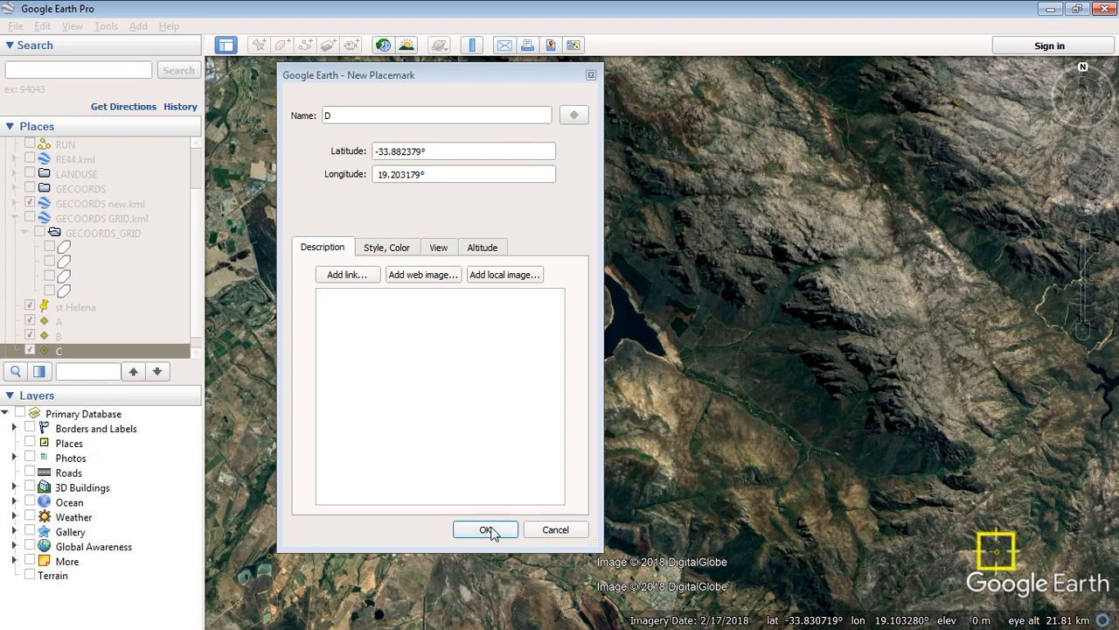
click(485, 529)
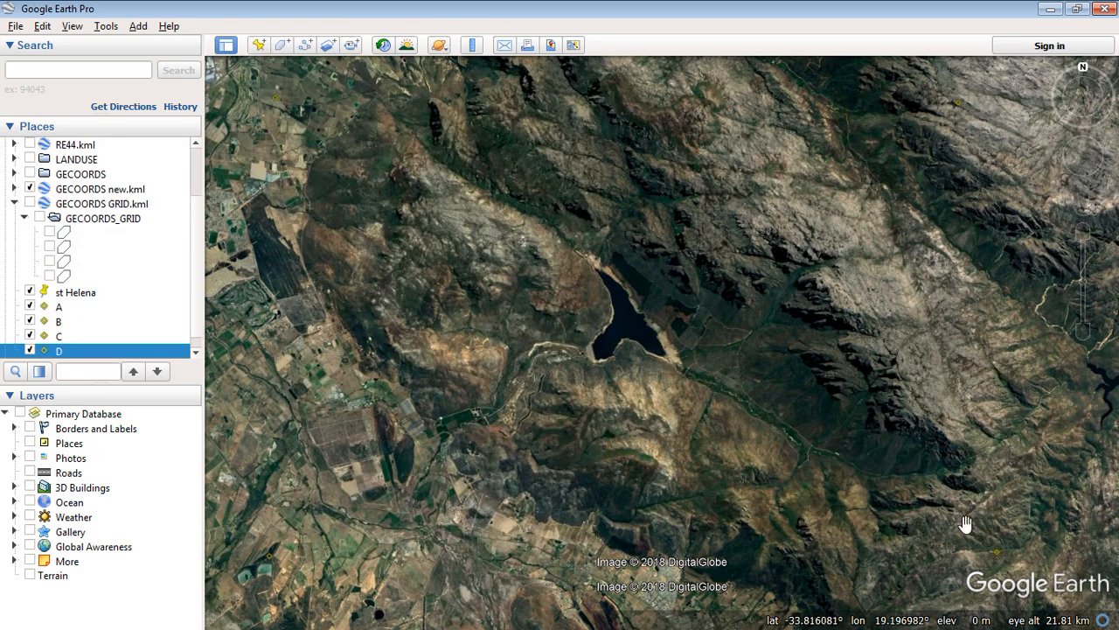
mouse_move(905, 487)
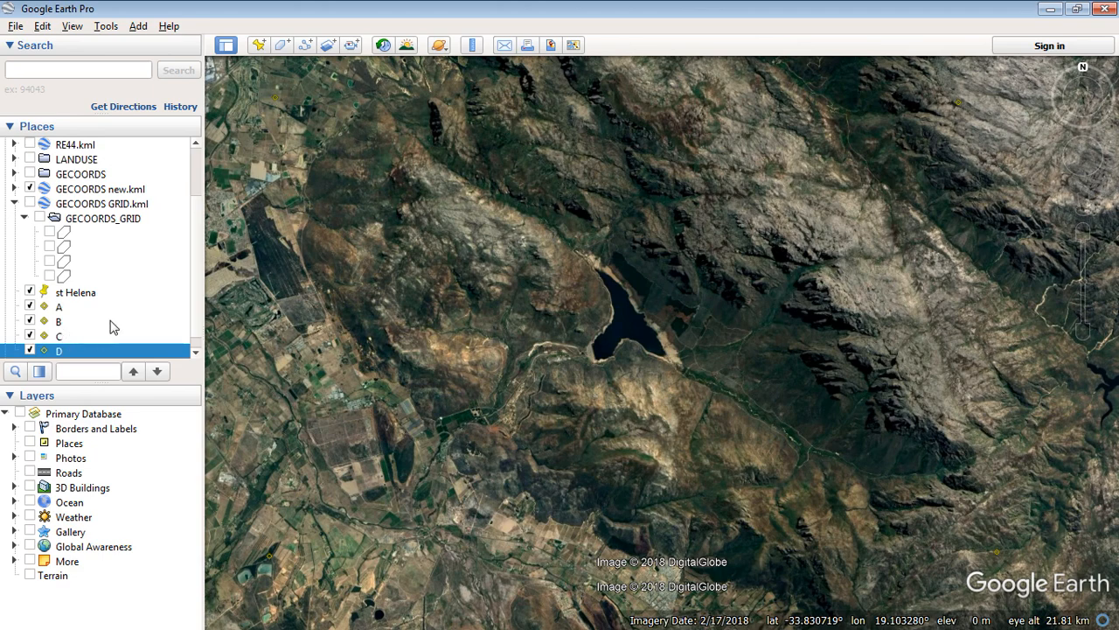
scroll(up, 3)
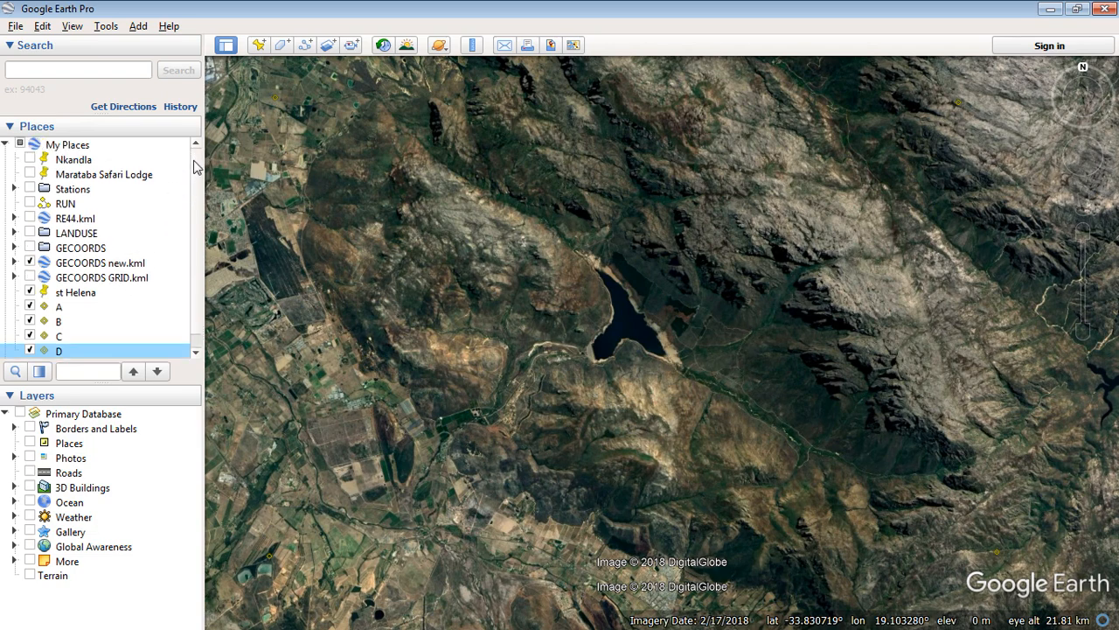
Scroll the Places list and right-click My Places to show its options.
scroll(down, 3)
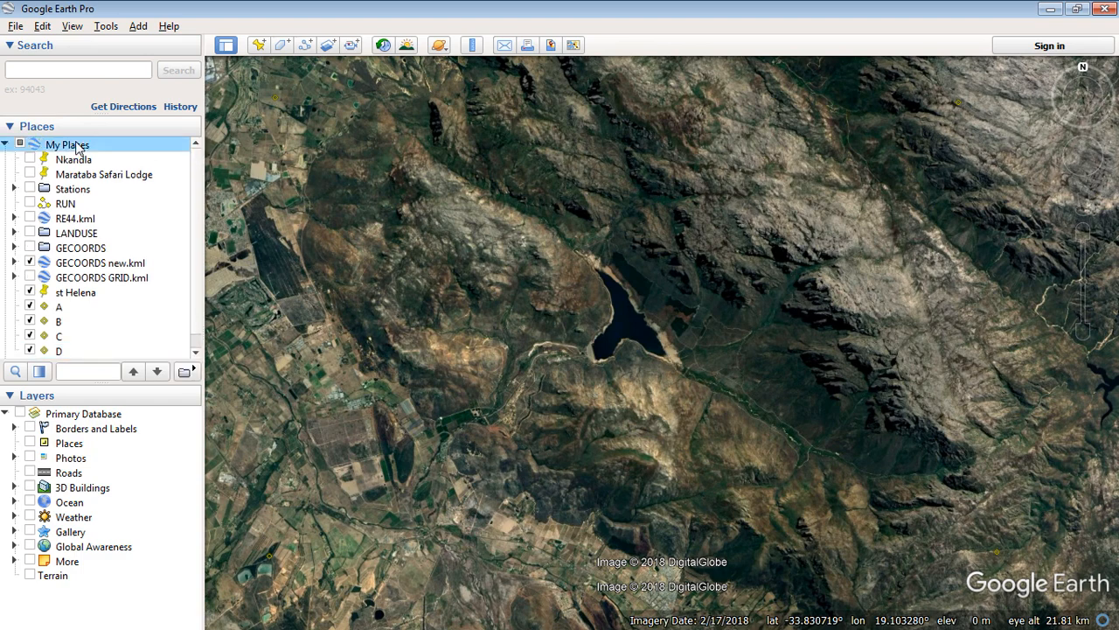
right_click(67, 144)
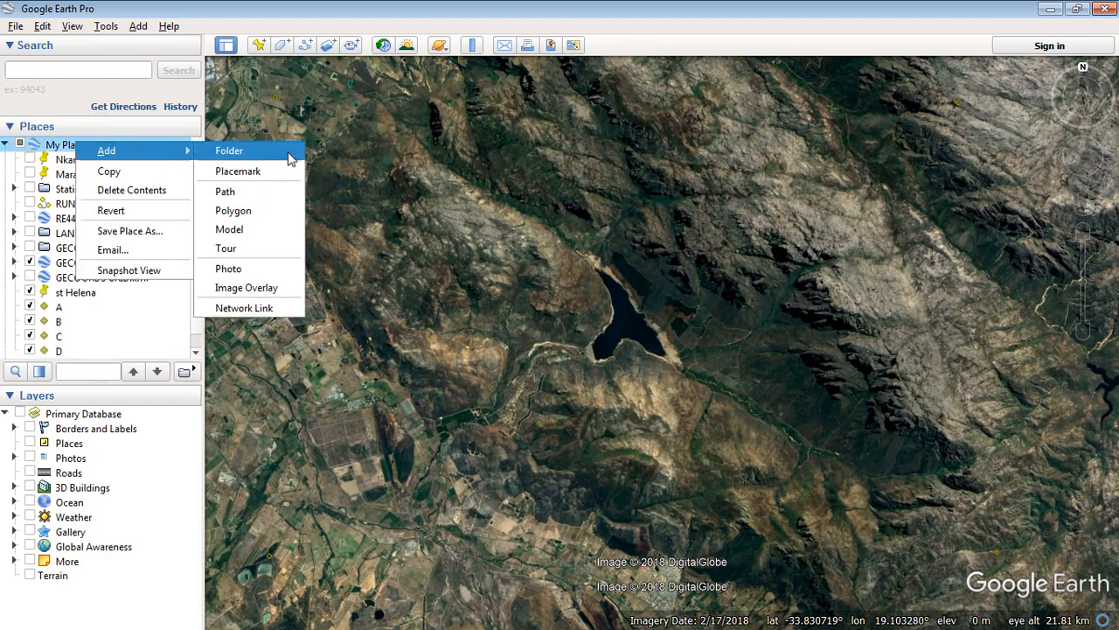
Add a 'Control points' folder under My Places and move placemarks A–D into it.
click(228, 150)
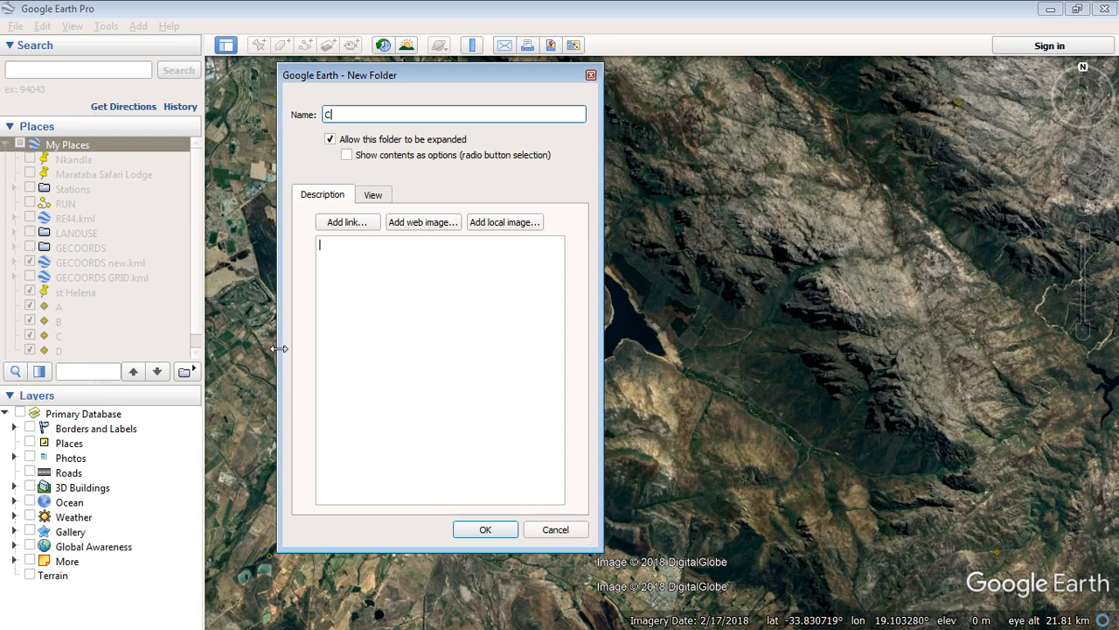
text(ontrol)
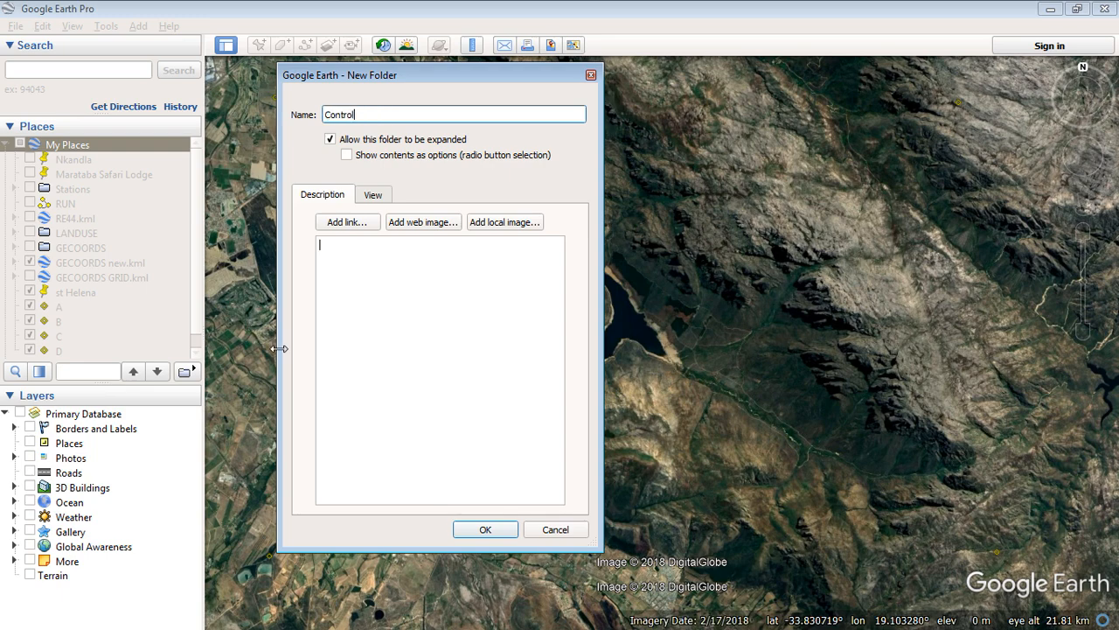
text(point)
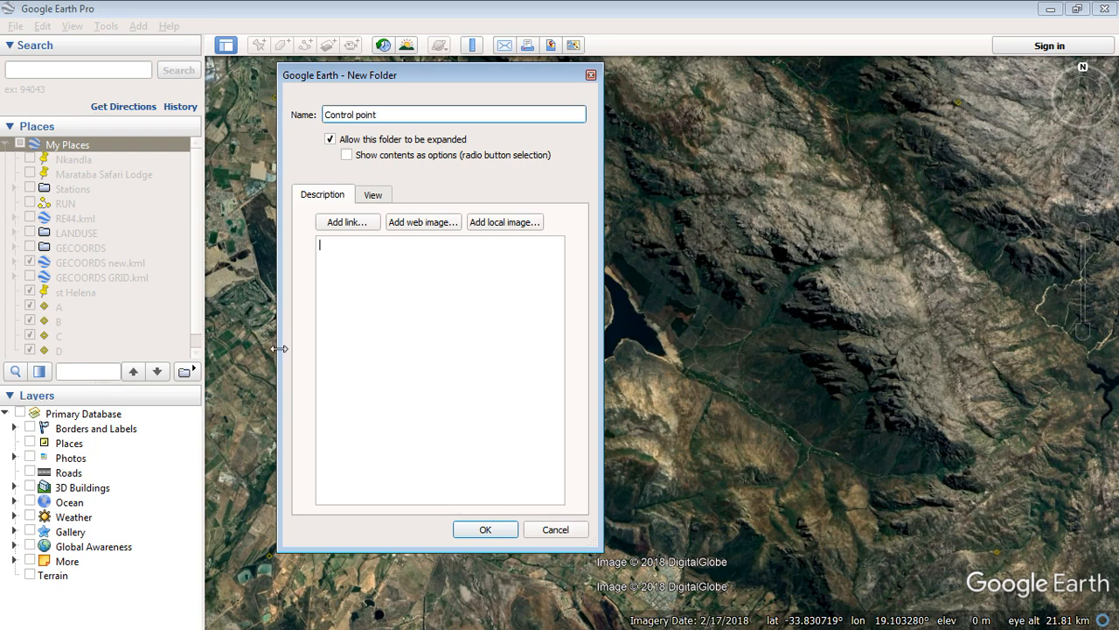
click(486, 529)
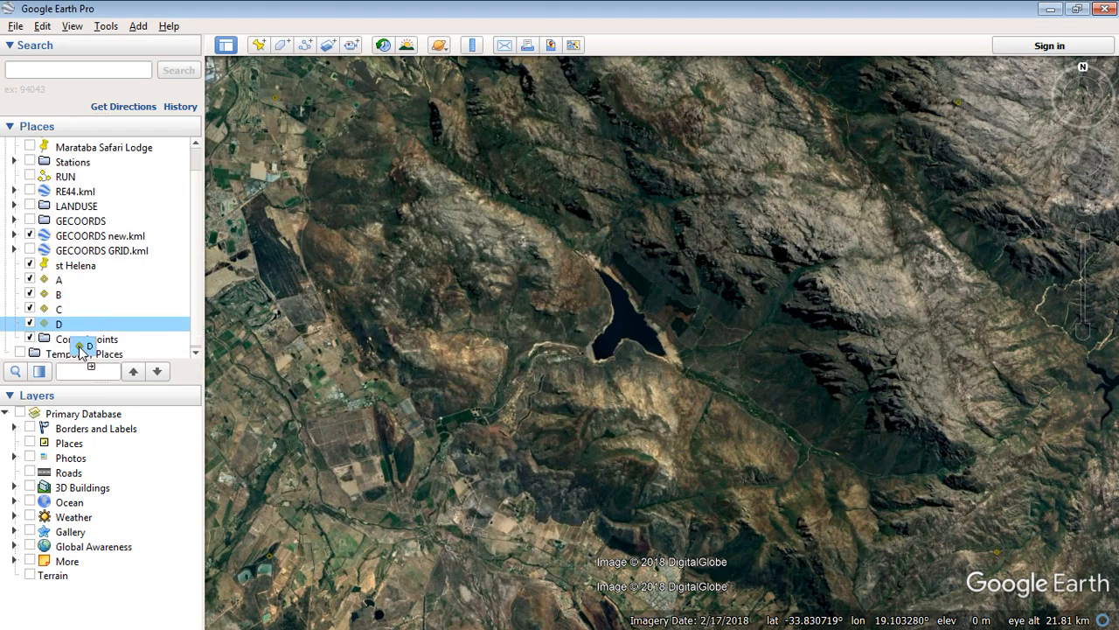
click(14, 339)
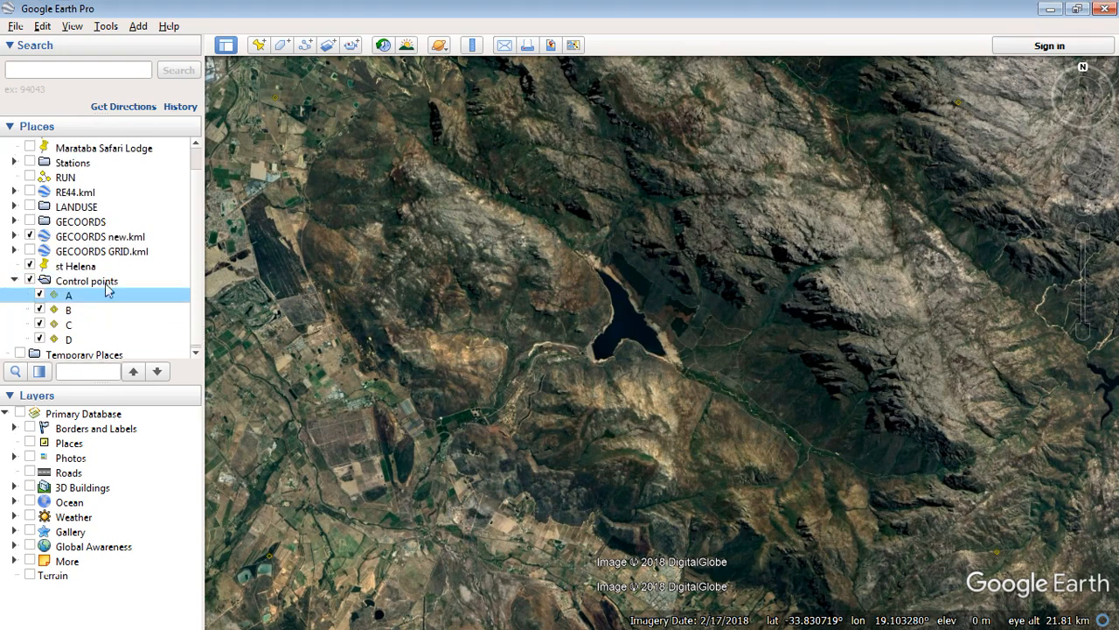
click(86, 281)
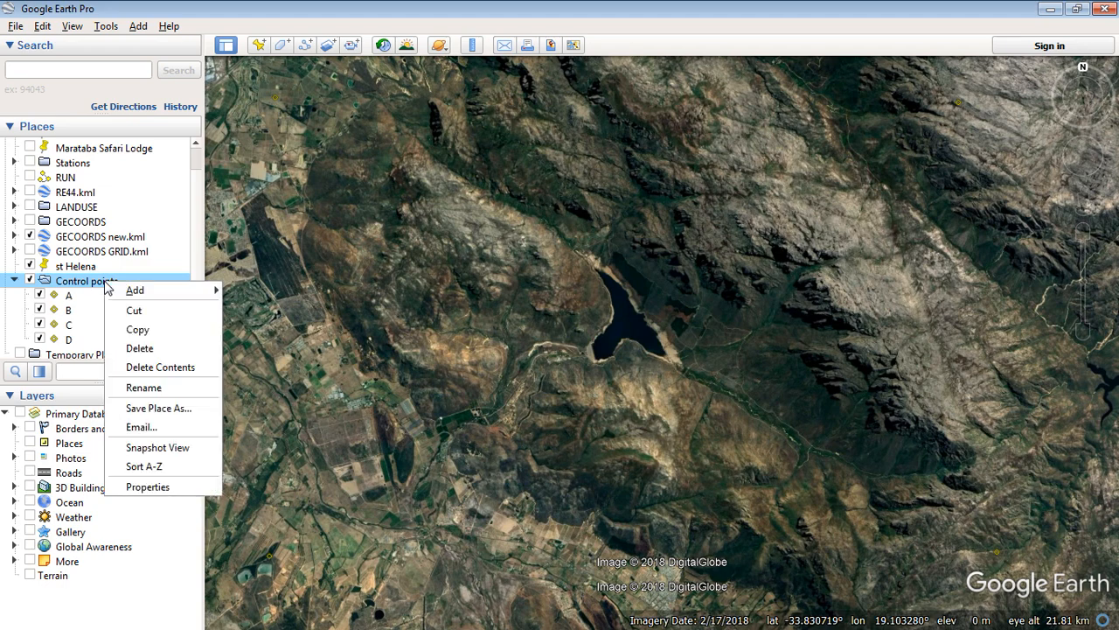
mouse_move(87, 287)
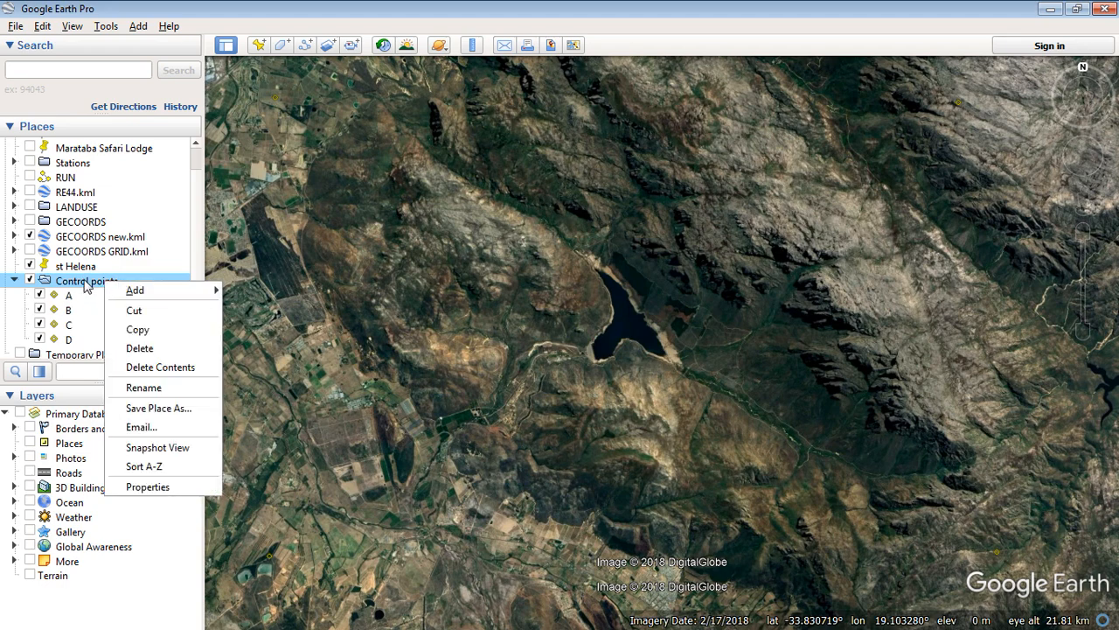
mouse_move(70, 311)
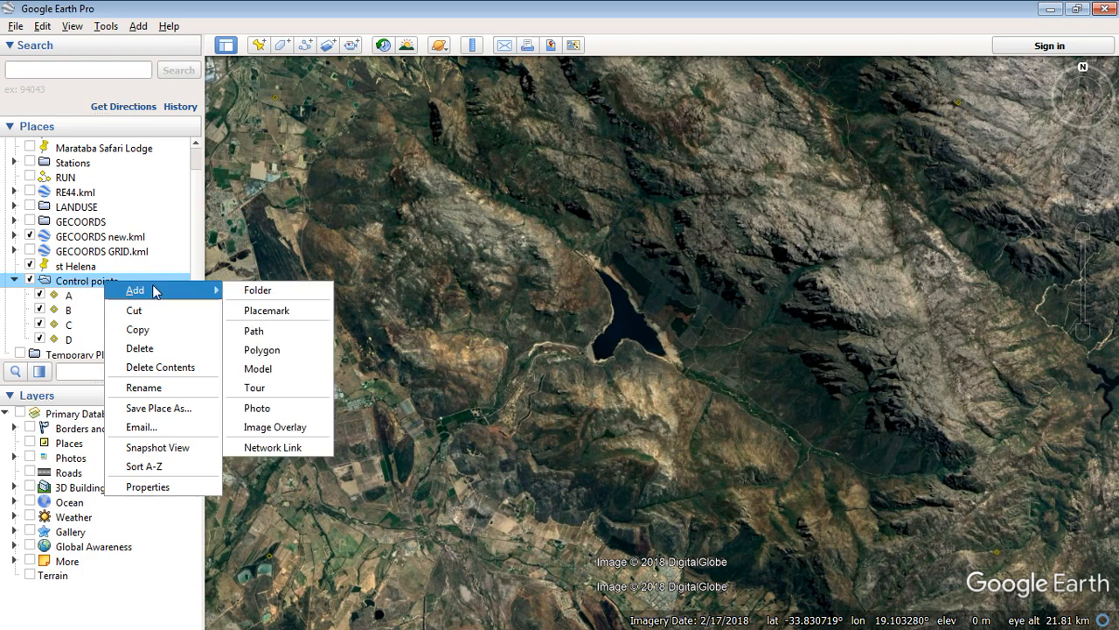
mouse_move(174, 413)
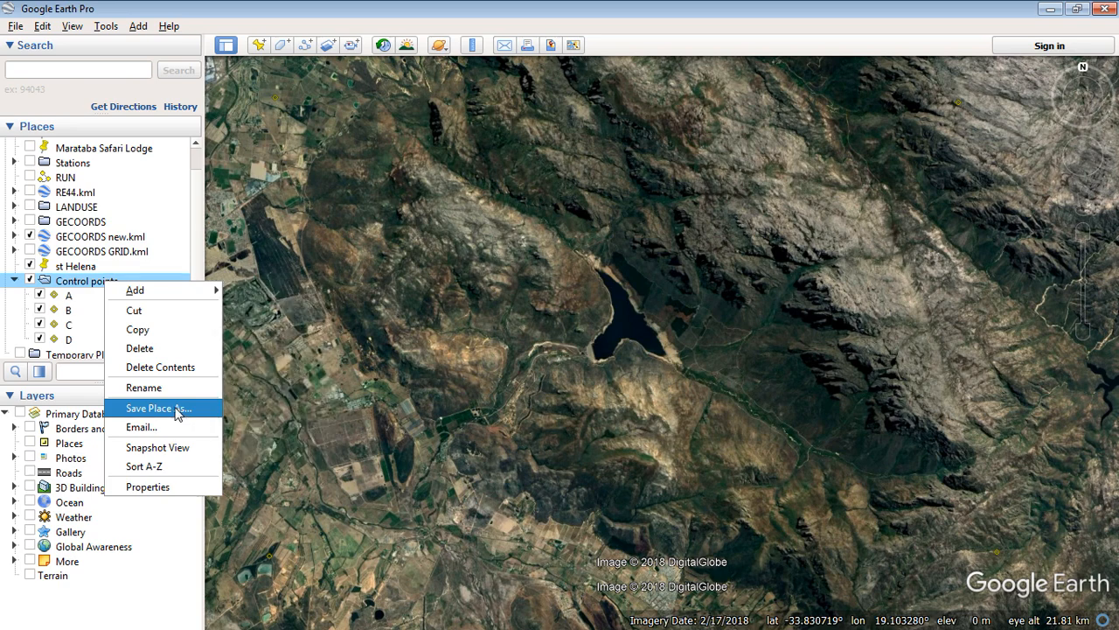
Save Control points.kml as KML in the Cape Leopard Trust Data working folder on drive G.
click(161, 408)
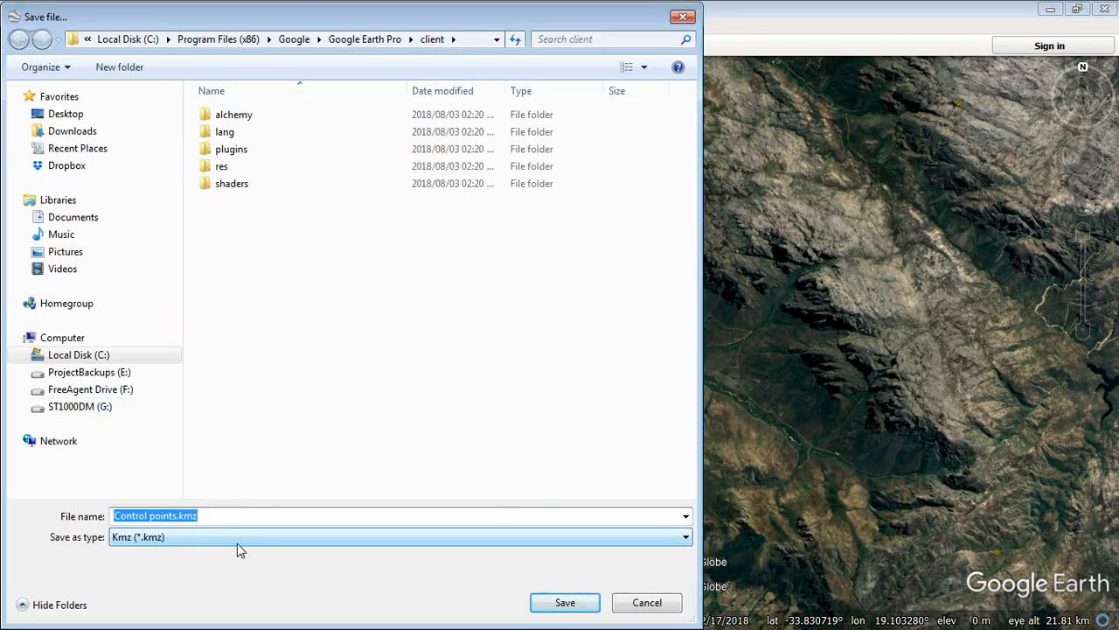
mouse_move(244, 512)
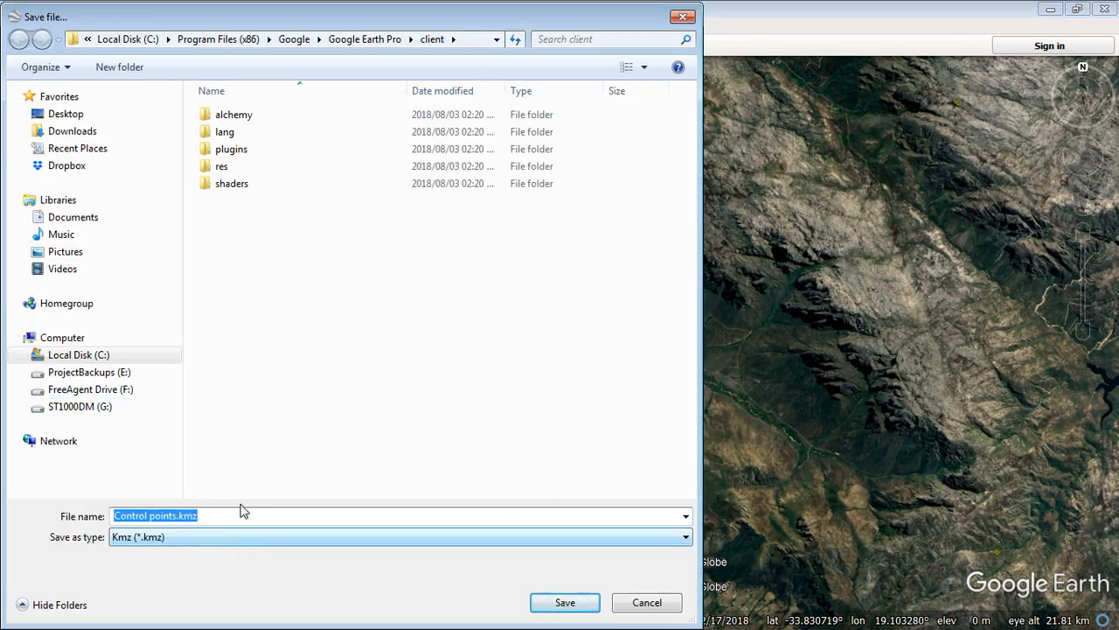
click(78, 405)
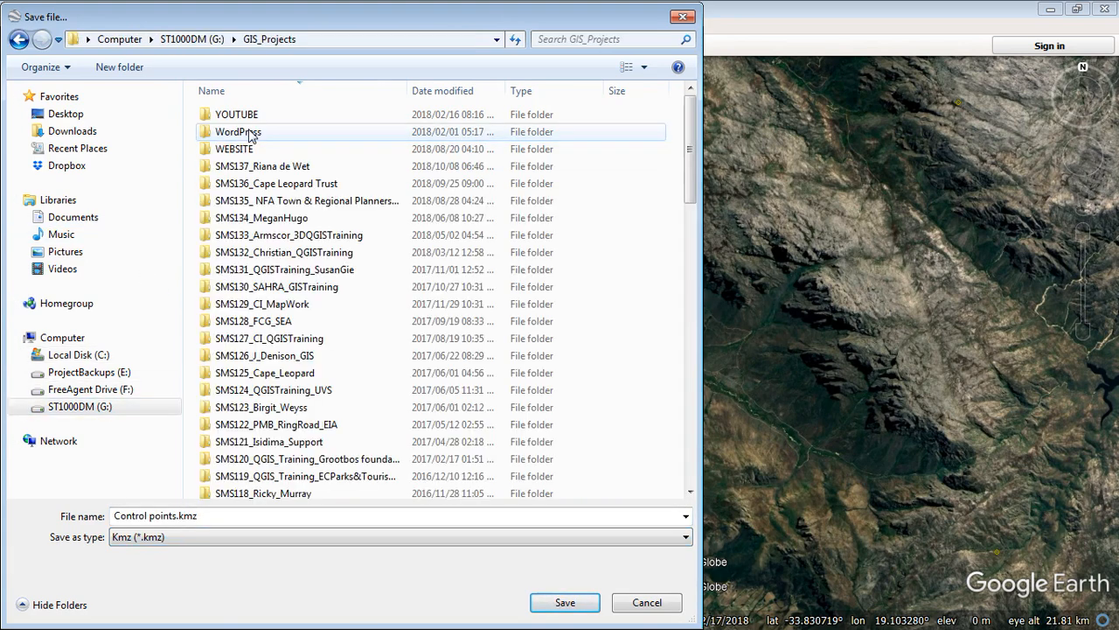
double_click(276, 182)
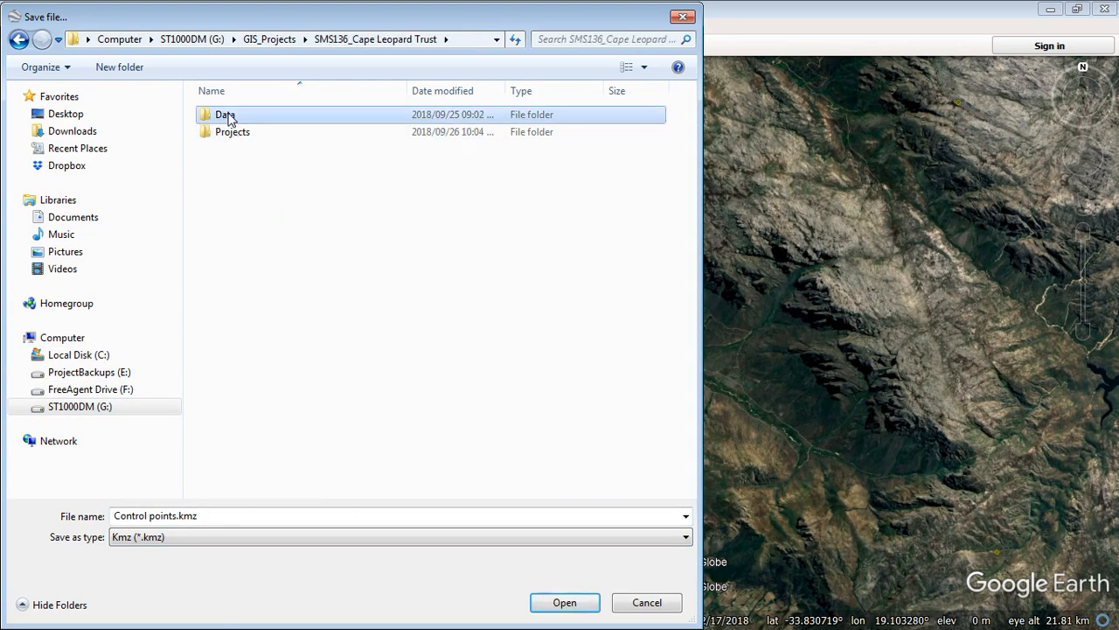
double_click(224, 114)
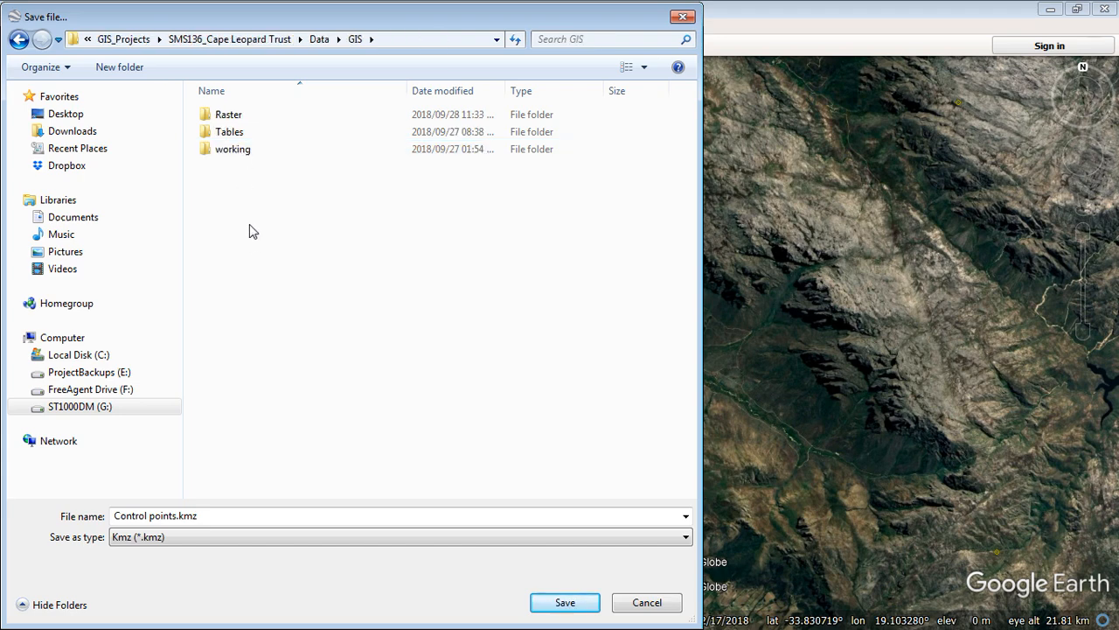
double_click(233, 149)
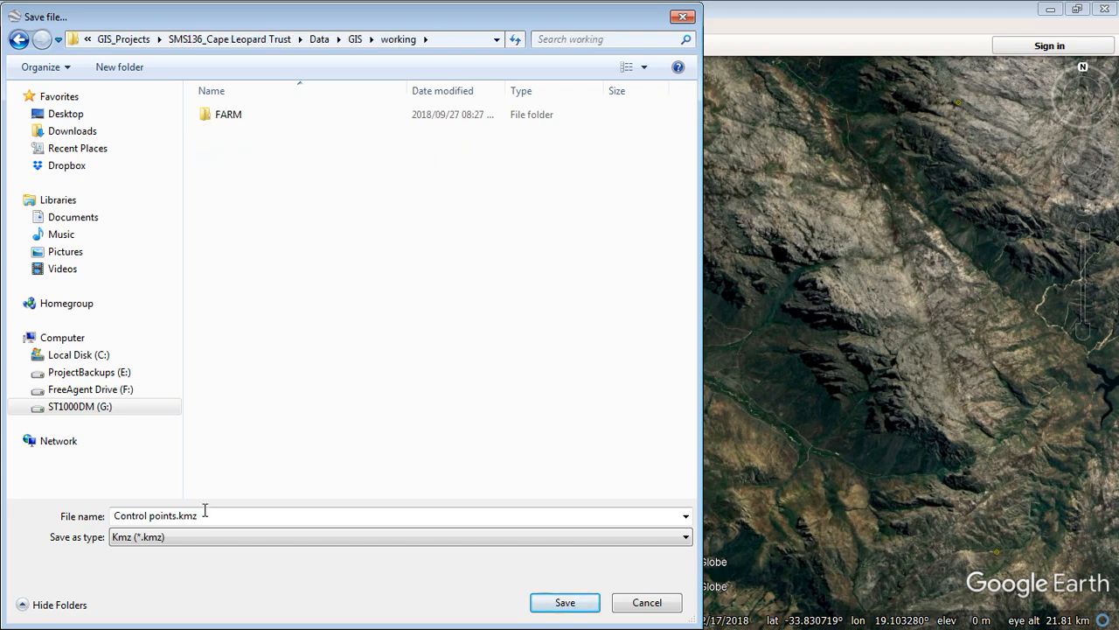
click(685, 536)
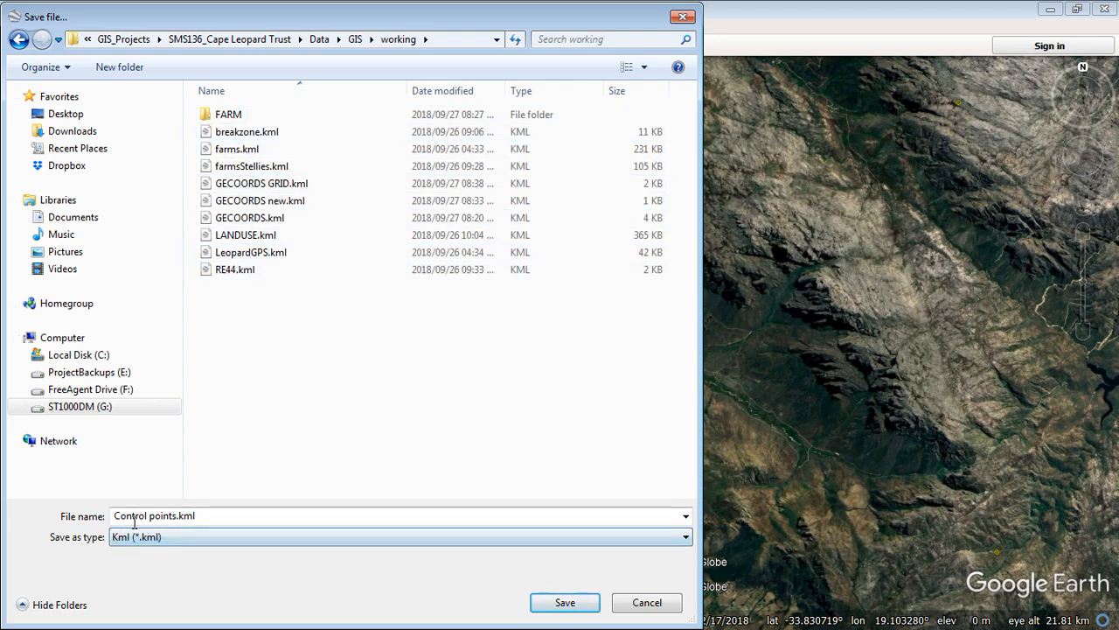
mouse_move(412, 568)
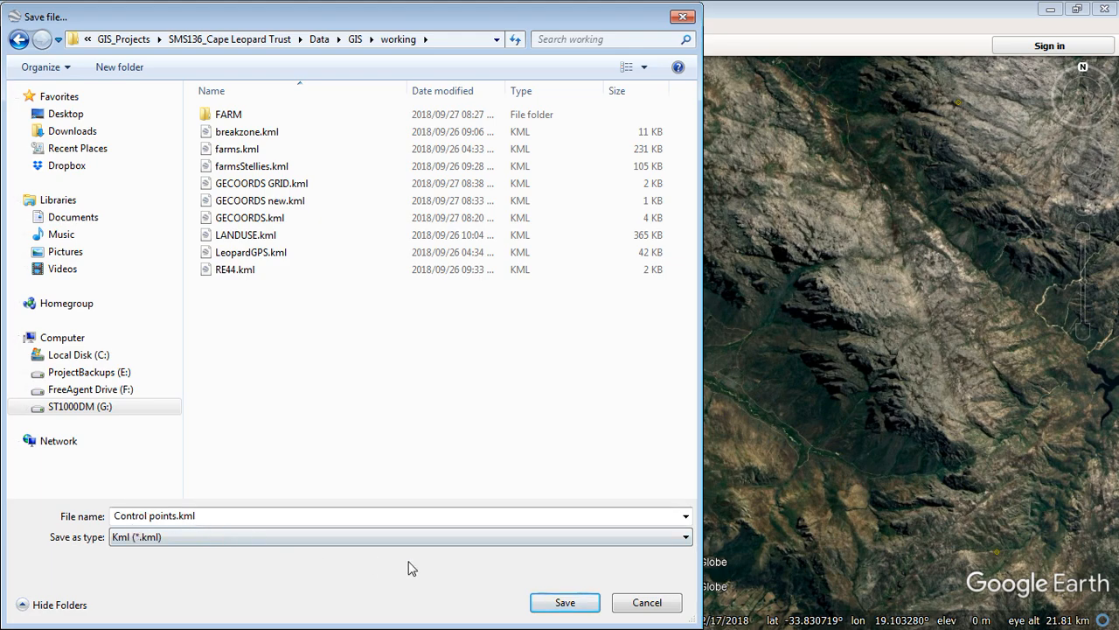
click(564, 603)
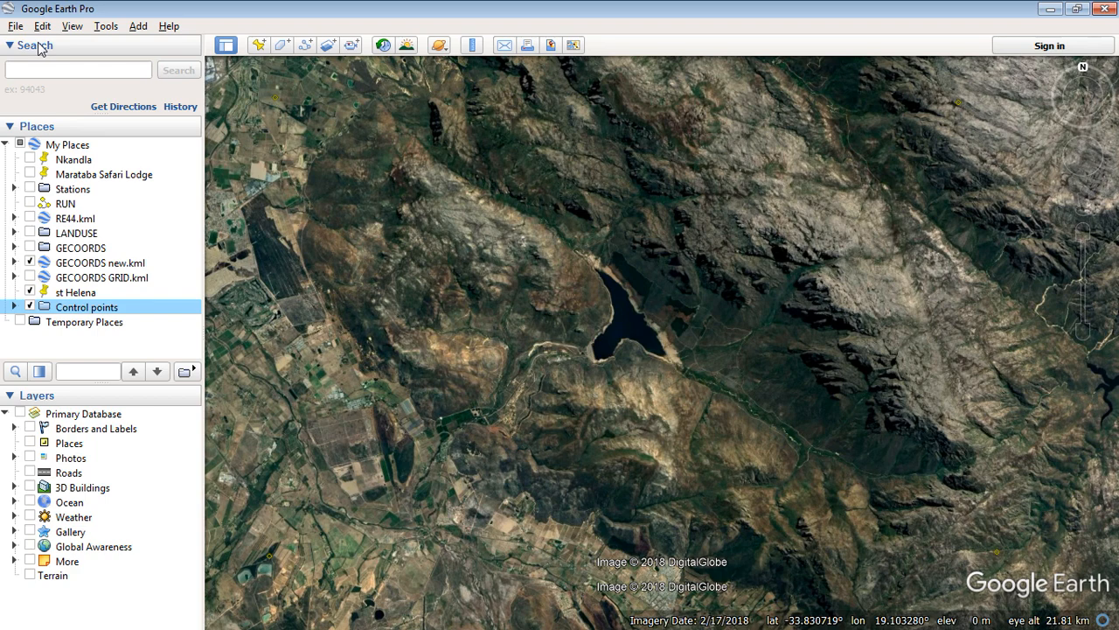
mouse_move(172, 168)
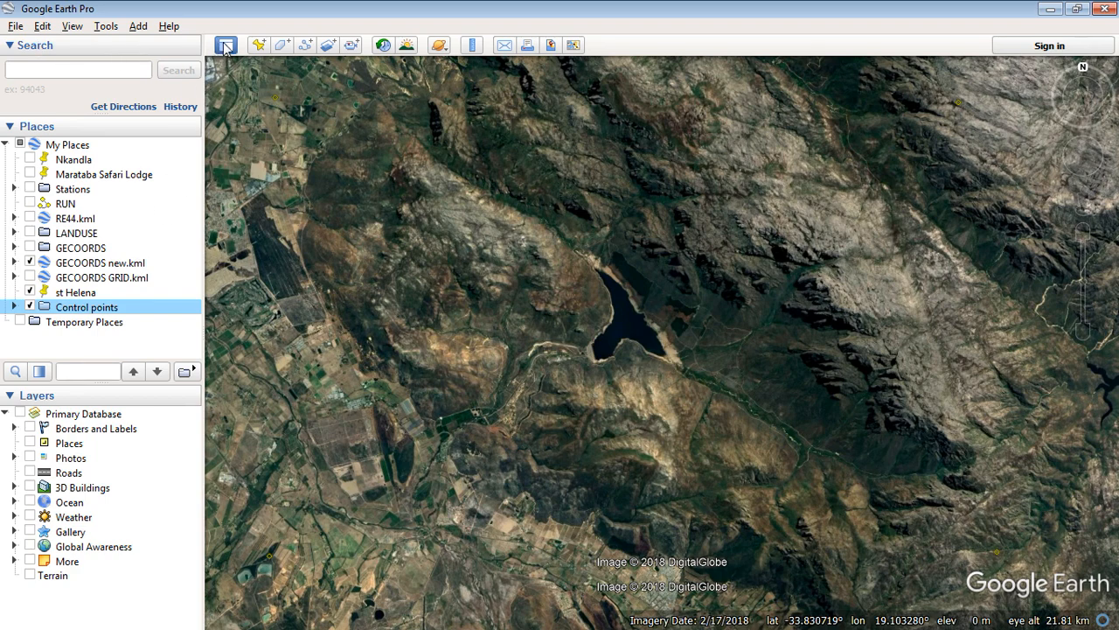
Hide the sidebar, zoom out and pan to frame both dams with the surrounding farmland.
click(225, 44)
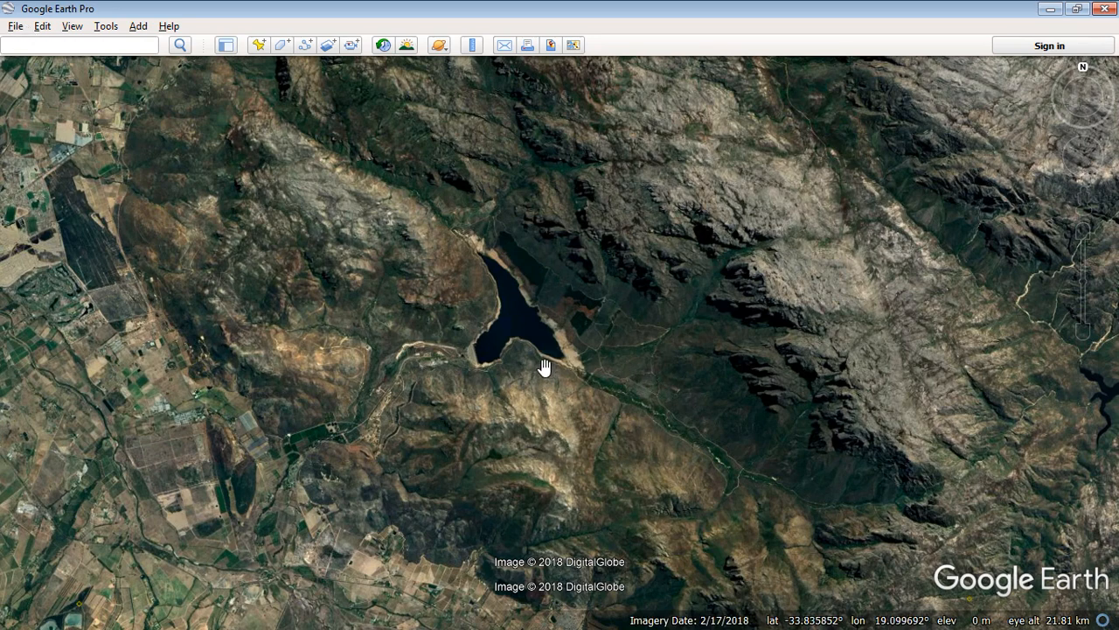
scroll(down, 3)
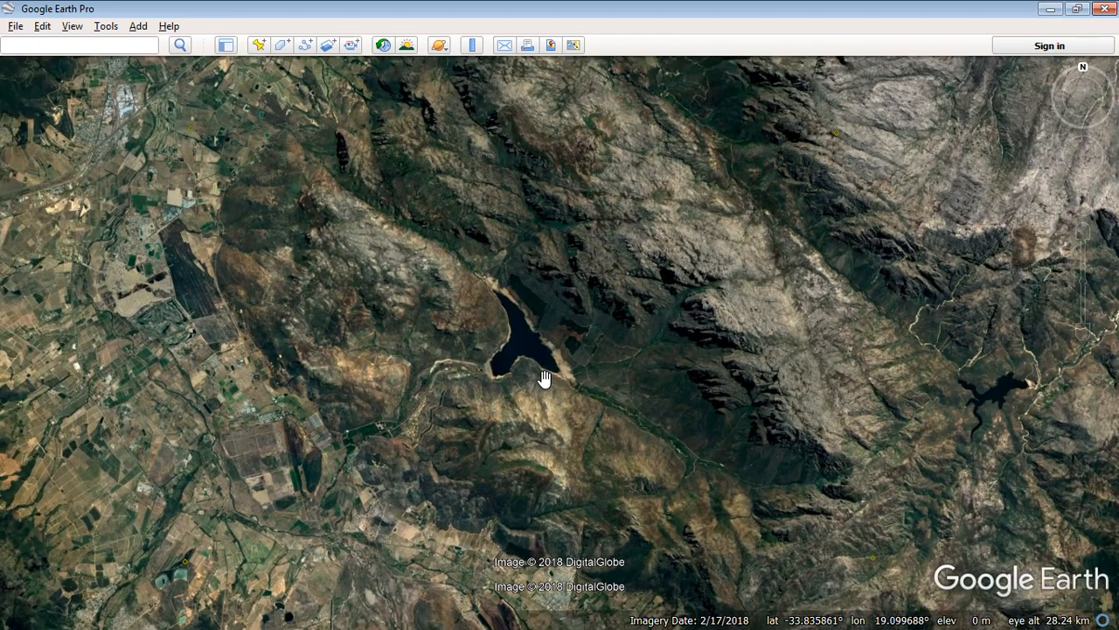
drag(544, 379, 910, 522)
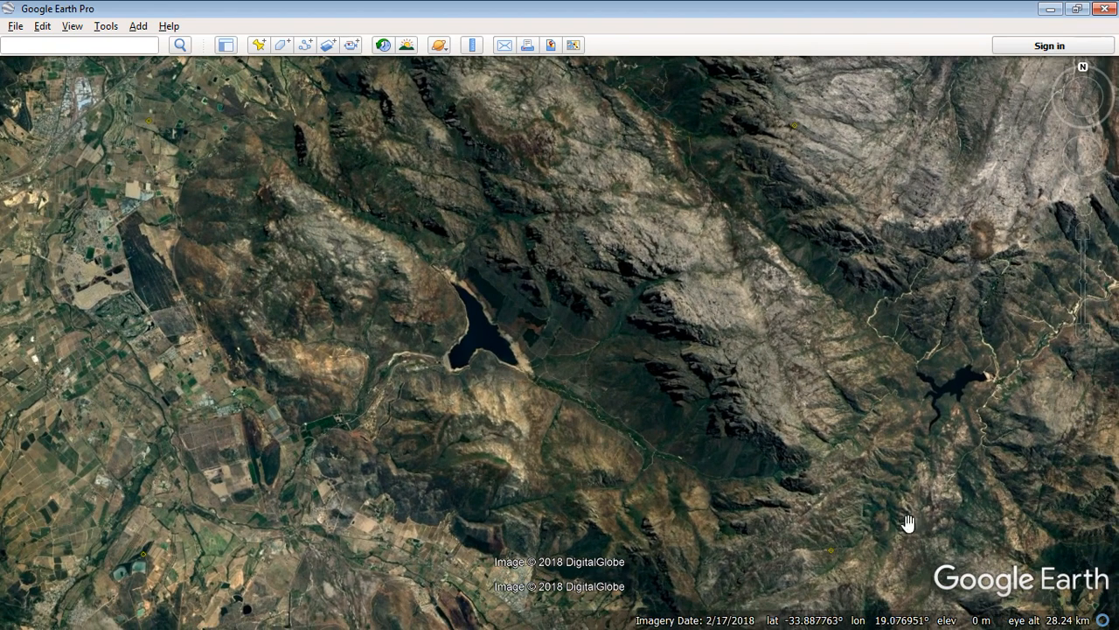
drag(909, 522, 794, 252)
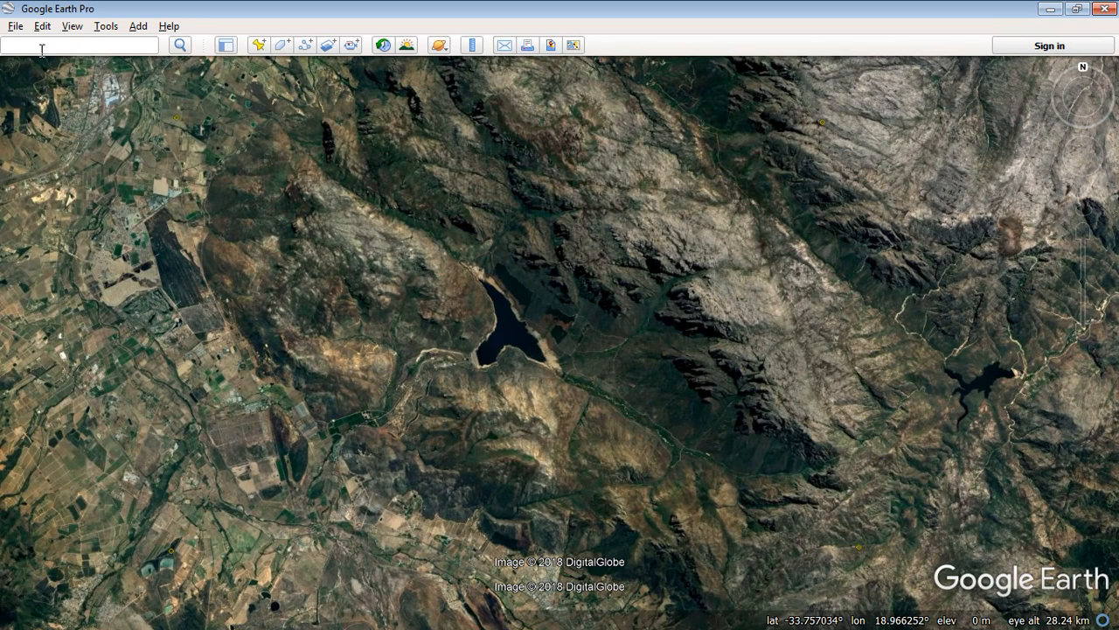
click(15, 26)
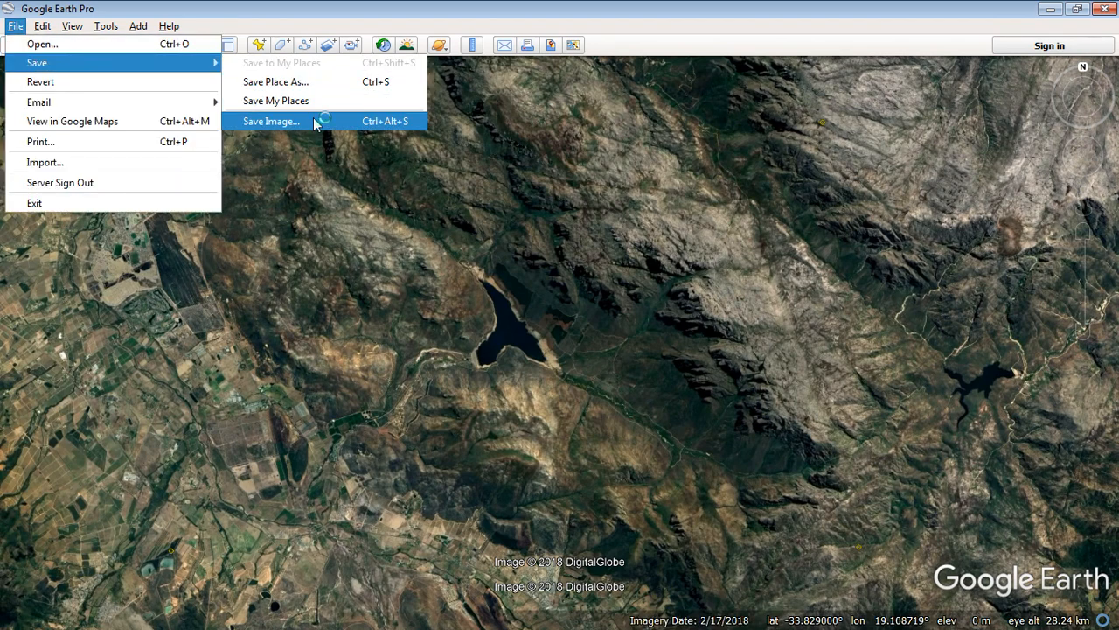
Start Save Image, enable Map Options and set resolution to Maximum (4800x2364).
click(271, 121)
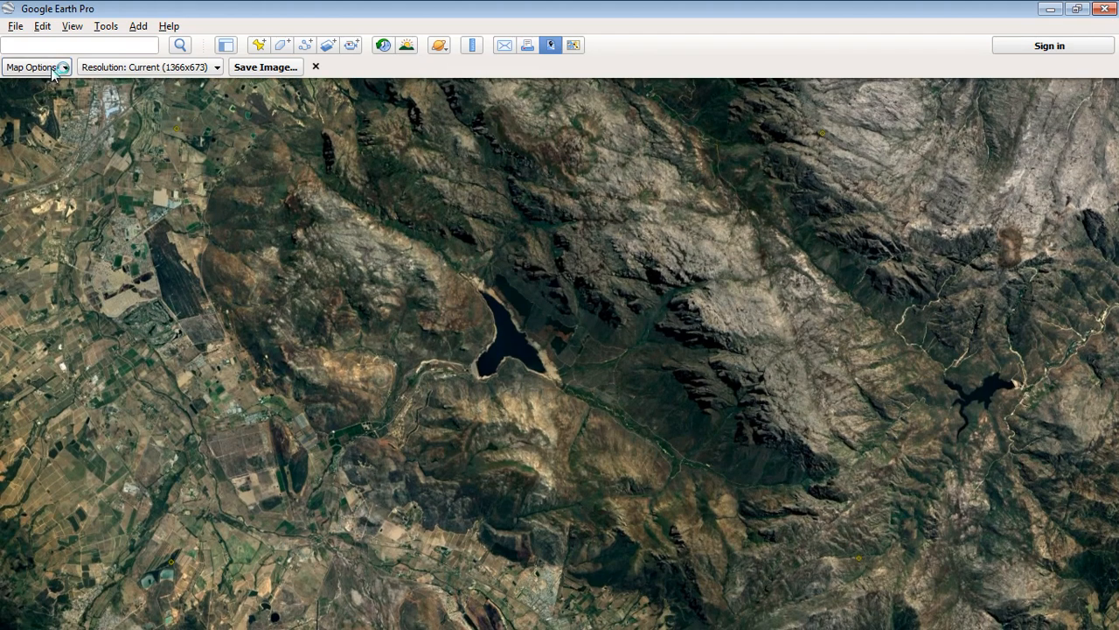
mouse_move(69, 72)
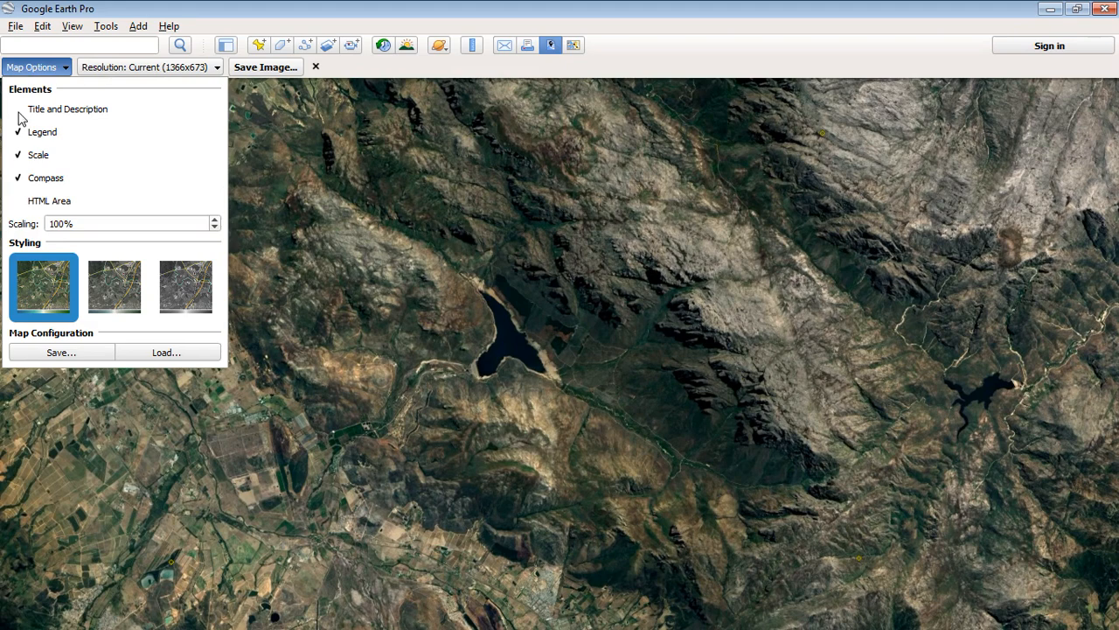
click(17, 131)
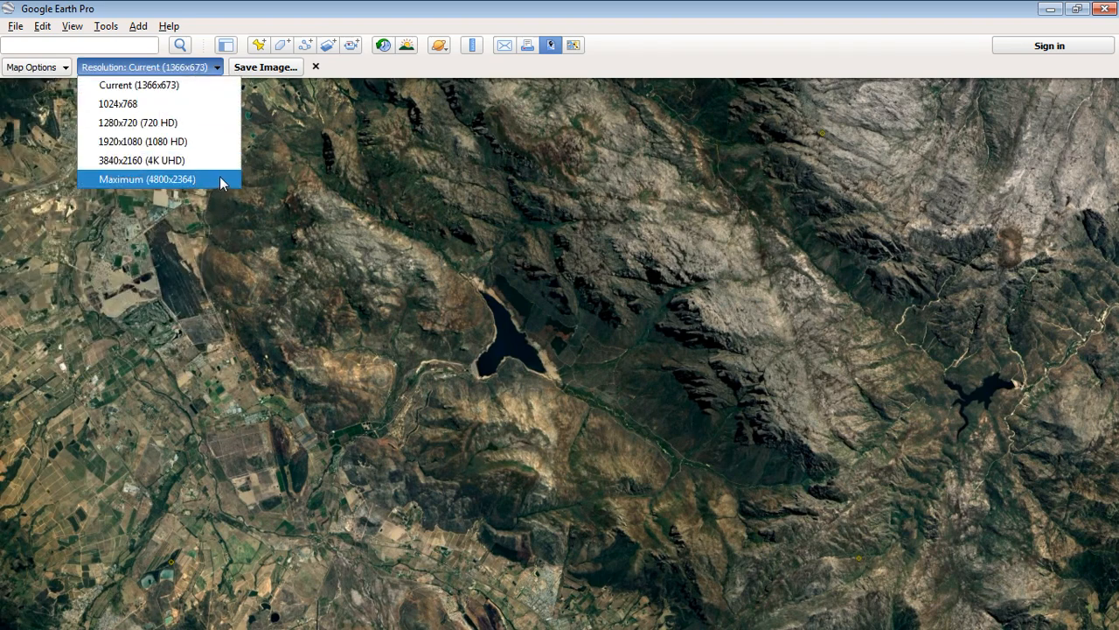
click(147, 178)
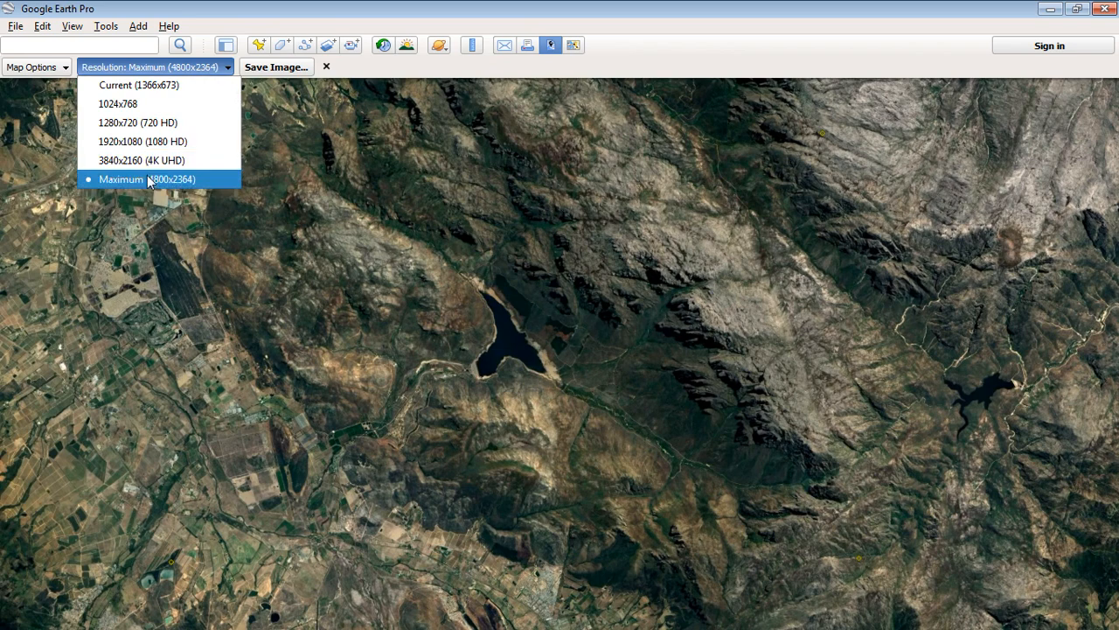
mouse_move(197, 193)
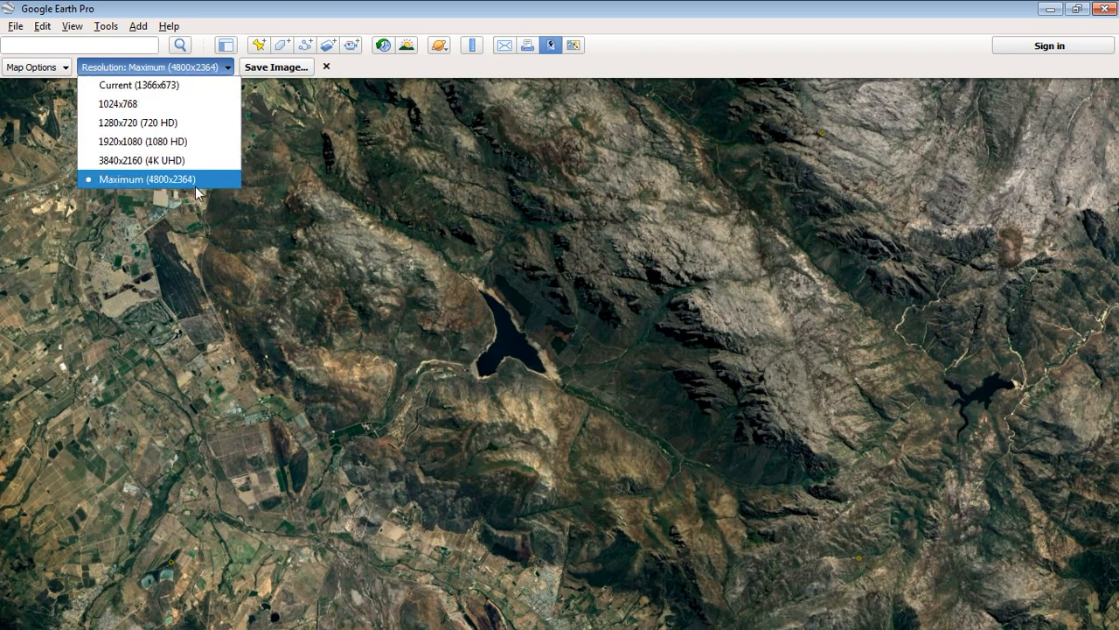
mouse_move(217, 191)
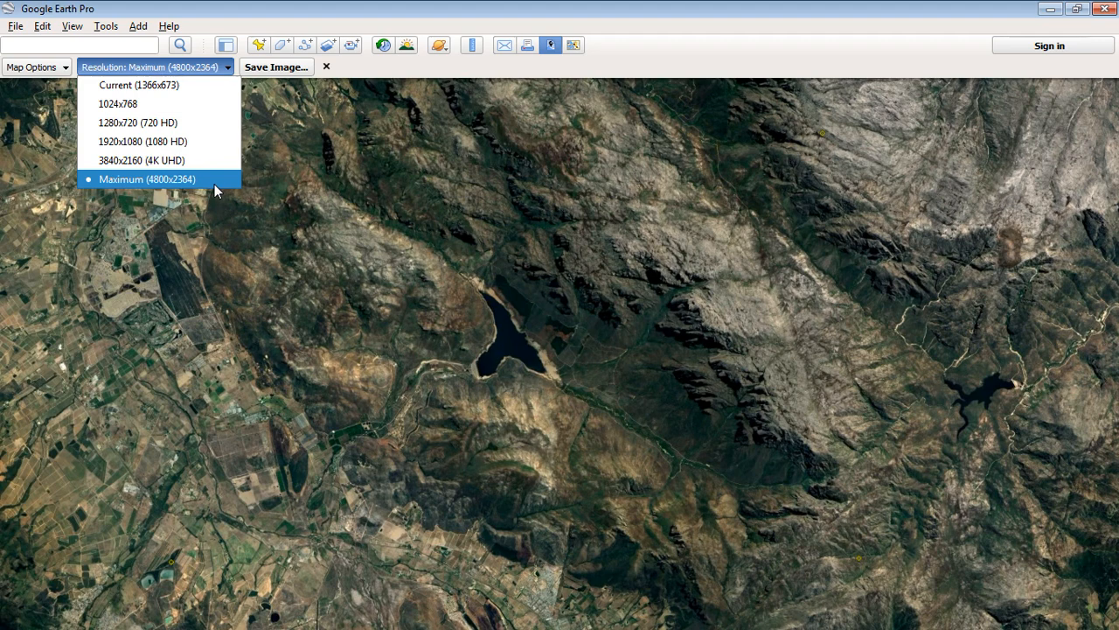
mouse_move(171, 182)
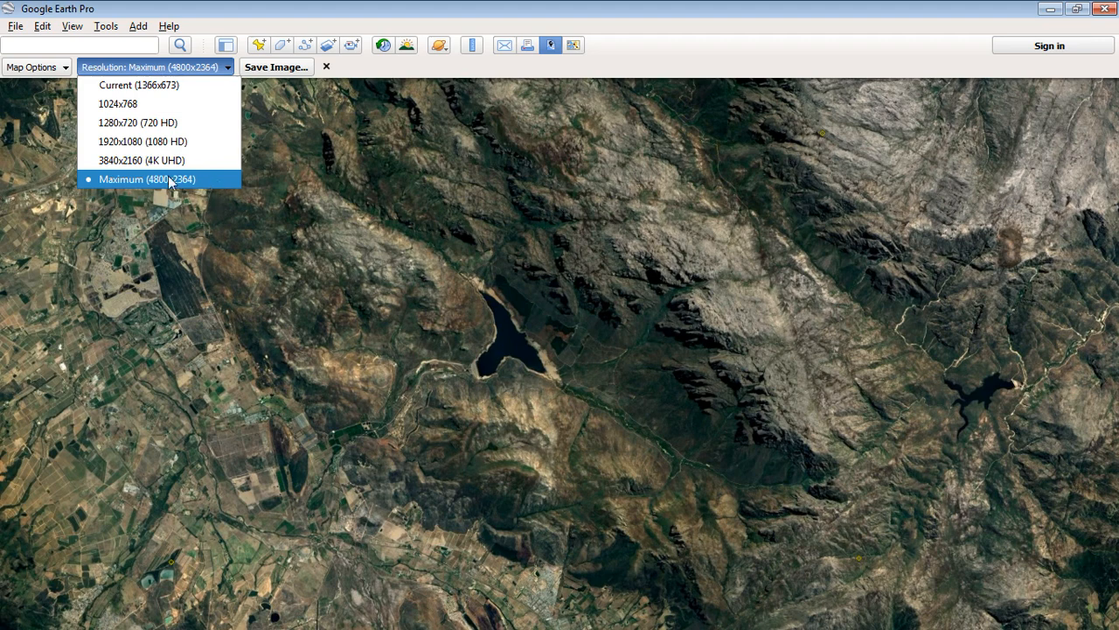
mouse_move(157, 188)
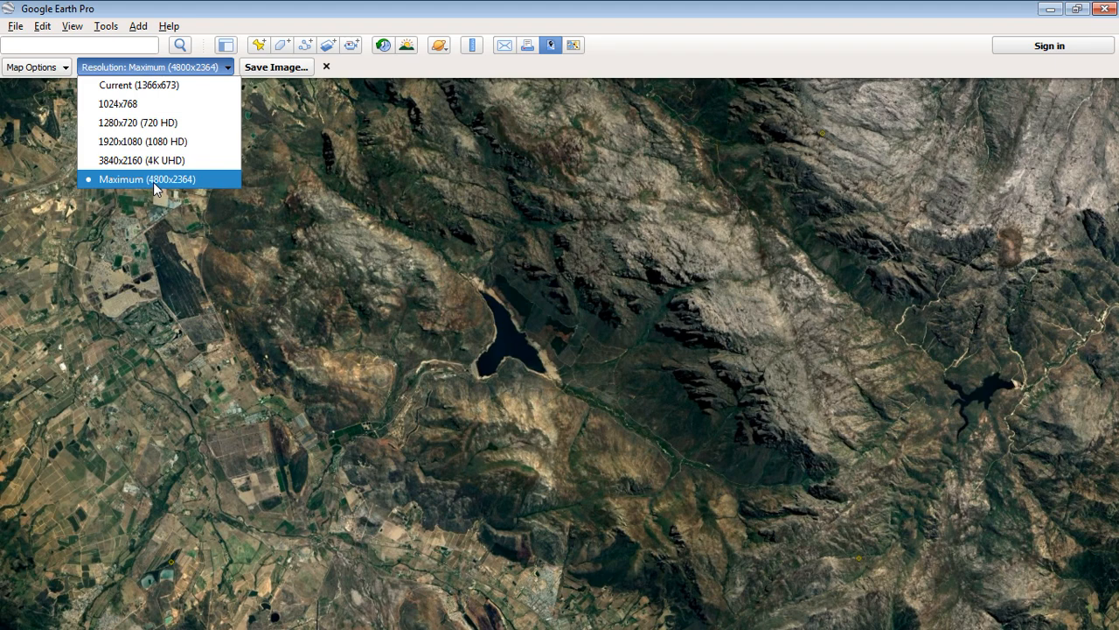
mouse_move(209, 189)
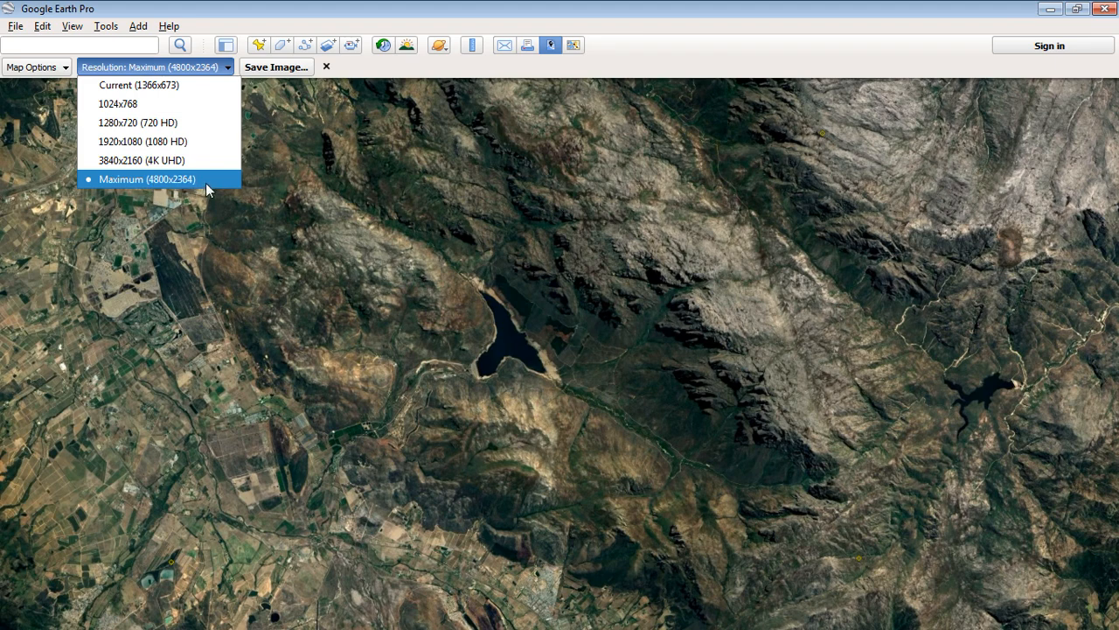
mouse_move(210, 185)
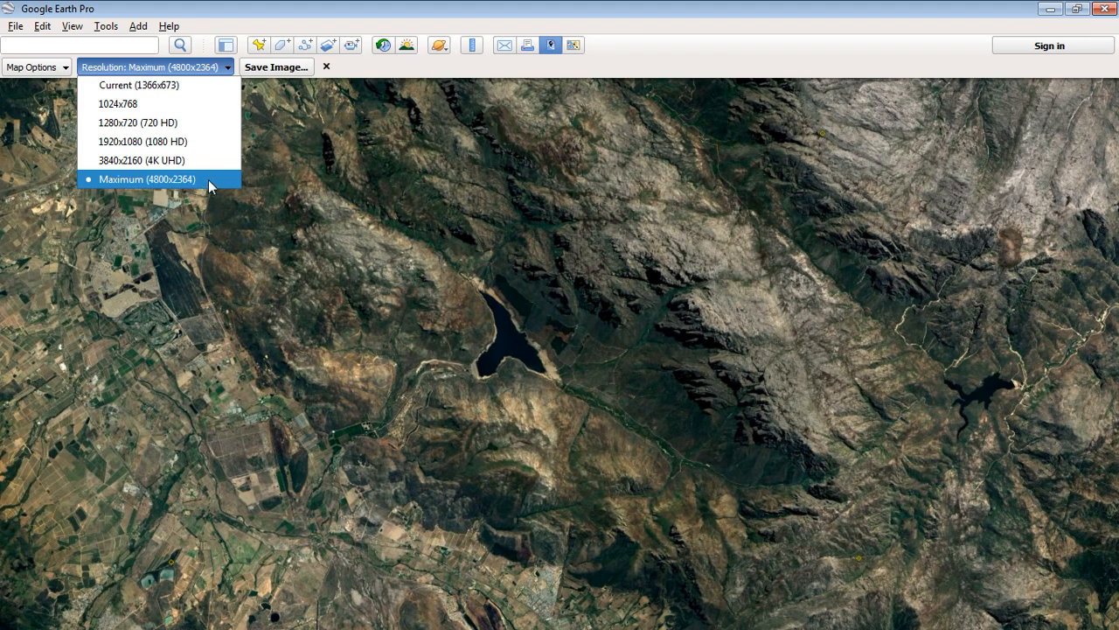
click(149, 179)
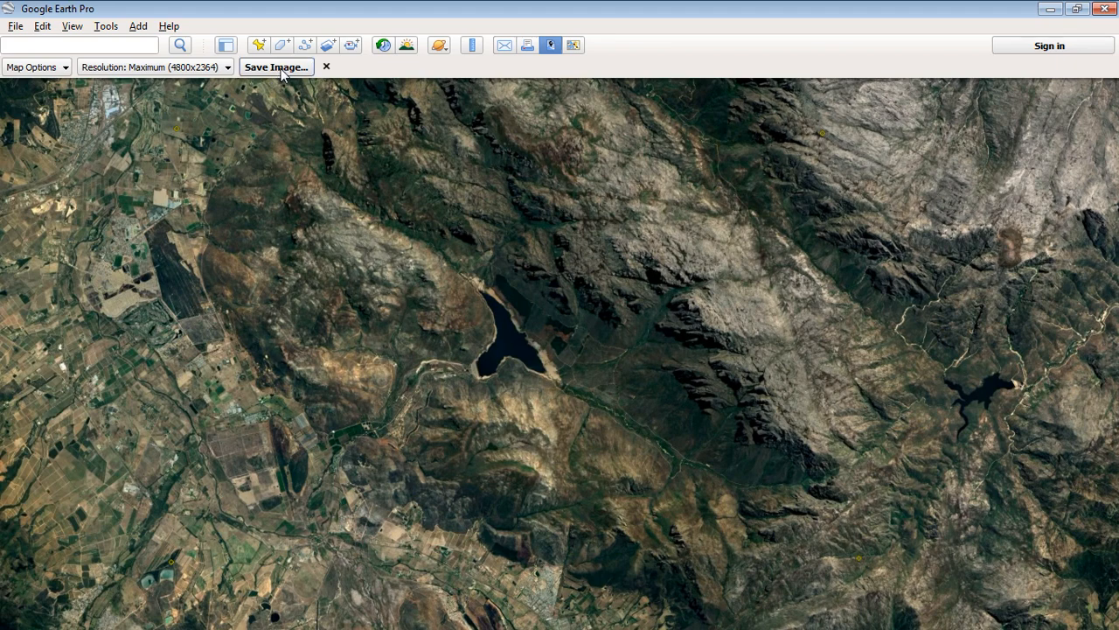
mouse_move(276, 68)
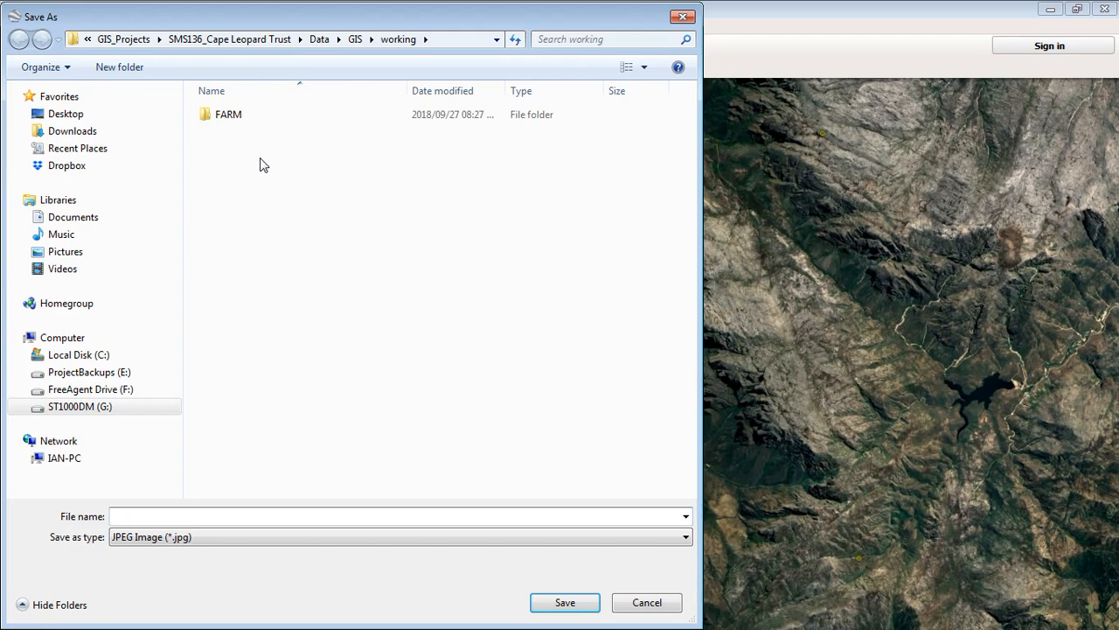
Save the Google Earth view as GERASTER.jpg in GIS\Raster, then quit Google Earth Pro.
click(355, 38)
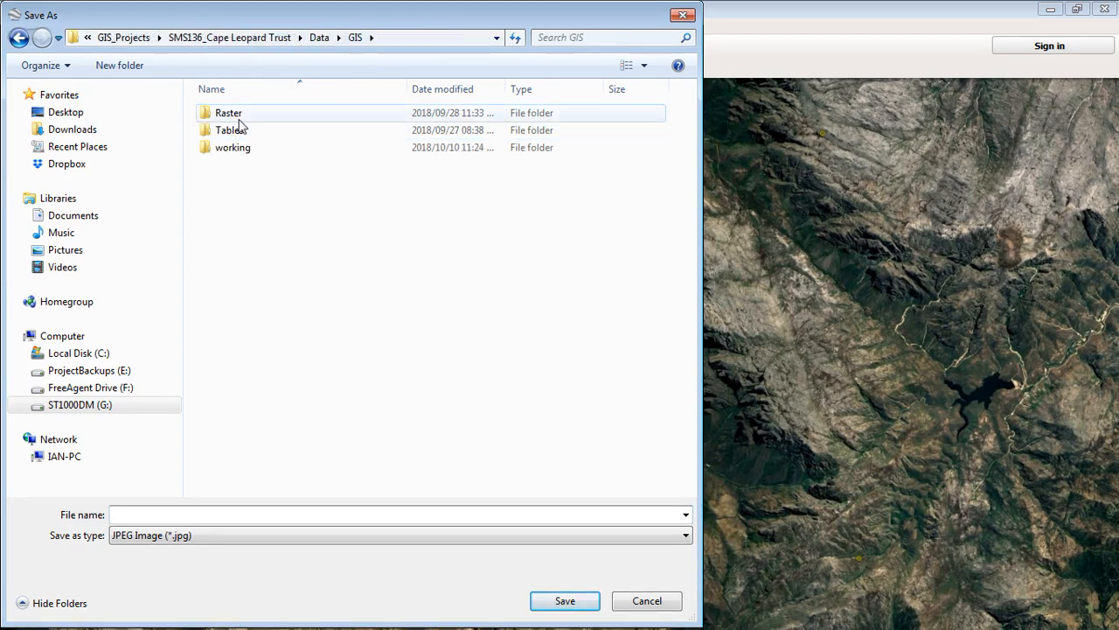
double_click(228, 112)
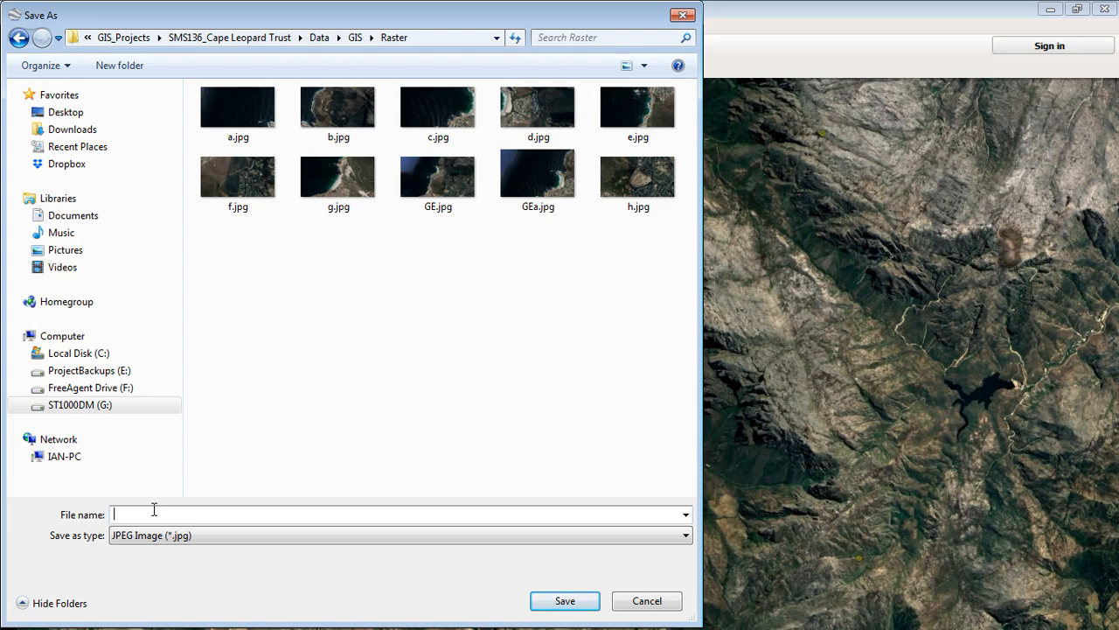
text(GERASTER)
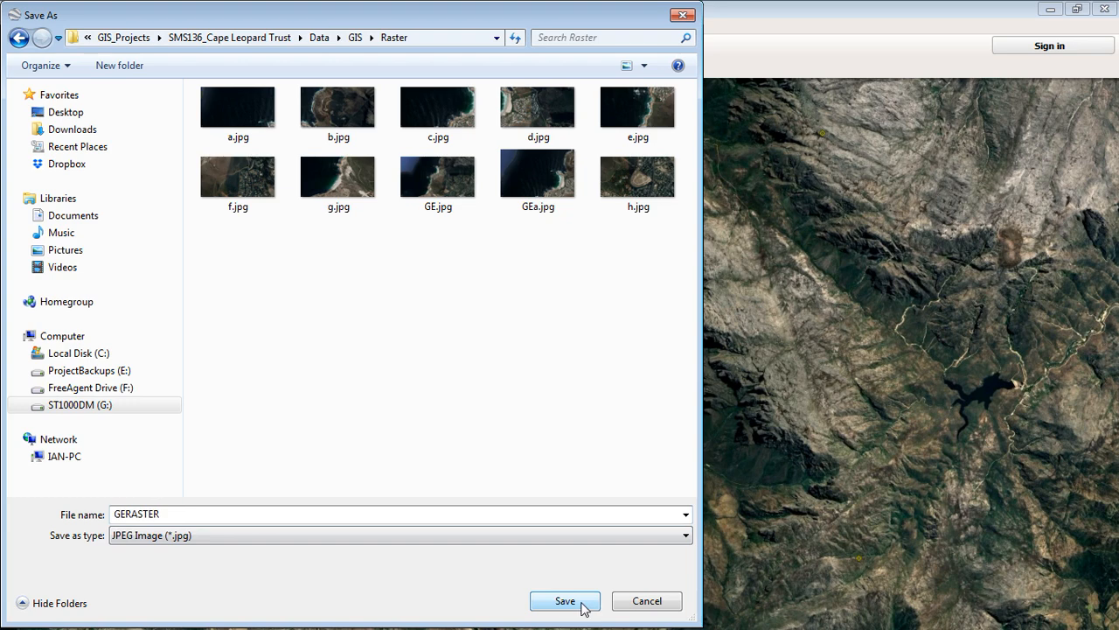
click(565, 600)
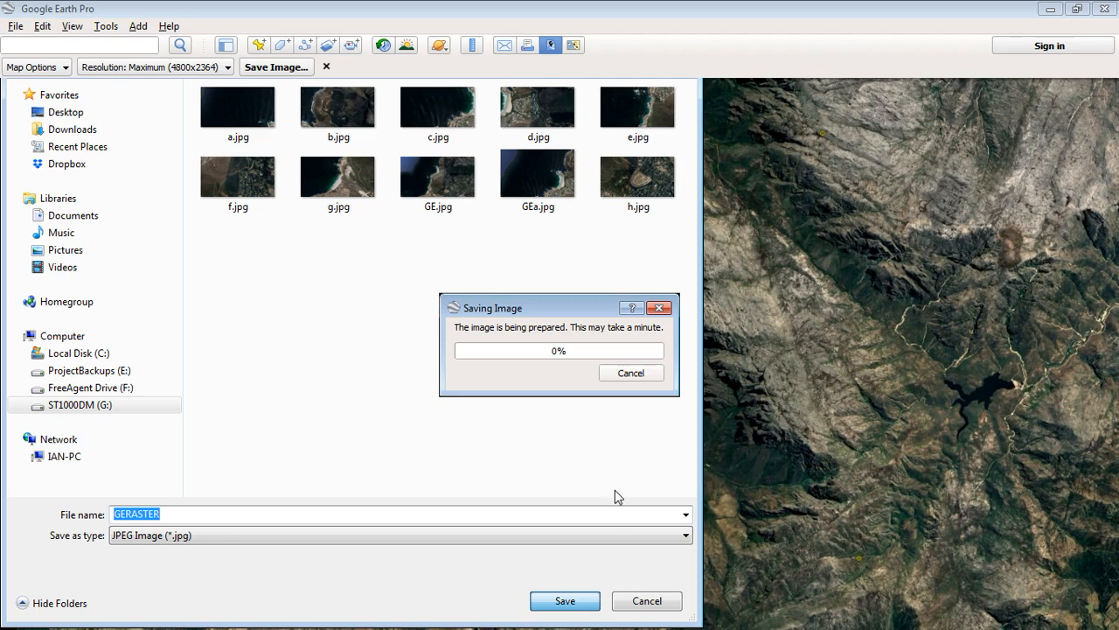
mouse_move(616, 481)
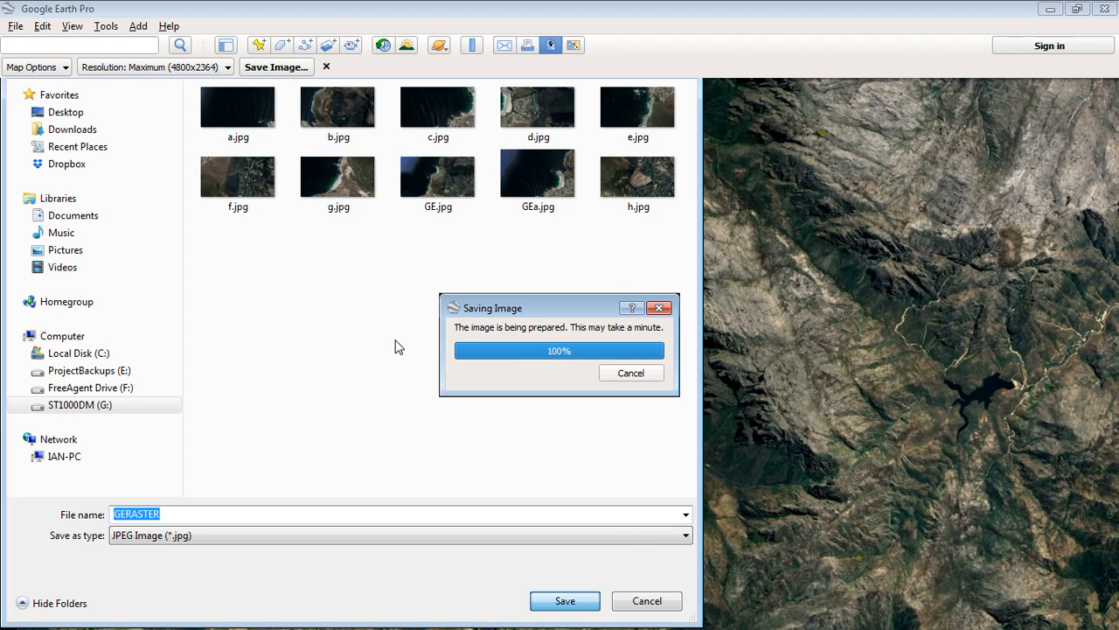
click(564, 601)
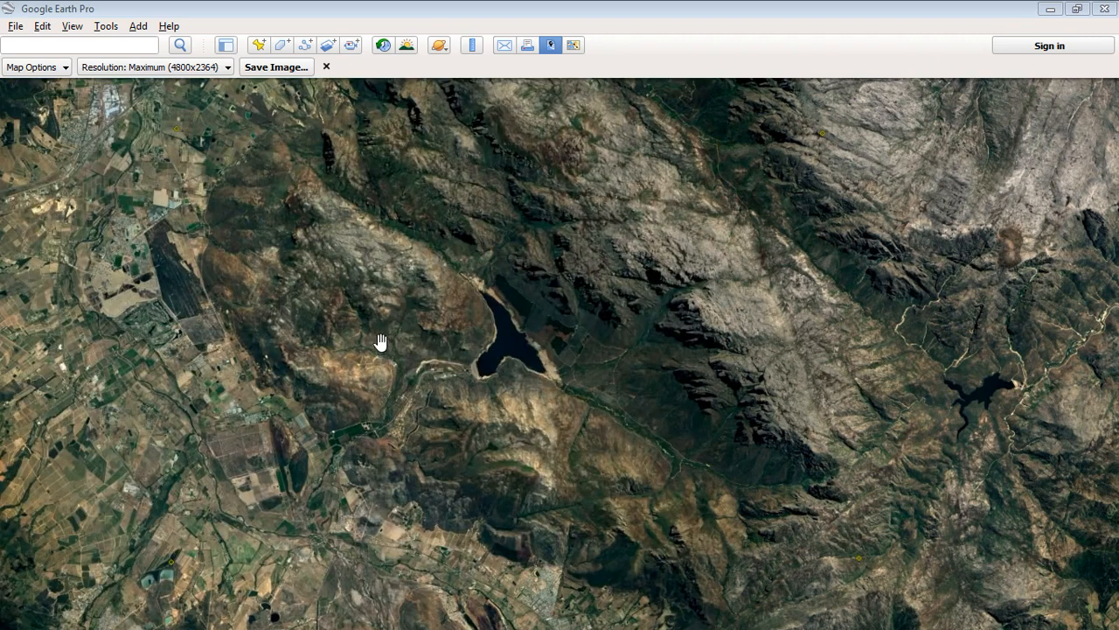
mouse_move(1104, 35)
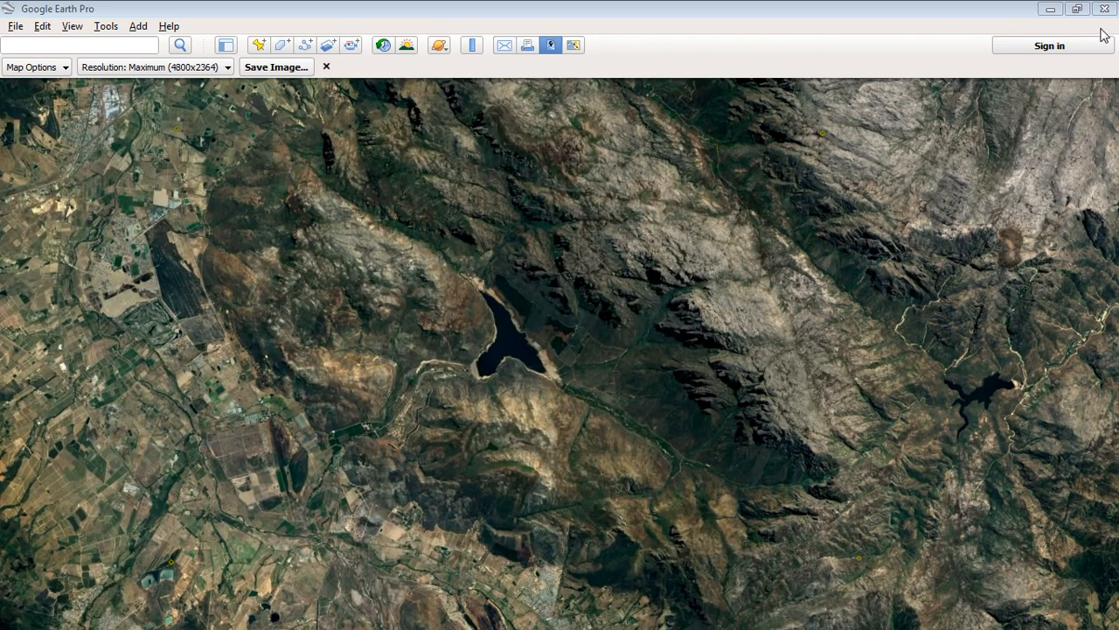
mouse_move(1105, 9)
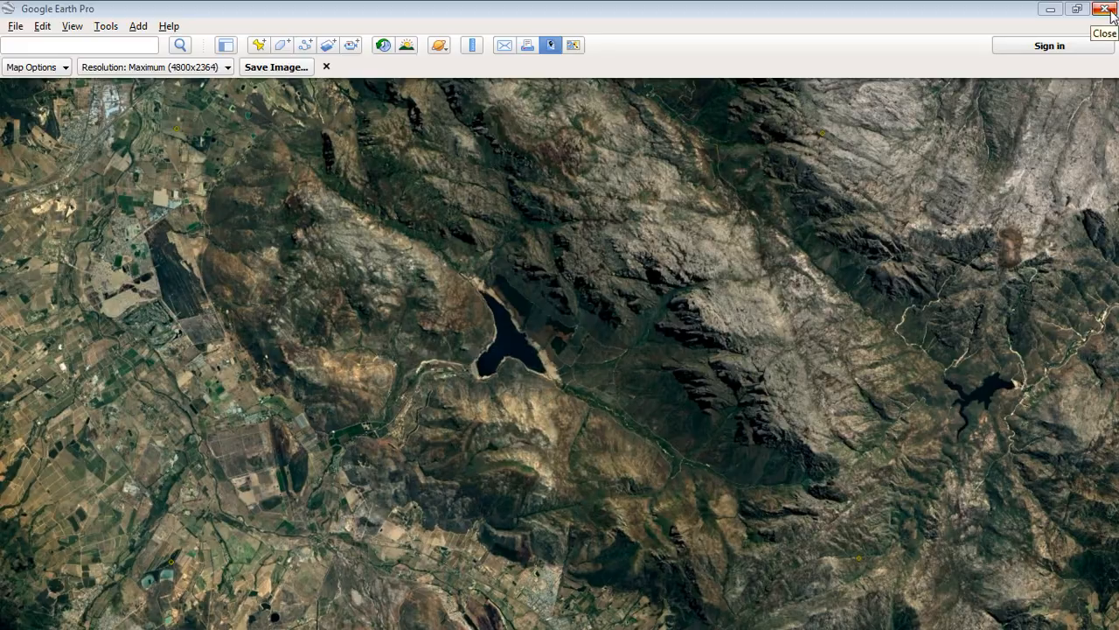
click(1106, 9)
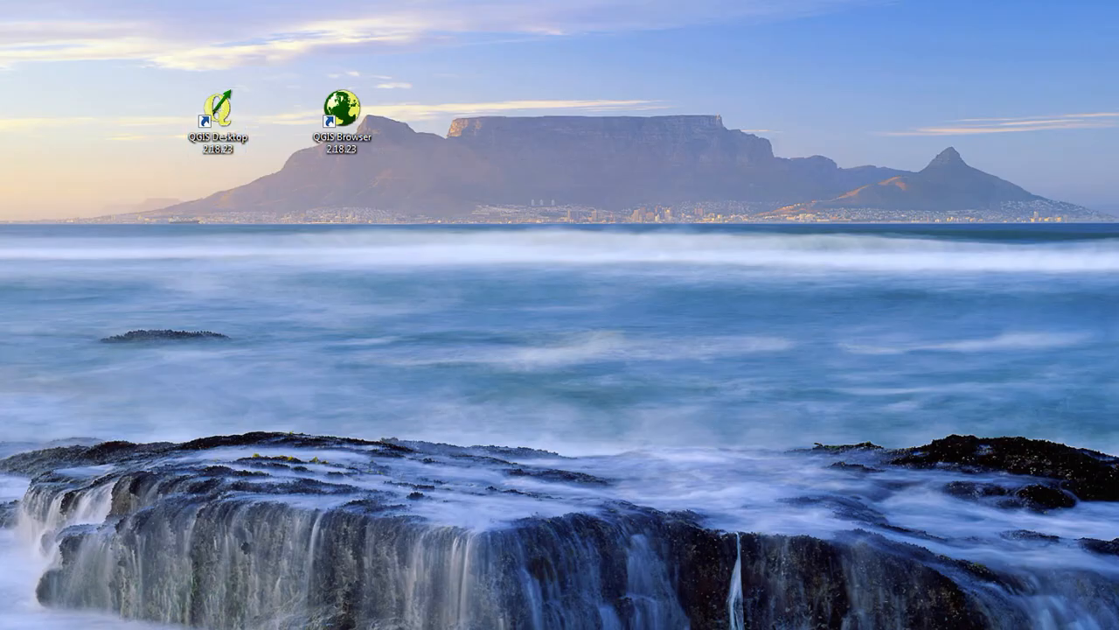
Launch QGIS Desktop and maximise its empty project window.
double_click(210, 113)
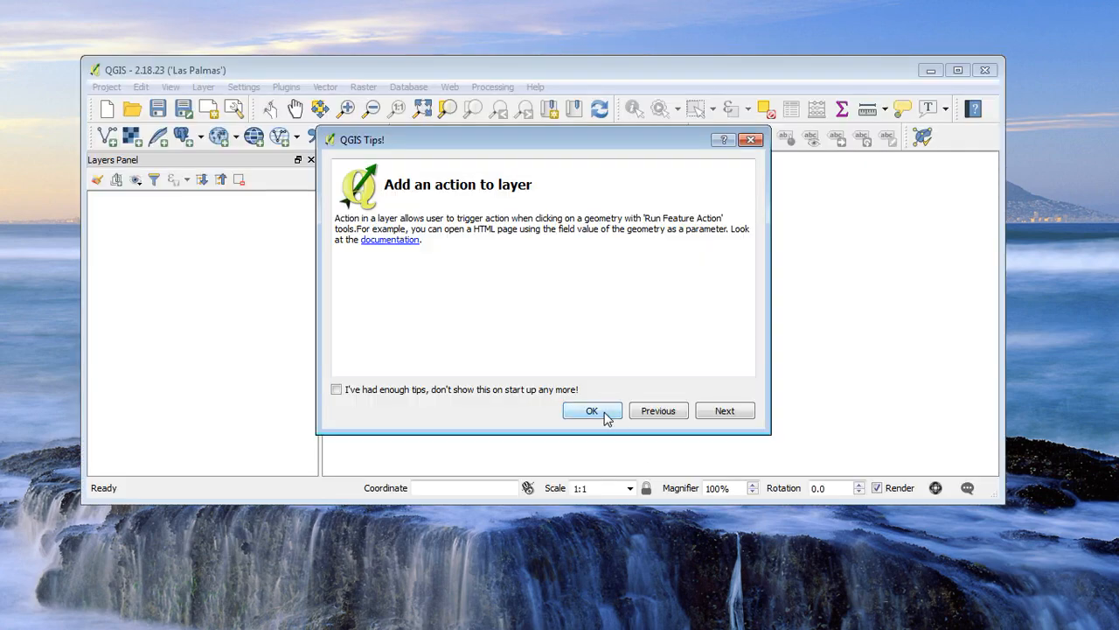
click(592, 411)
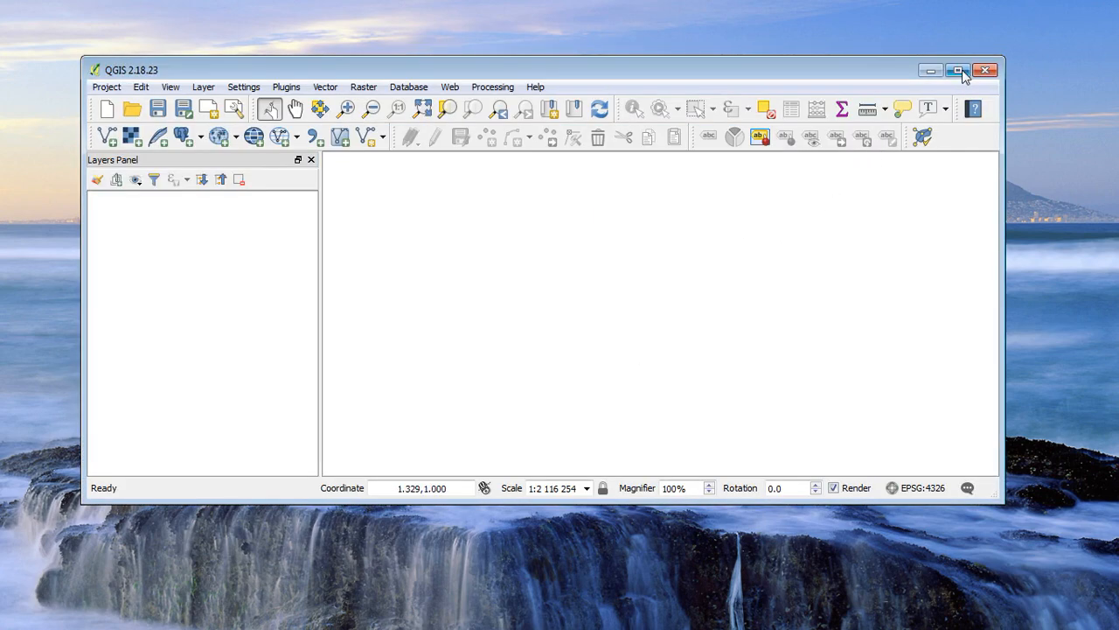
click(956, 70)
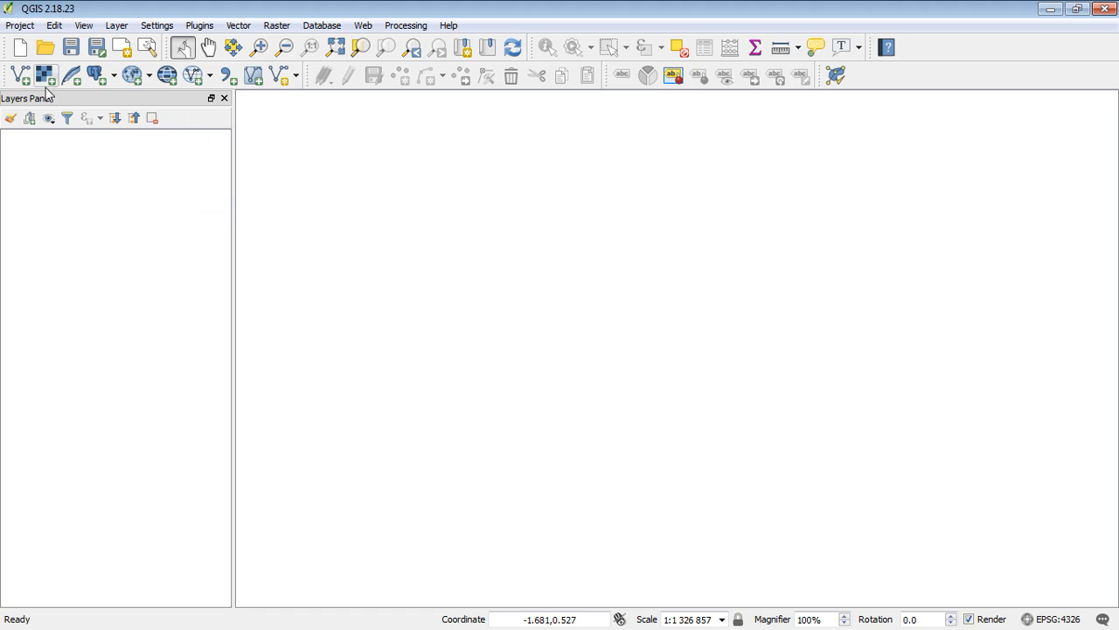
mouse_move(21, 74)
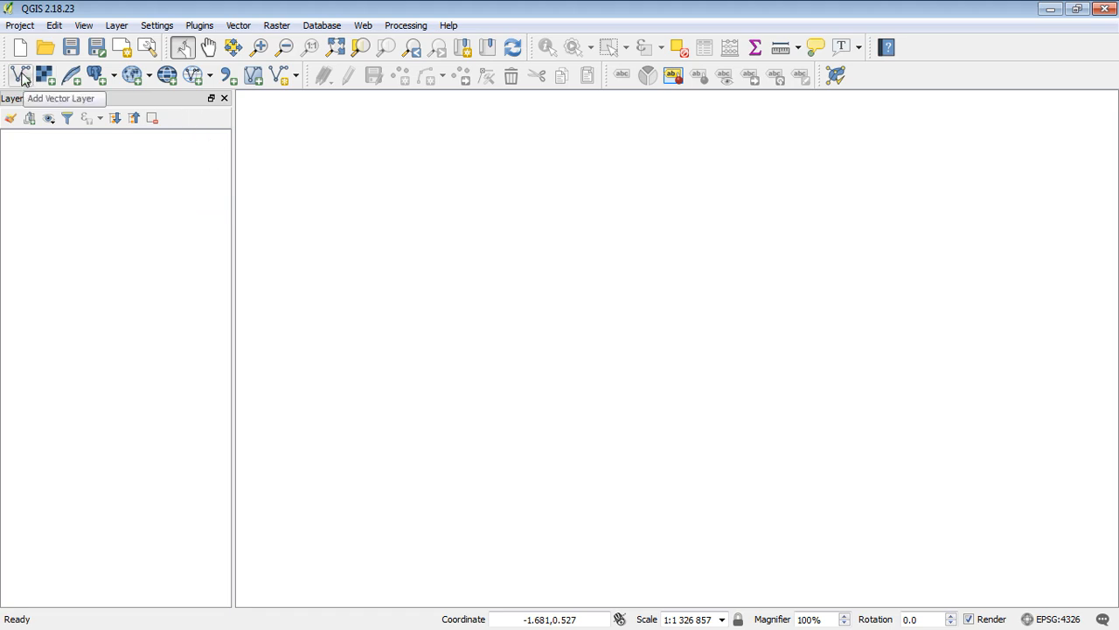
Add Control points.kml from the working folder and enable on-the-fly WGS 84 reprojection.
click(20, 74)
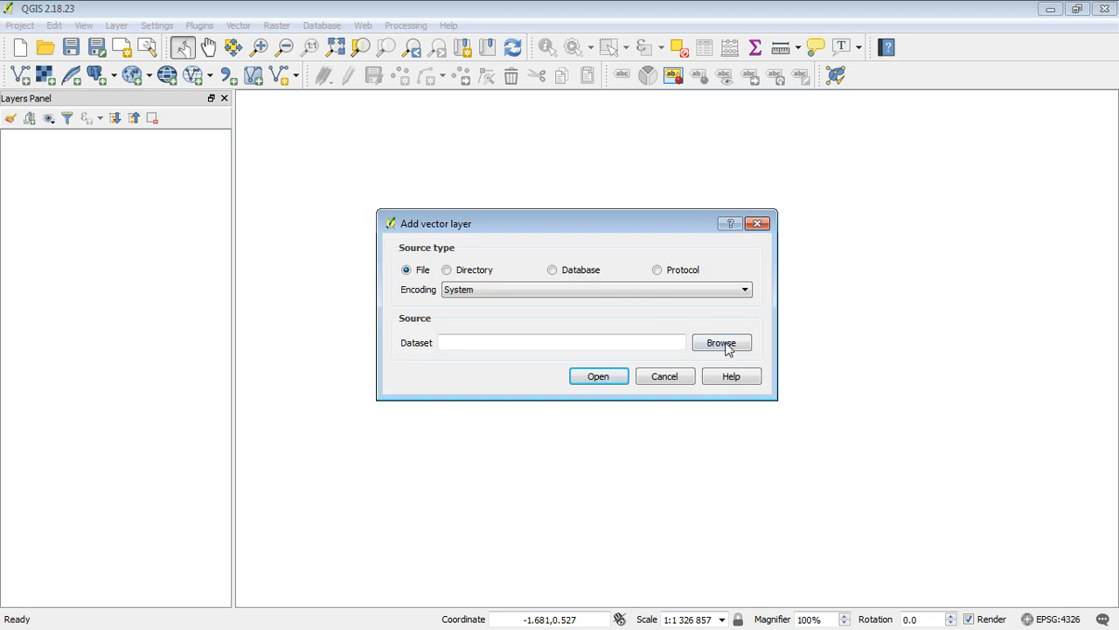
click(722, 342)
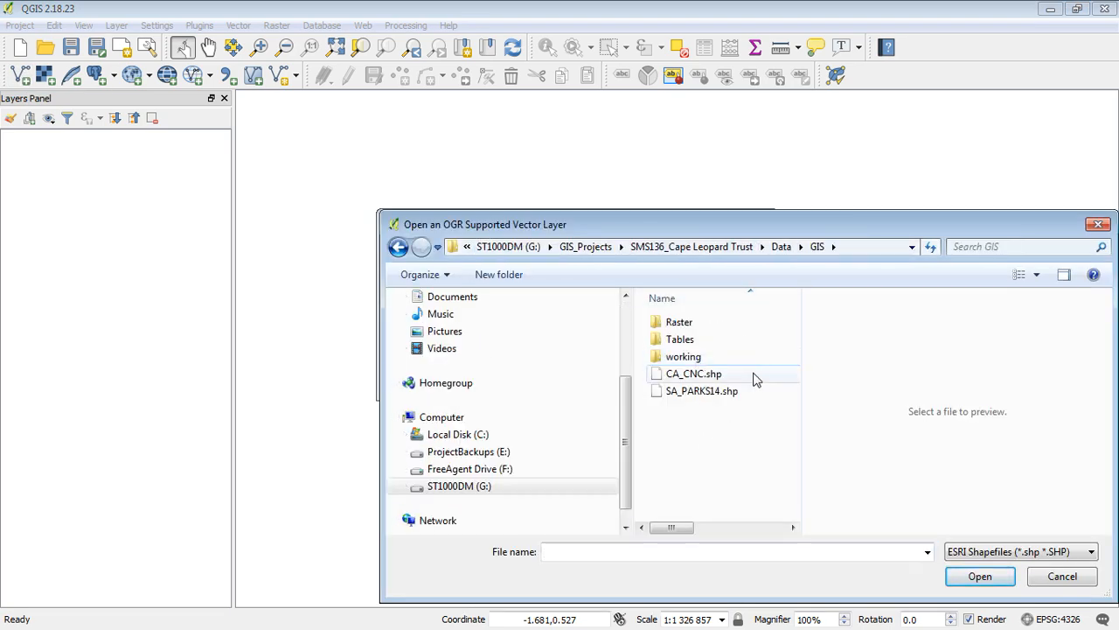
double_click(684, 356)
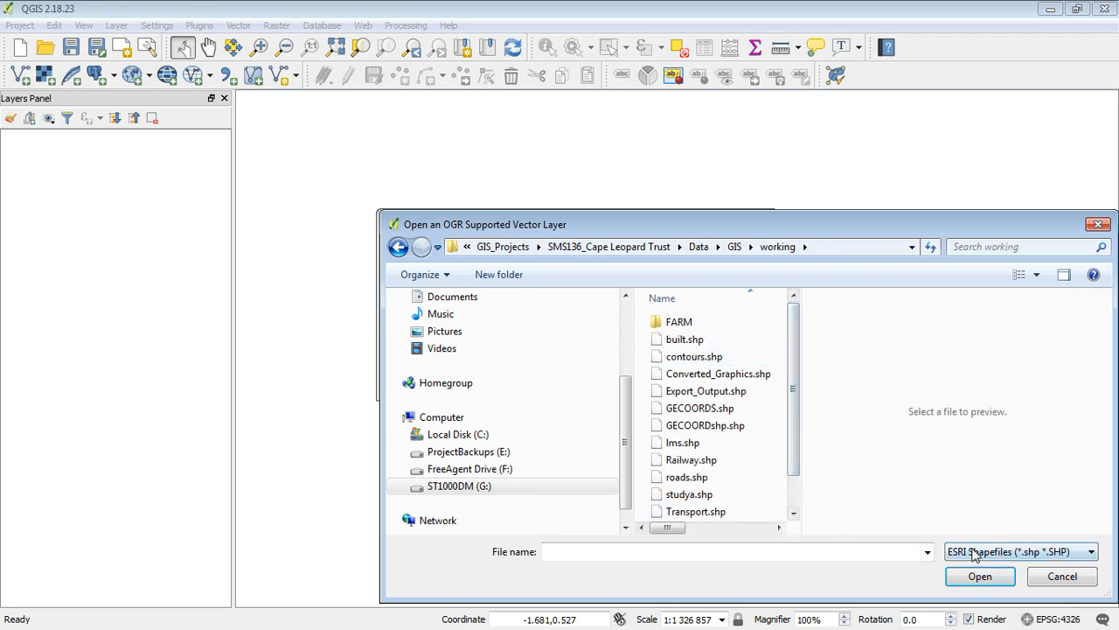
click(1019, 551)
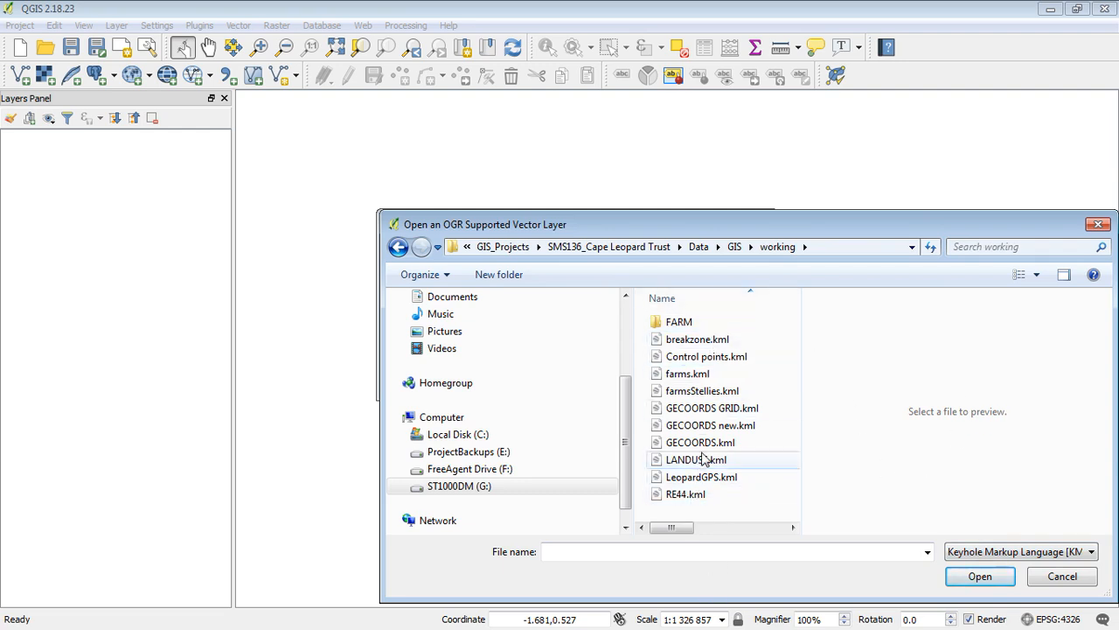
click(980, 576)
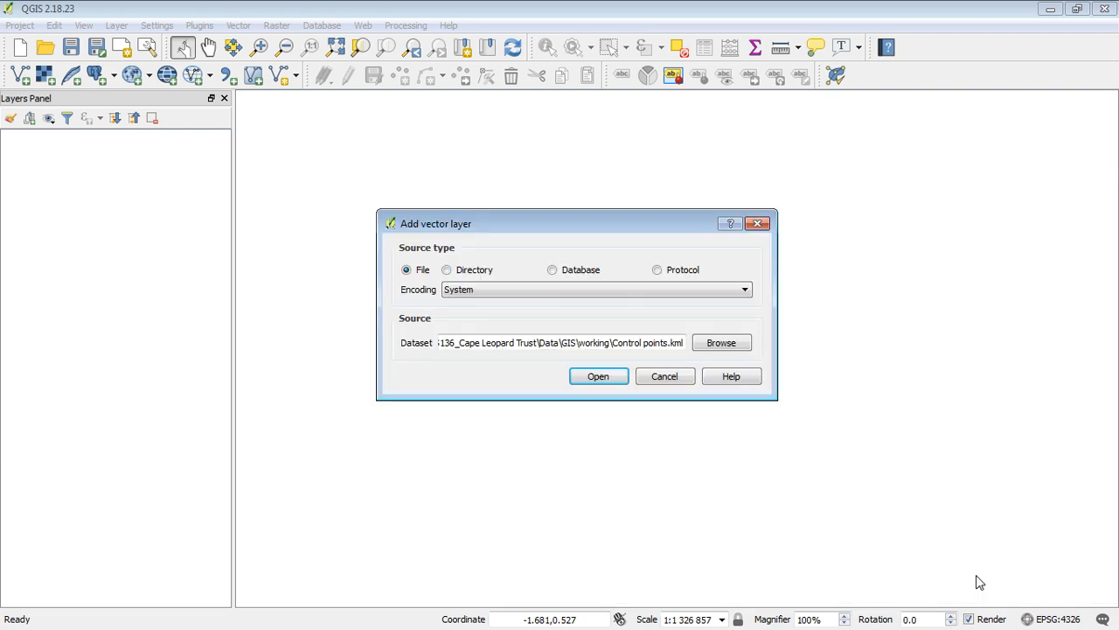
click(598, 376)
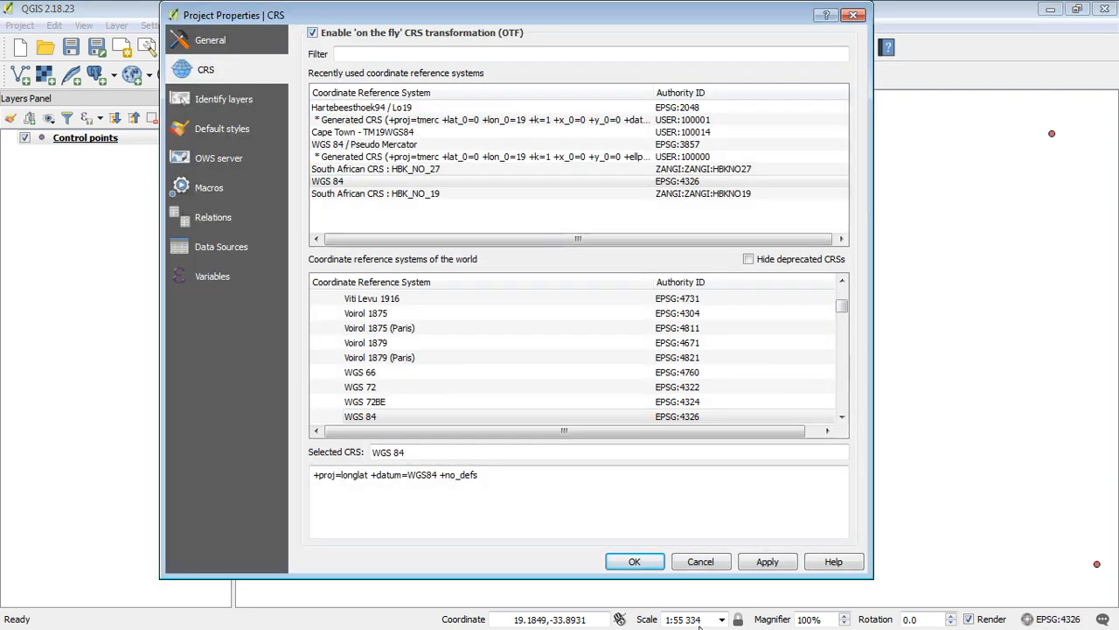
click(634, 562)
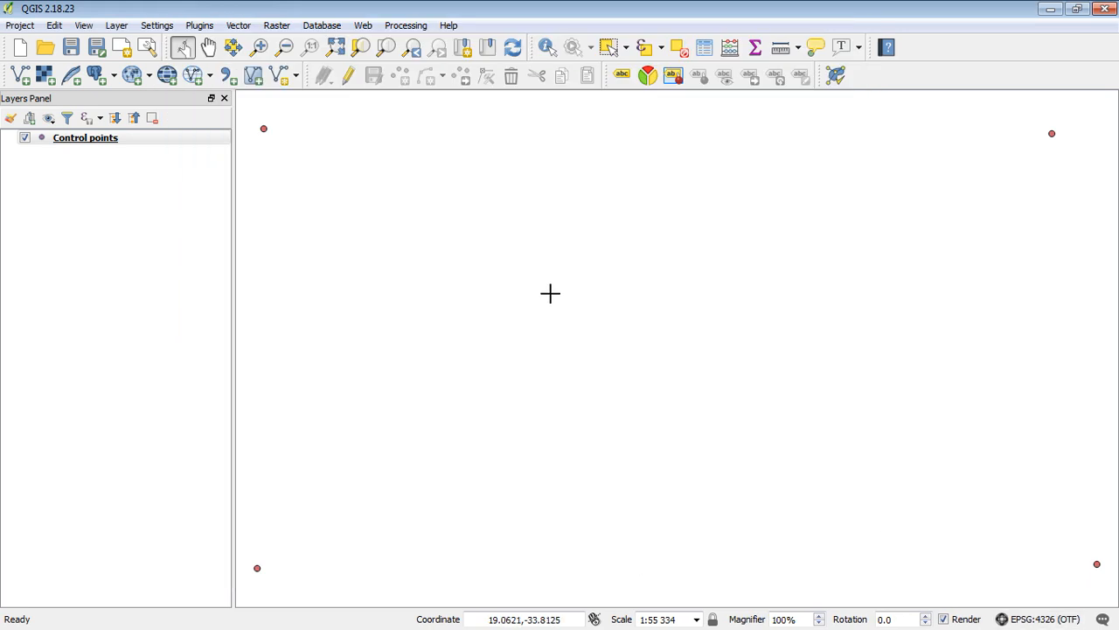
mouse_move(555, 411)
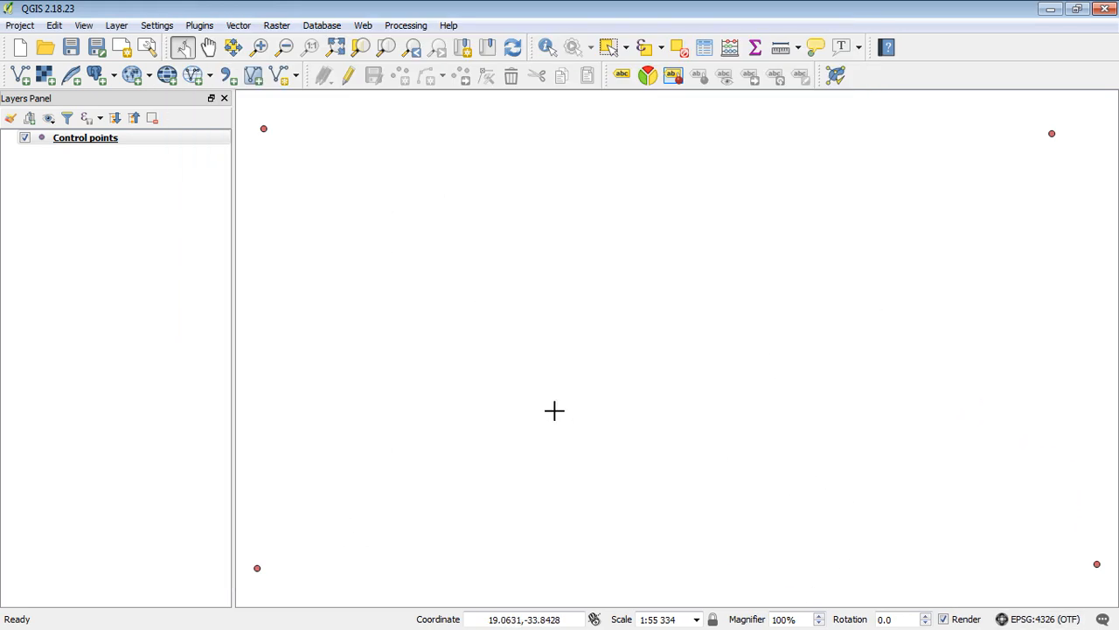
mouse_move(173, 112)
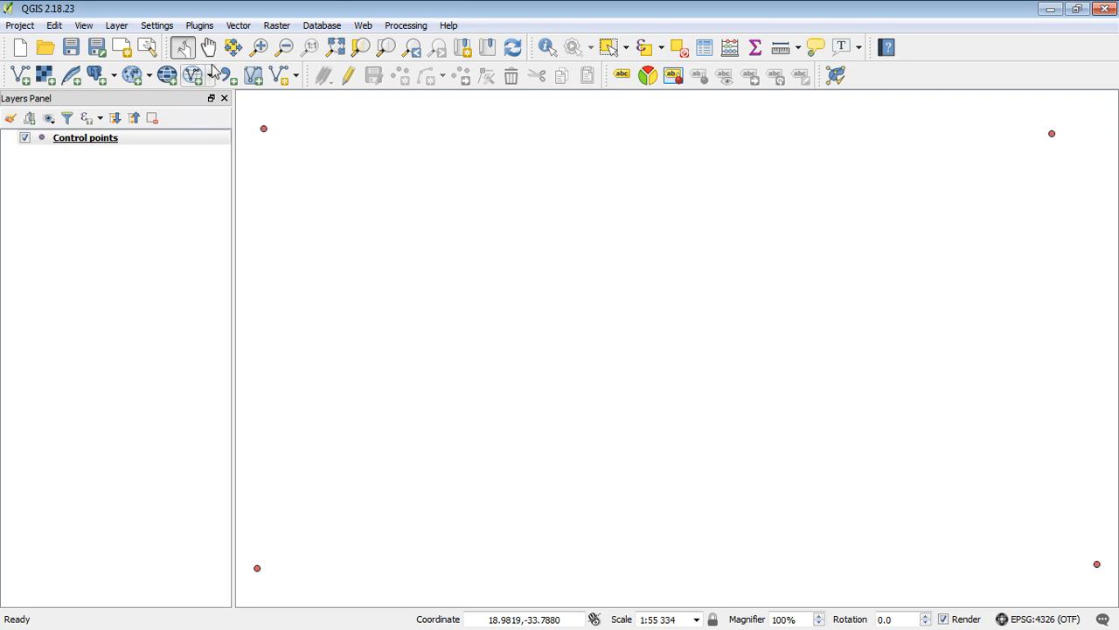
mouse_move(276, 25)
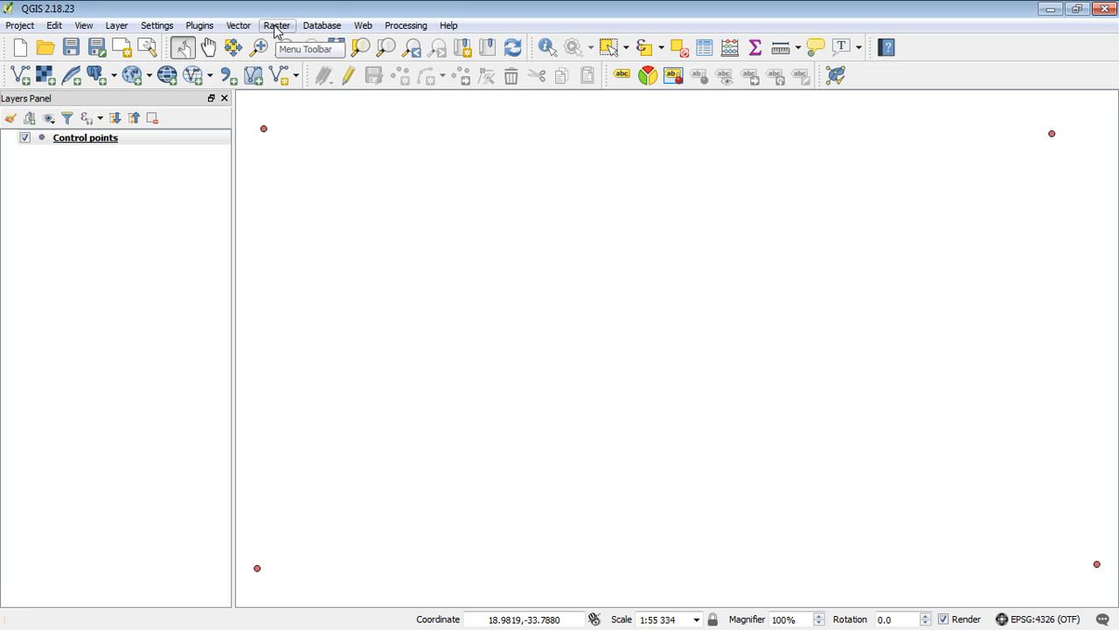
Filter the plugin manager by 'geor' to confirm Georeferencer GDAL is enabled.
click(277, 24)
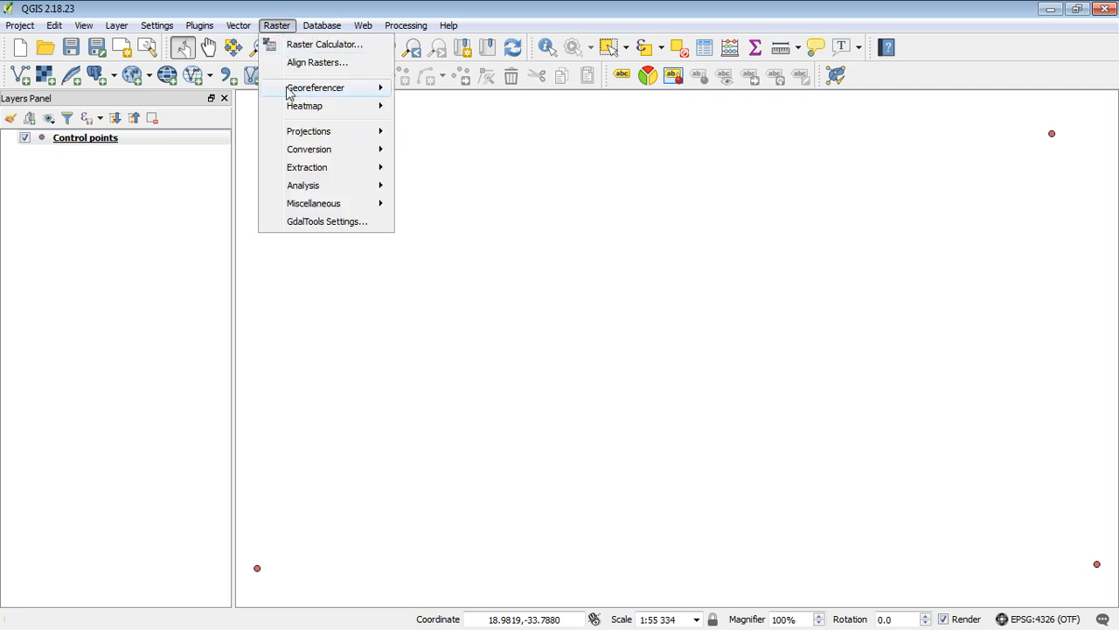
mouse_move(316, 87)
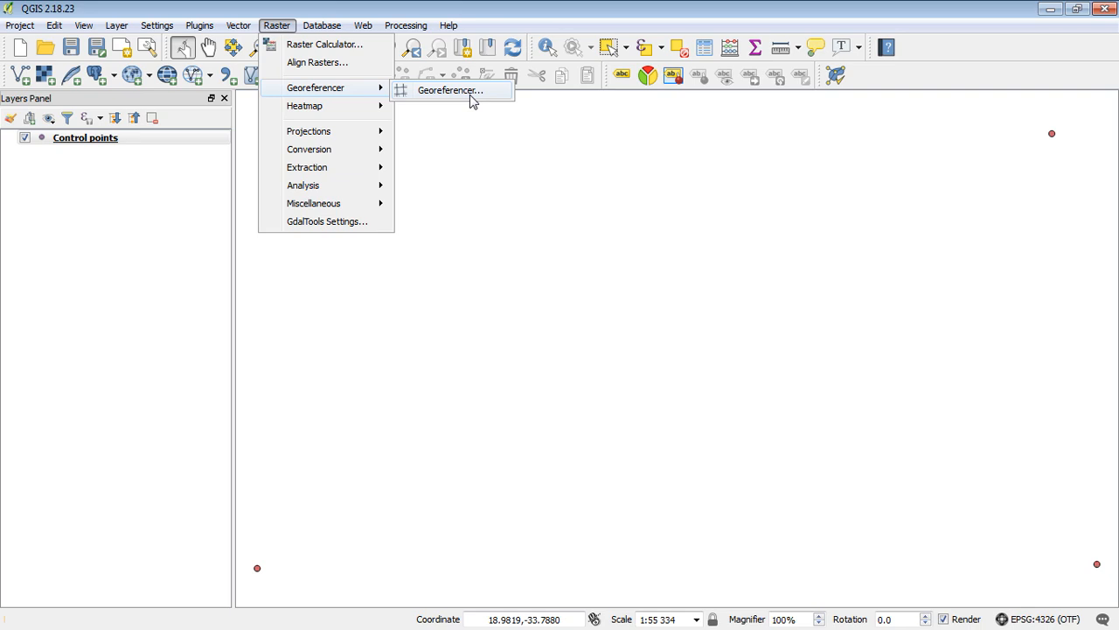
click(199, 25)
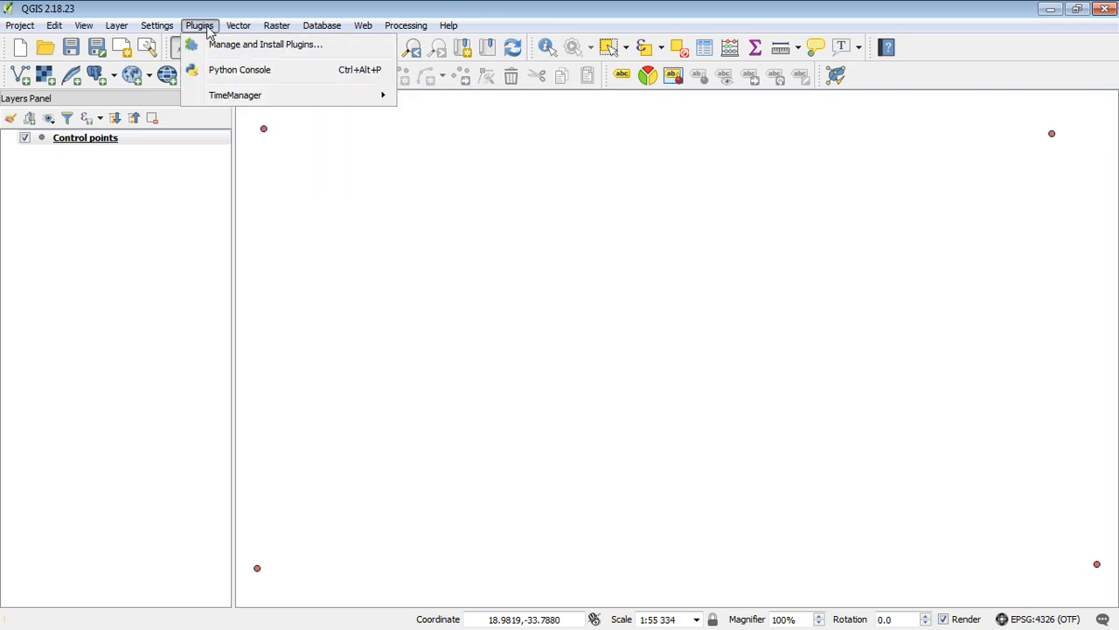
mouse_move(264, 45)
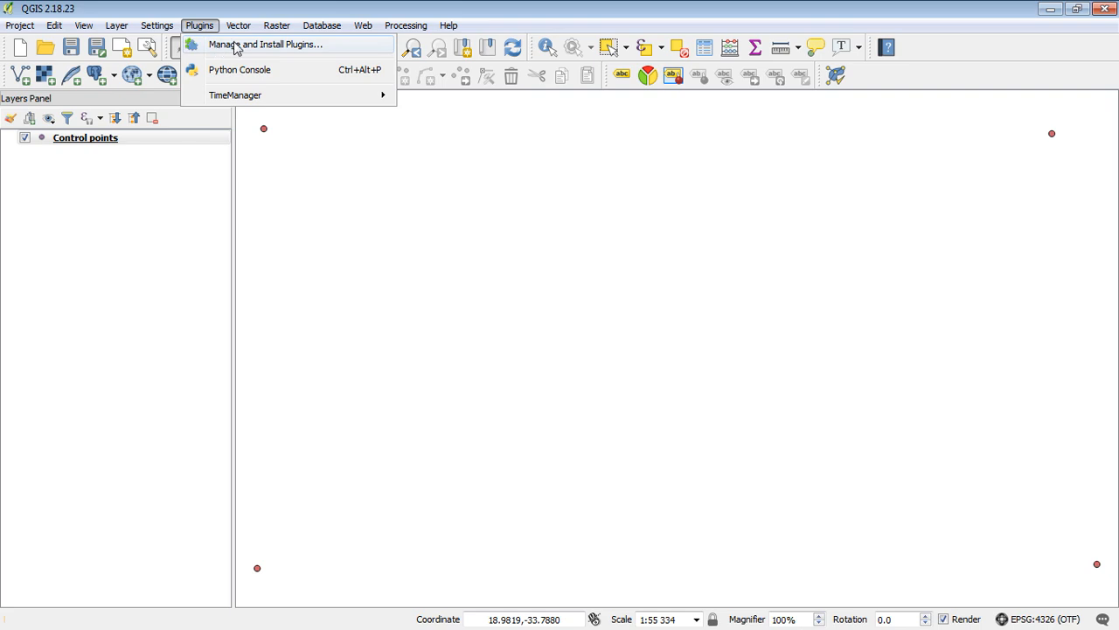
click(266, 44)
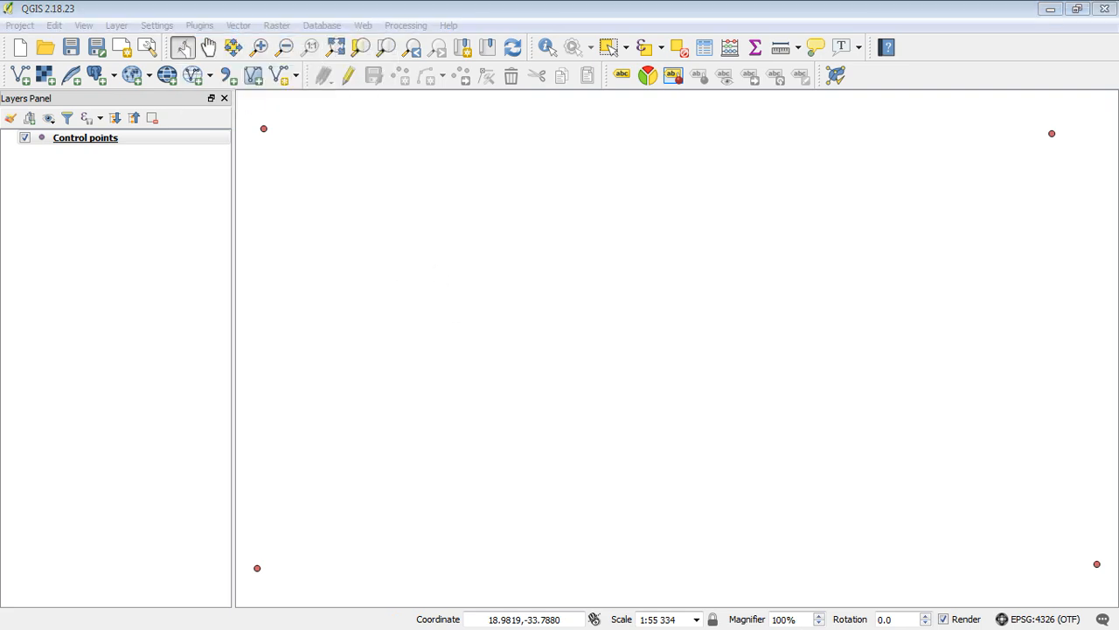
click(199, 25)
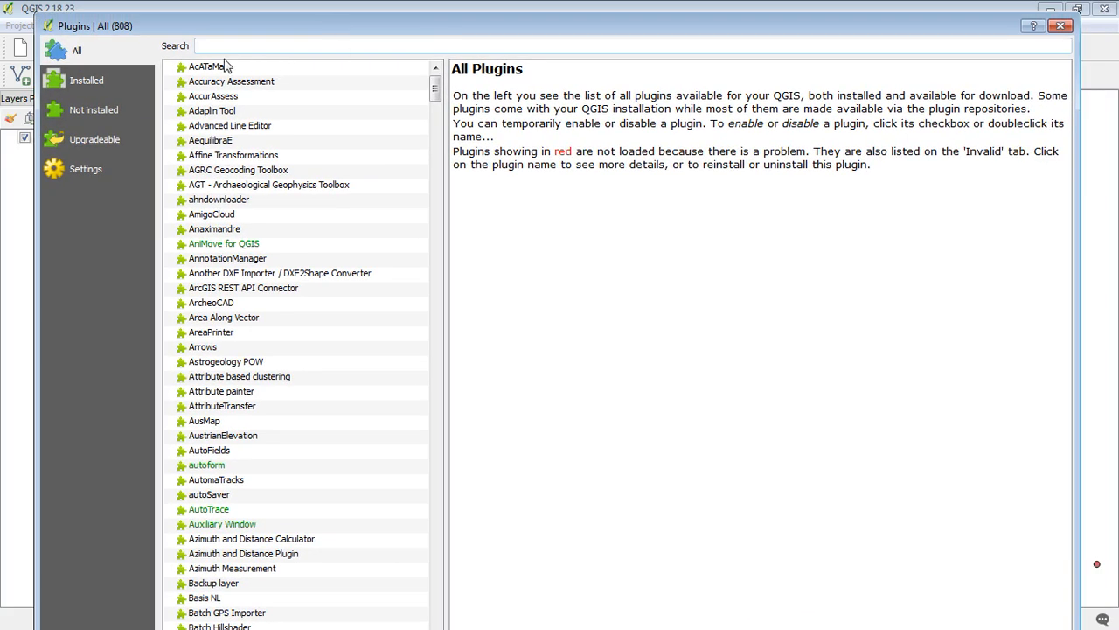
click(315, 45)
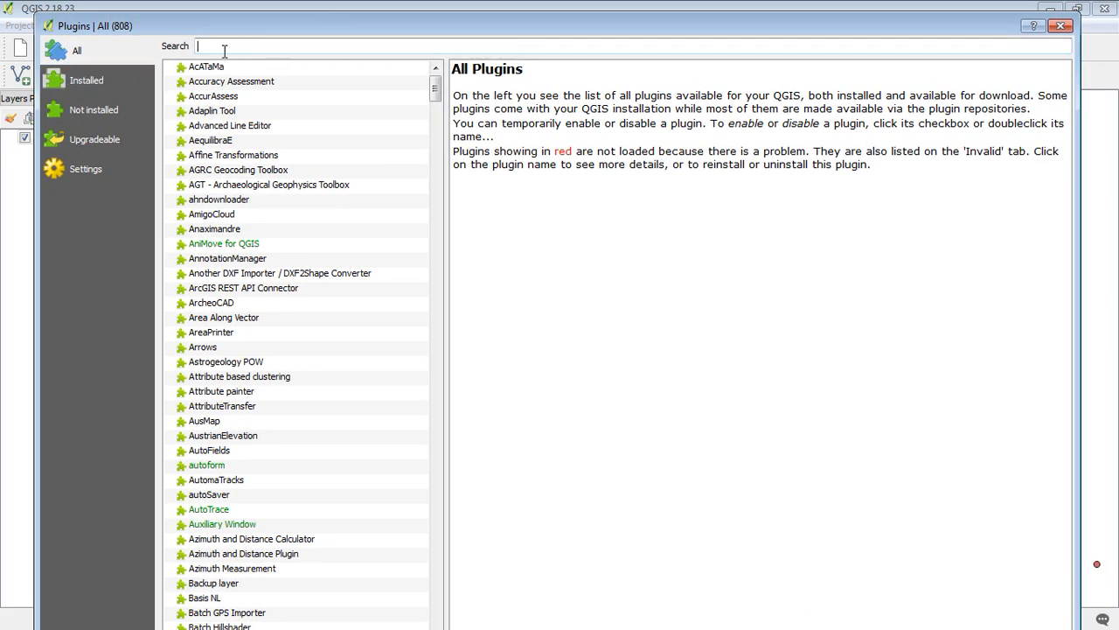
text(geo)
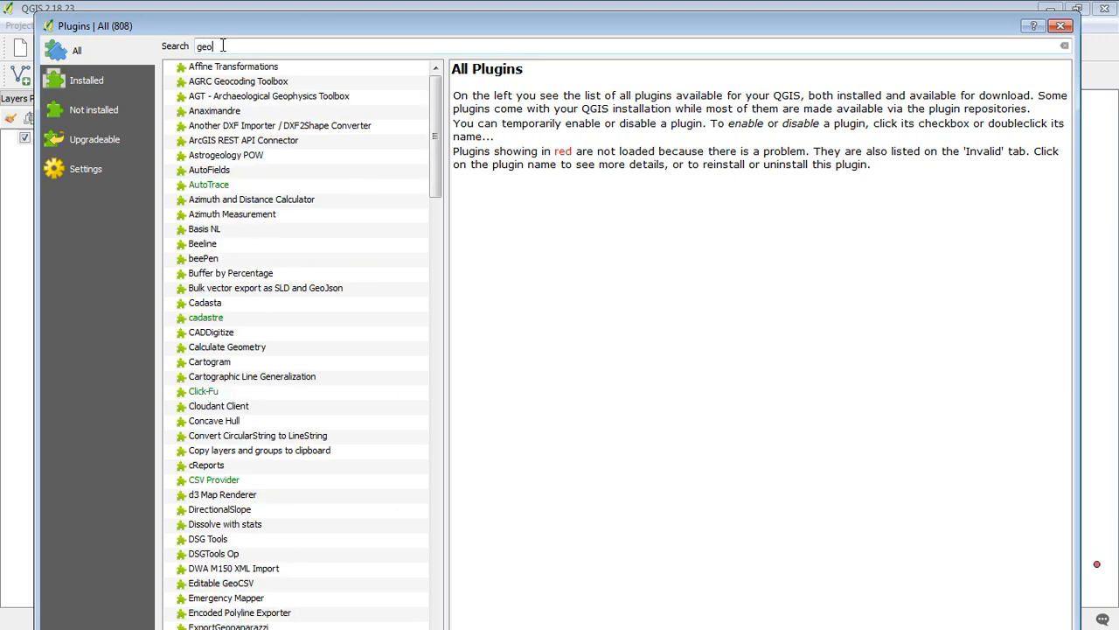
text(ref)
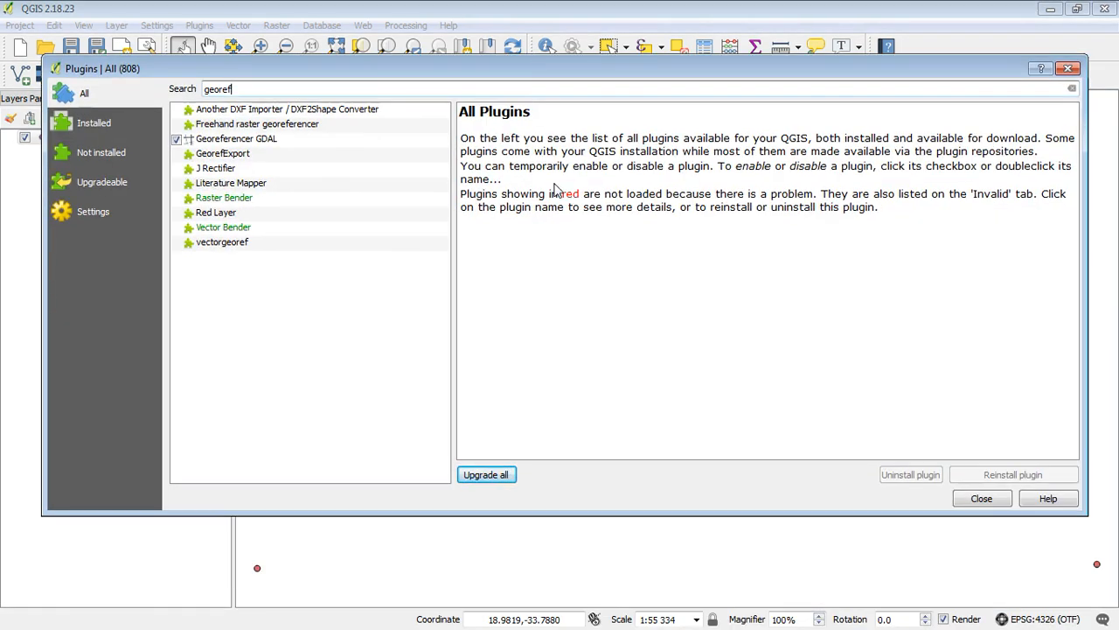
mouse_move(611, 385)
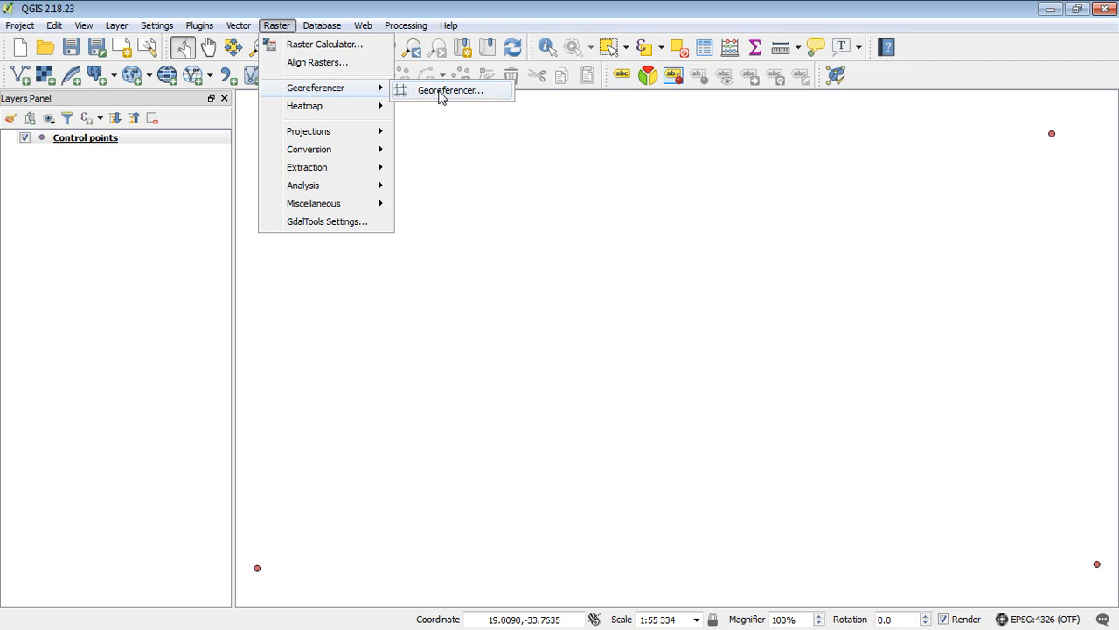
Open the Georeferencer and load GERASTER.jpg from the GIS folder with WGS 84 (EPSG:4326).
click(450, 90)
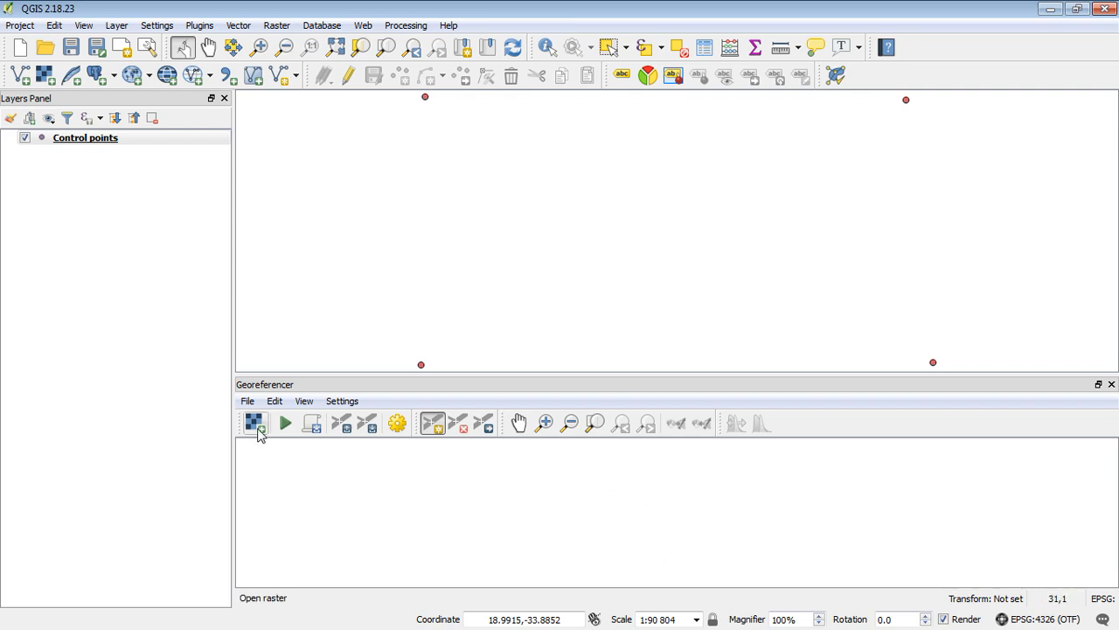
mouse_move(255, 424)
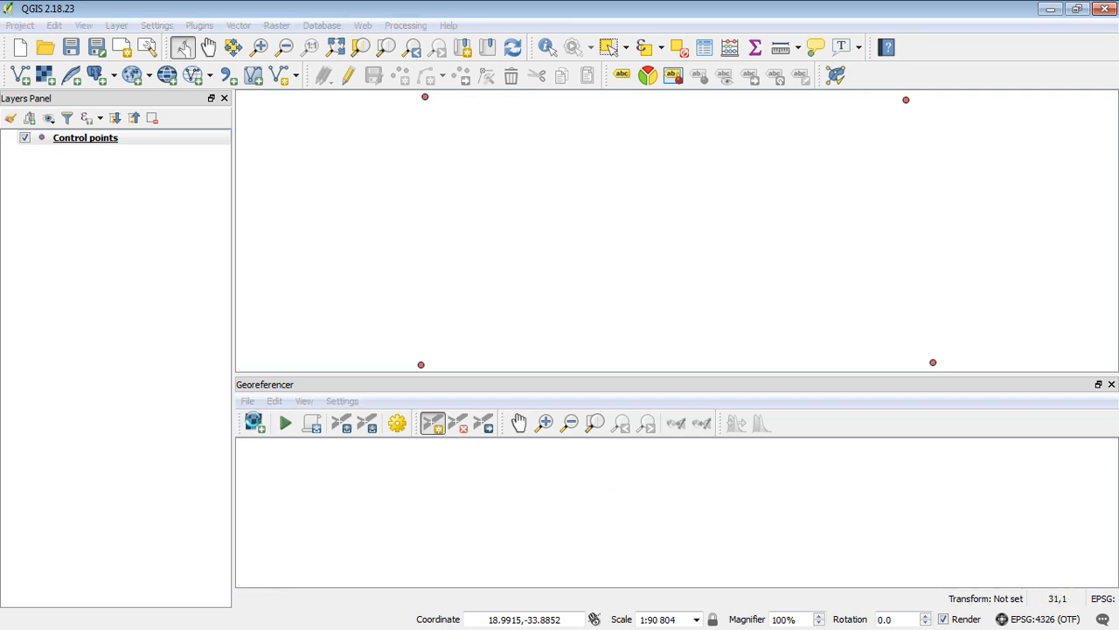
click(253, 422)
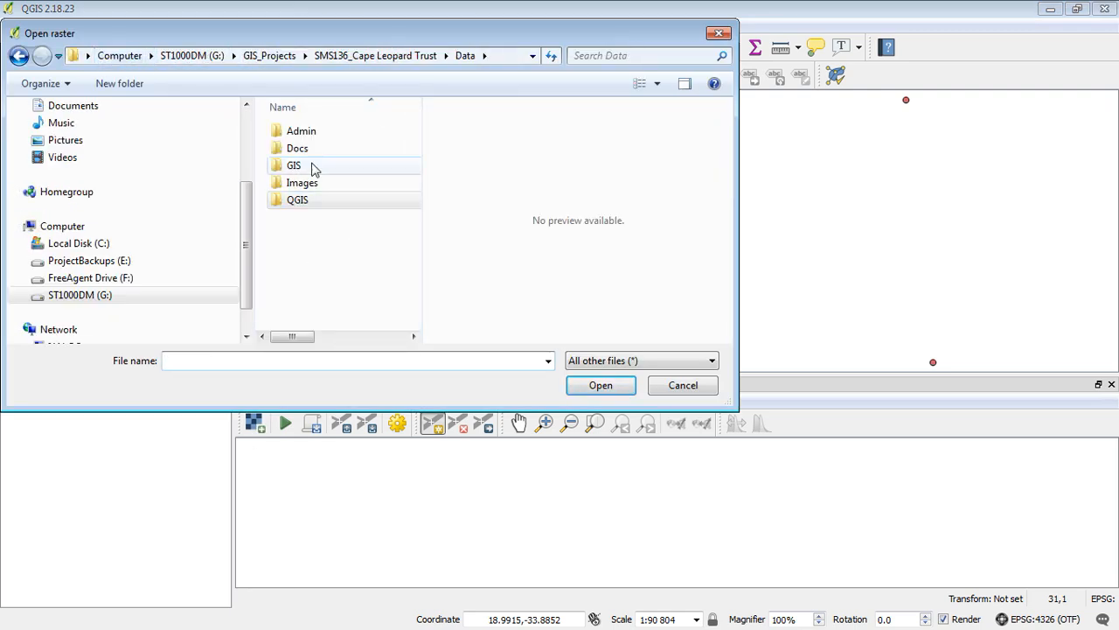
double_click(294, 165)
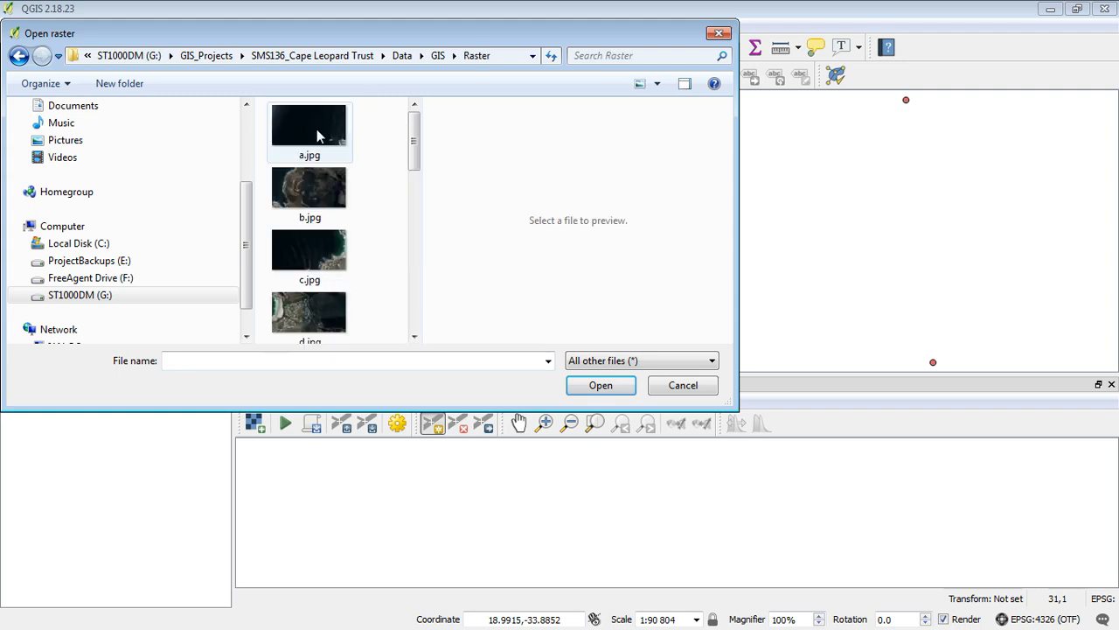
scroll(down, 3)
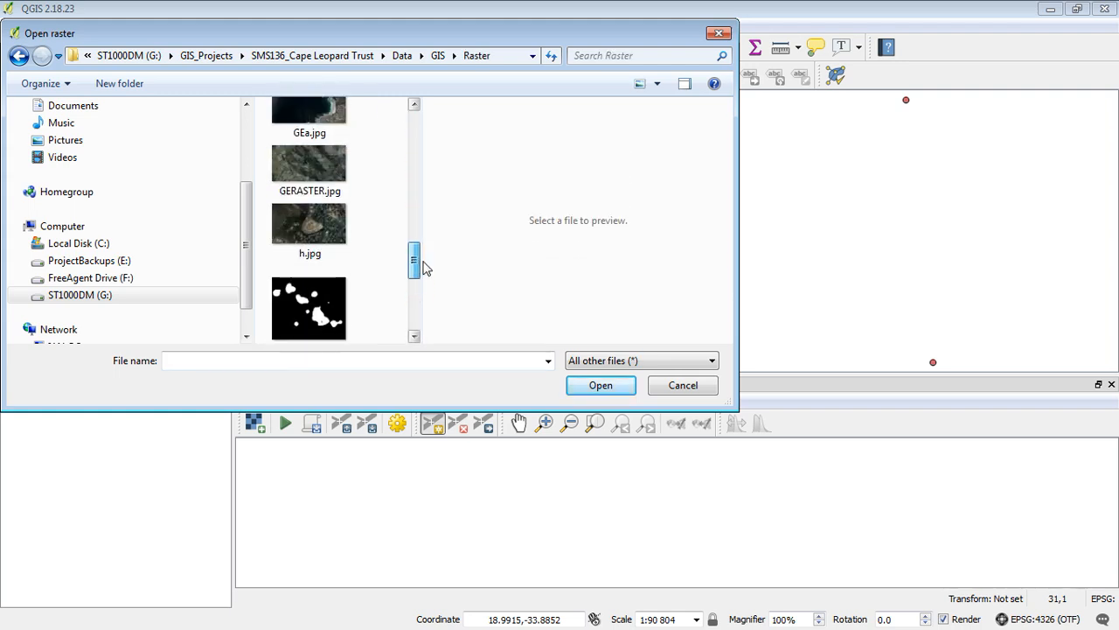
scroll(up, 3)
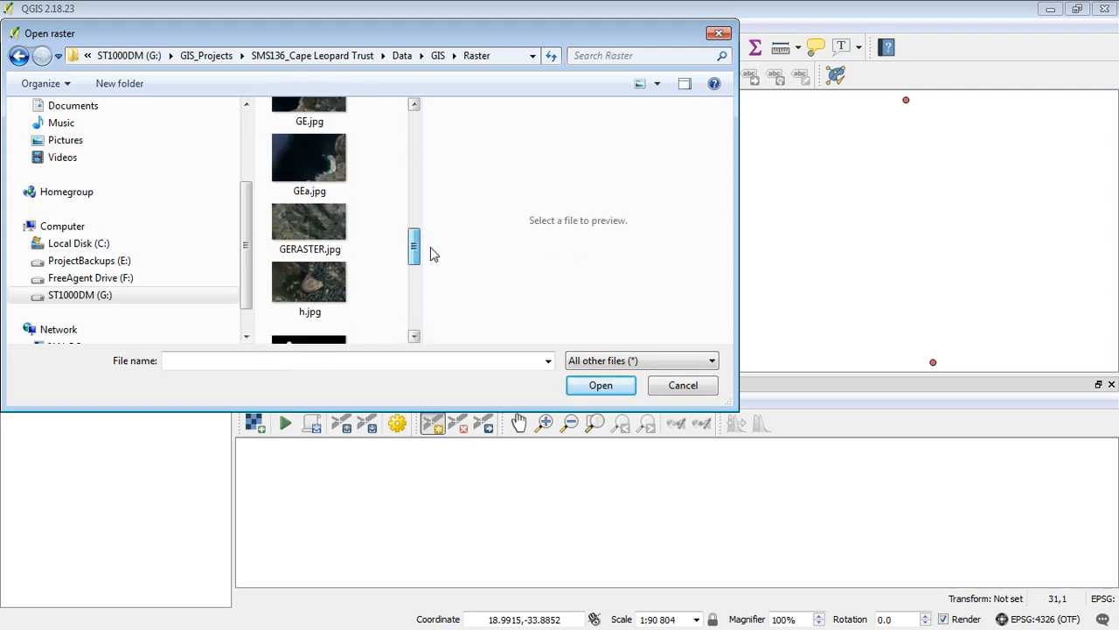
click(309, 231)
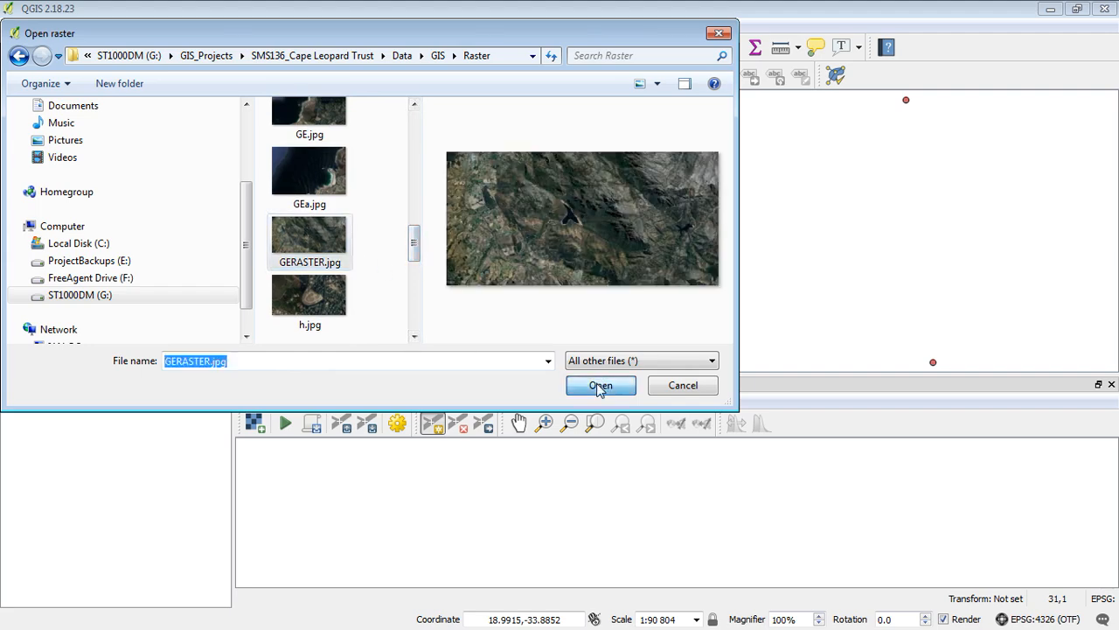
click(601, 385)
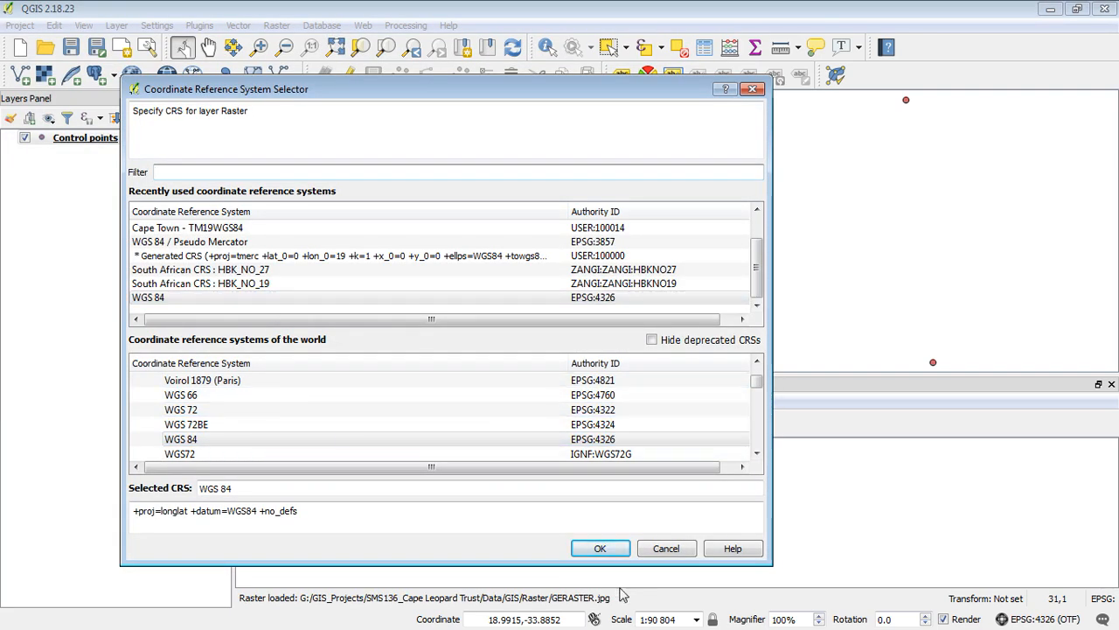
click(600, 548)
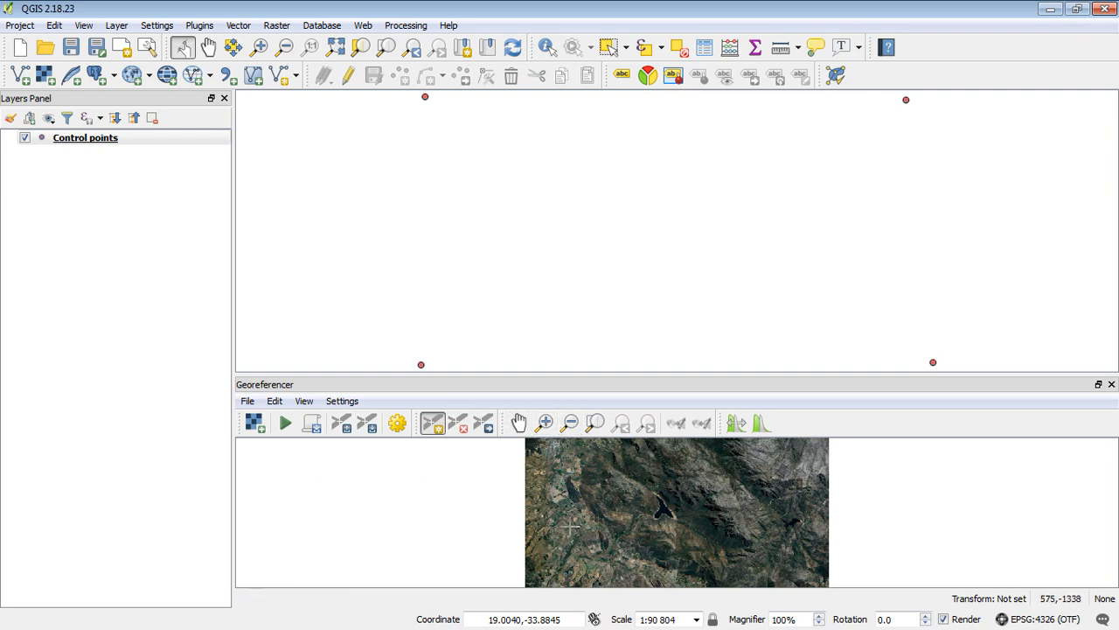
mouse_move(210, 47)
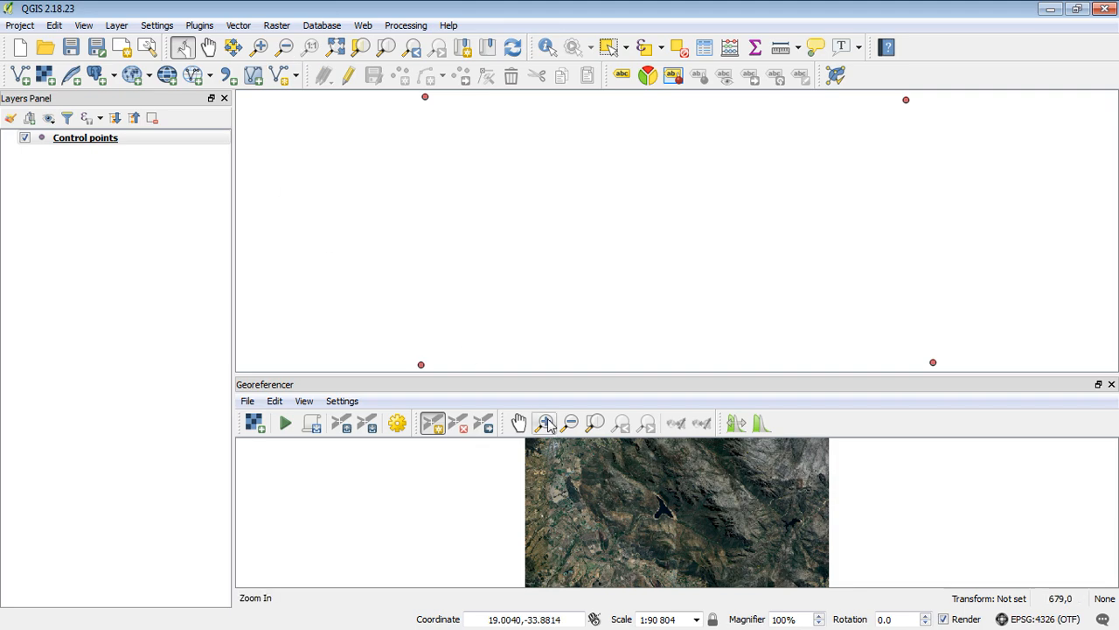
Zoom in on the yellow diamond marker, then zoom out once to show nearby fields.
click(543, 422)
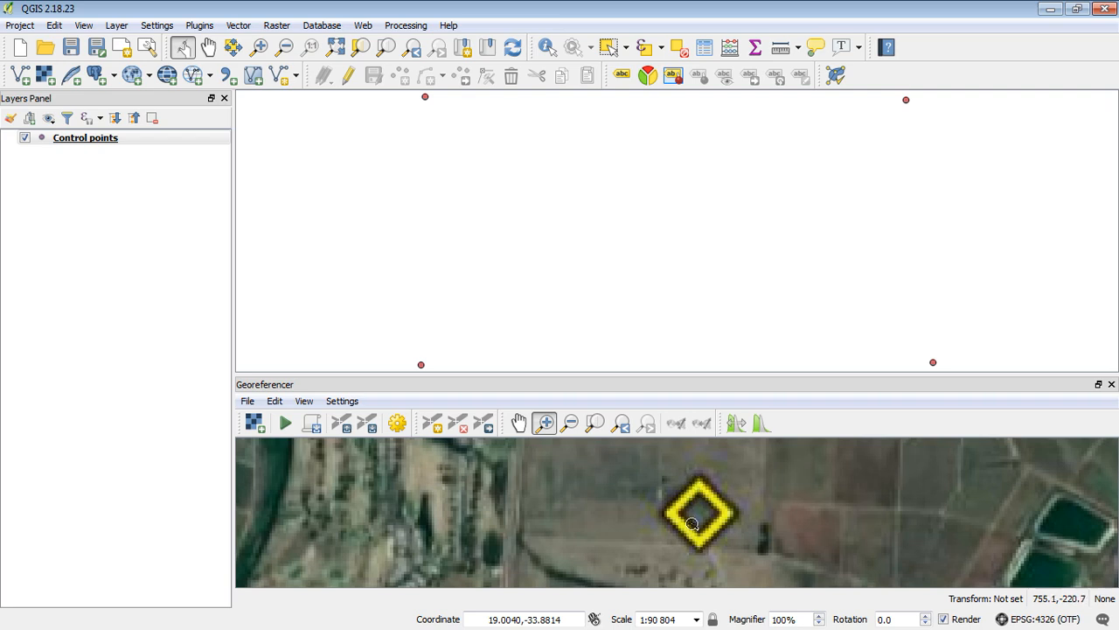
mouse_move(696, 509)
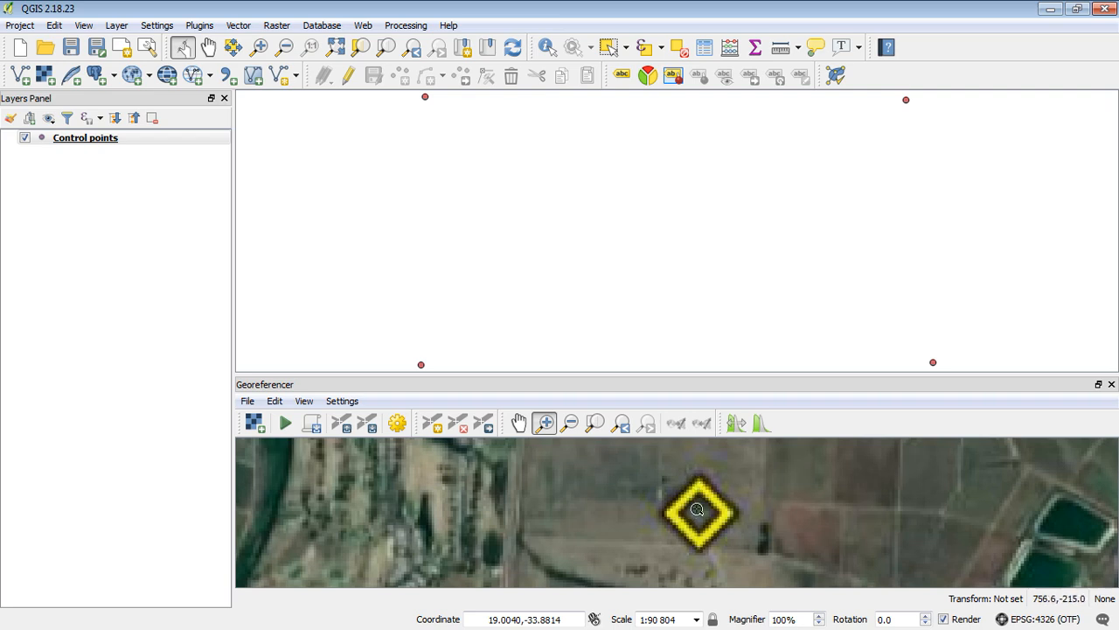
mouse_move(701, 513)
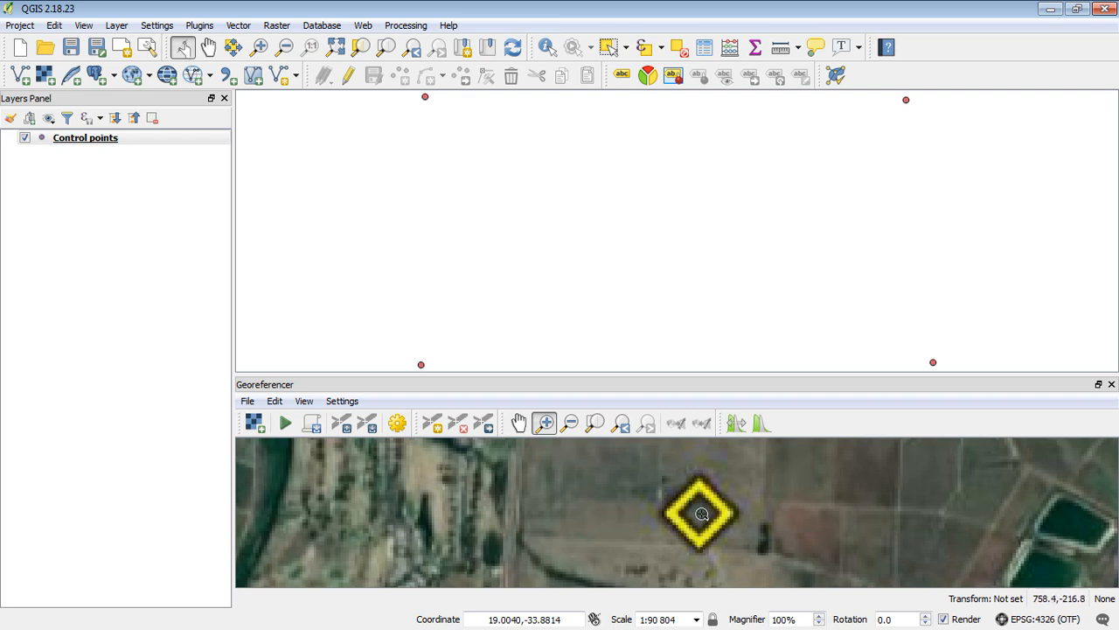
mouse_move(718, 533)
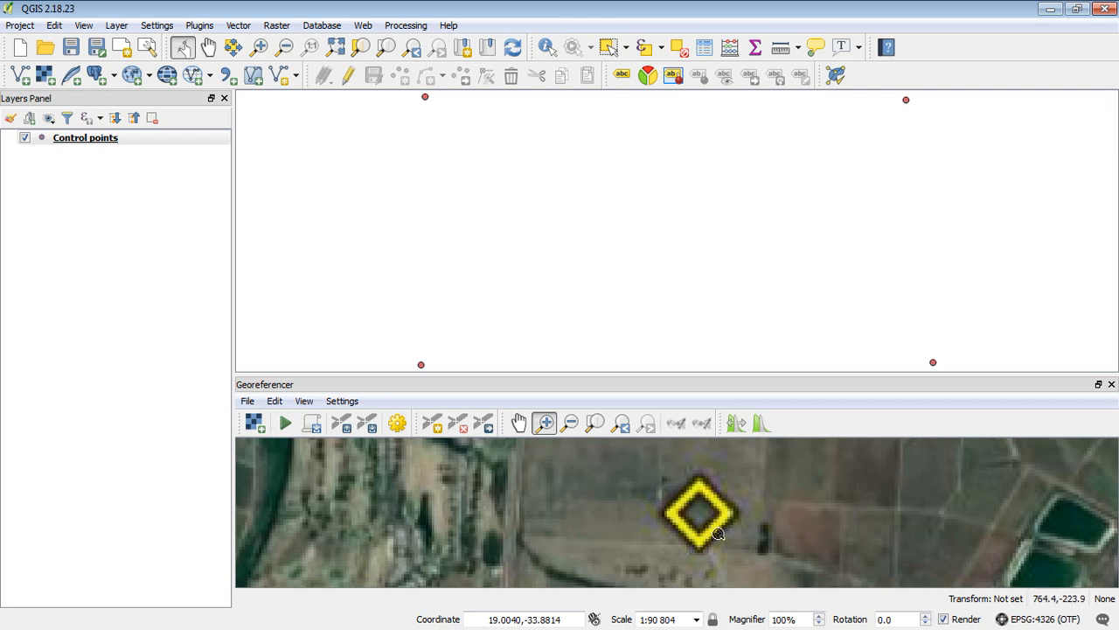
mouse_move(691, 490)
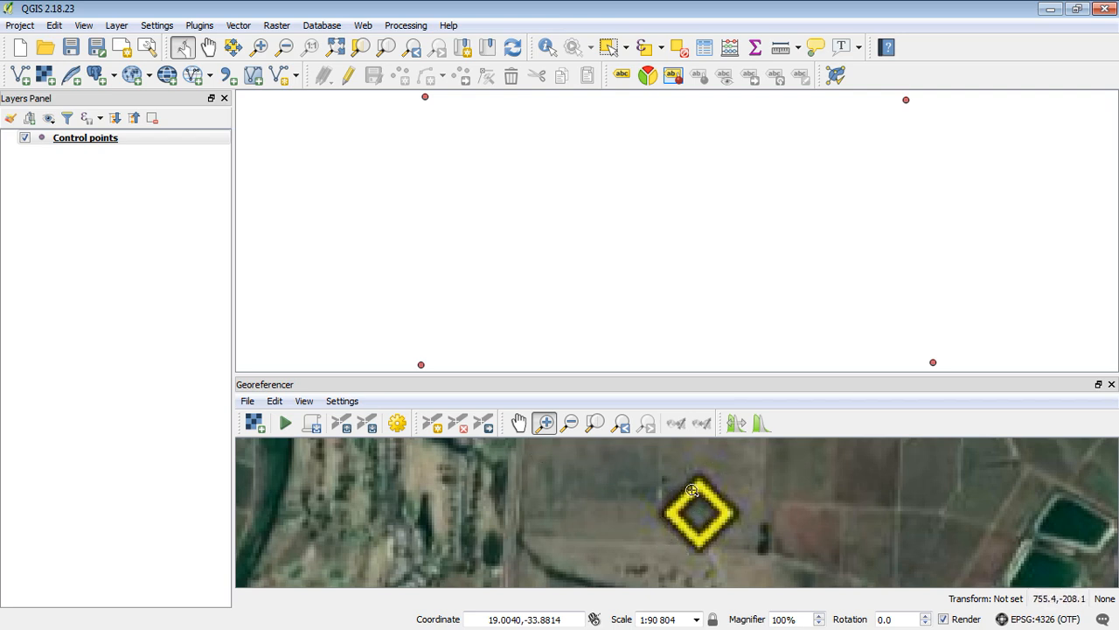
mouse_move(700, 490)
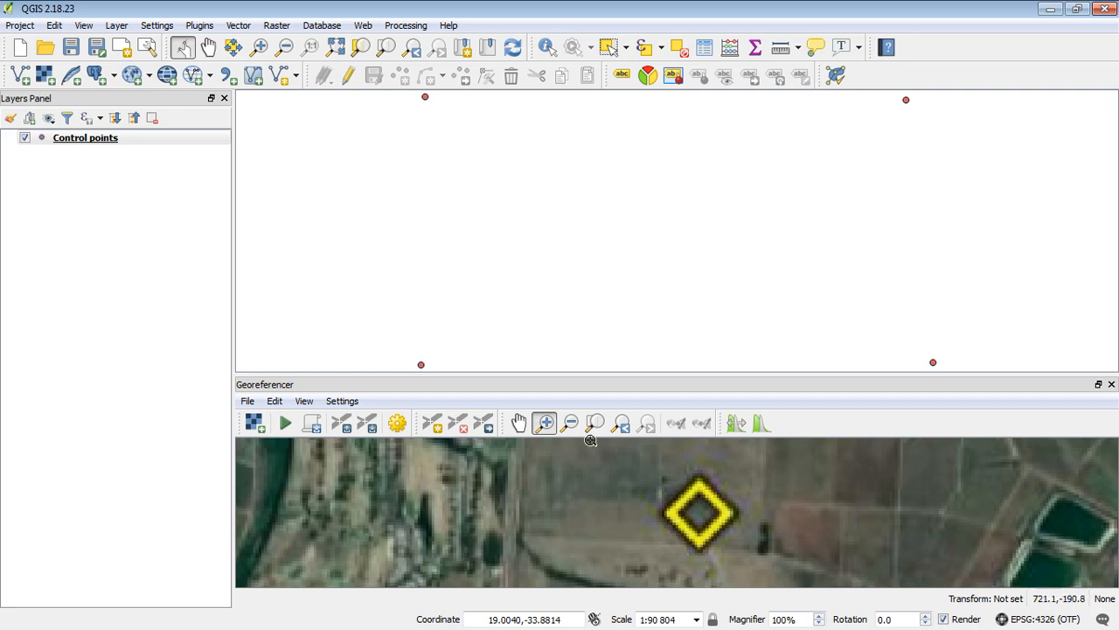
click(570, 423)
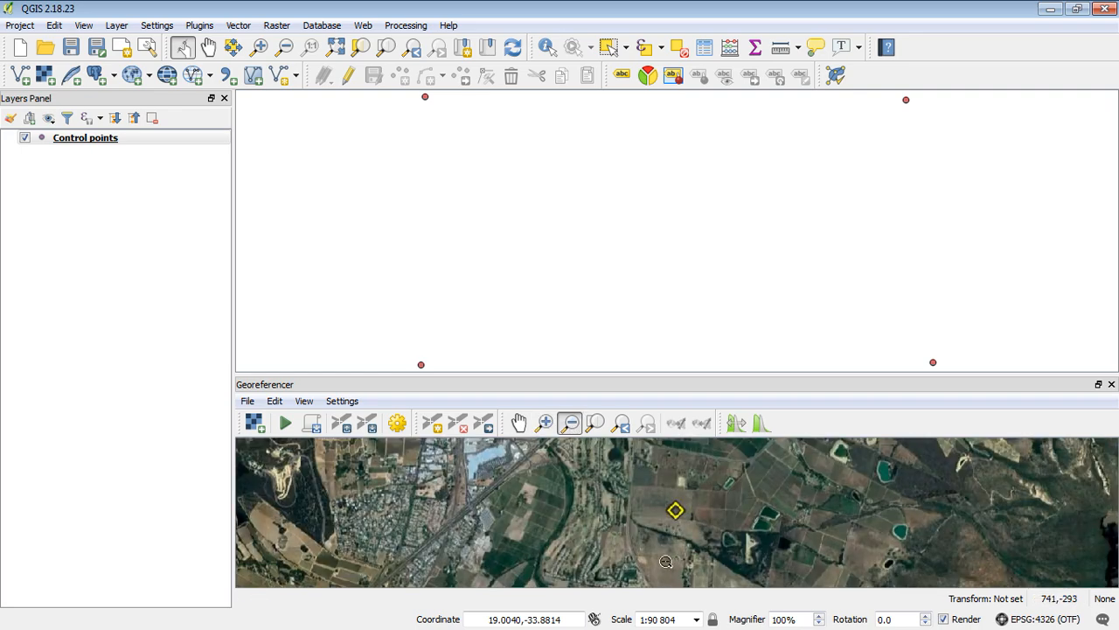
mouse_move(516, 346)
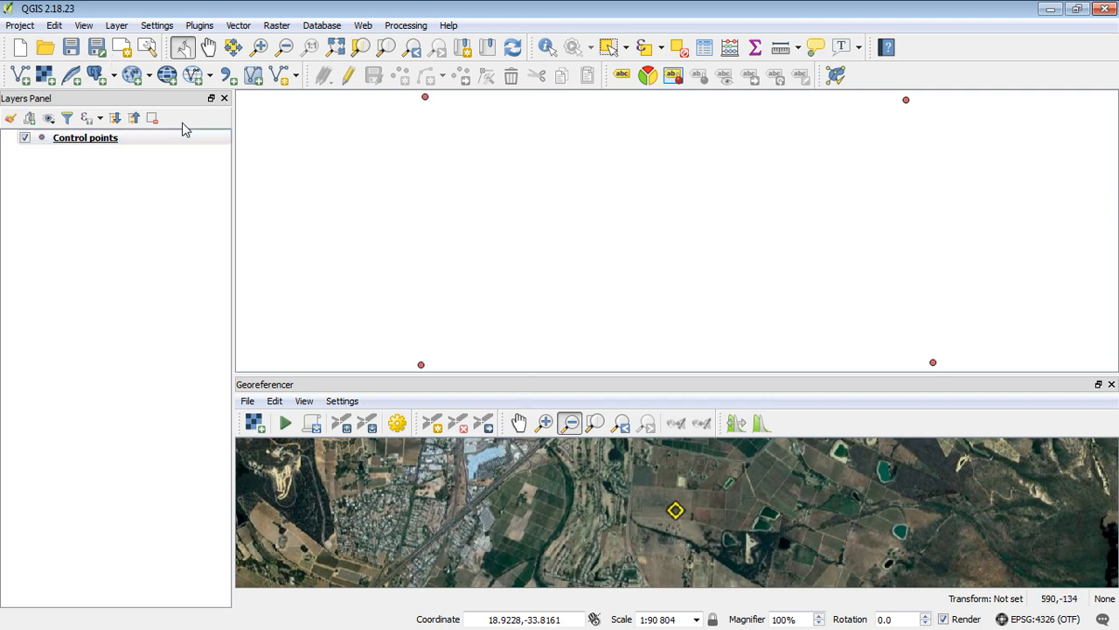
mouse_move(776, 290)
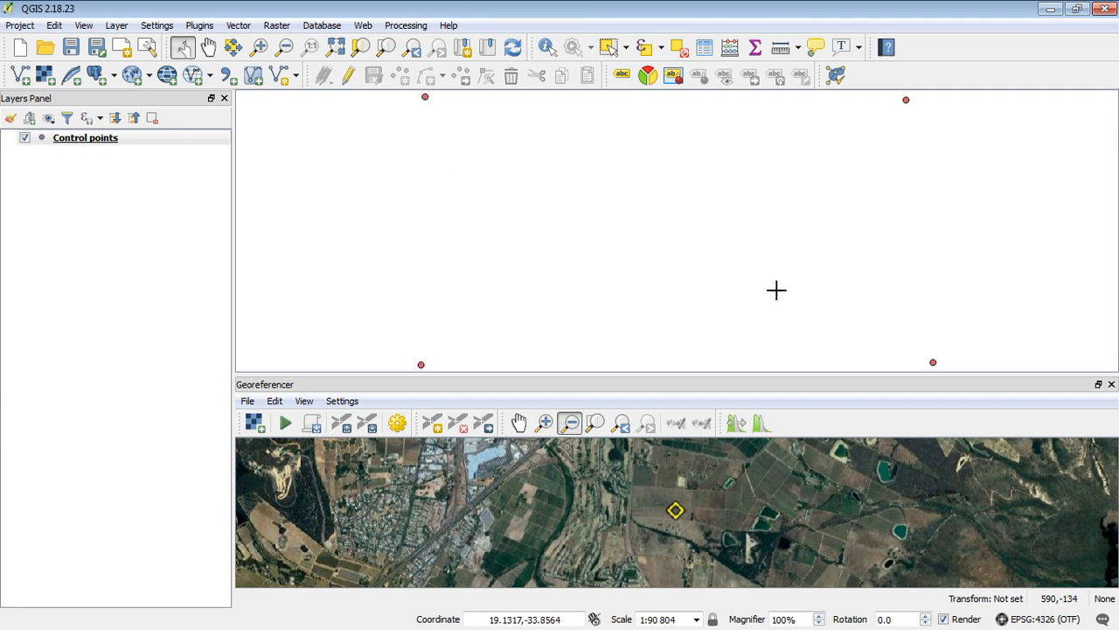
mouse_move(157, 24)
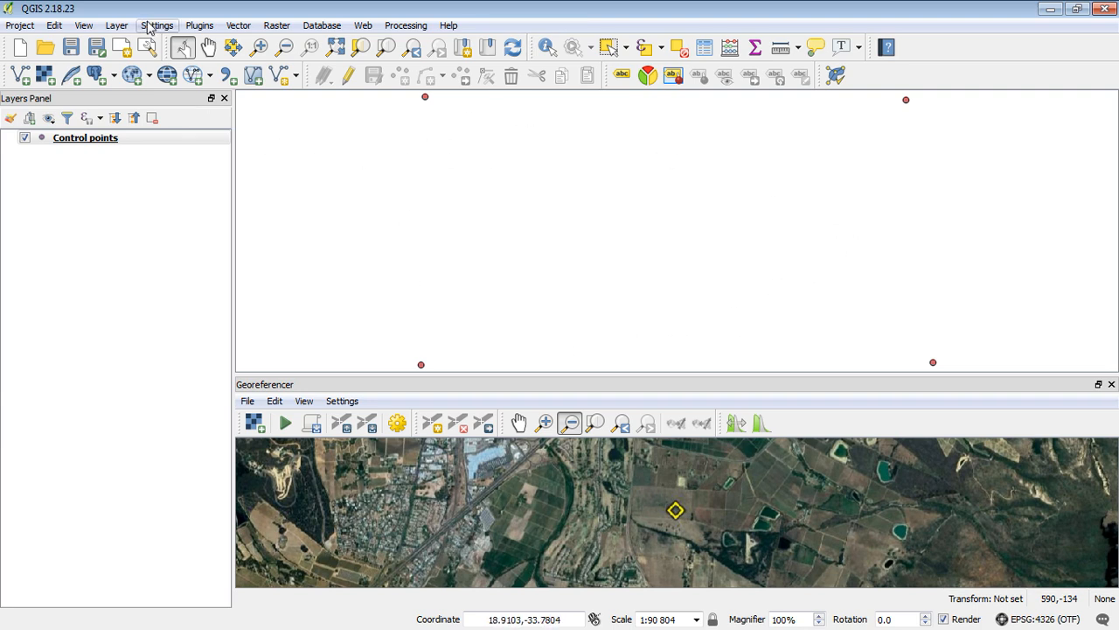
mouse_move(887, 89)
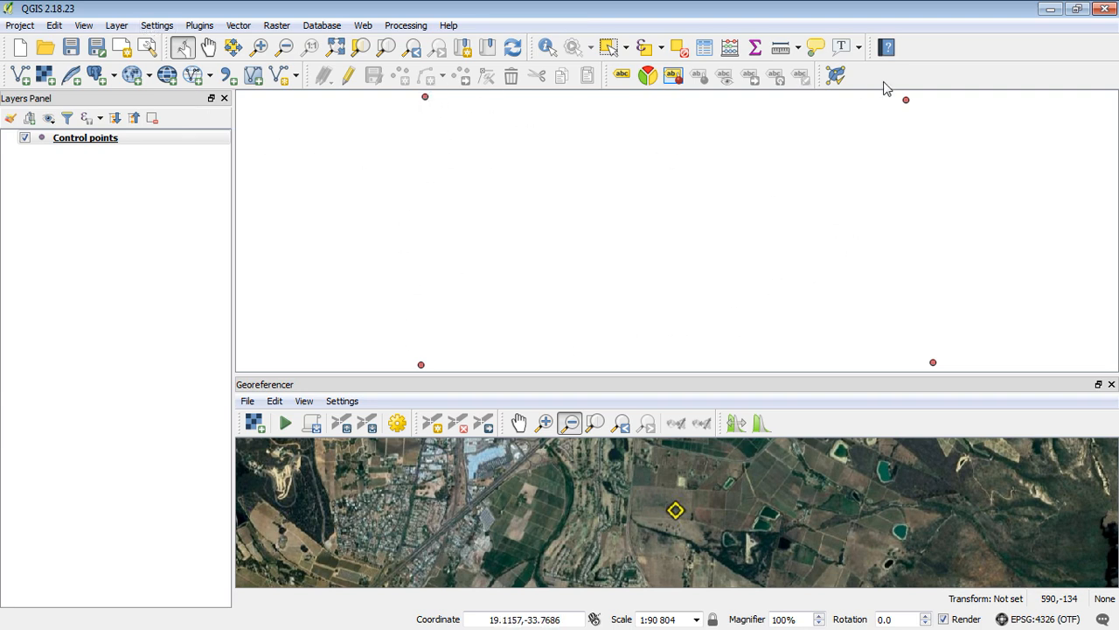
mouse_move(961, 351)
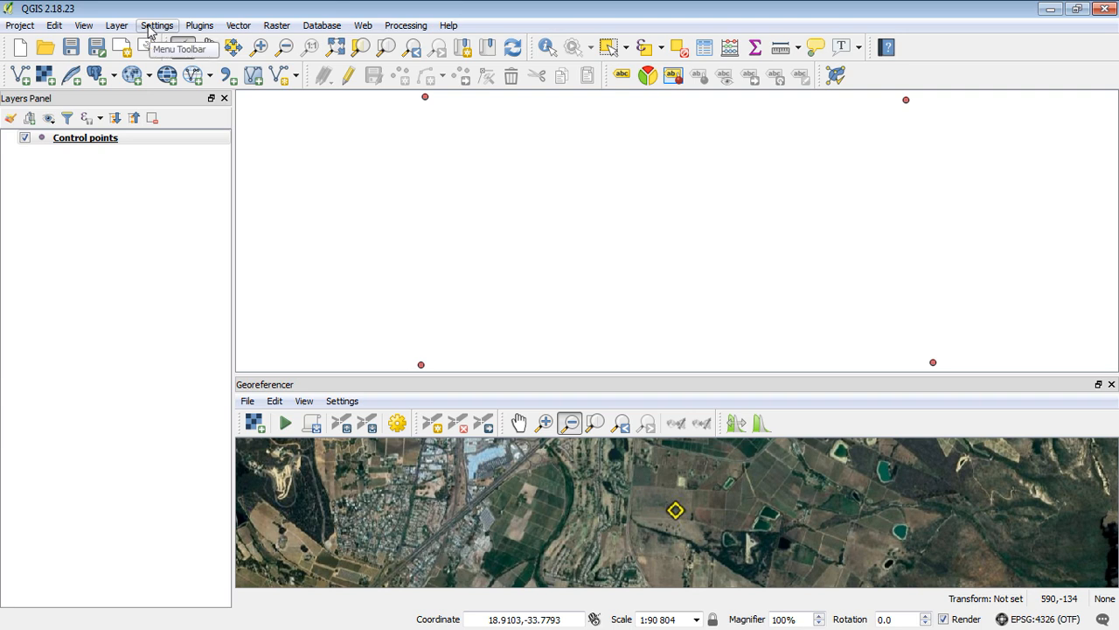
Enable advanced snapping on Control points with a 10-pixel tolerance.
click(157, 24)
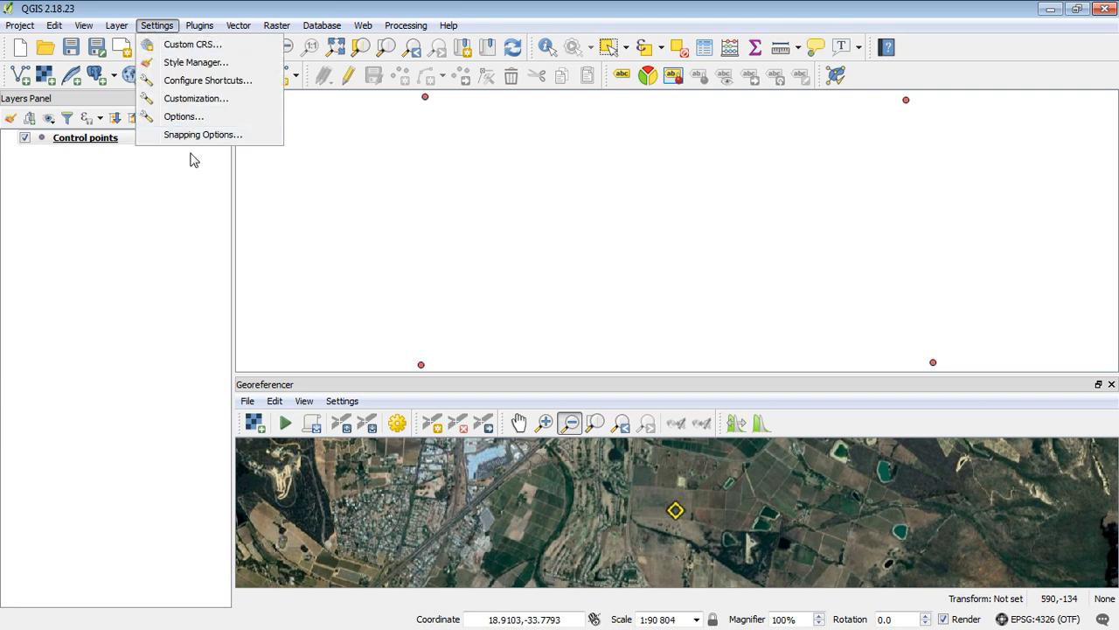
click(203, 134)
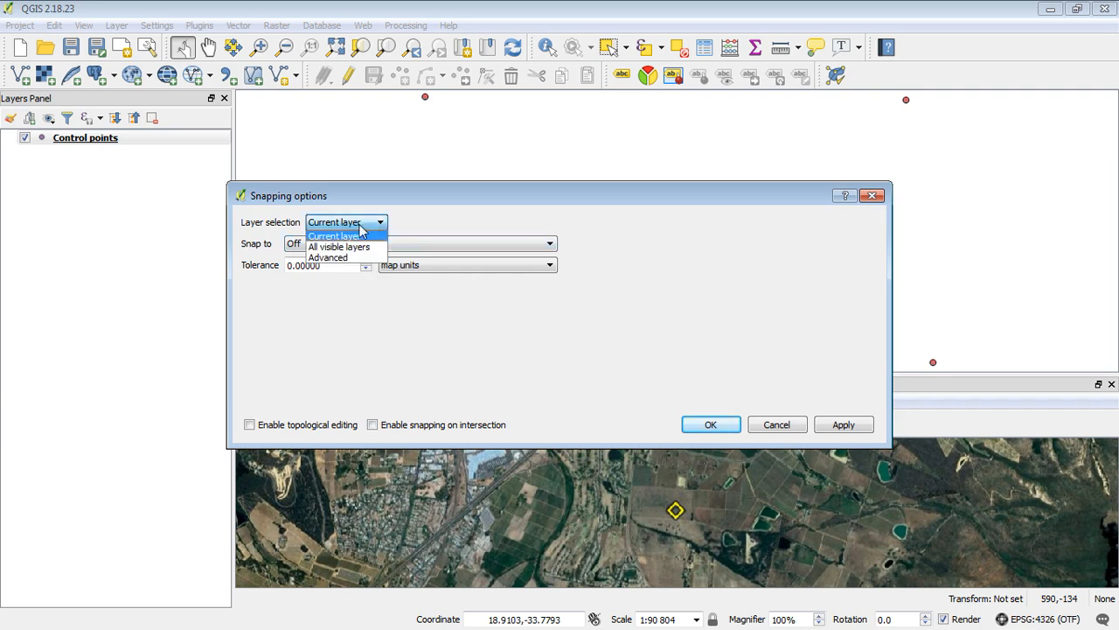
click(328, 257)
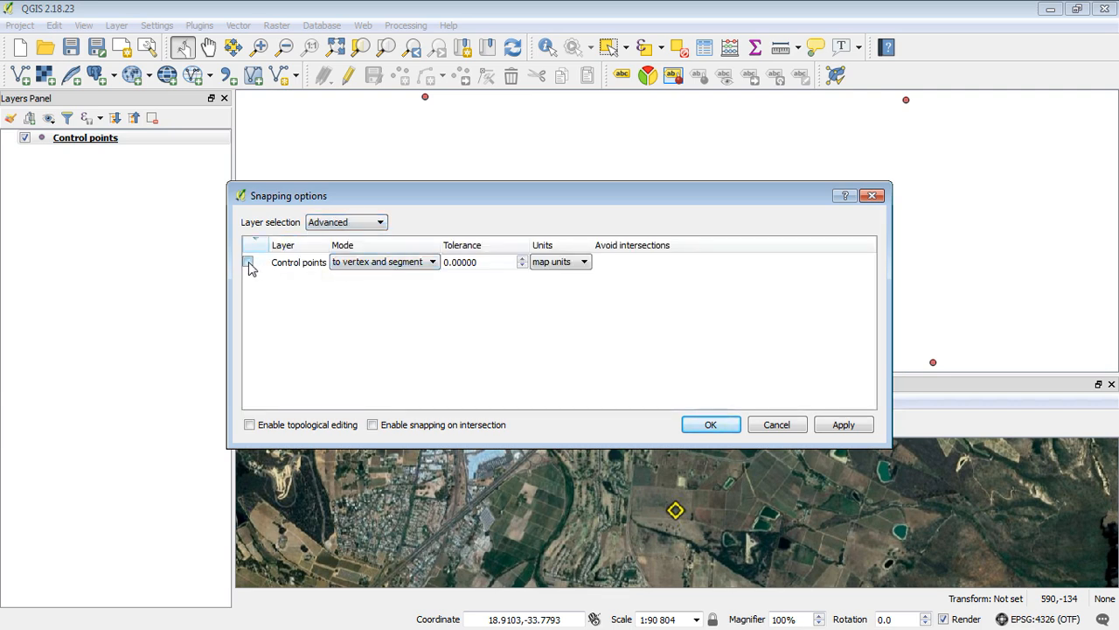
click(248, 261)
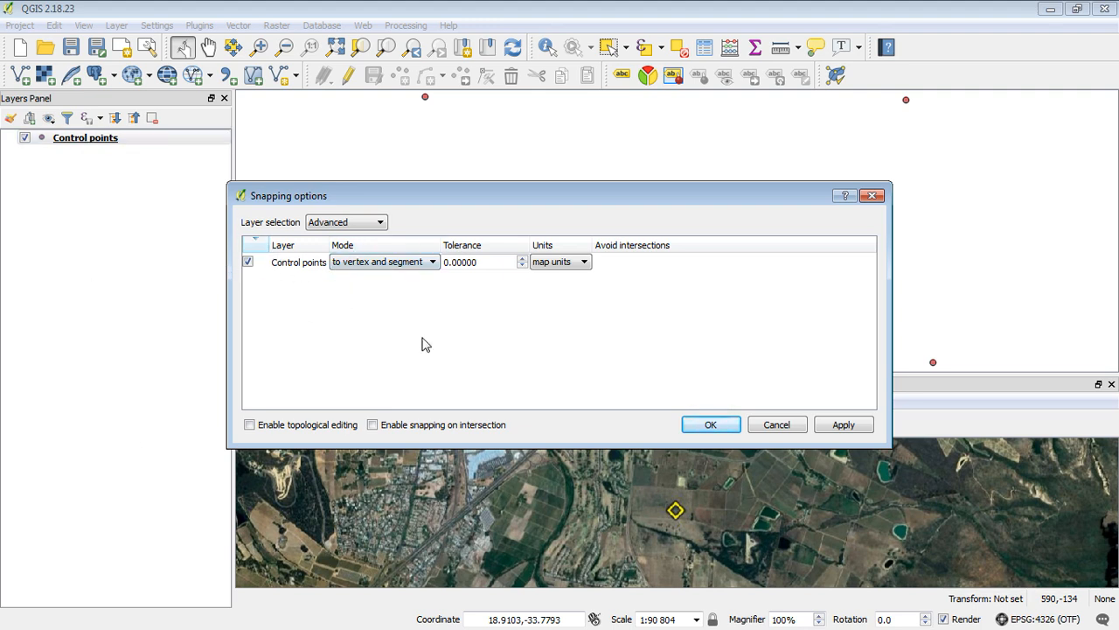
mouse_move(380, 276)
text(1)
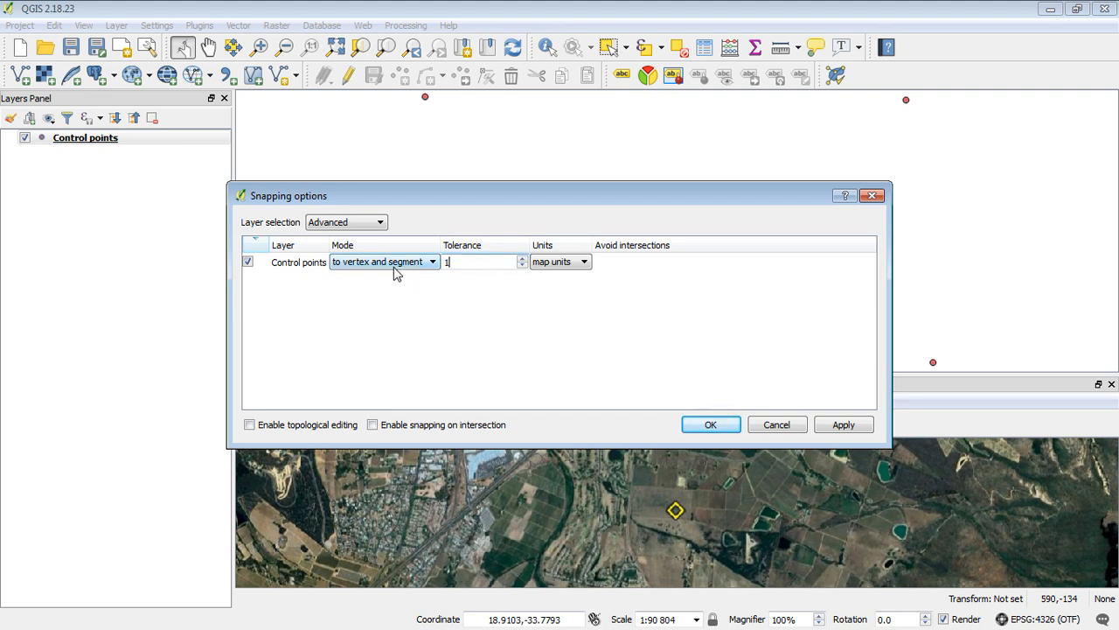
click(583, 261)
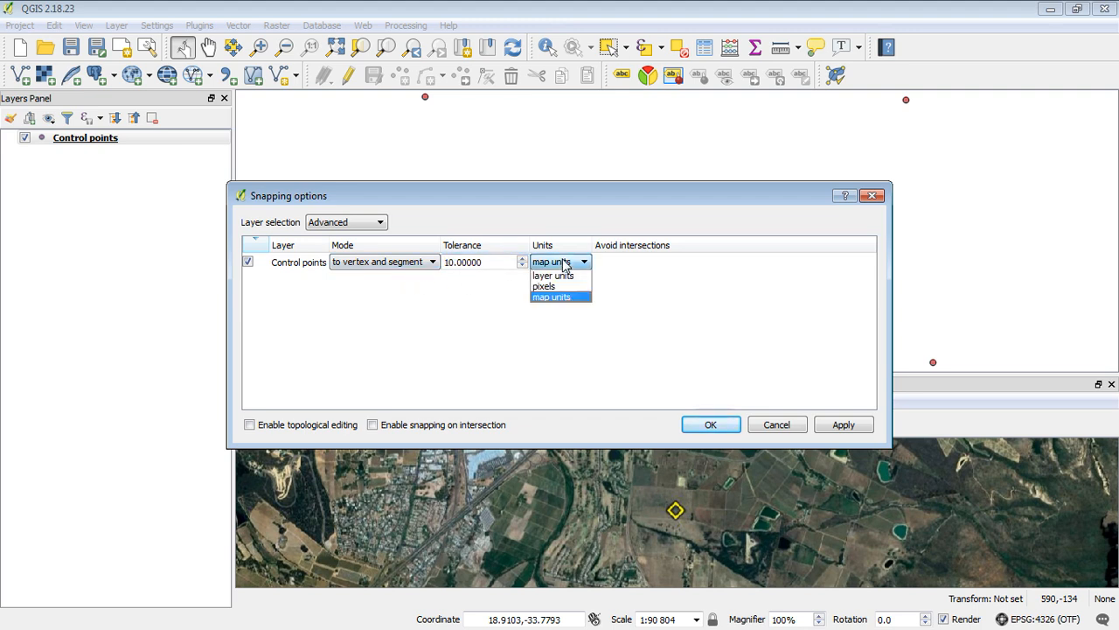
click(542, 286)
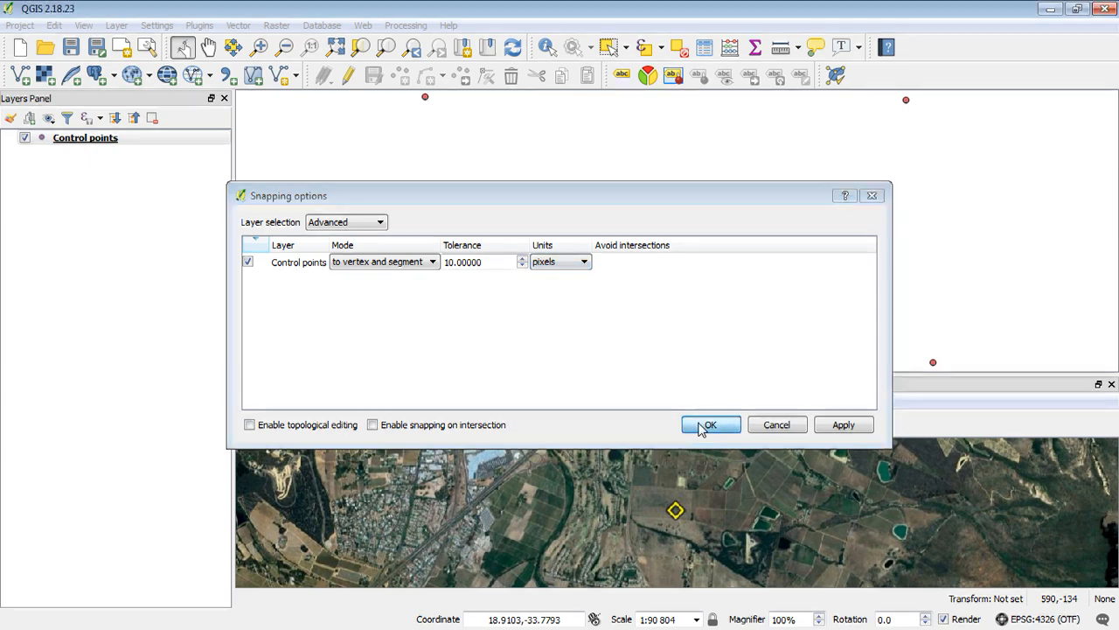
click(709, 424)
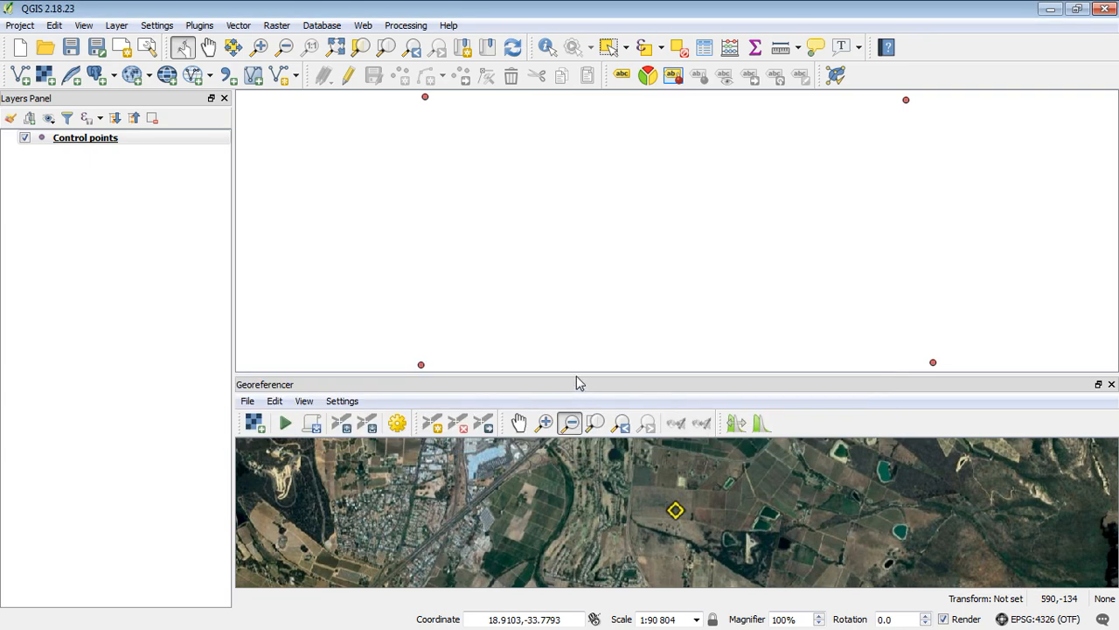
mouse_move(475, 292)
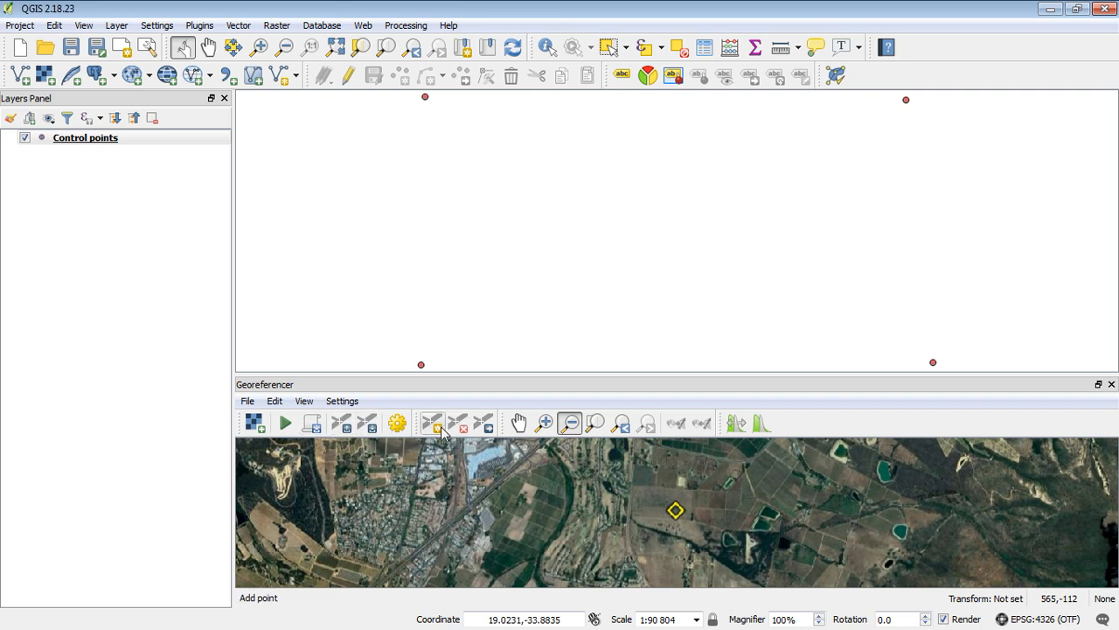
mouse_move(432, 423)
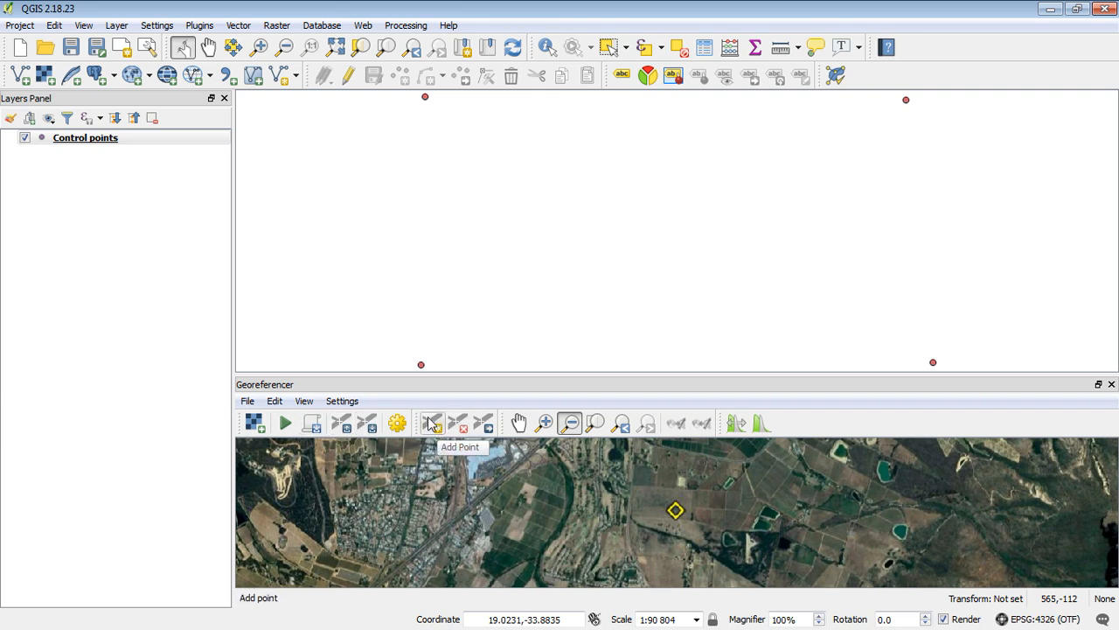
mouse_move(544, 423)
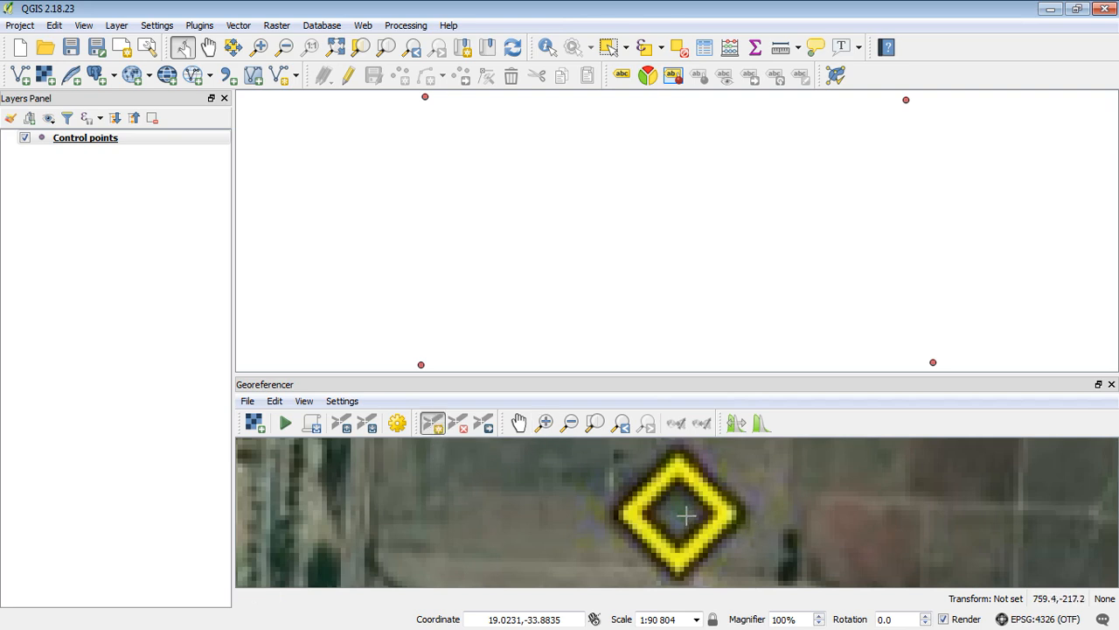
mouse_move(684, 514)
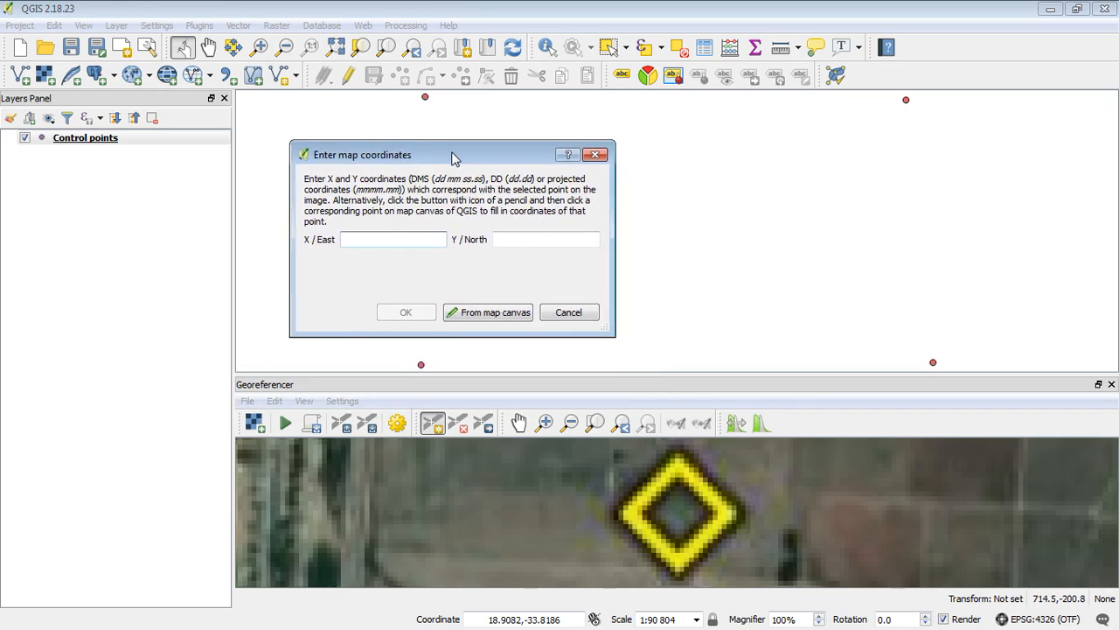
Move the coordinate dialog aside and confirm map coordinates for the first control point.
drag(451, 155, 288, 175)
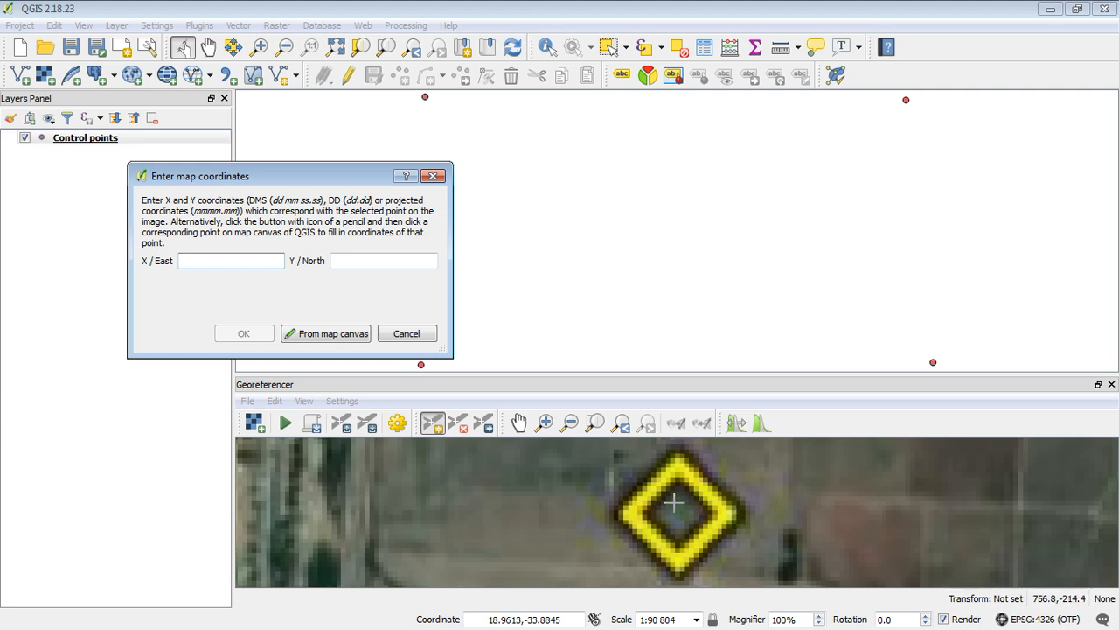
mouse_move(422, 96)
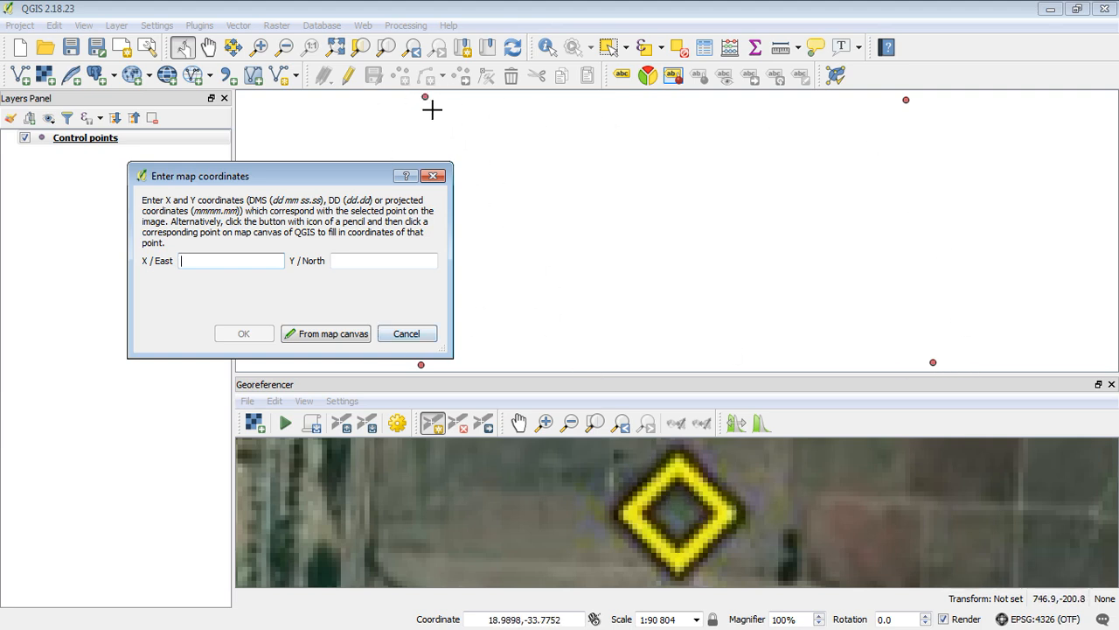
mouse_move(438, 99)
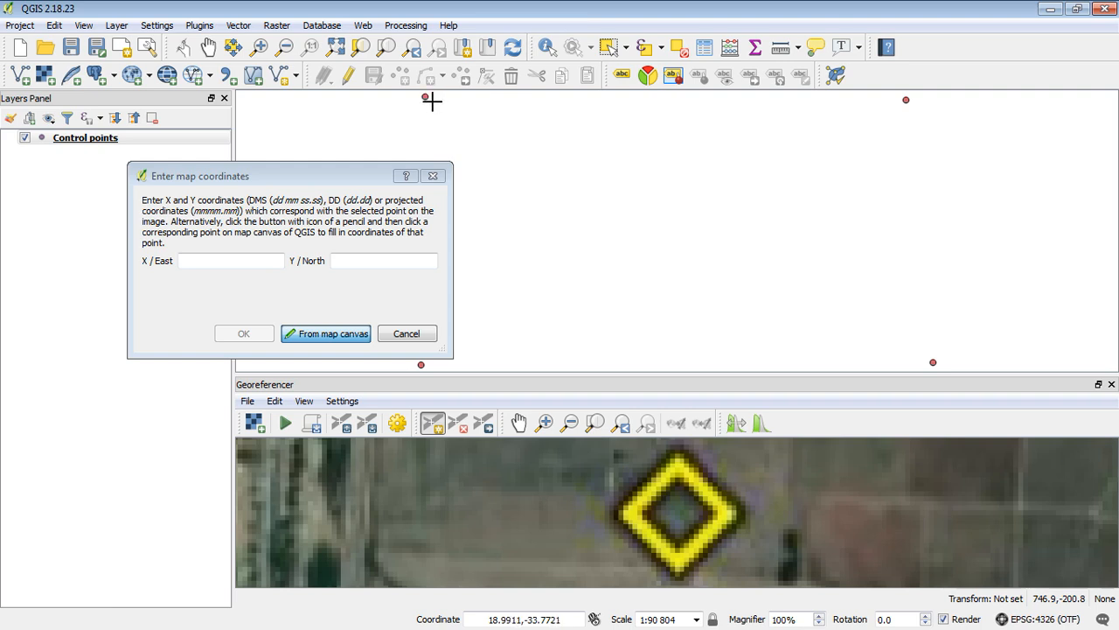
mouse_move(457, 116)
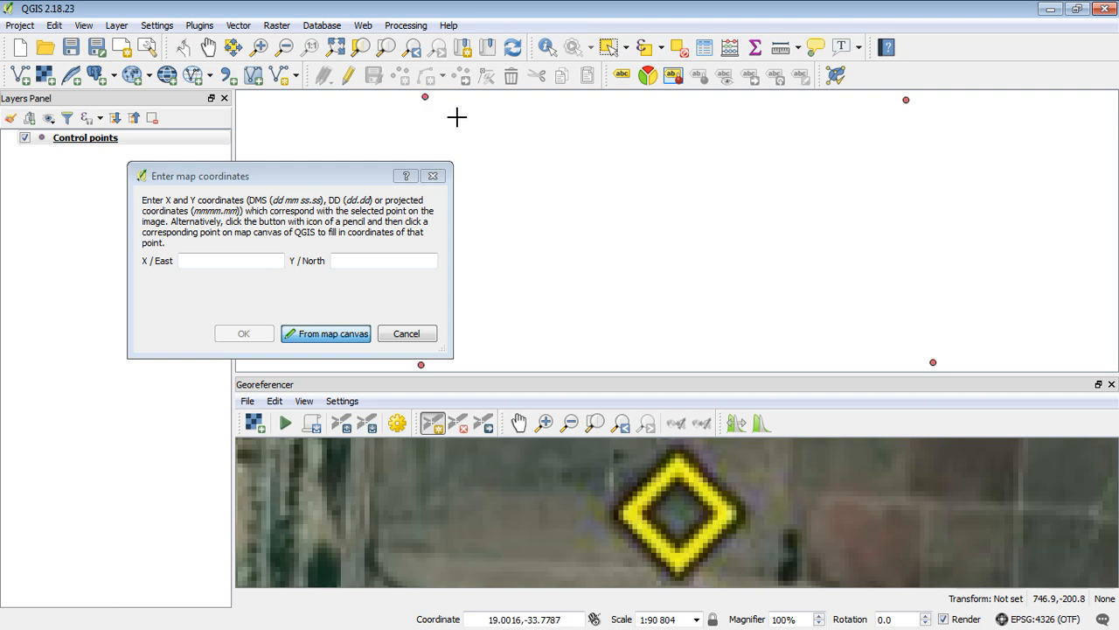
mouse_move(452, 127)
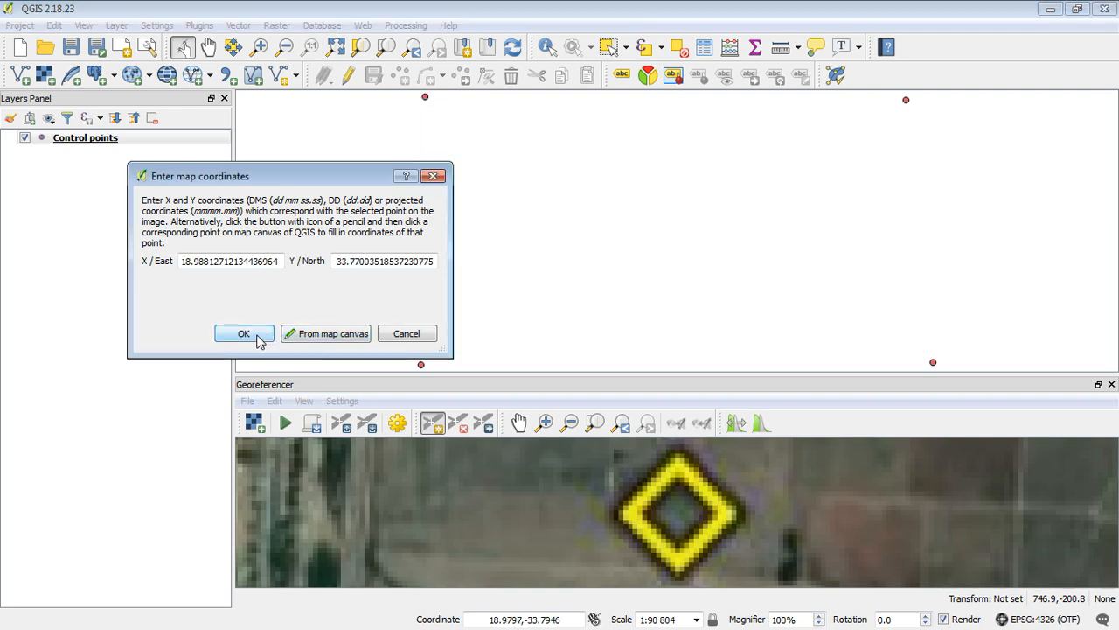
click(244, 333)
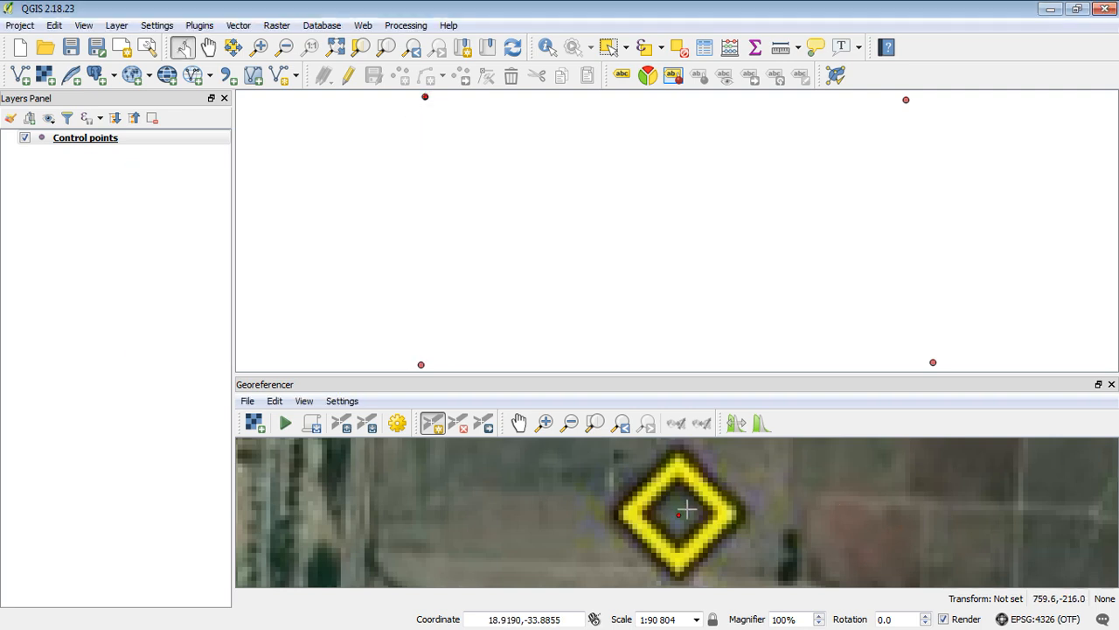
mouse_move(704, 535)
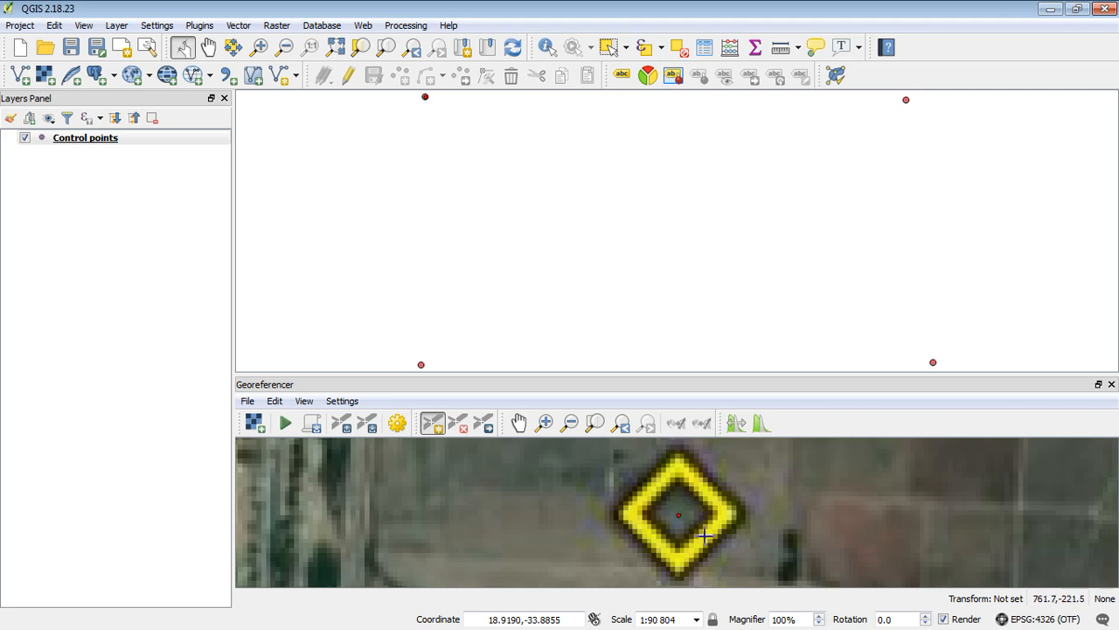
mouse_move(423, 97)
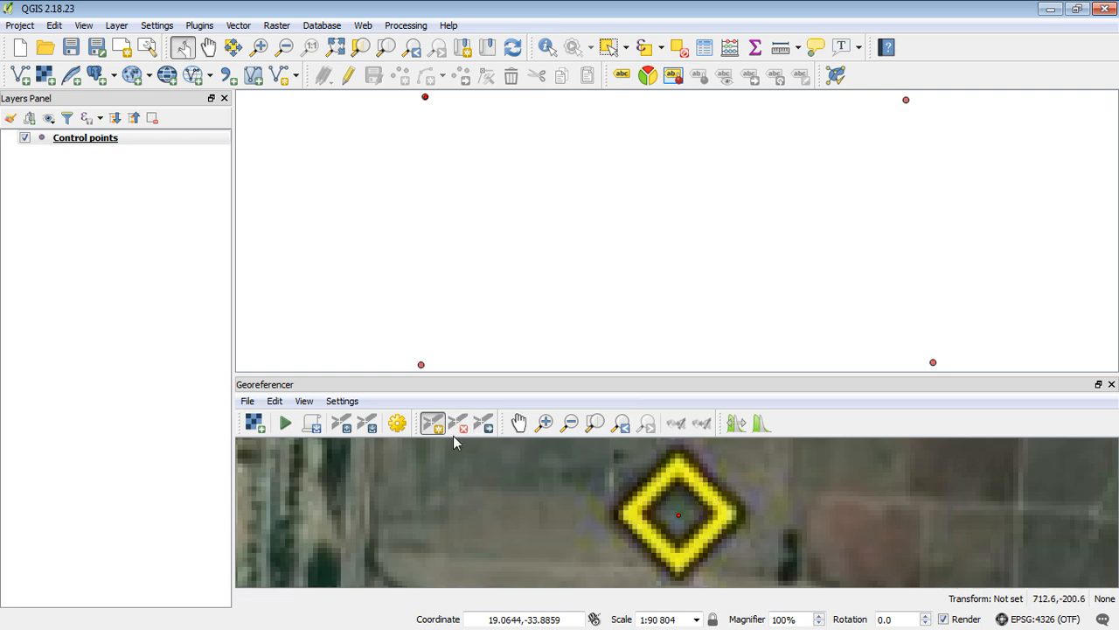
Zoom to the top-right marker and add a control point matched on the map canvas.
click(647, 424)
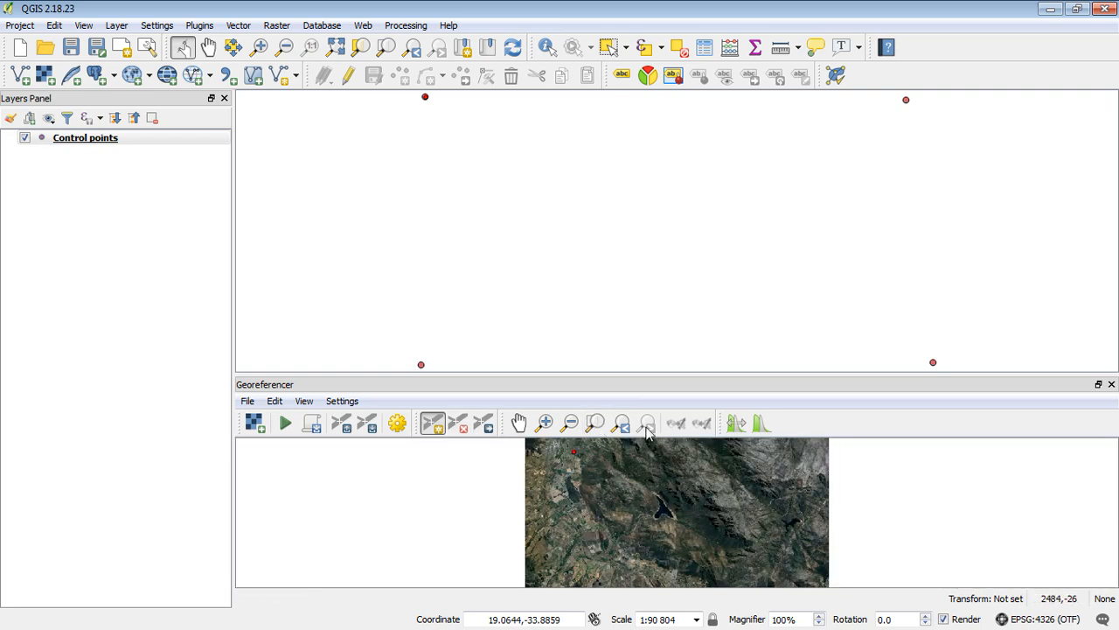
click(544, 422)
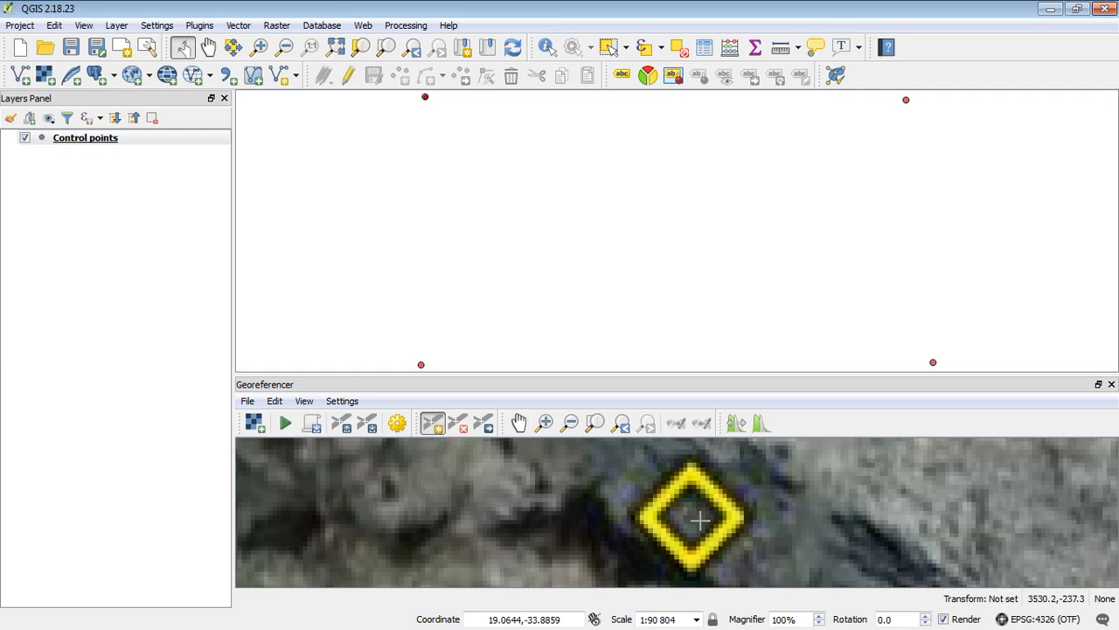
mouse_move(691, 518)
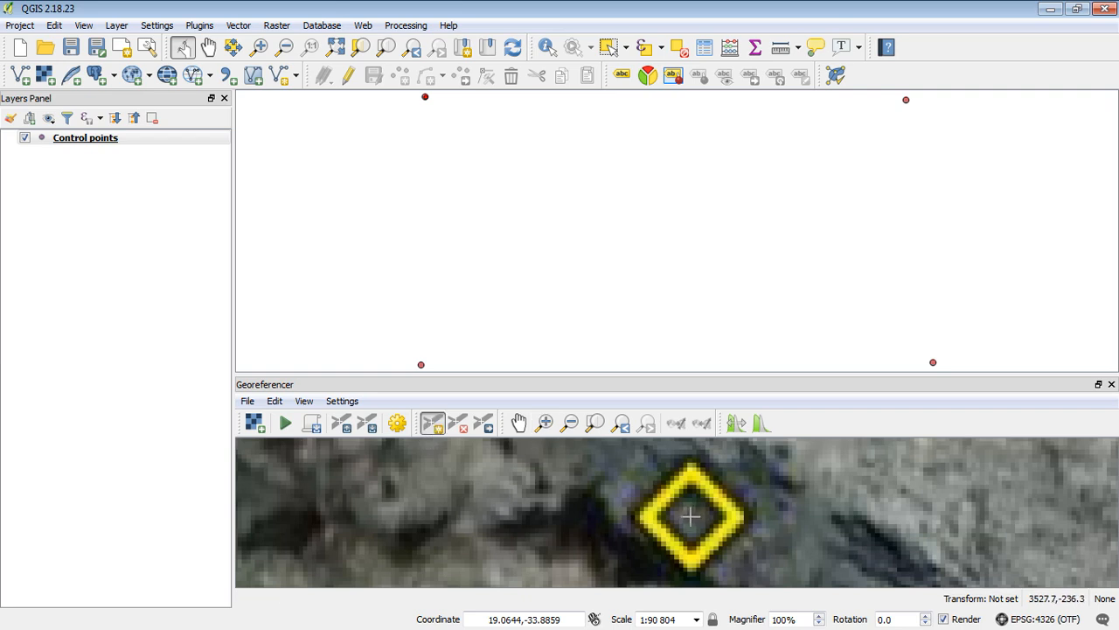
click(691, 515)
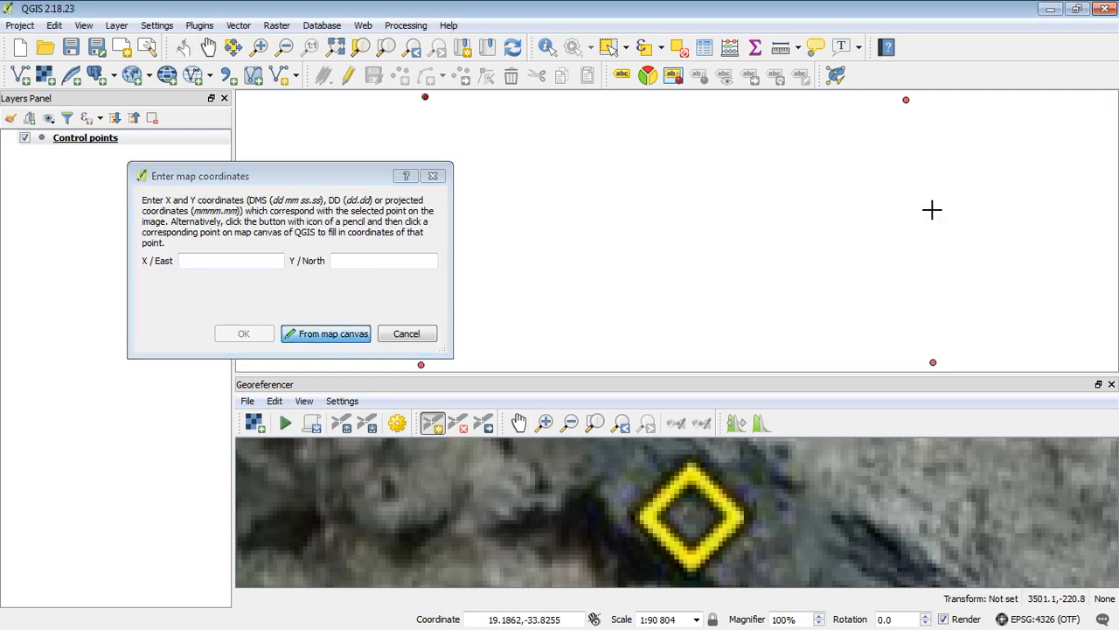
click(325, 333)
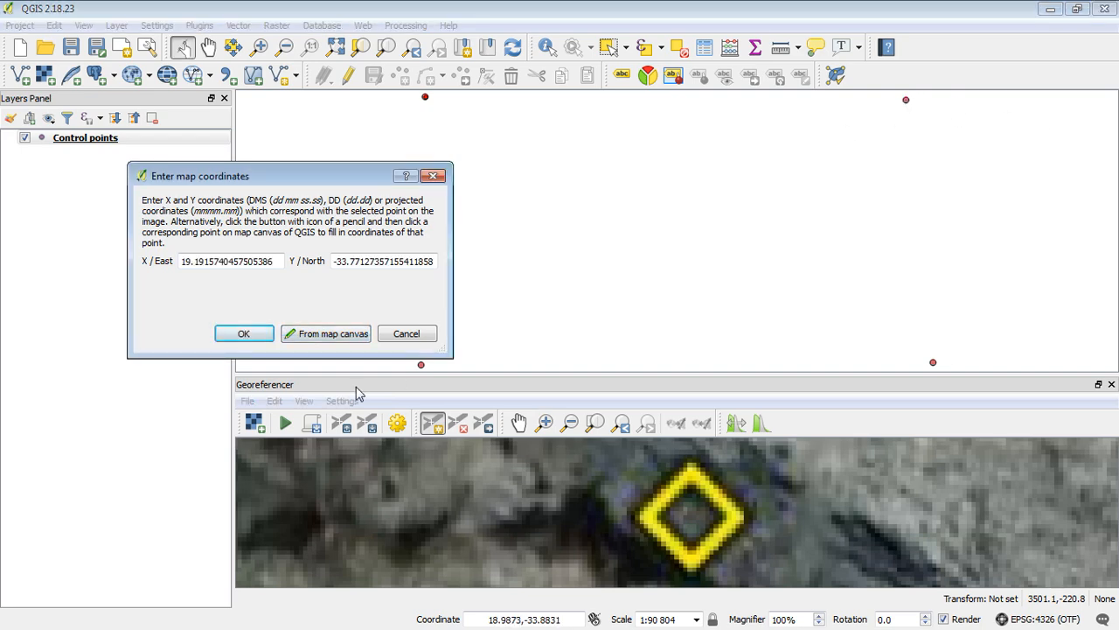
click(243, 334)
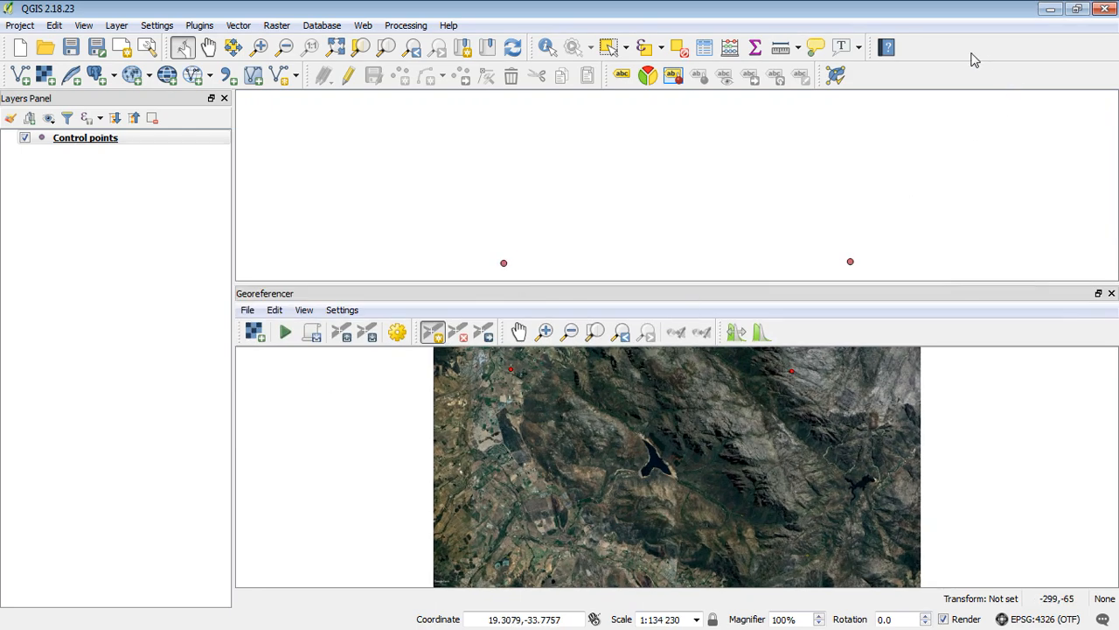
Browse the Georeferencer menus and display the GCP table panel.
click(342, 309)
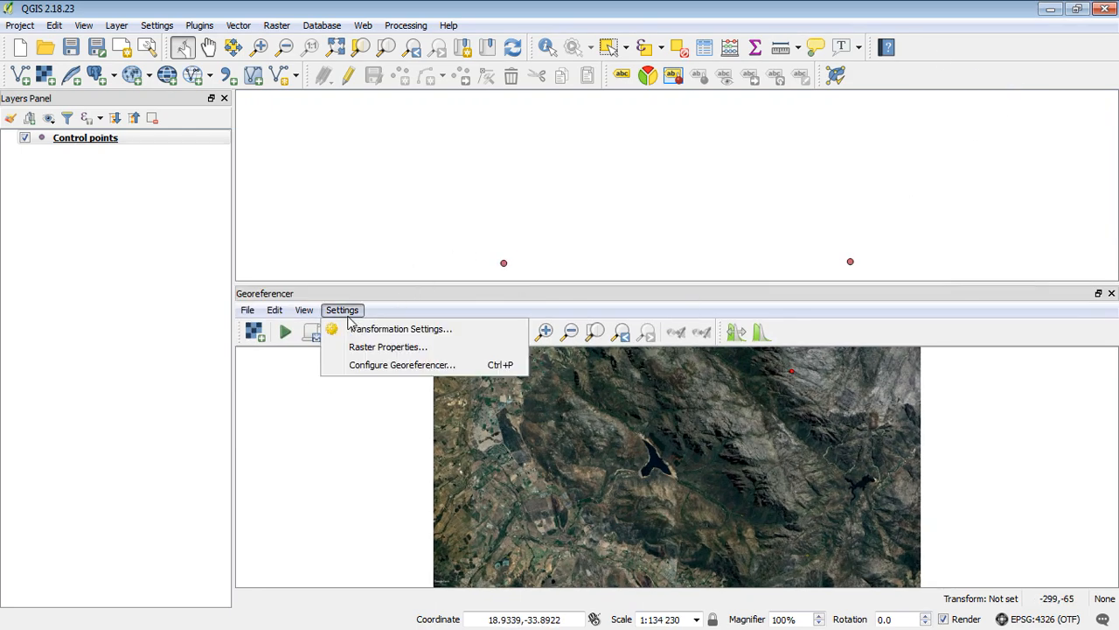
click(275, 309)
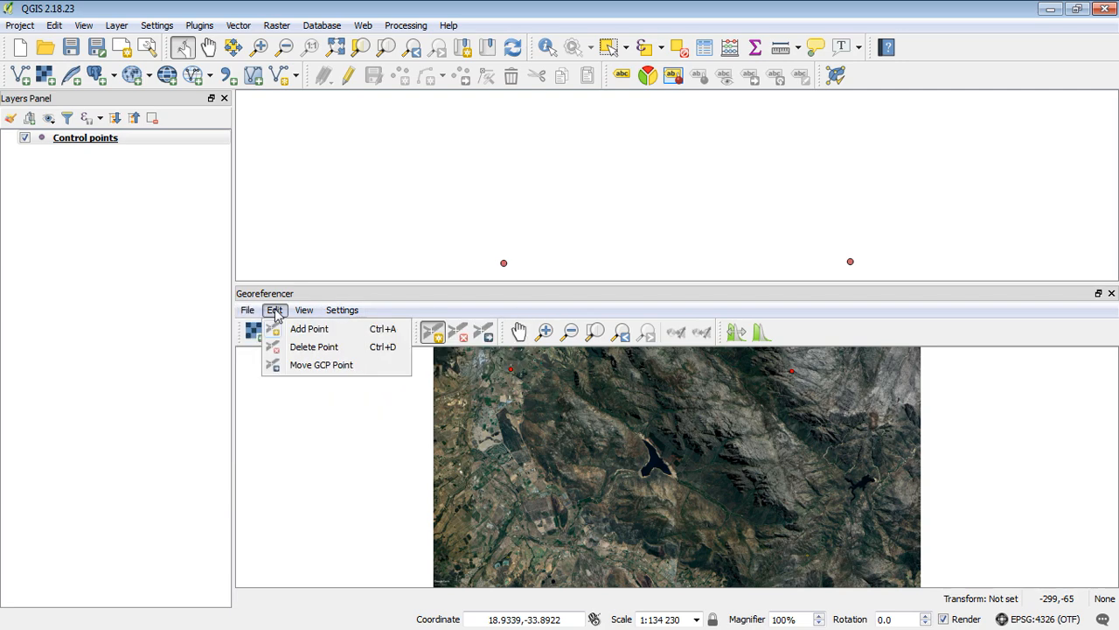
click(303, 309)
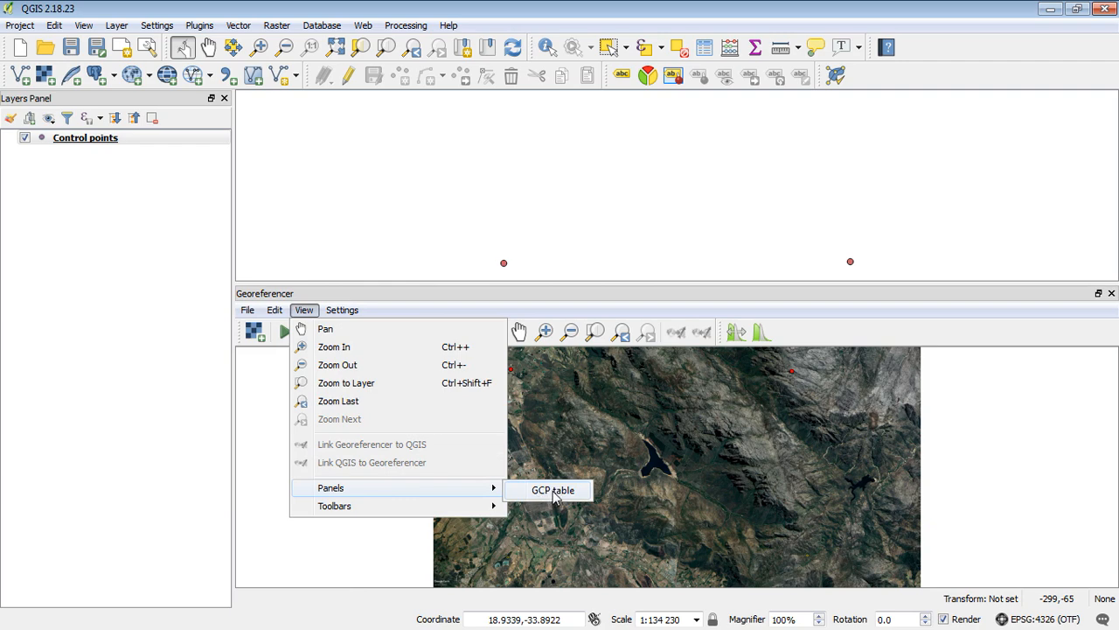
click(551, 489)
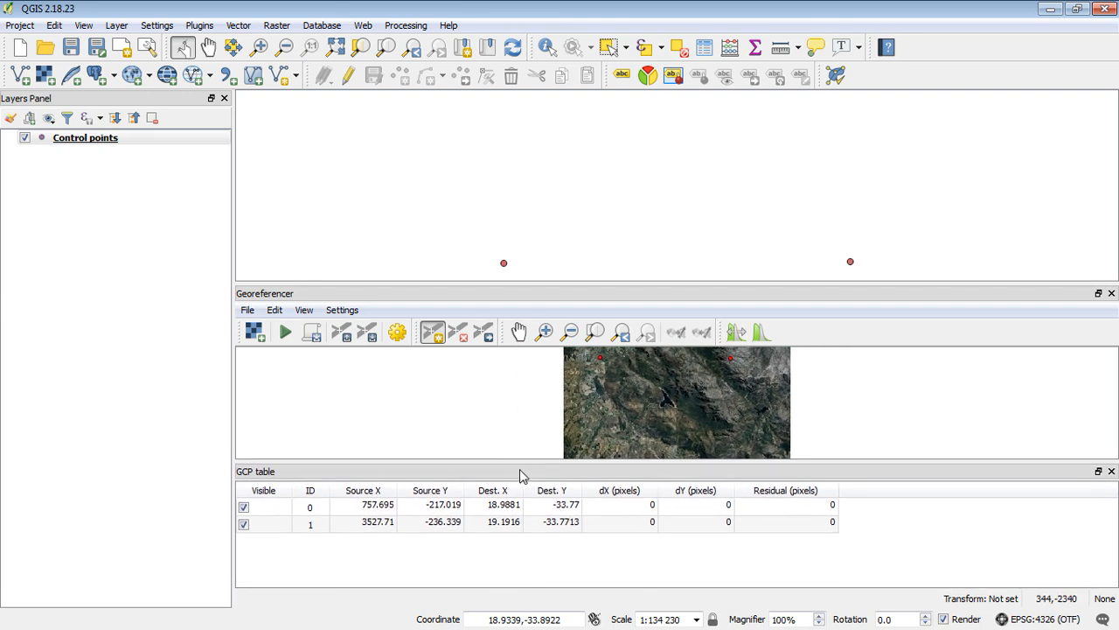
mouse_move(392, 531)
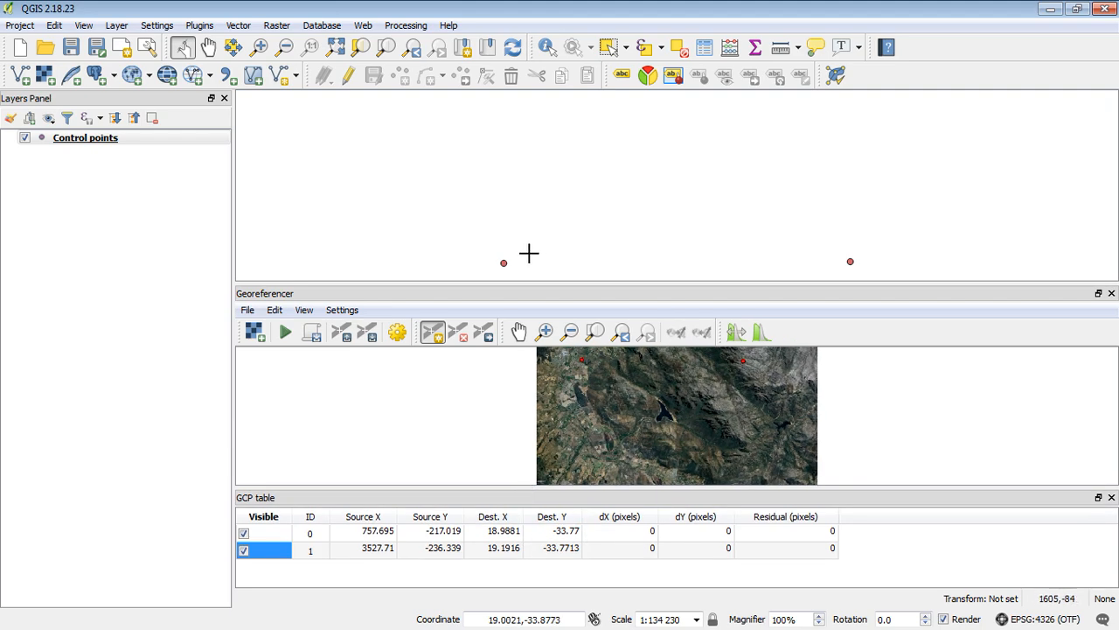
Add control point ID 2 at the lower-left marker, mapped to 18.9863, -33.8834.
drag(574, 293, 575, 261)
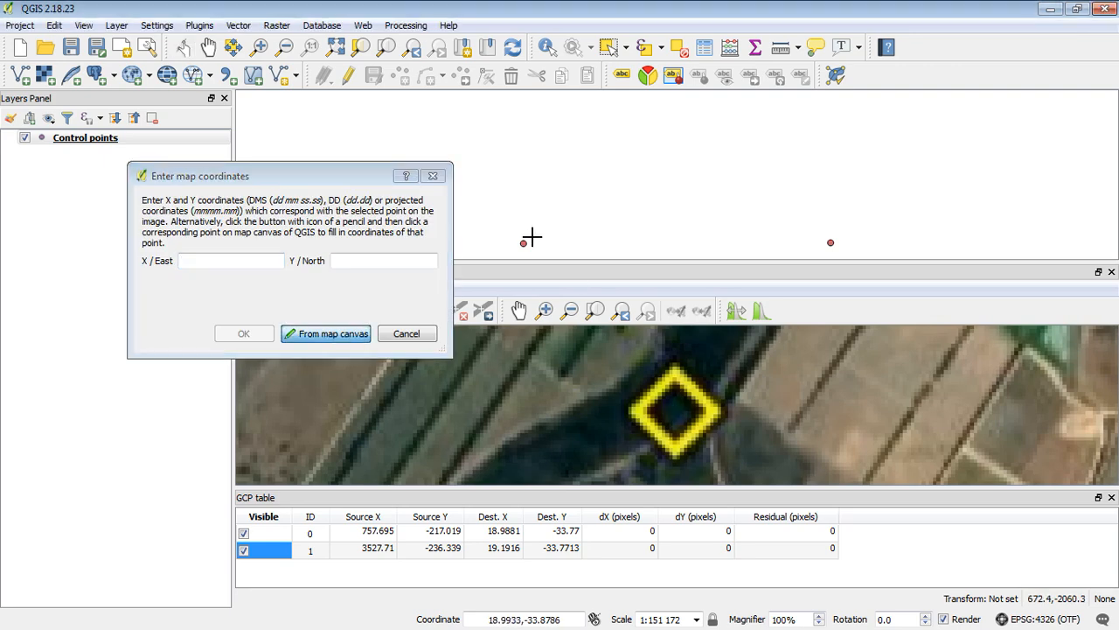
drag(289, 176, 158, 175)
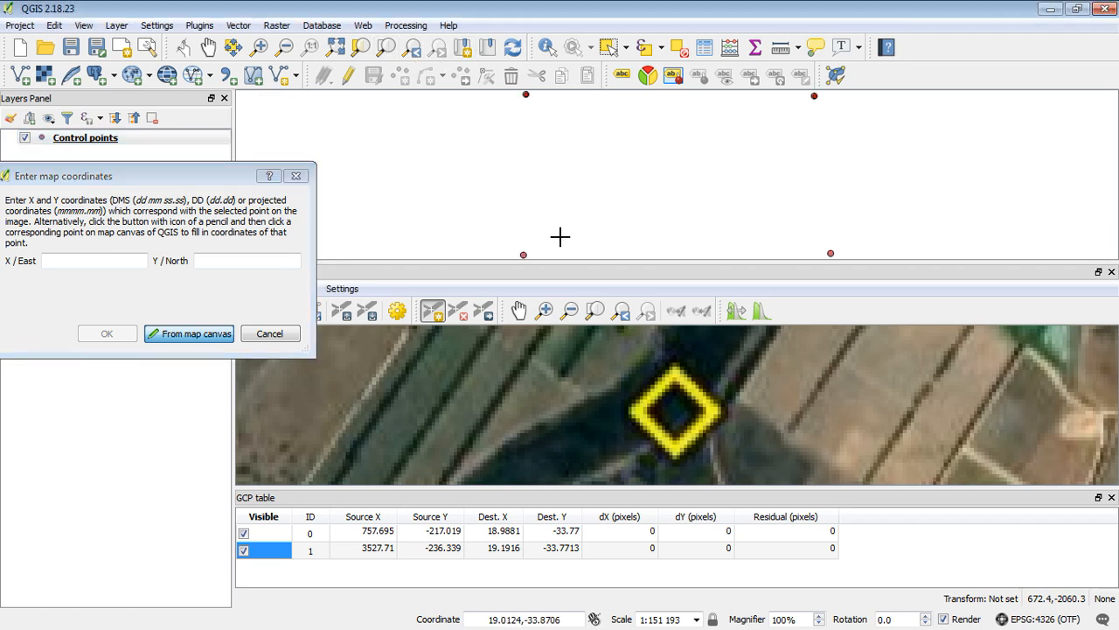
click(189, 333)
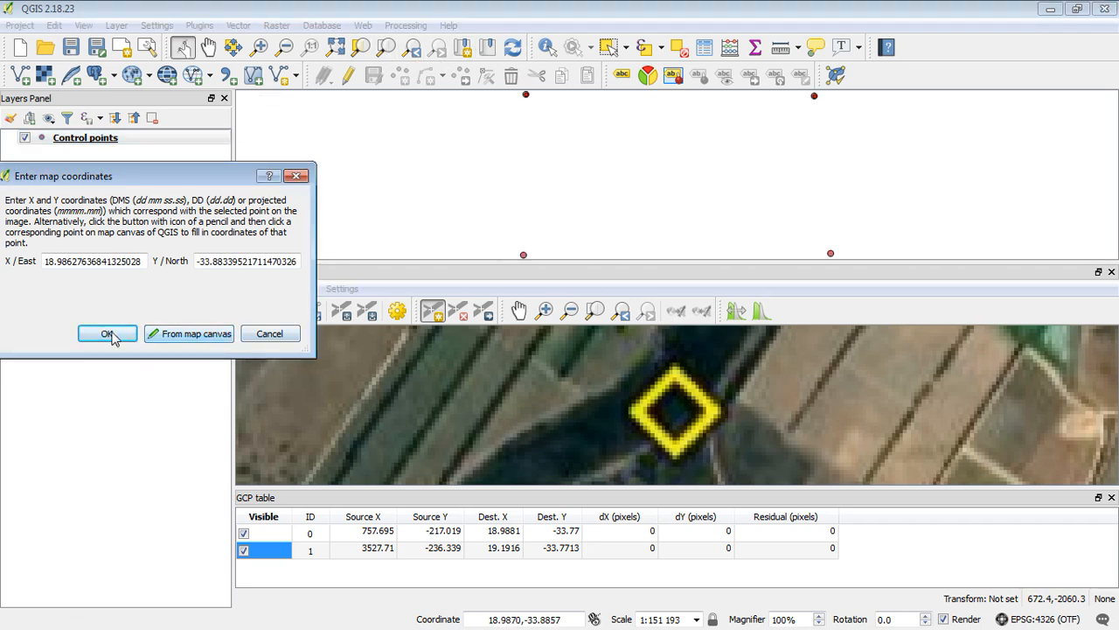
click(106, 334)
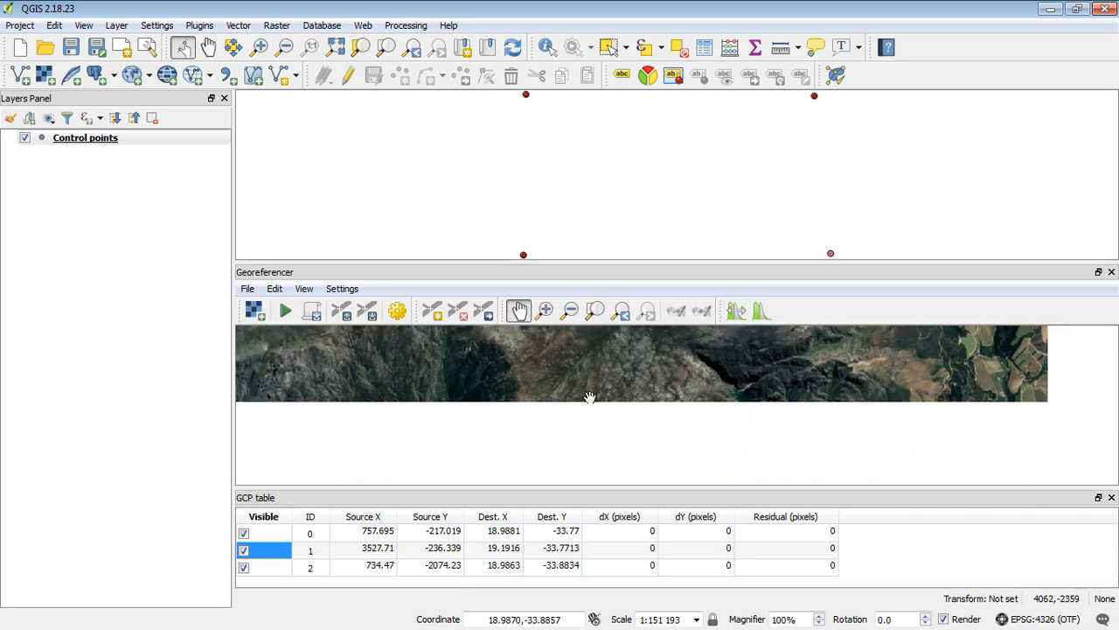
Add control point ID 3 at the lower-right marker, mapped to 19.2032, -33.8824.
drag(590, 397, 678, 427)
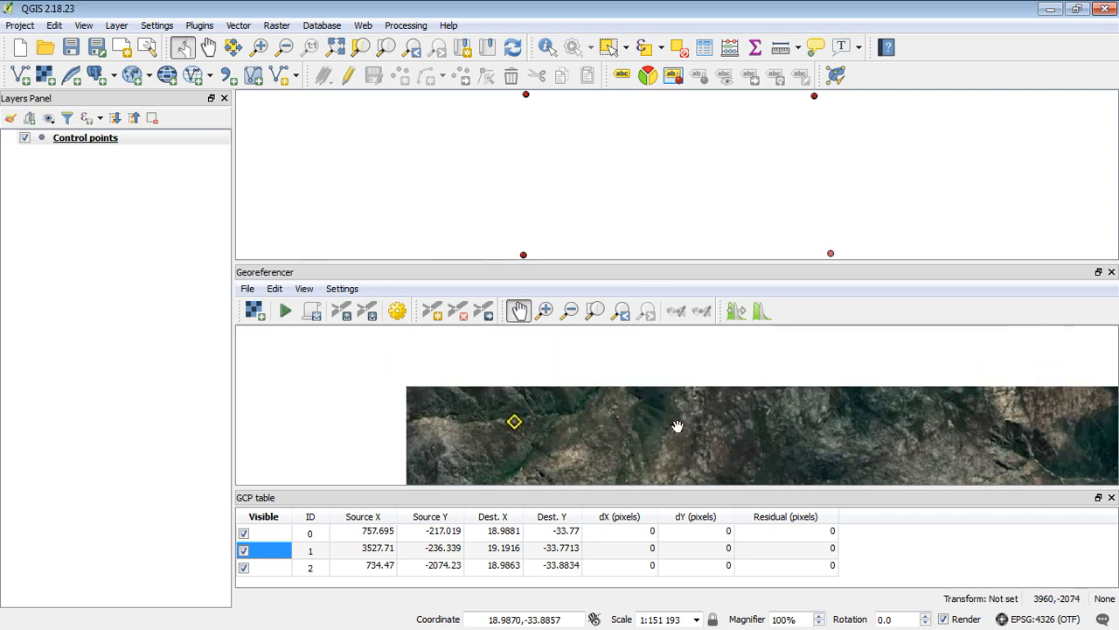
click(544, 310)
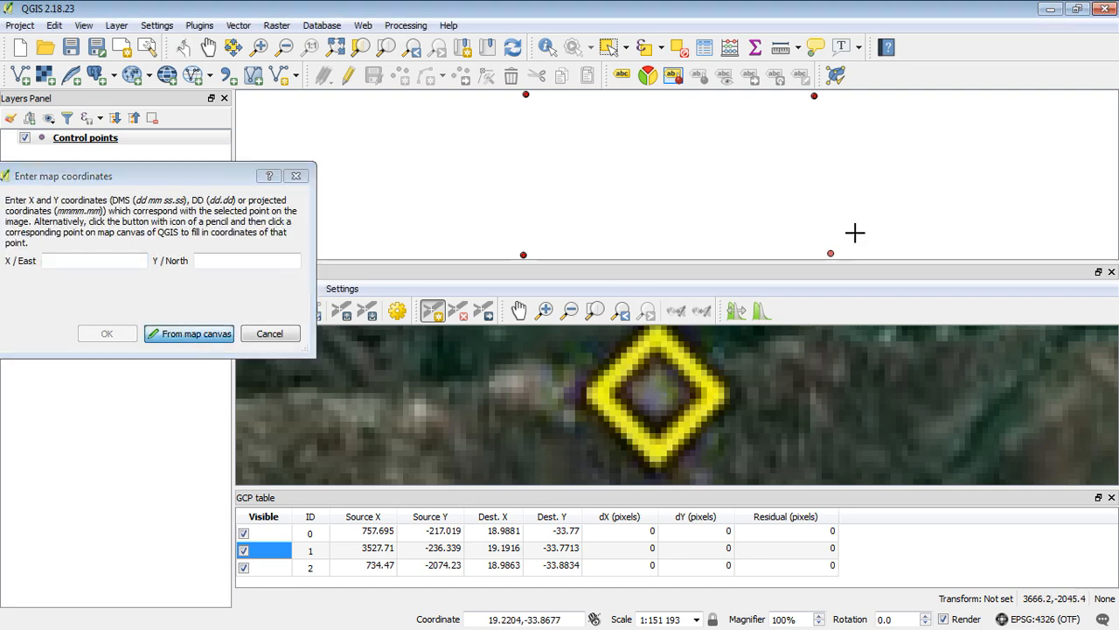
click(188, 333)
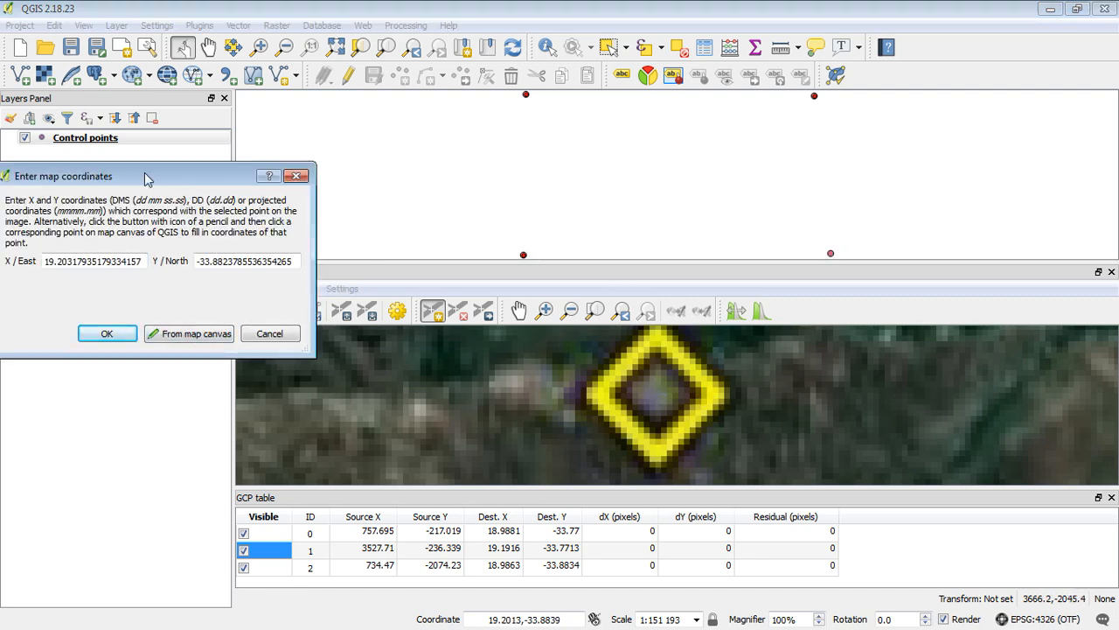
click(107, 333)
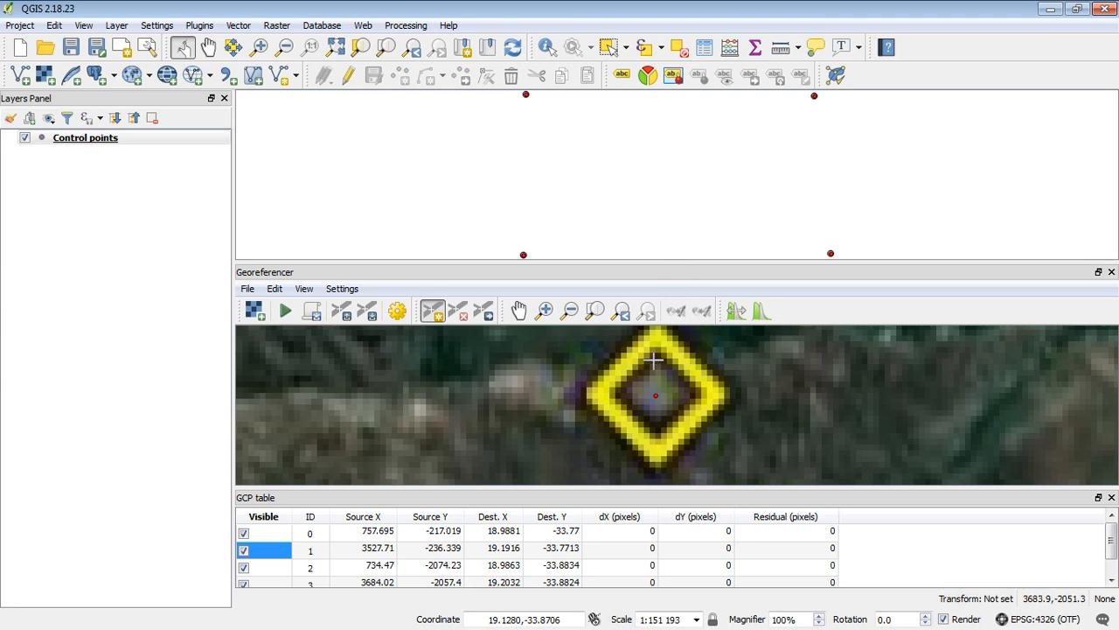
mouse_move(487, 394)
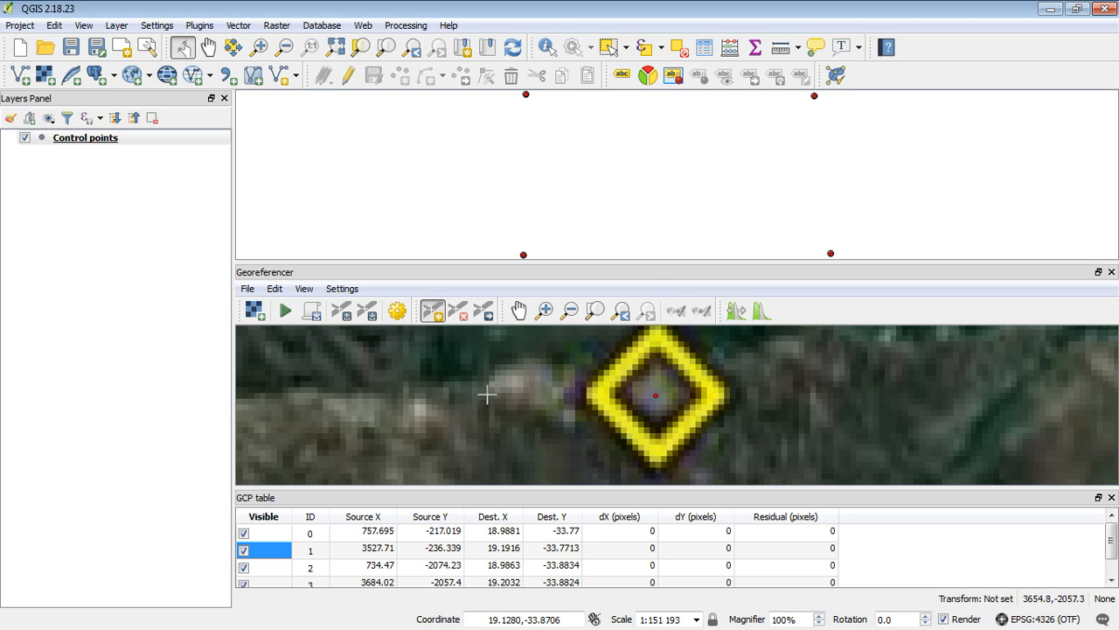
mouse_move(458, 429)
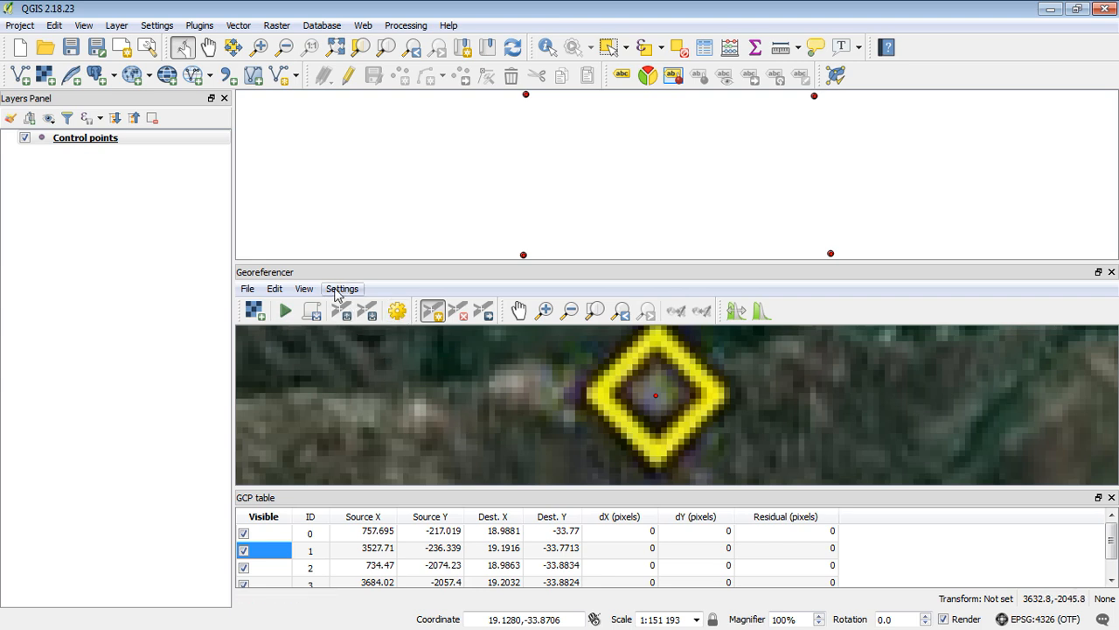
mouse_move(343, 297)
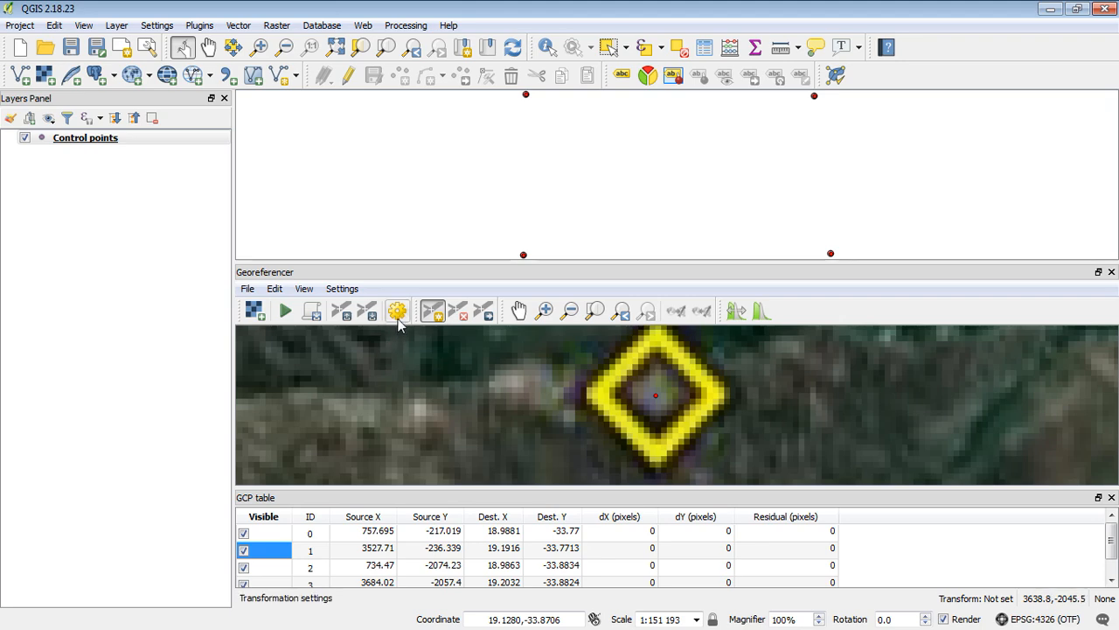
Set Linear transformation, Nearest neighbour resampling and Project CRS EPSG:4326 WGS 84 as target SRS.
click(397, 310)
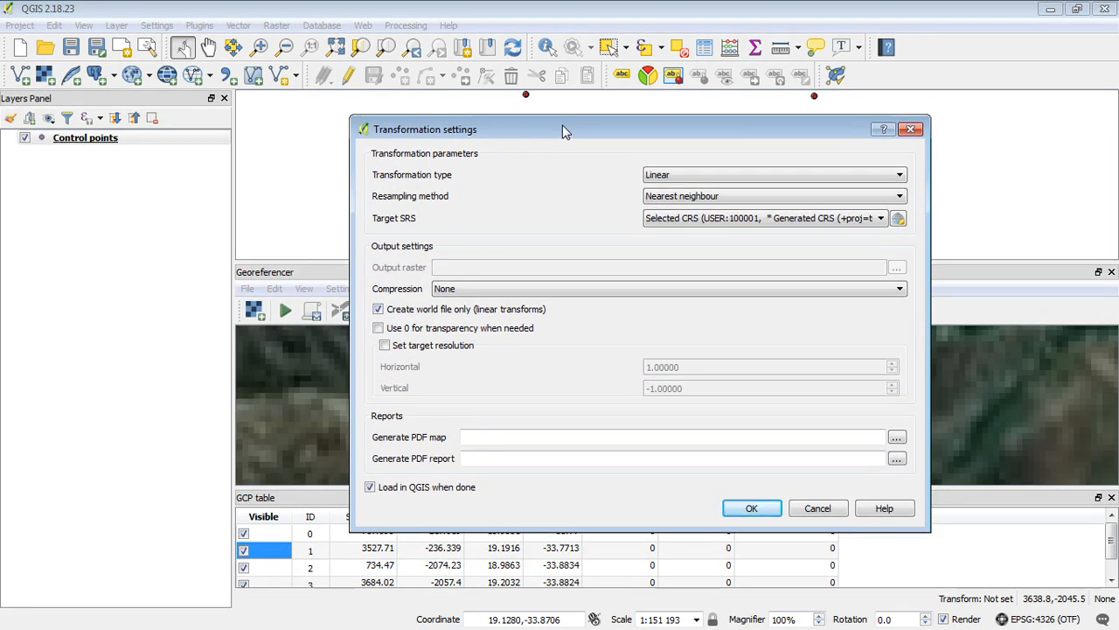
mouse_move(673, 317)
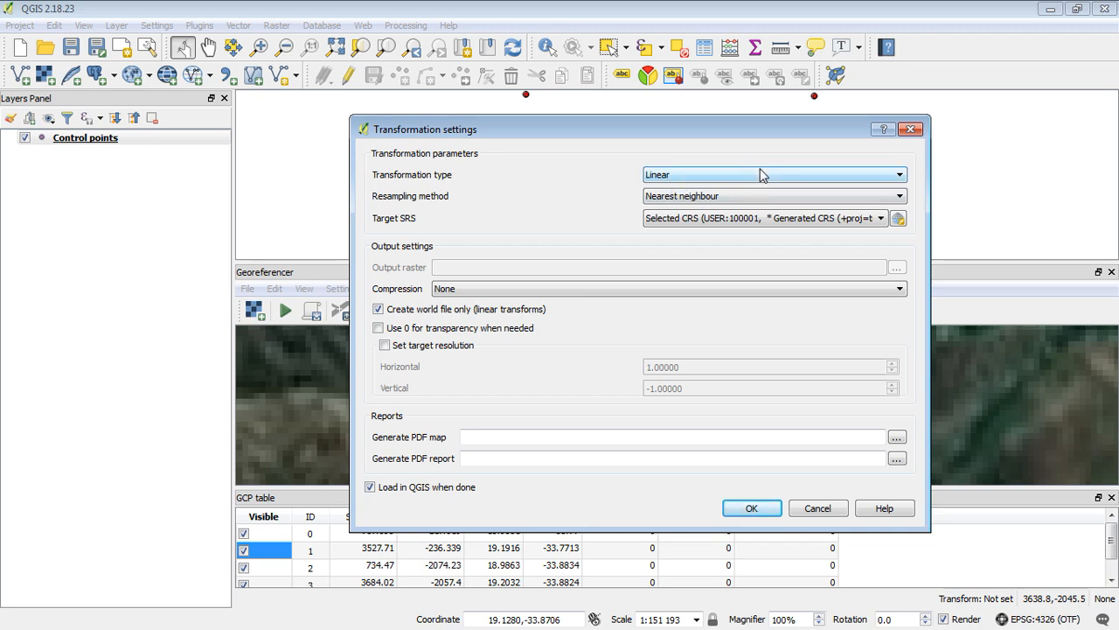
click(773, 174)
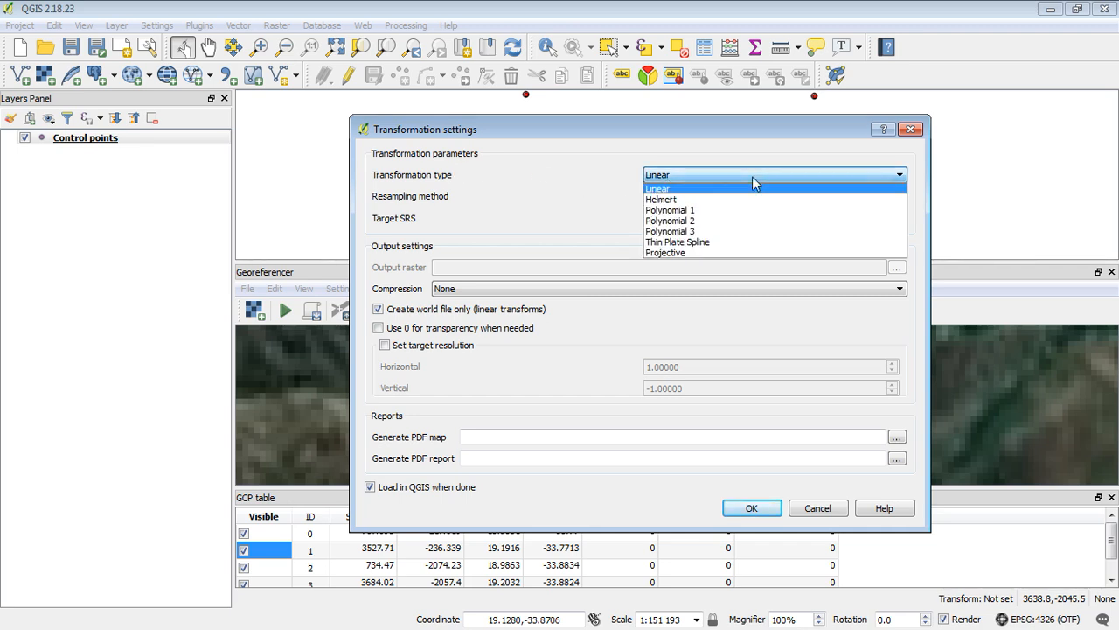
mouse_move(715, 194)
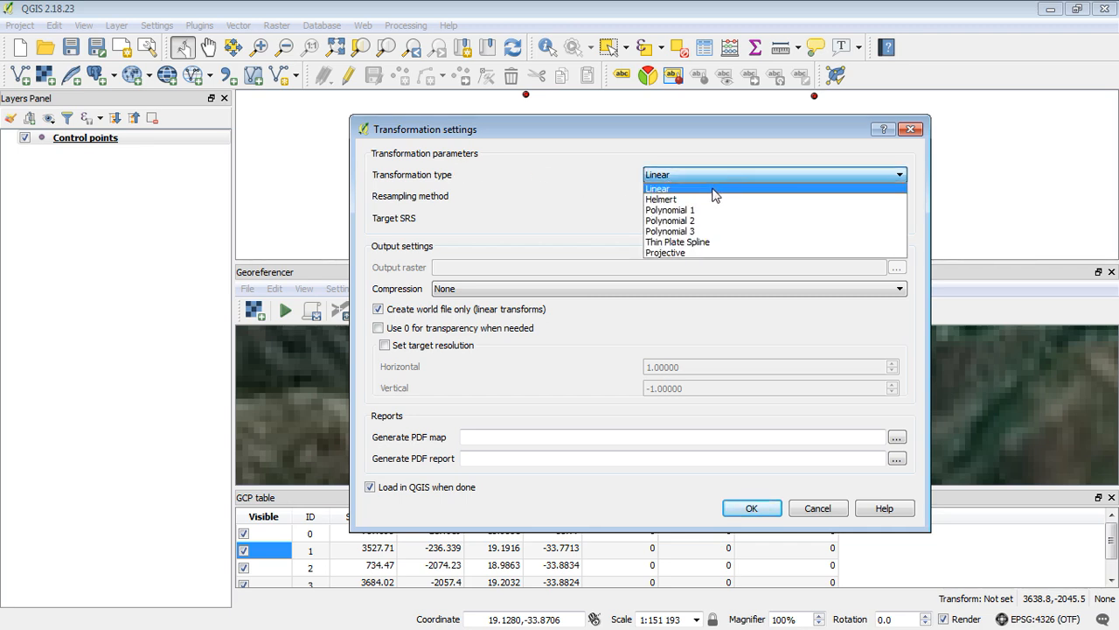
mouse_move(699, 248)
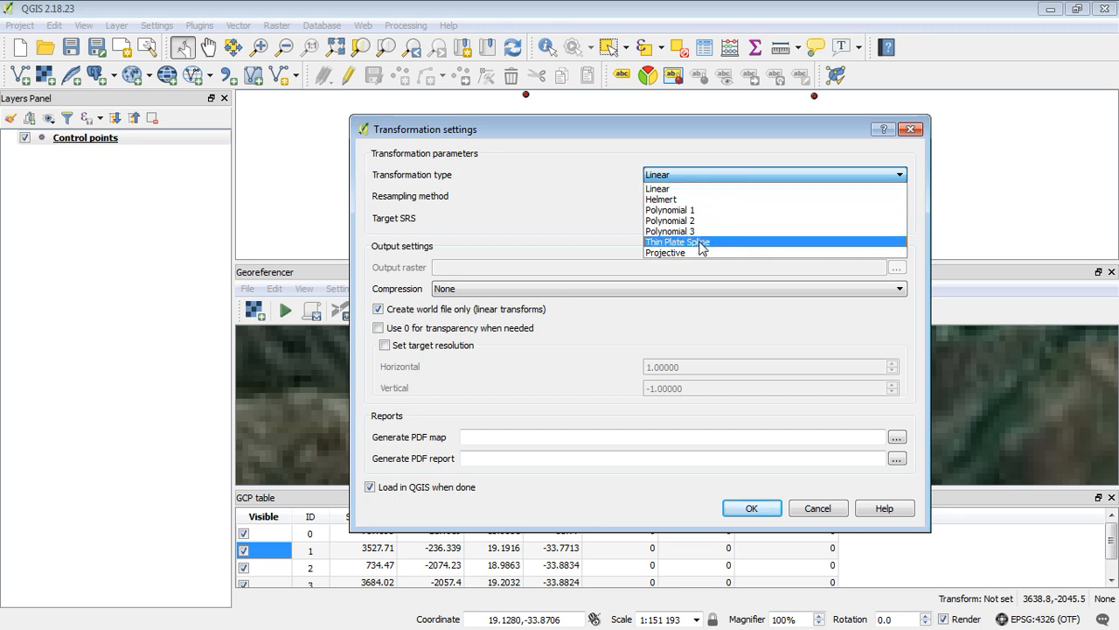
mouse_move(677, 230)
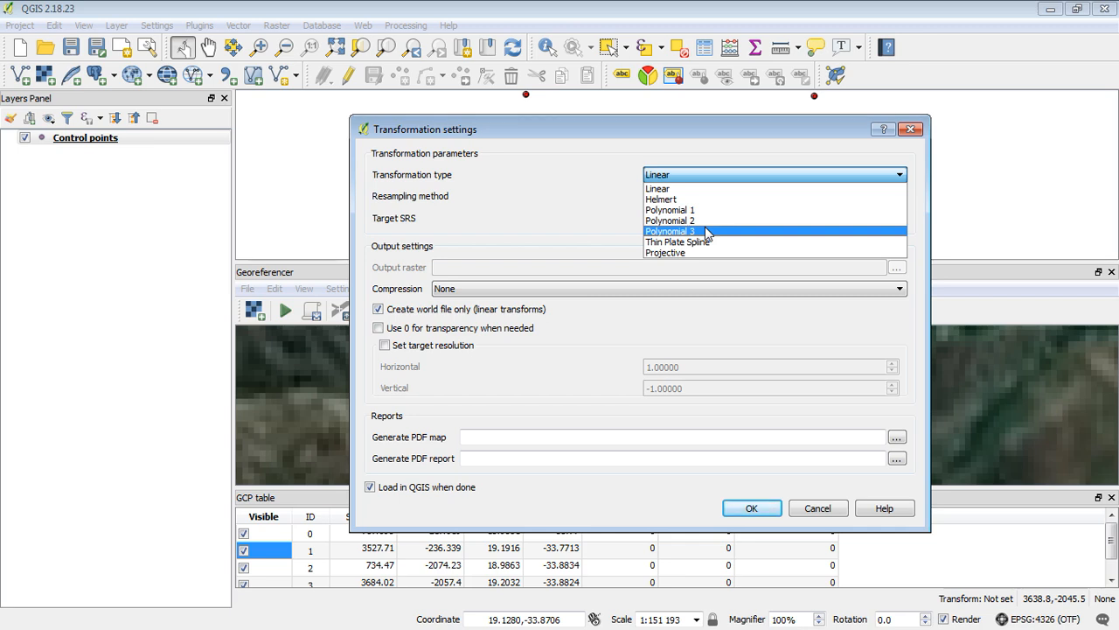
mouse_move(734, 234)
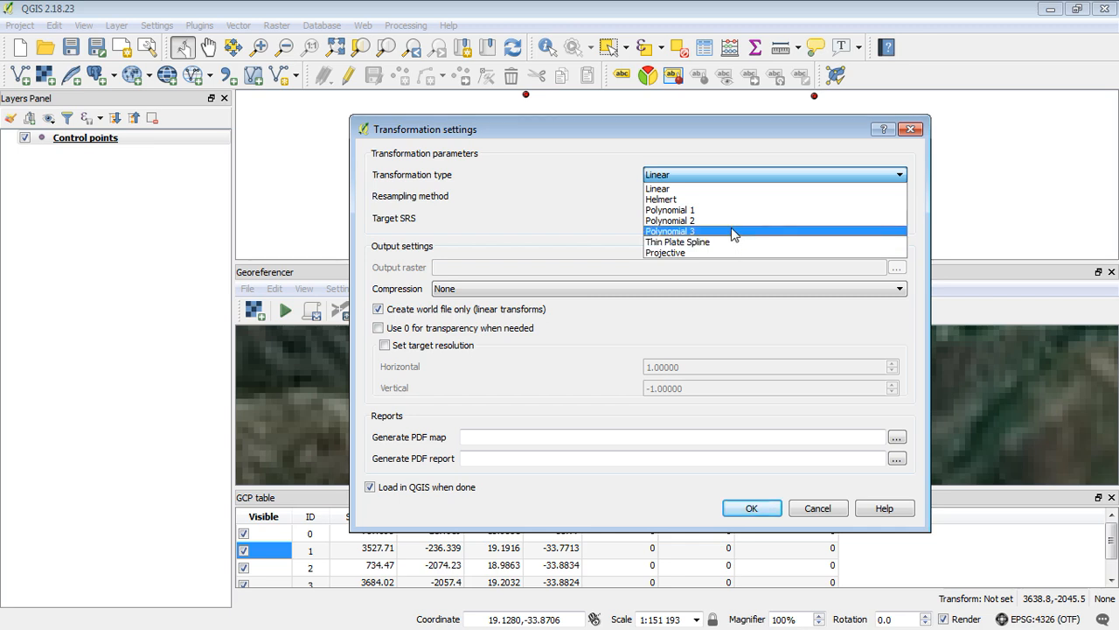
mouse_move(722, 188)
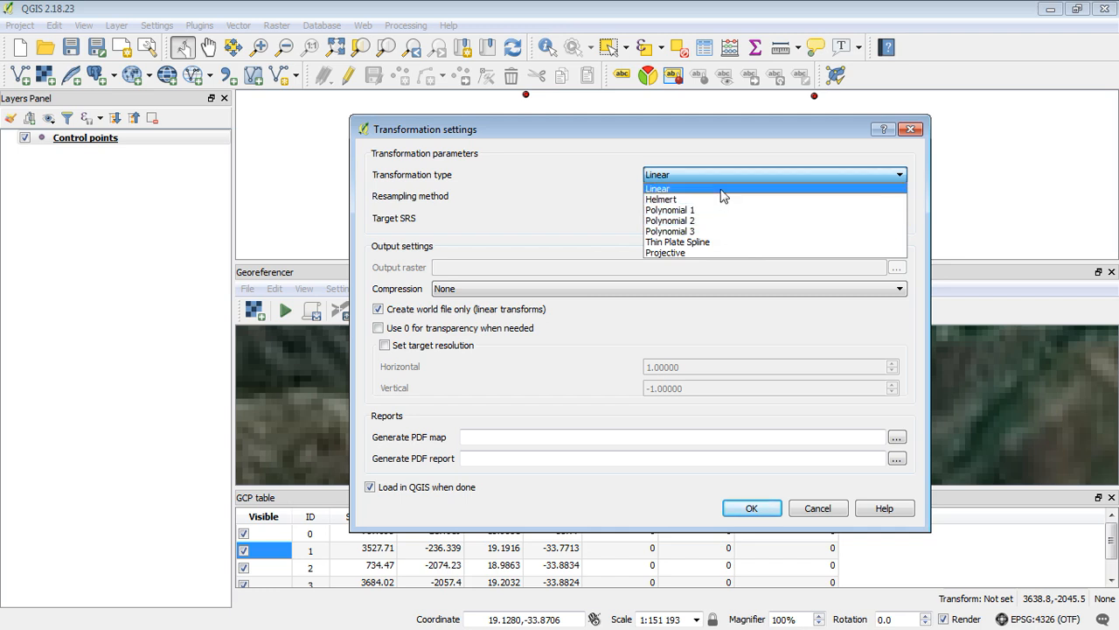
mouse_move(724, 222)
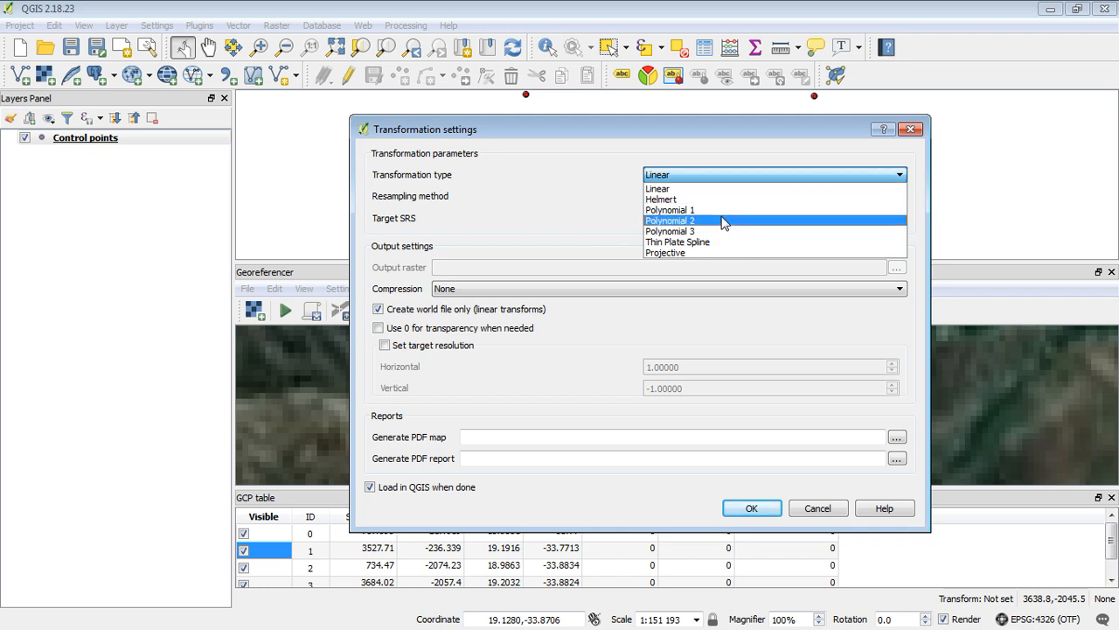
mouse_move(752, 222)
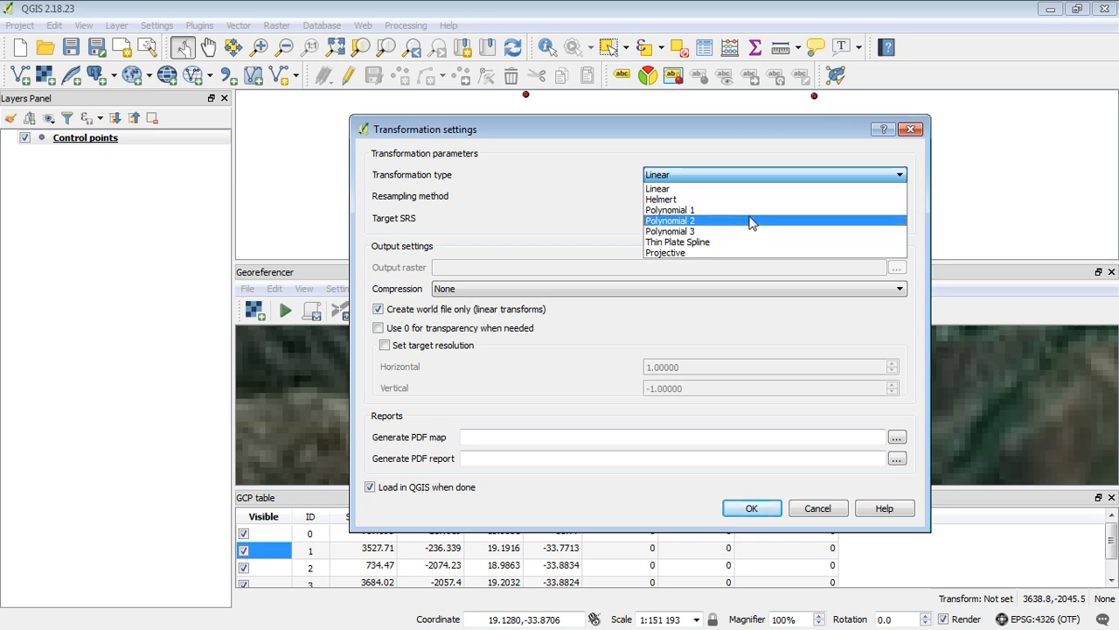
mouse_move(744, 230)
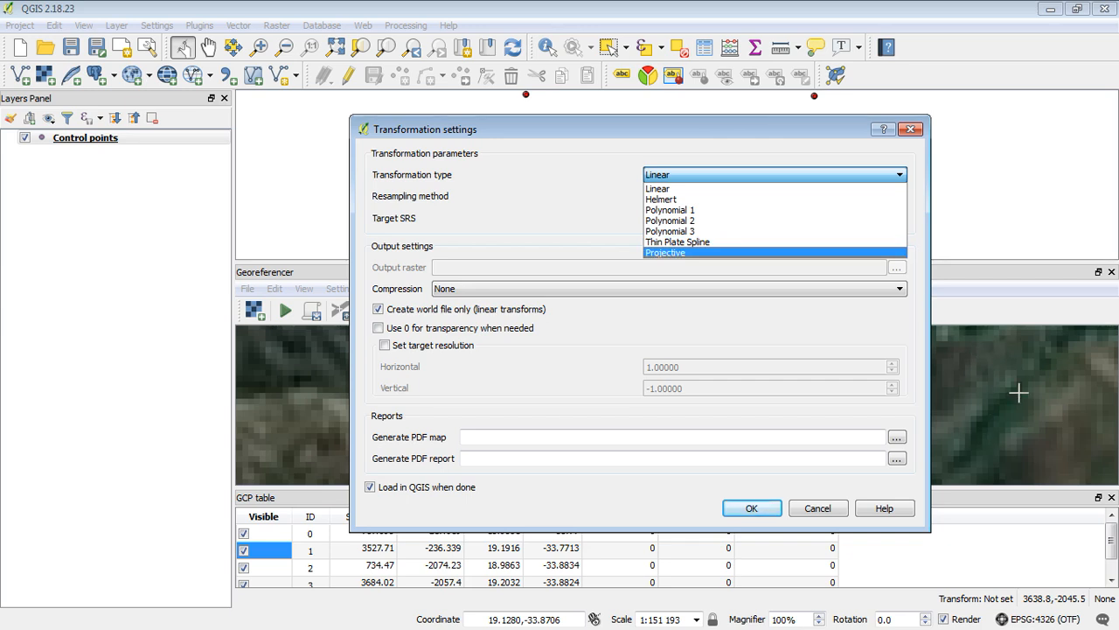
mouse_move(682, 189)
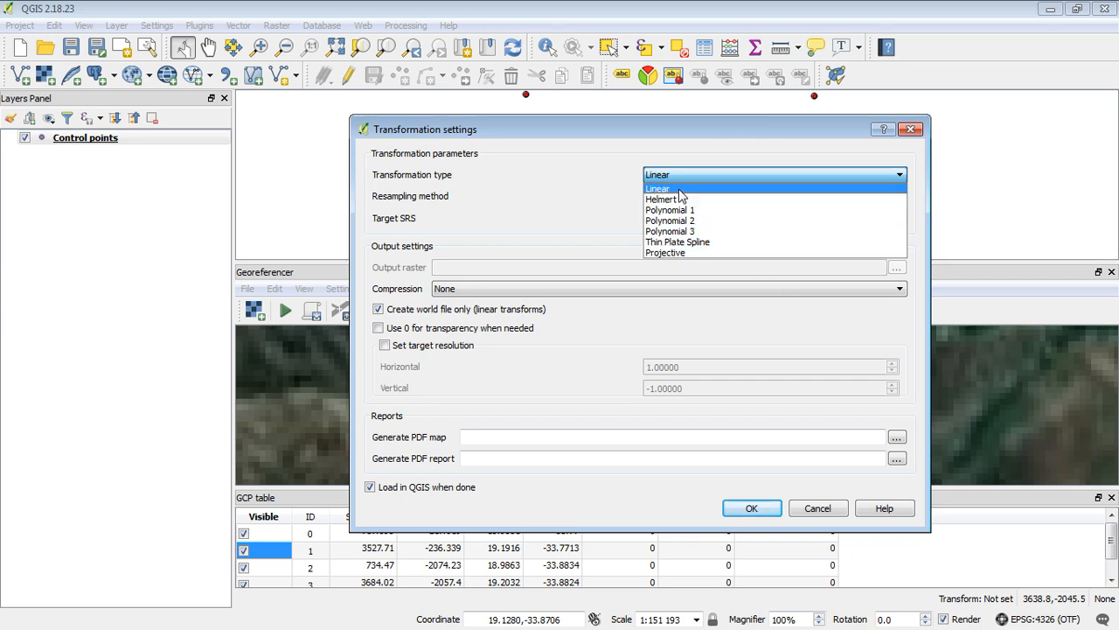
click(773, 195)
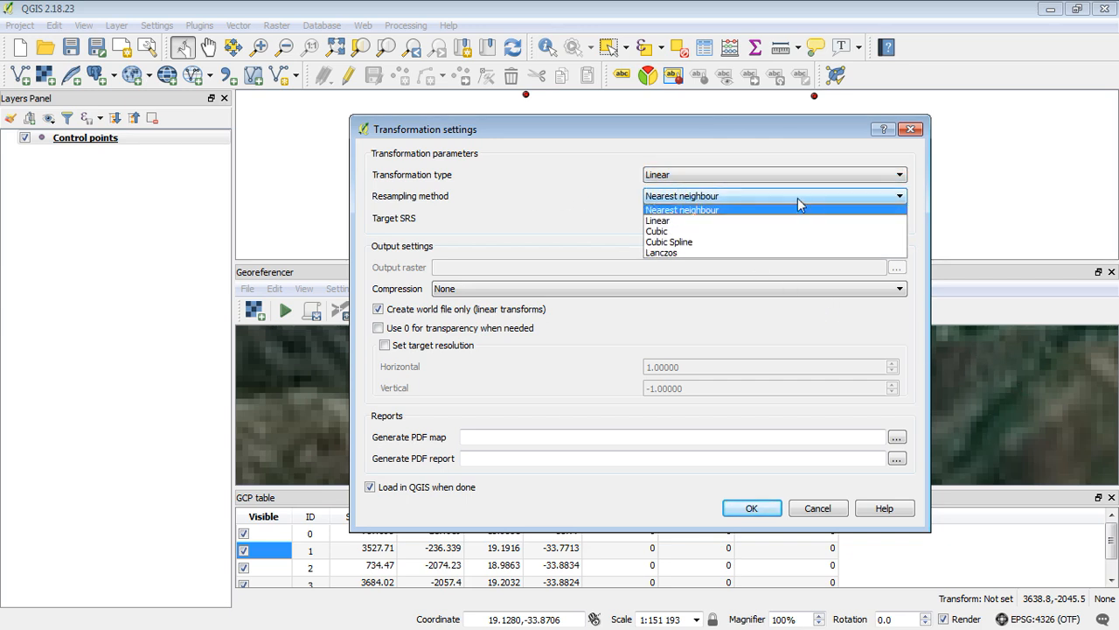
click(682, 209)
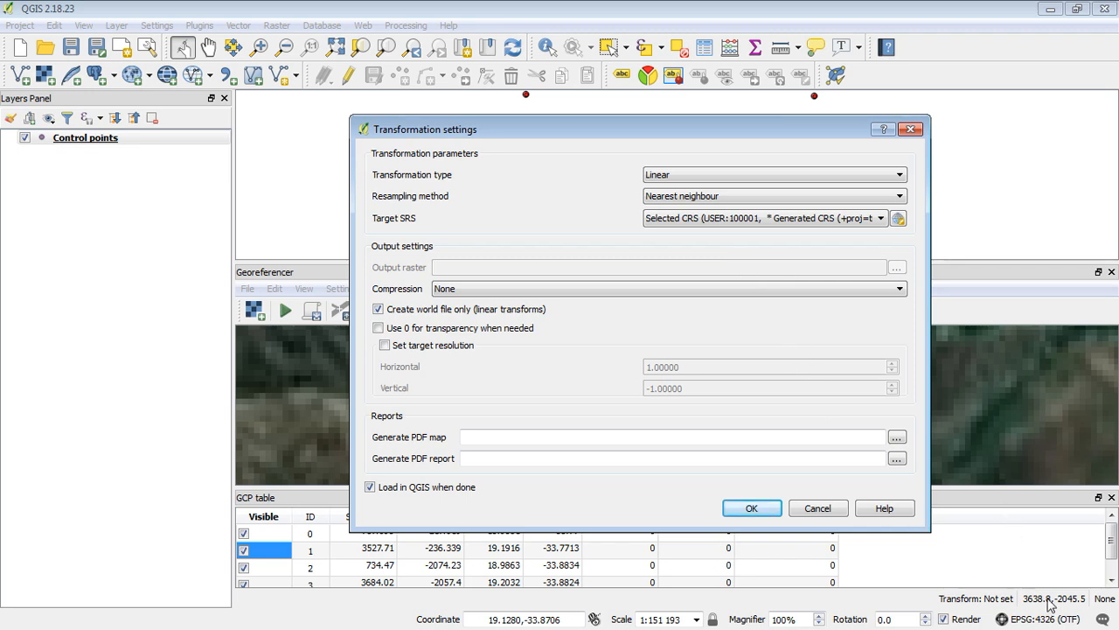
mouse_move(926, 319)
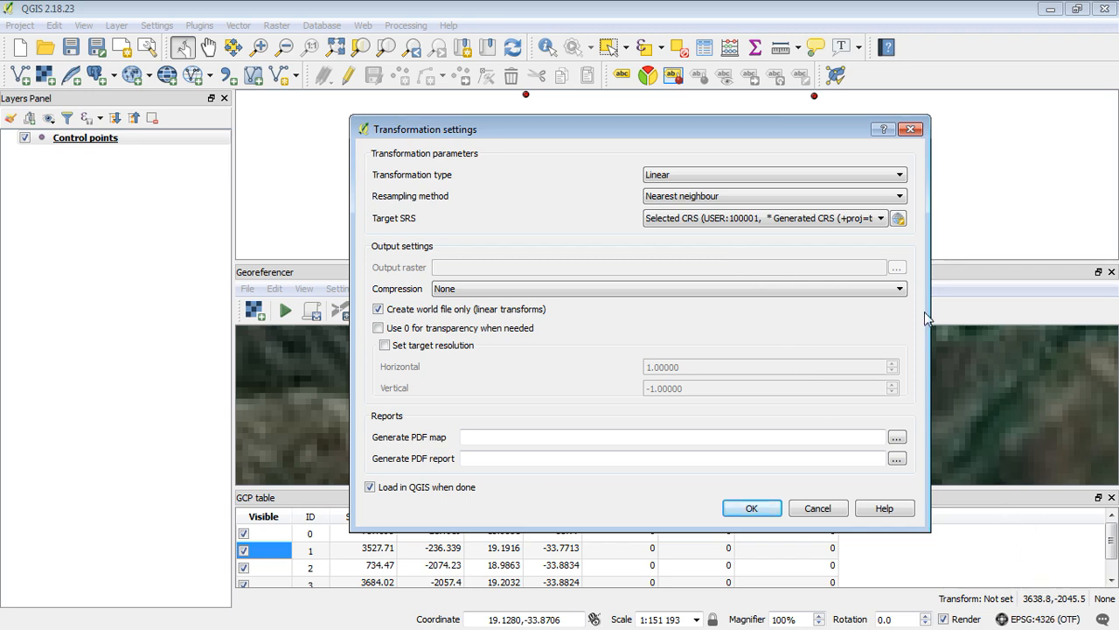
click(881, 218)
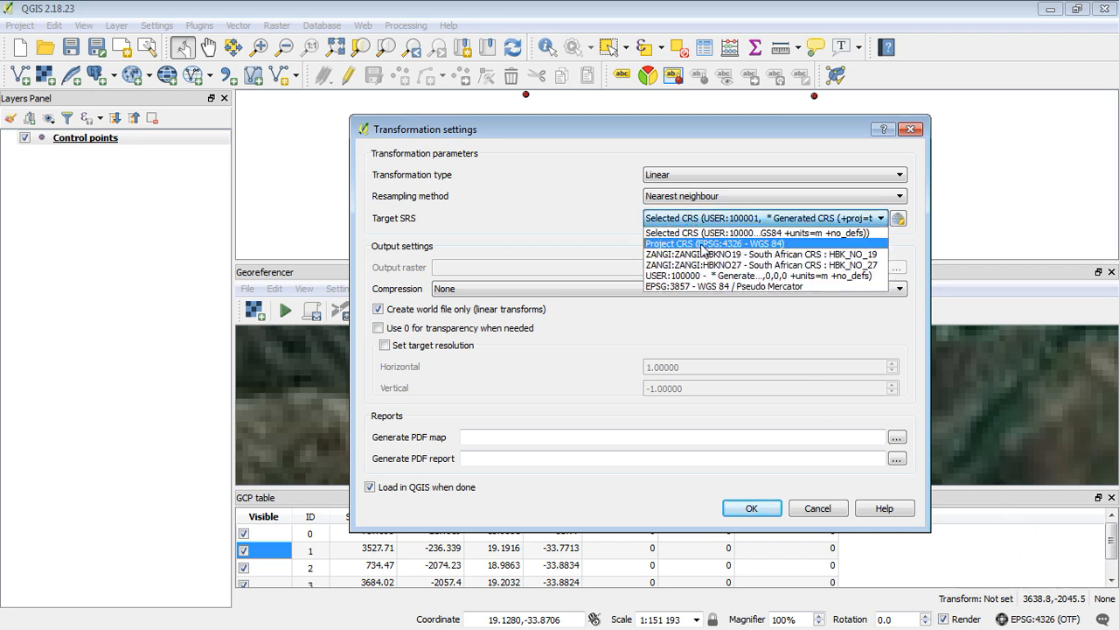
click(719, 243)
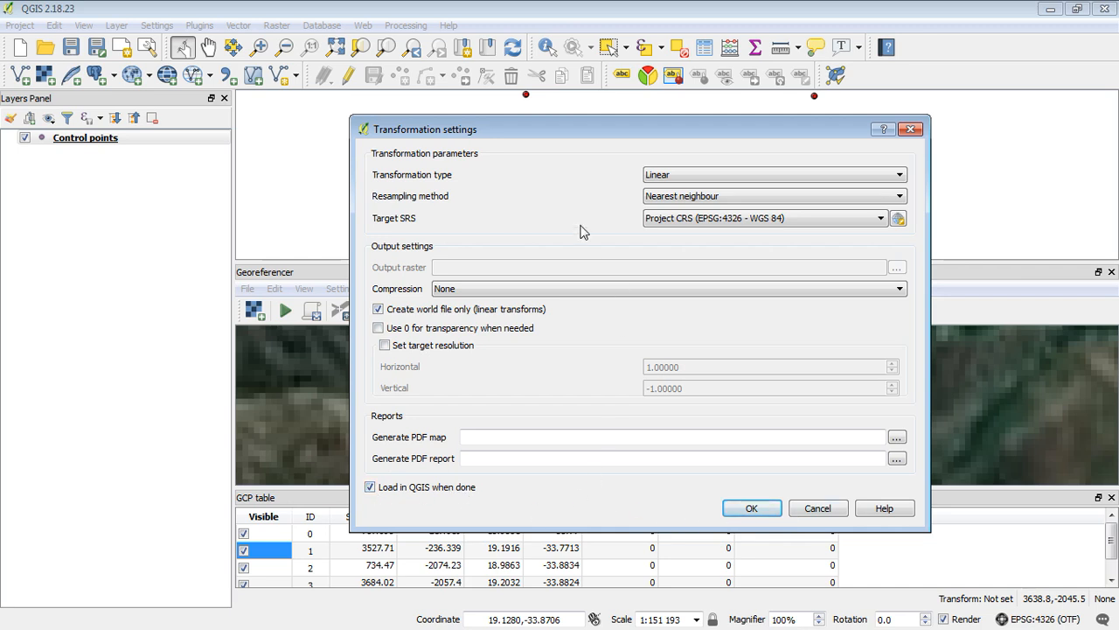
mouse_move(697, 505)
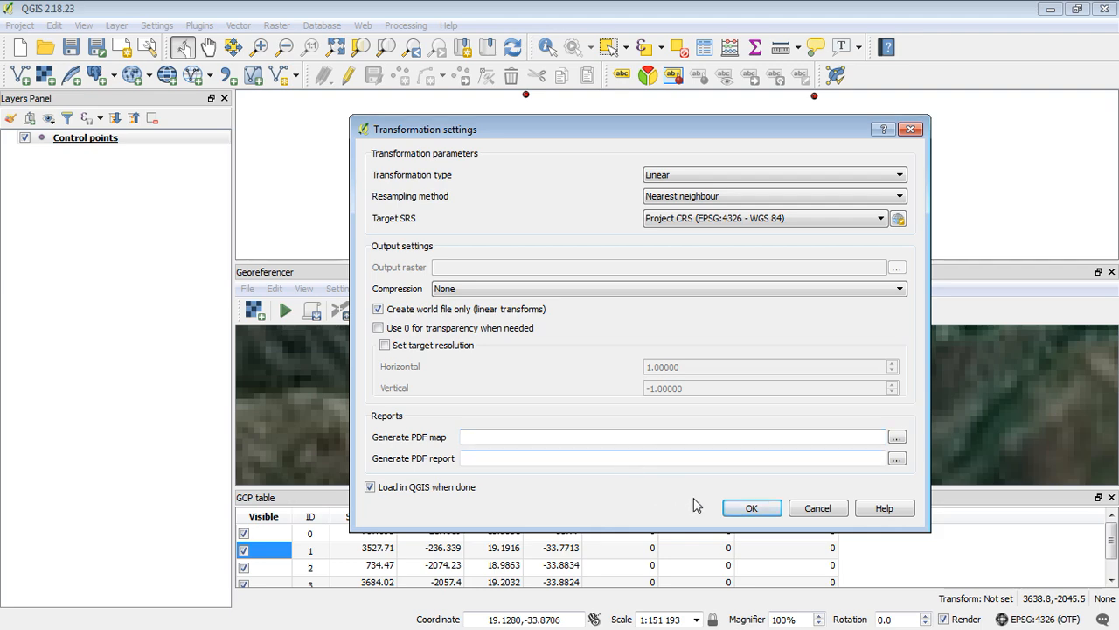
click(751, 508)
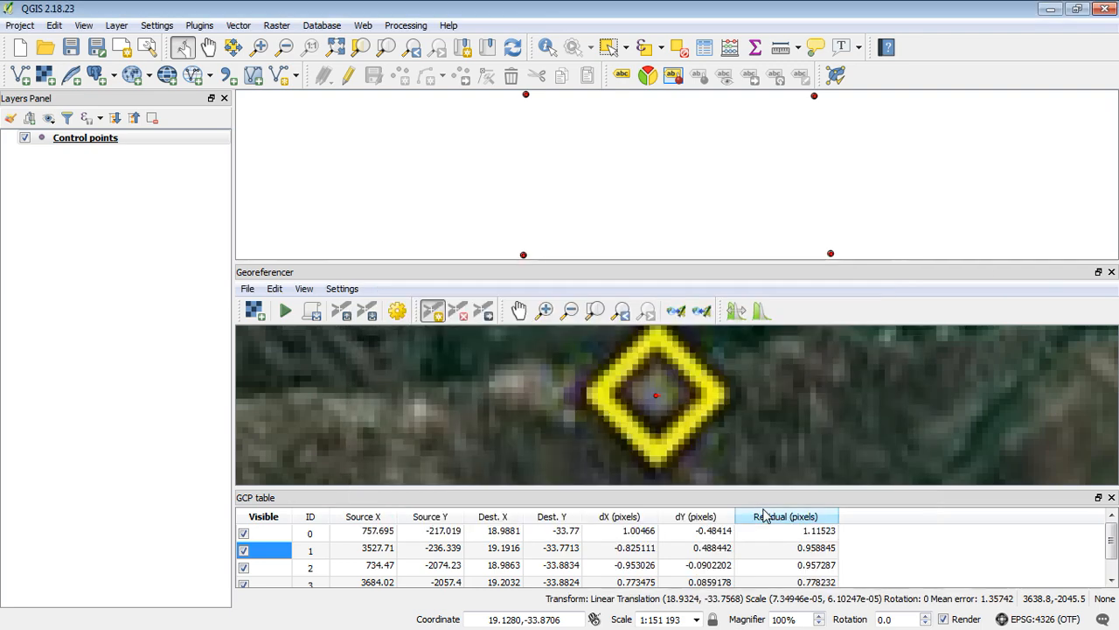
mouse_move(651, 330)
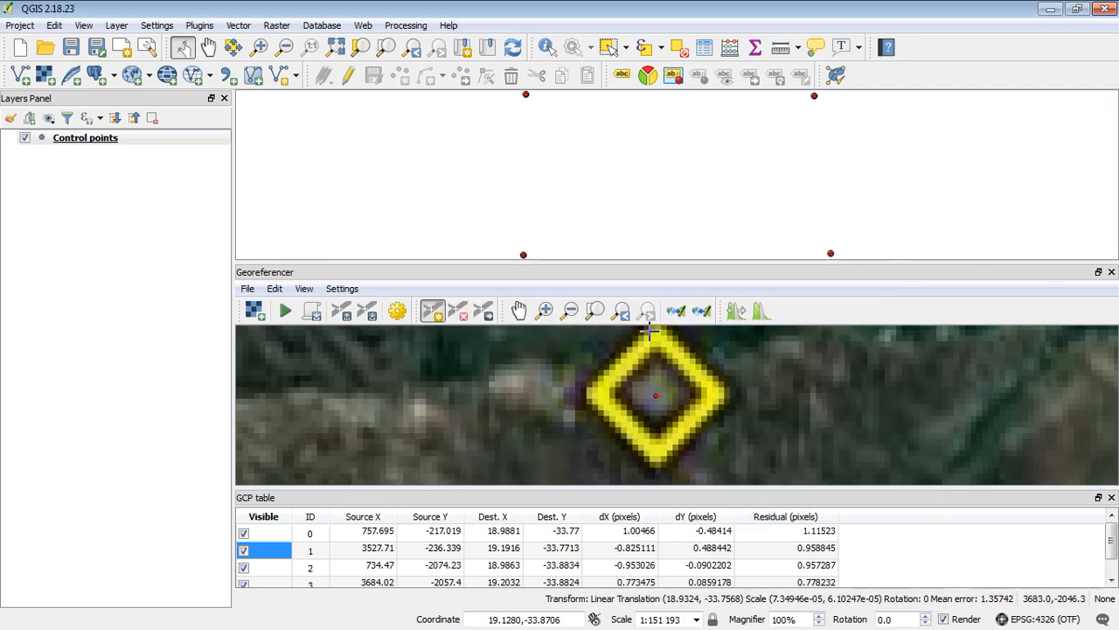
mouse_move(285, 310)
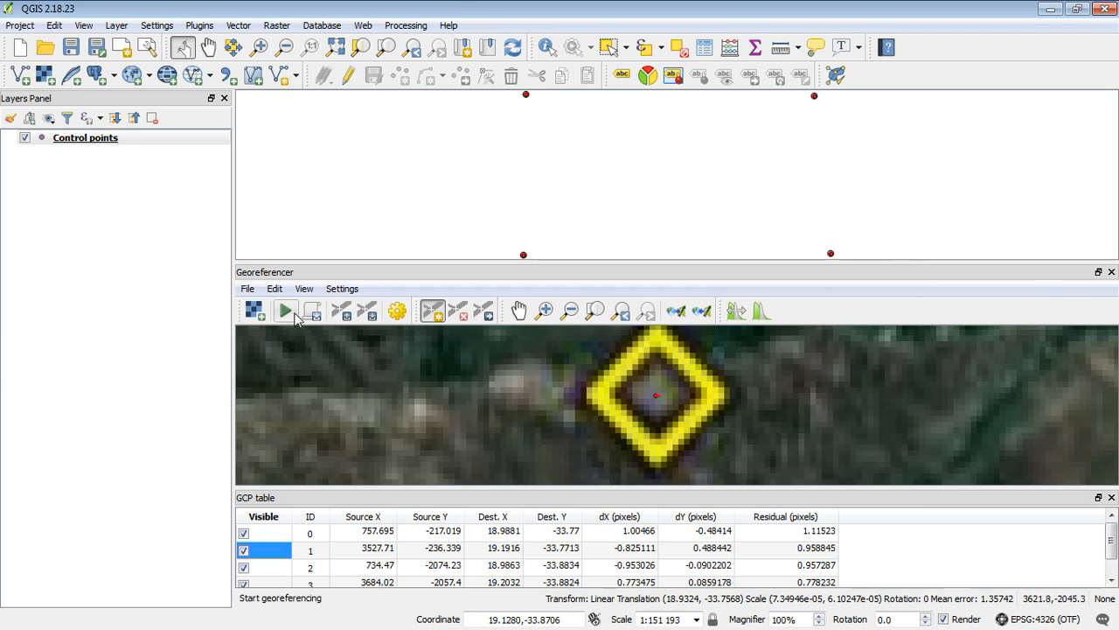
mouse_move(286, 311)
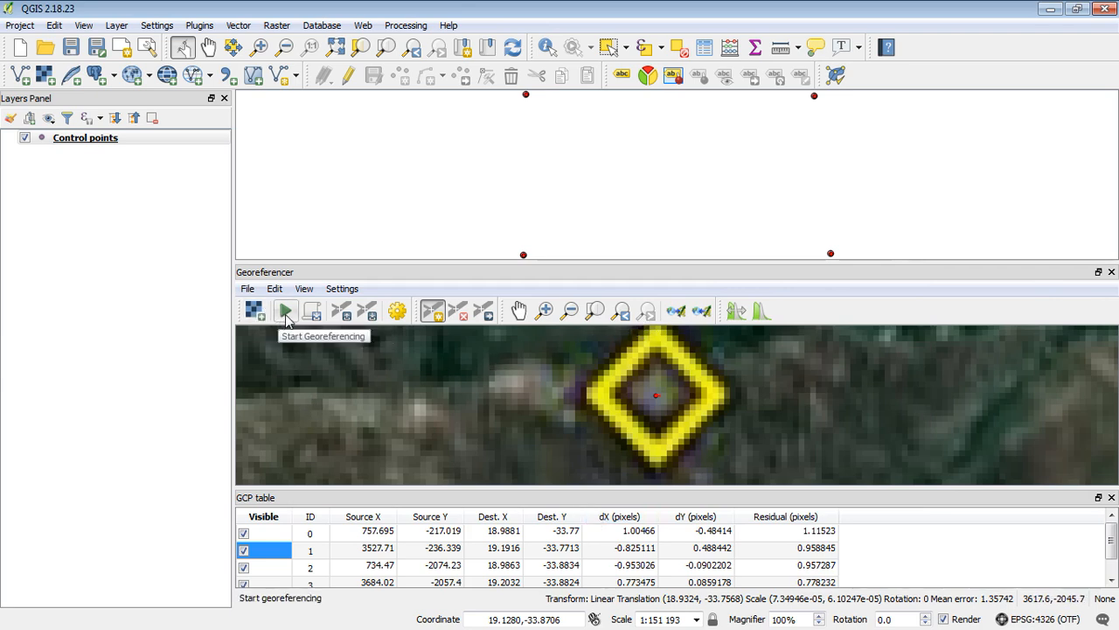
Run the georeferencing with WGS 84 (EPSG:4326) as GERASTER's coordinate system.
click(285, 310)
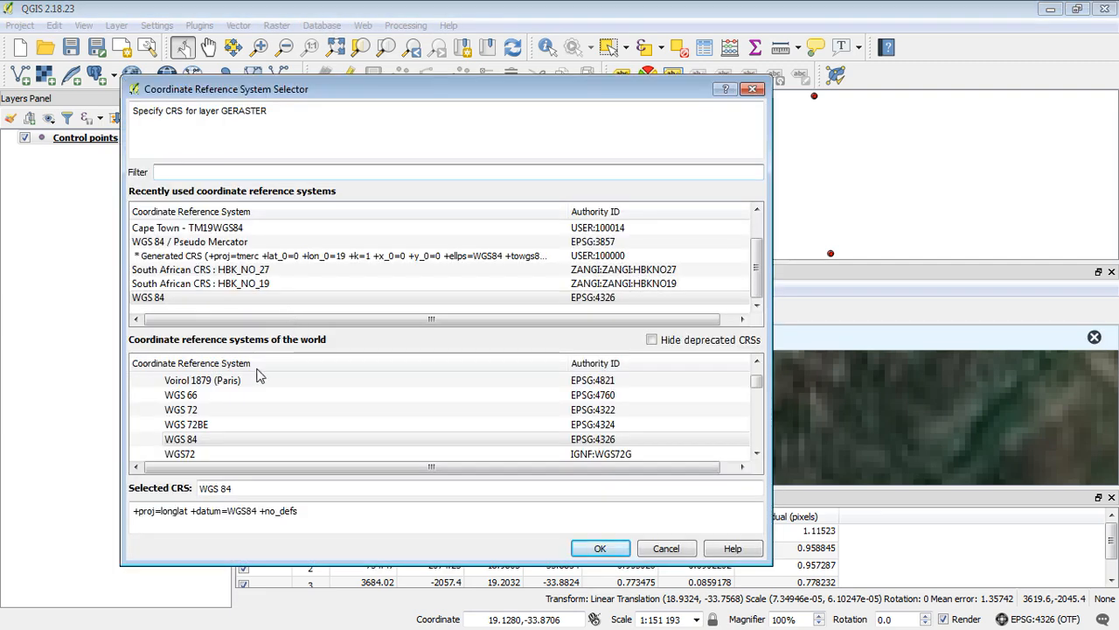
click(181, 438)
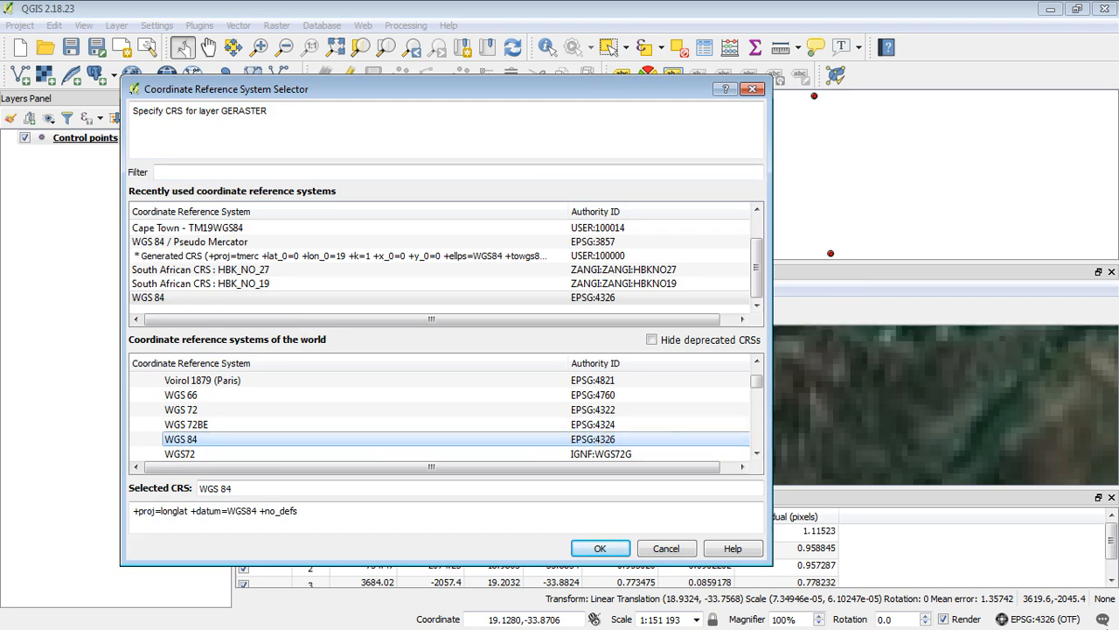
mouse_move(667, 459)
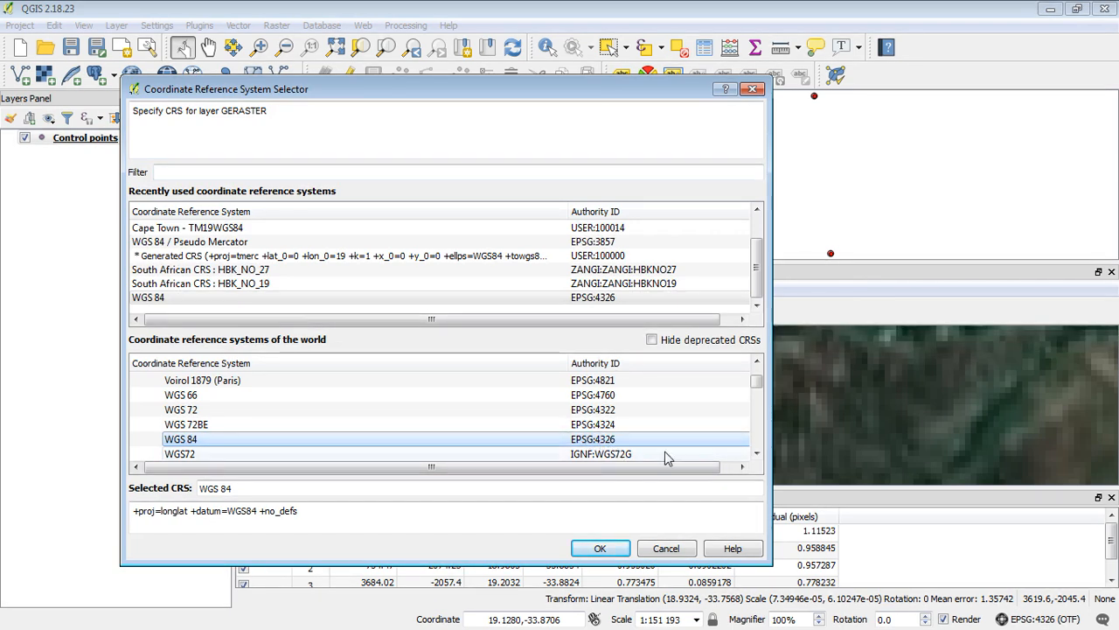
click(600, 548)
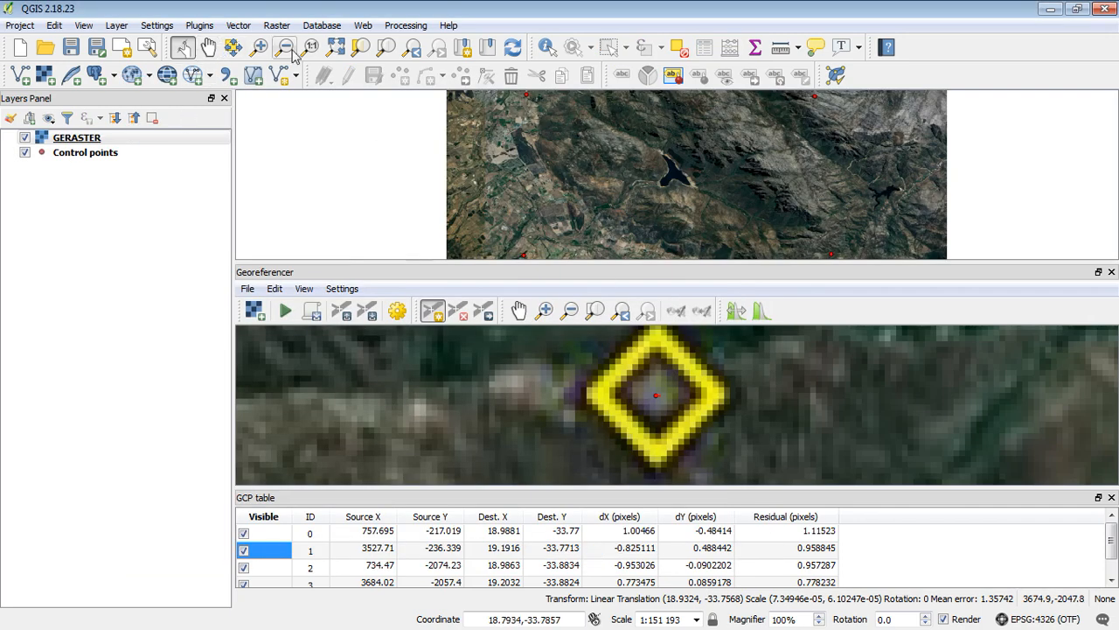
mouse_move(1112, 273)
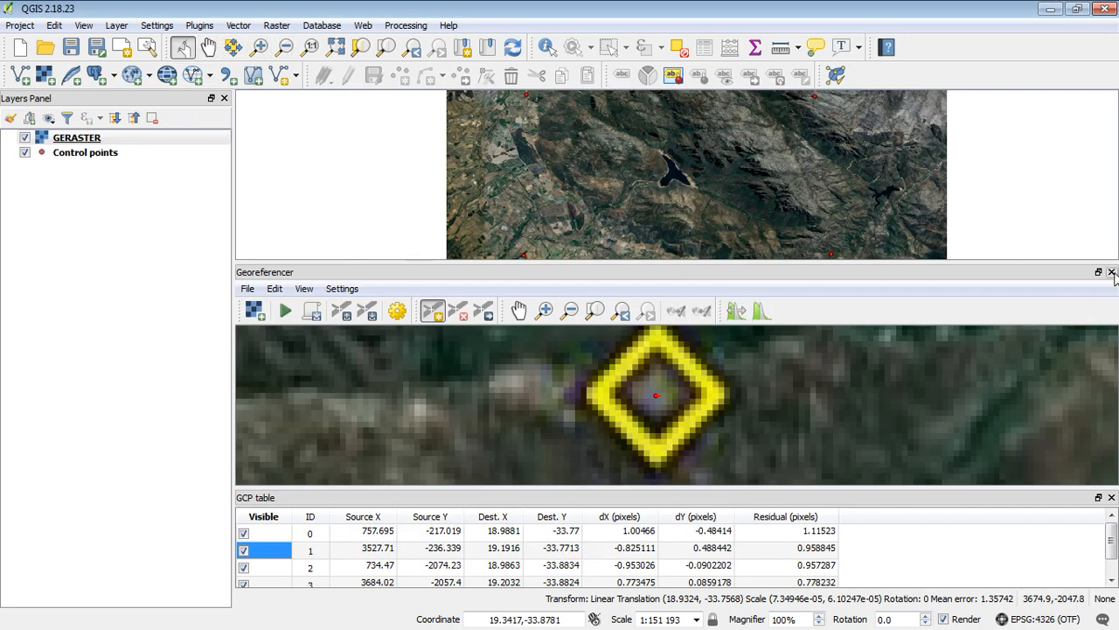
Close the georeferencer and zoom out and pan across the georeferenced GERASTER raster.
click(1111, 272)
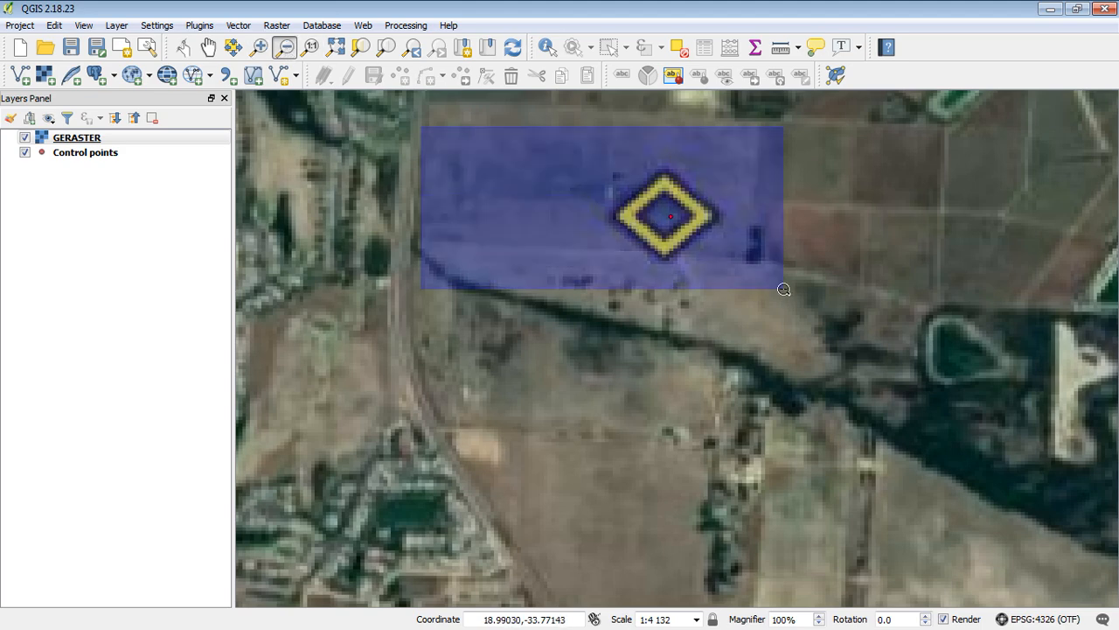
click(385, 47)
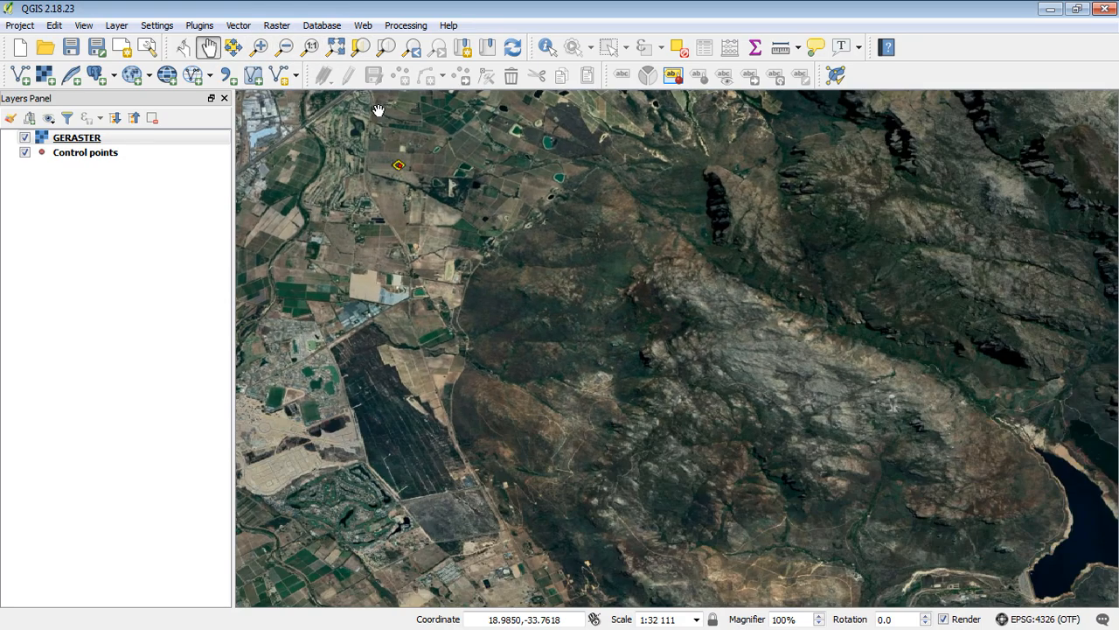
drag(378, 110, 713, 416)
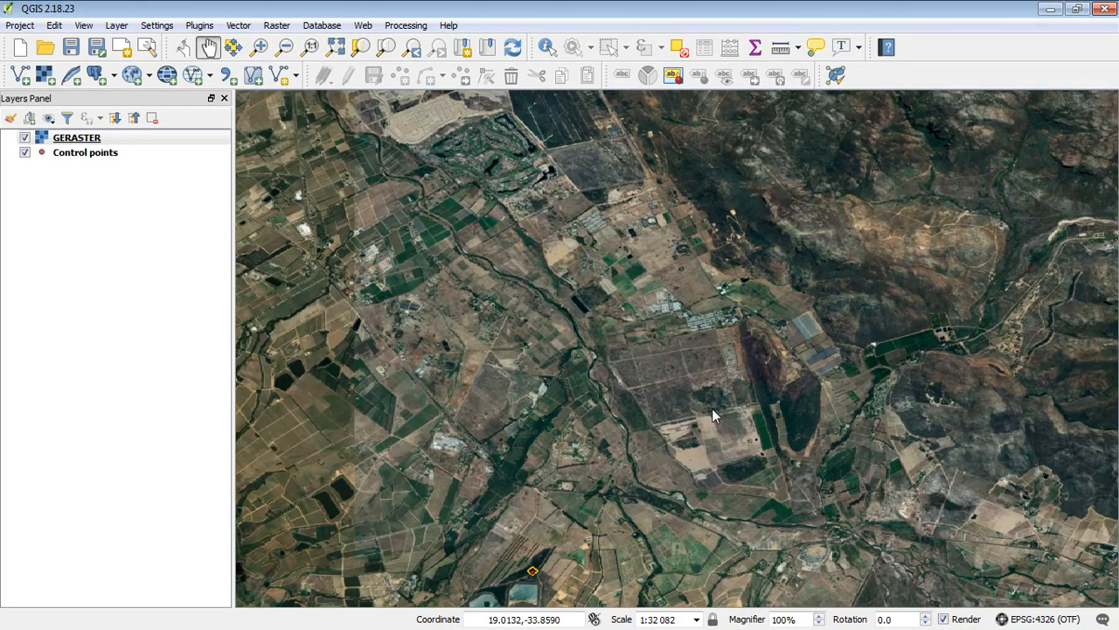
drag(713, 415, 645, 262)
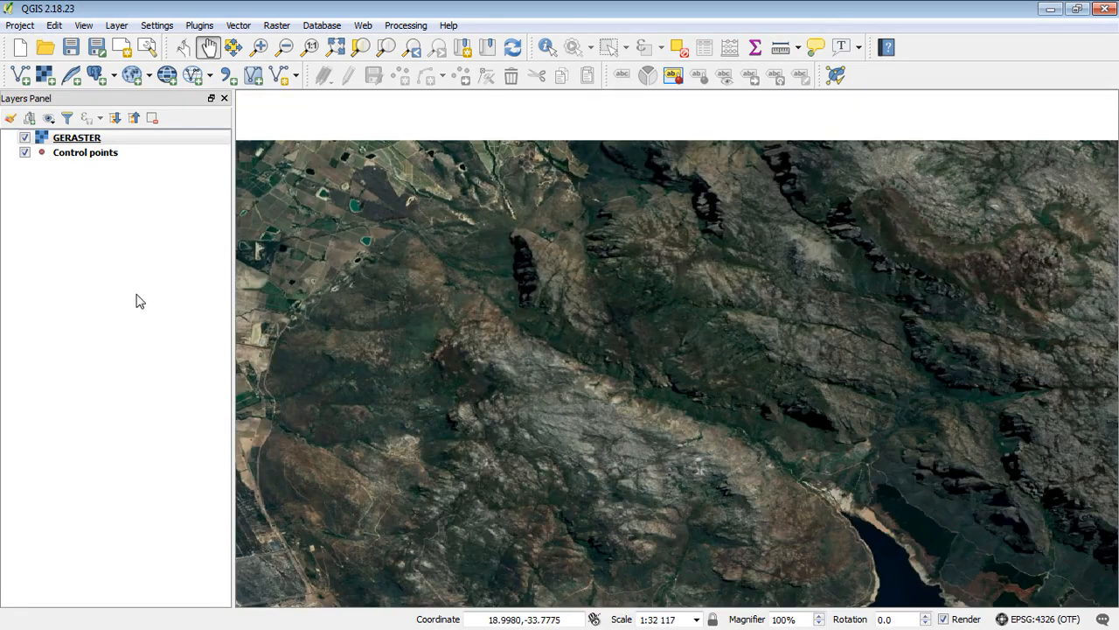
Zoom to the Control points extent, centre on the reservoir, and start Add Vector Layer.
right_click(85, 152)
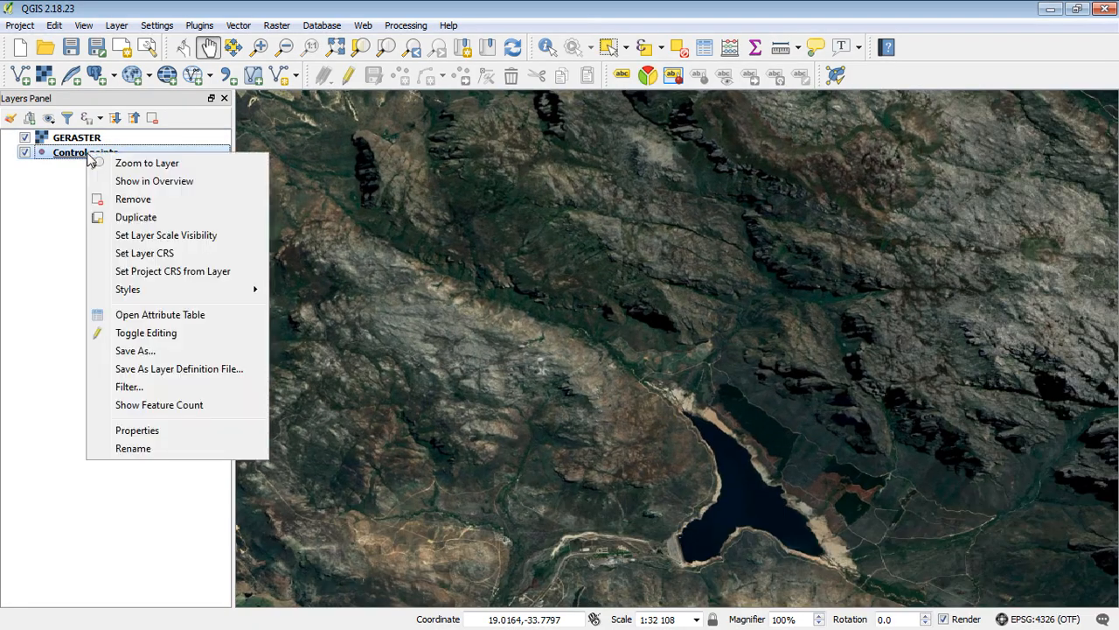
click(146, 162)
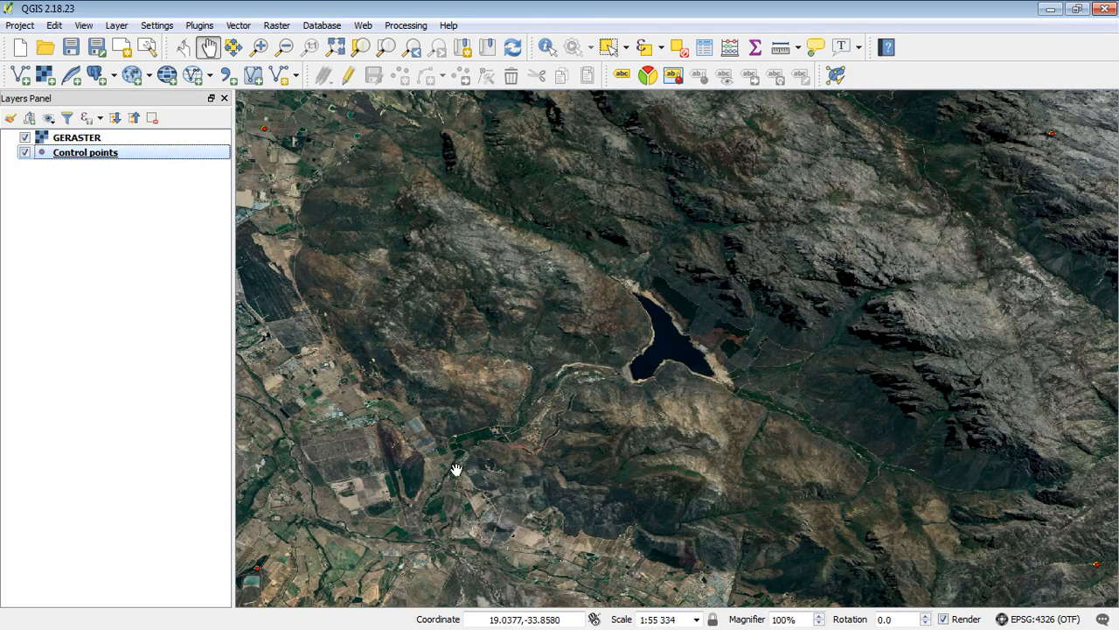
drag(455, 472, 446, 428)
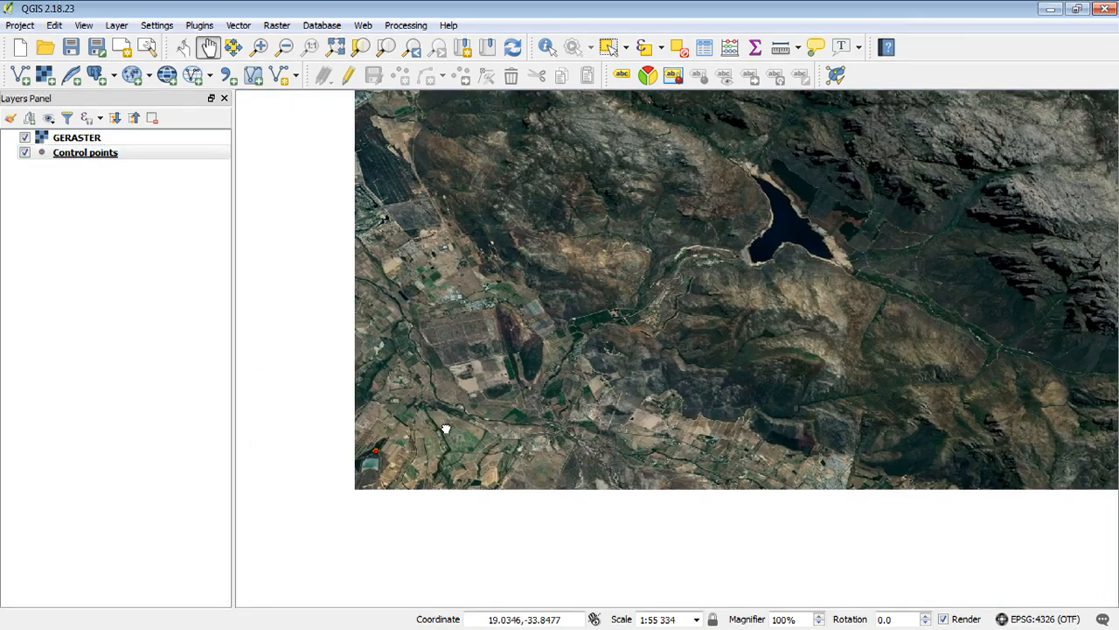
drag(445, 428, 501, 424)
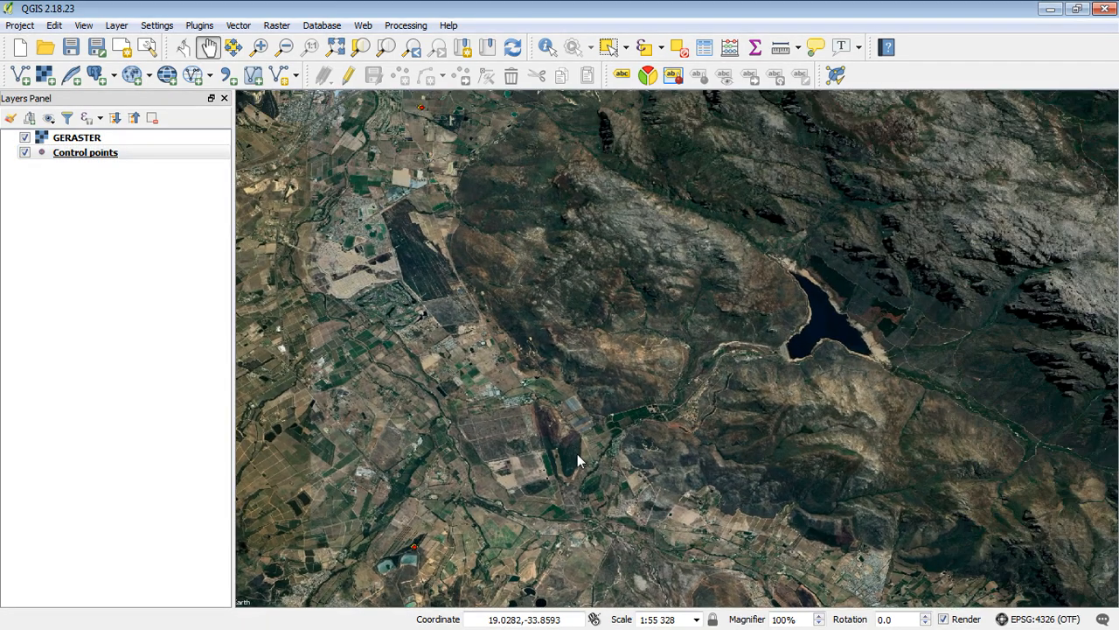
drag(577, 461, 513, 522)
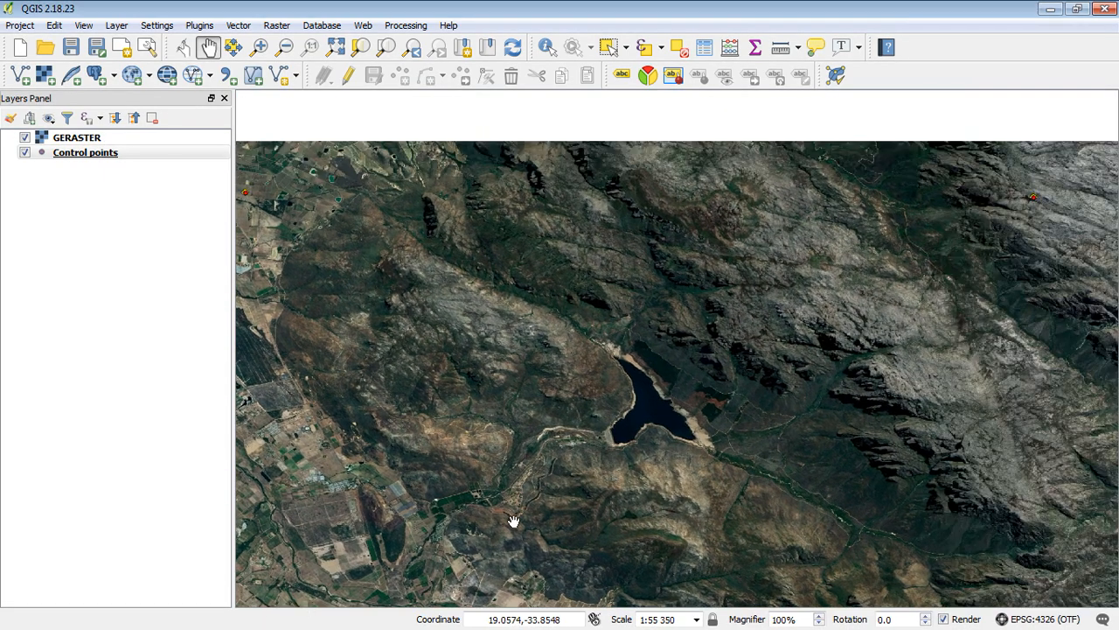
drag(514, 521, 719, 436)
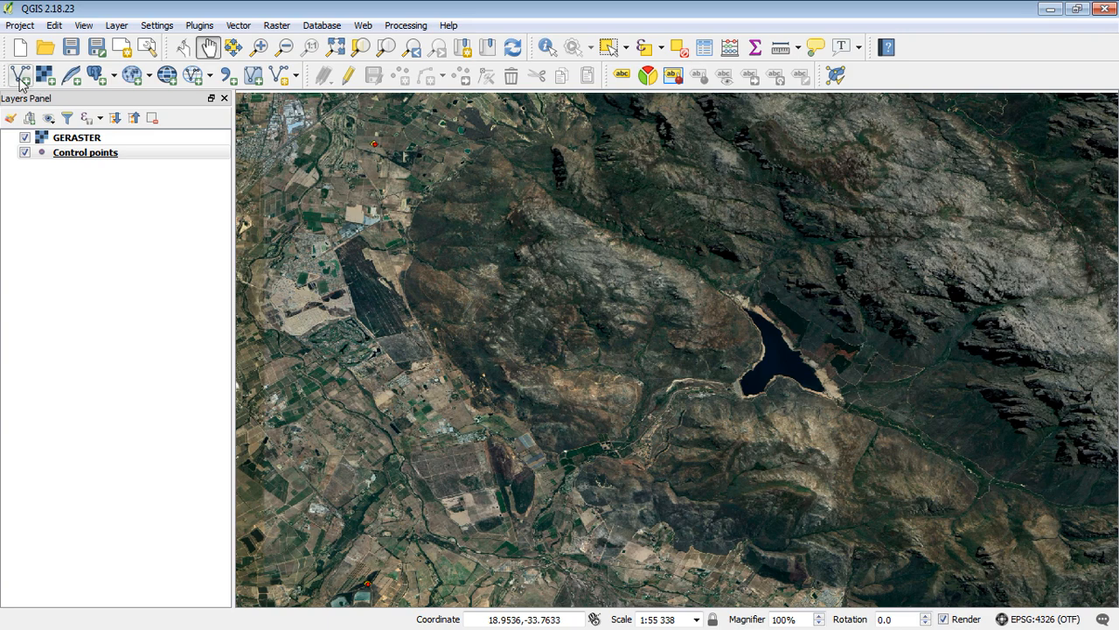
click(20, 74)
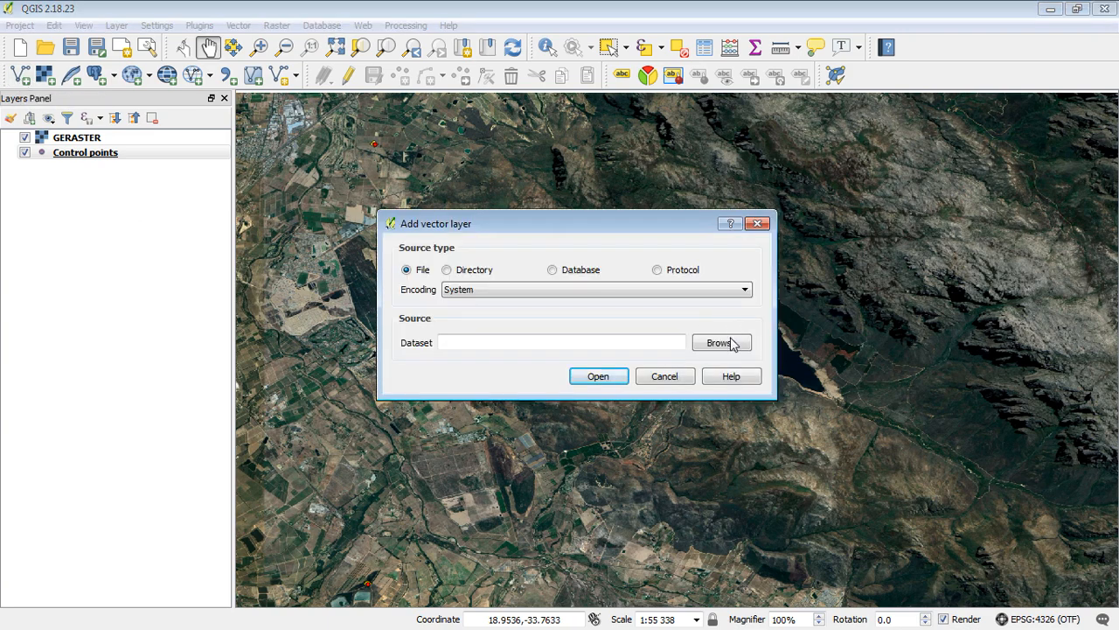
Load the roads and WaterBodies ESRI shapefiles from the OSM Layers folder.
click(719, 342)
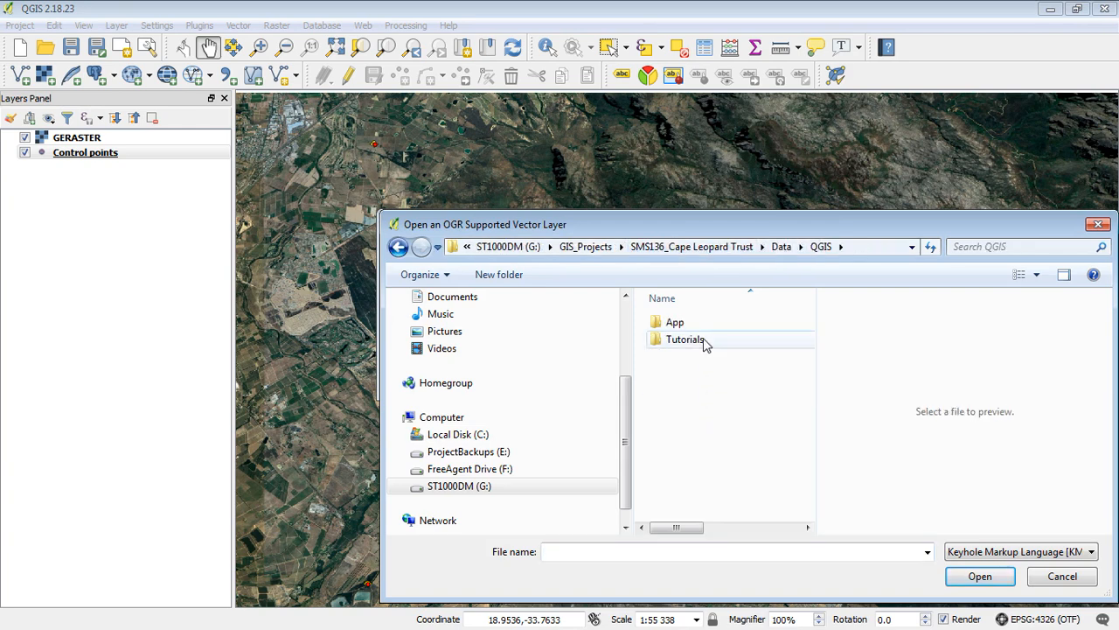
double_click(685, 339)
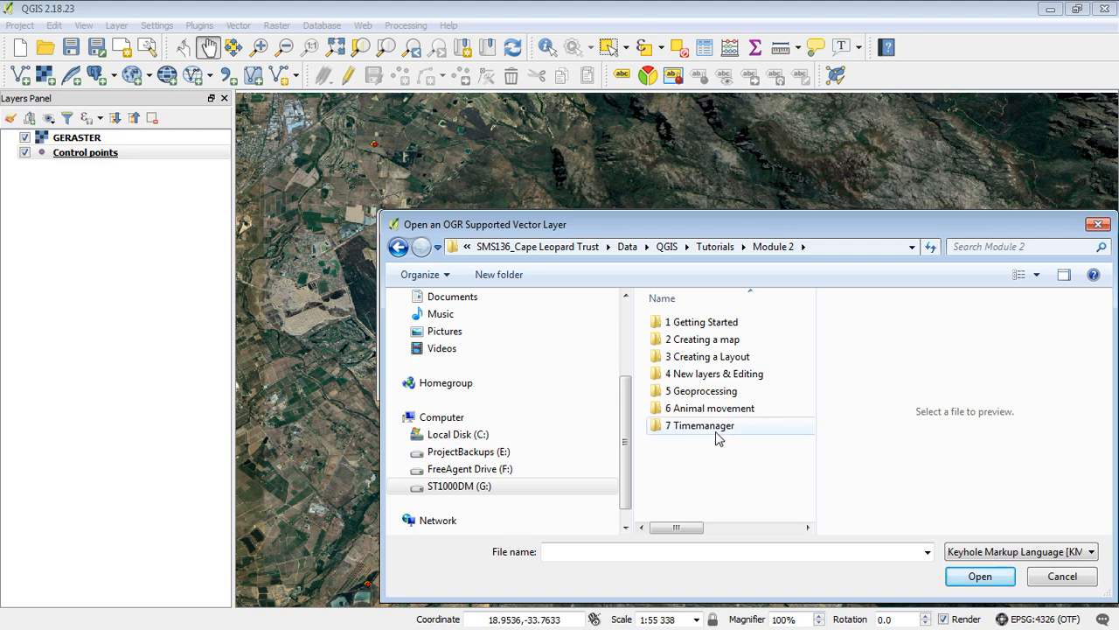
mouse_move(707, 356)
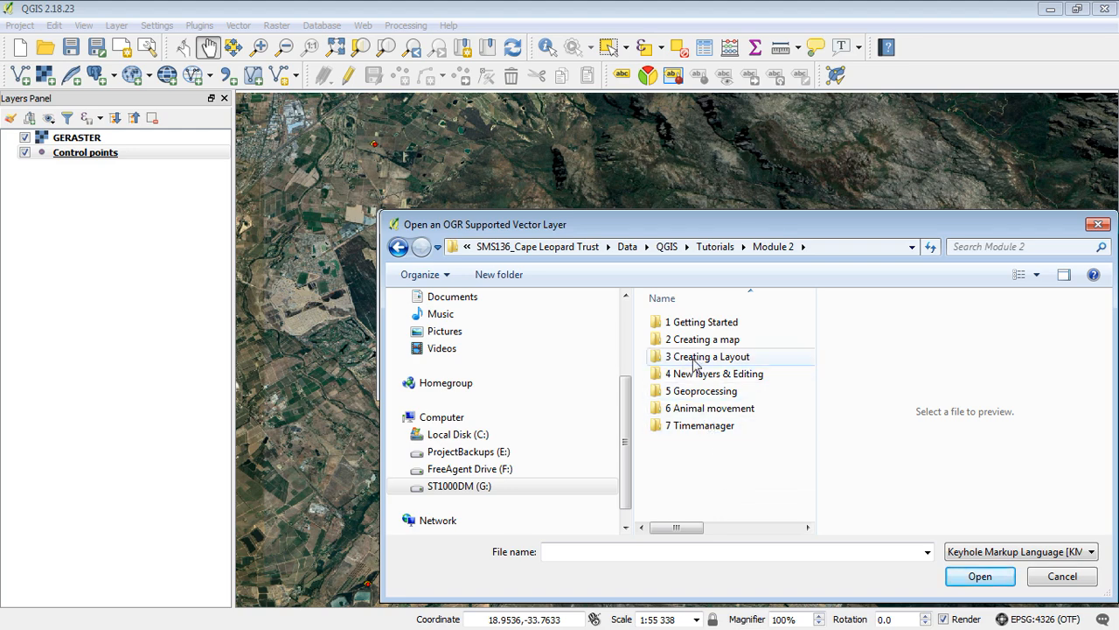
double_click(708, 356)
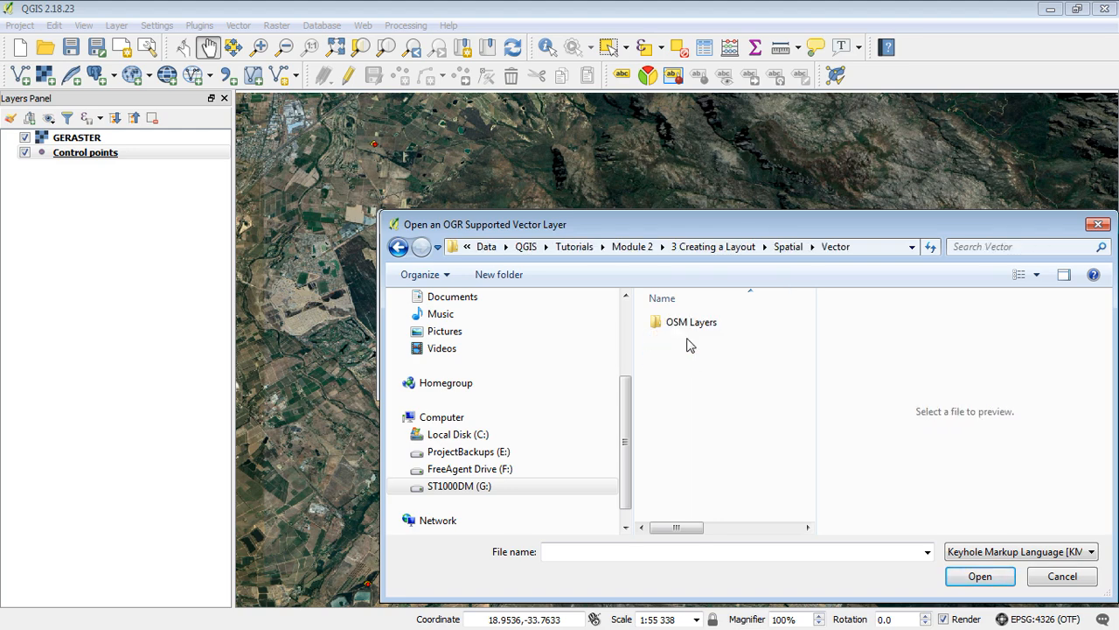
double_click(690, 321)
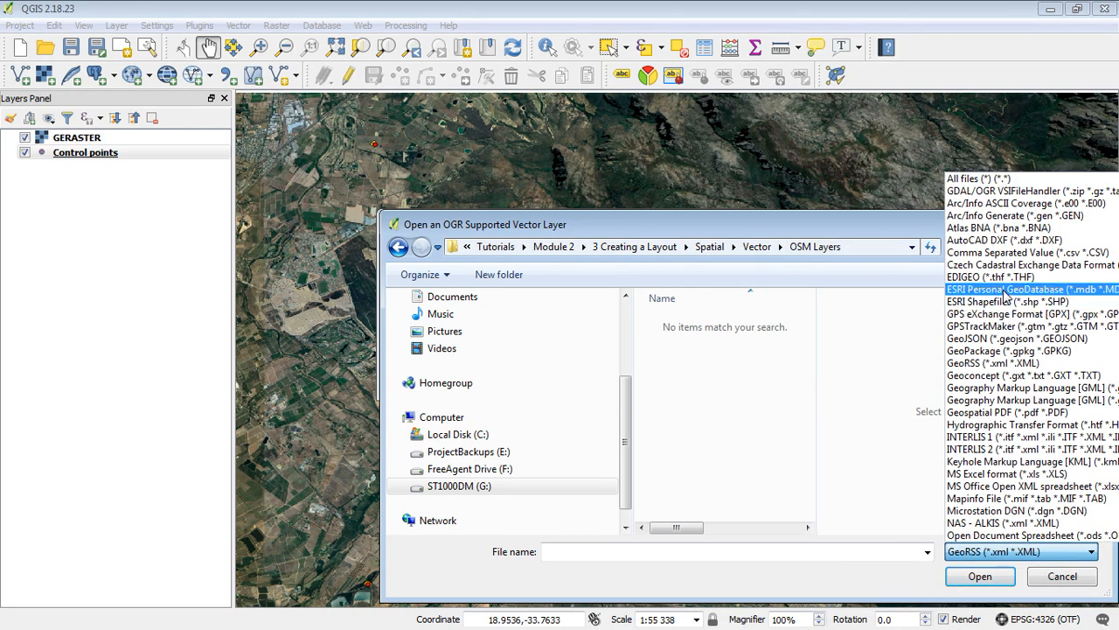
click(1023, 509)
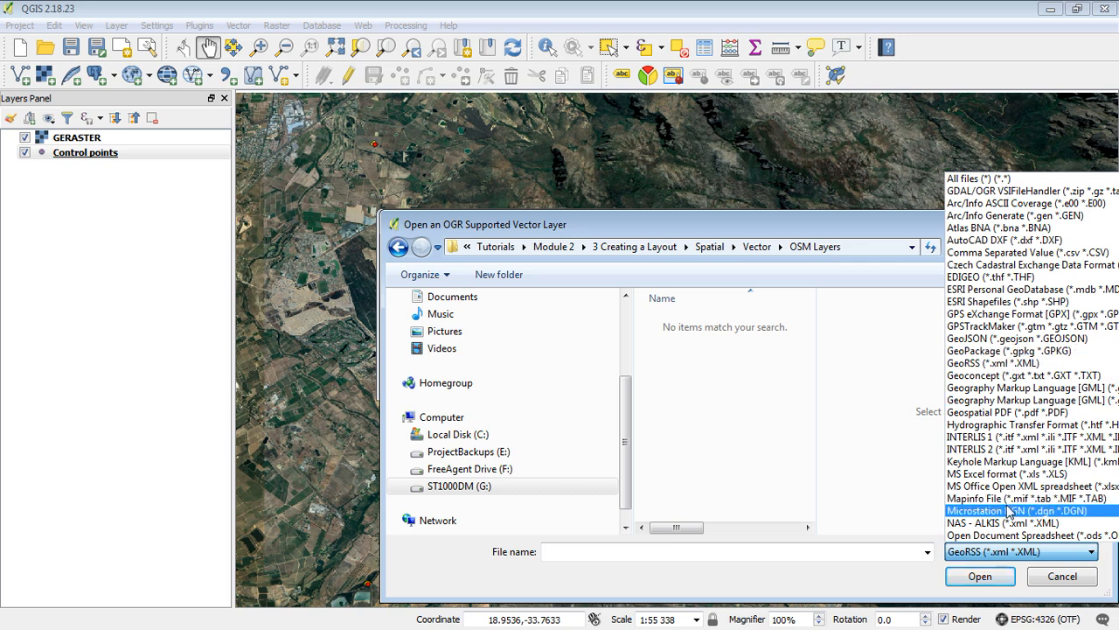
click(1007, 301)
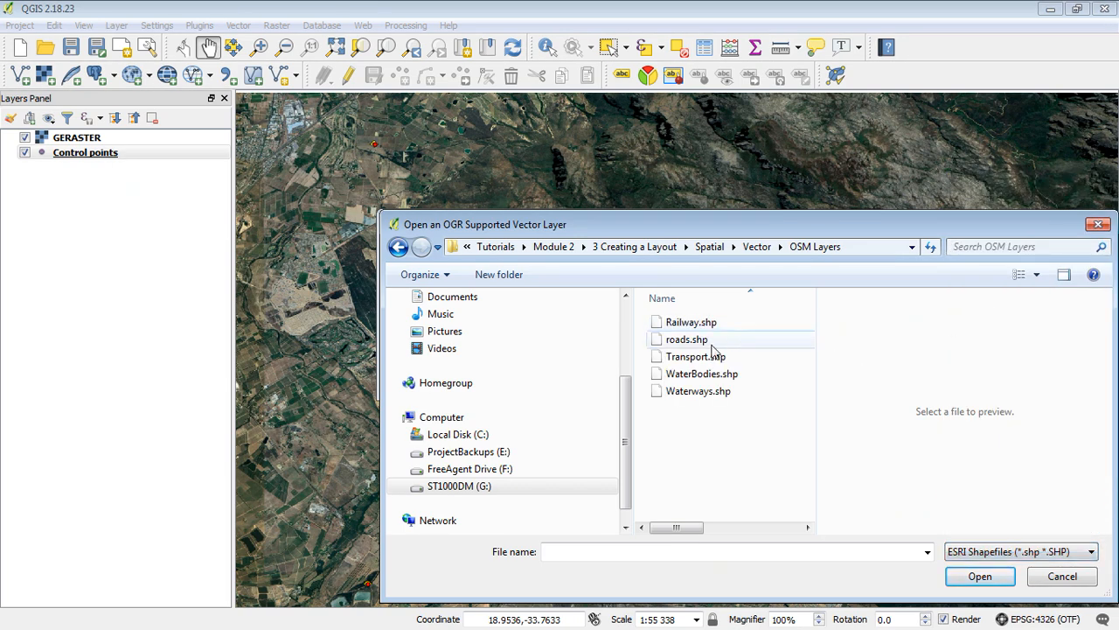
mouse_move(715, 425)
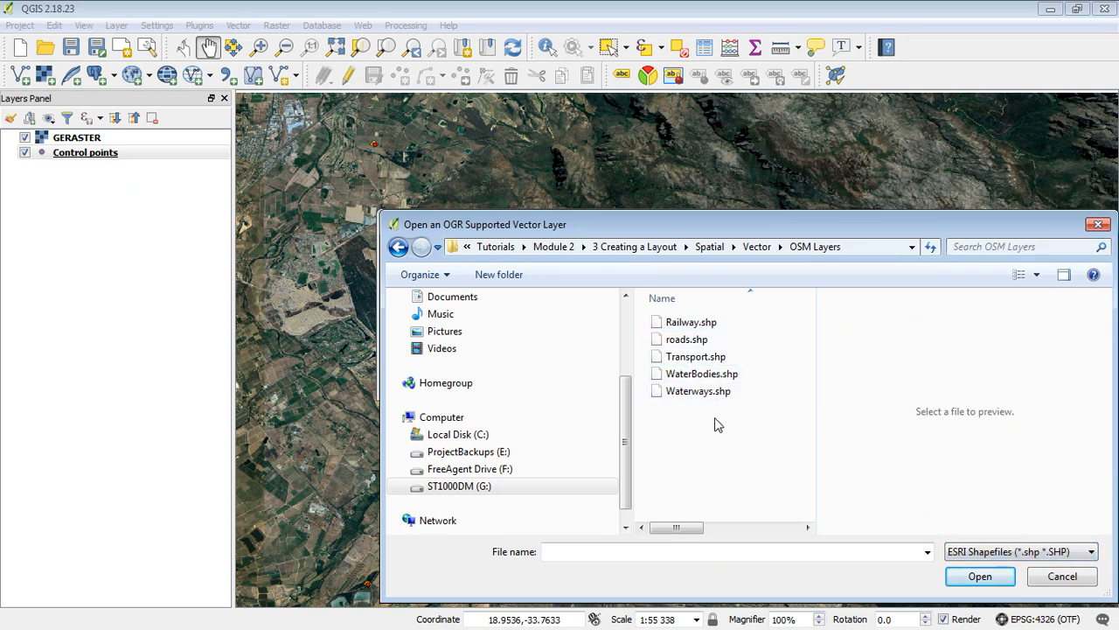
click(701, 373)
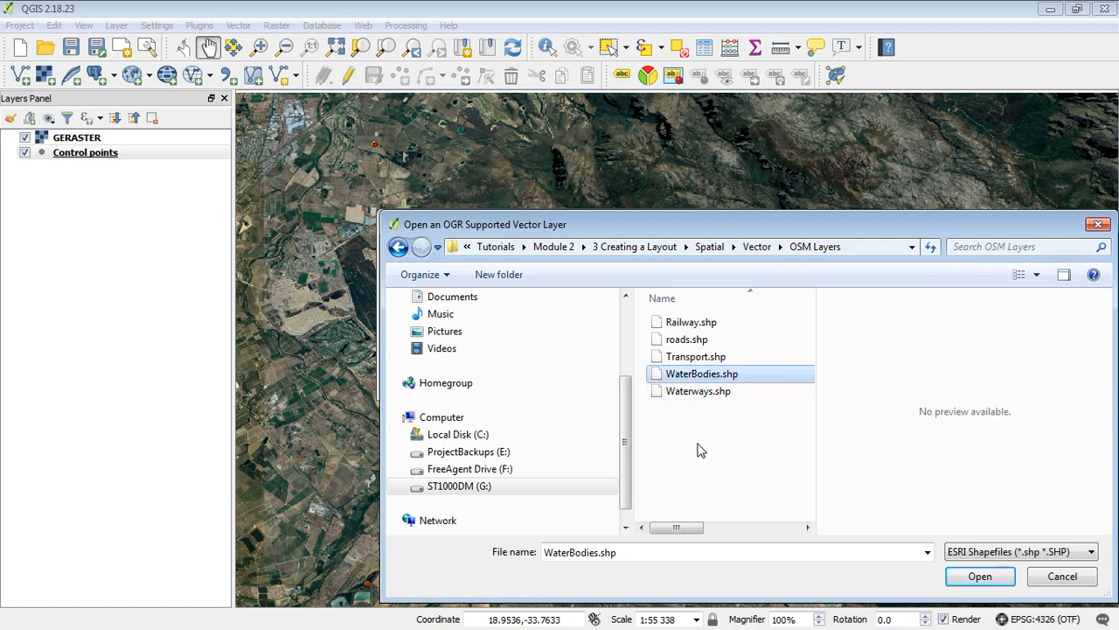
click(979, 576)
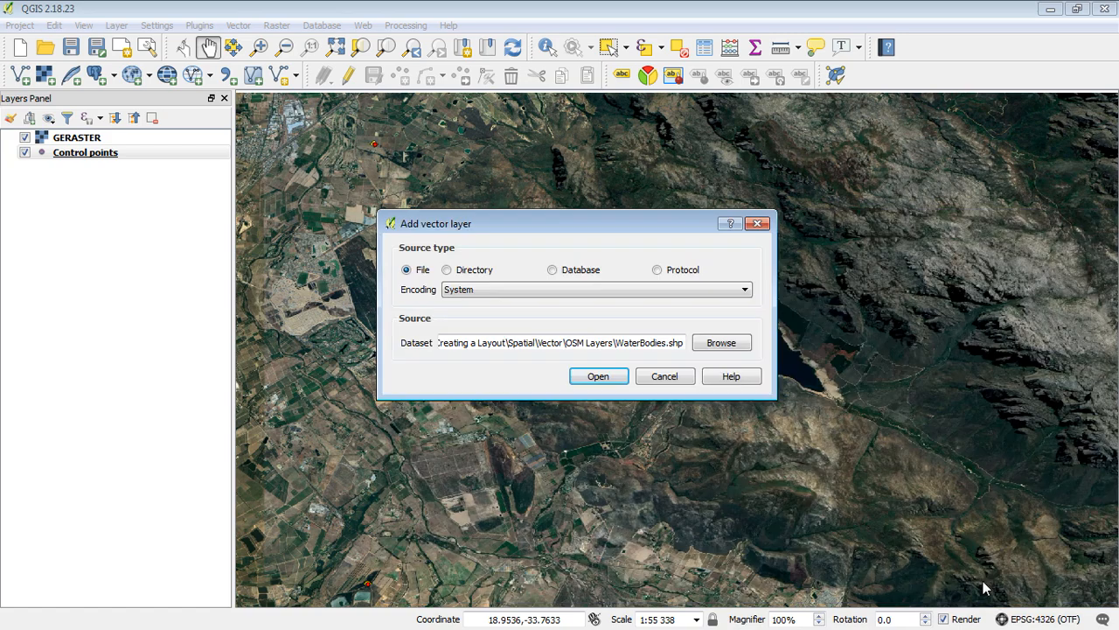
click(598, 376)
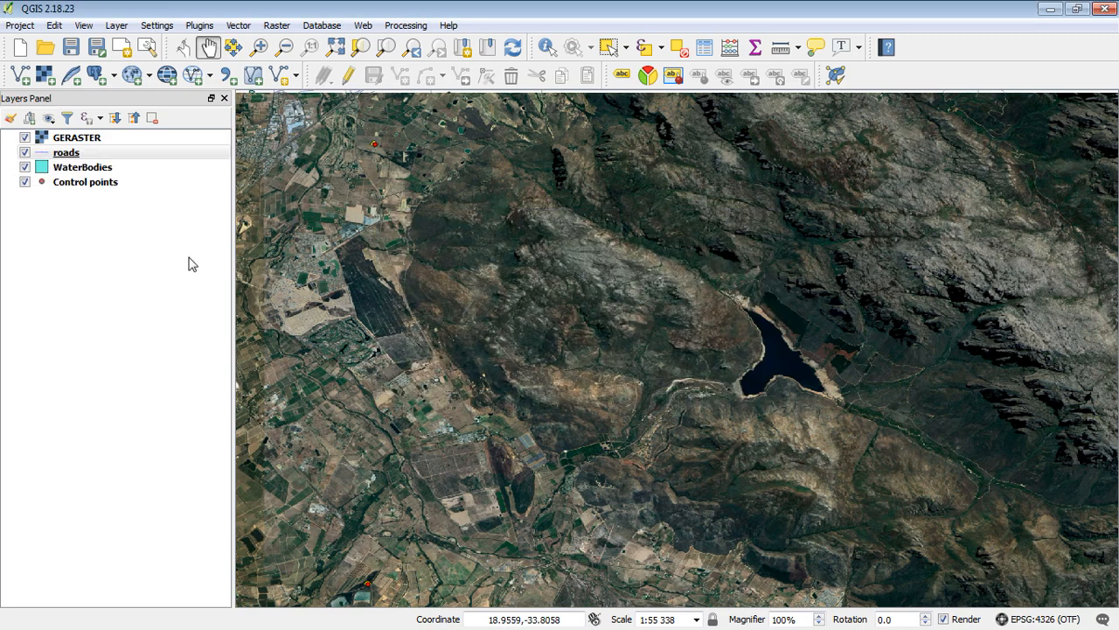
Move GERASTER below the vector layers and zoom over the town's roads.
drag(76, 137, 77, 219)
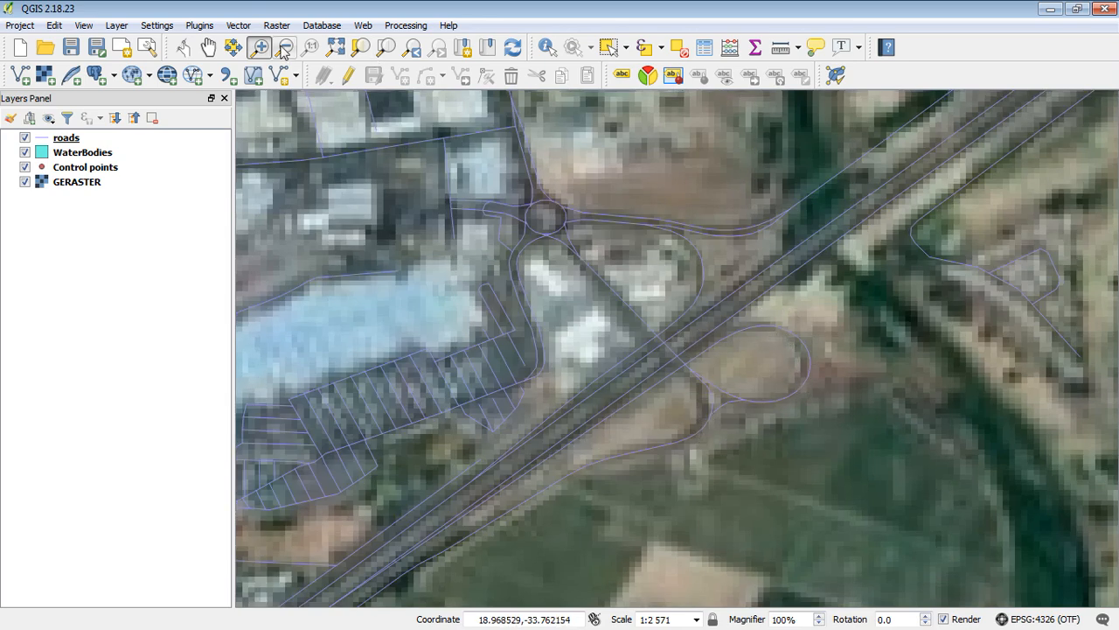
click(286, 47)
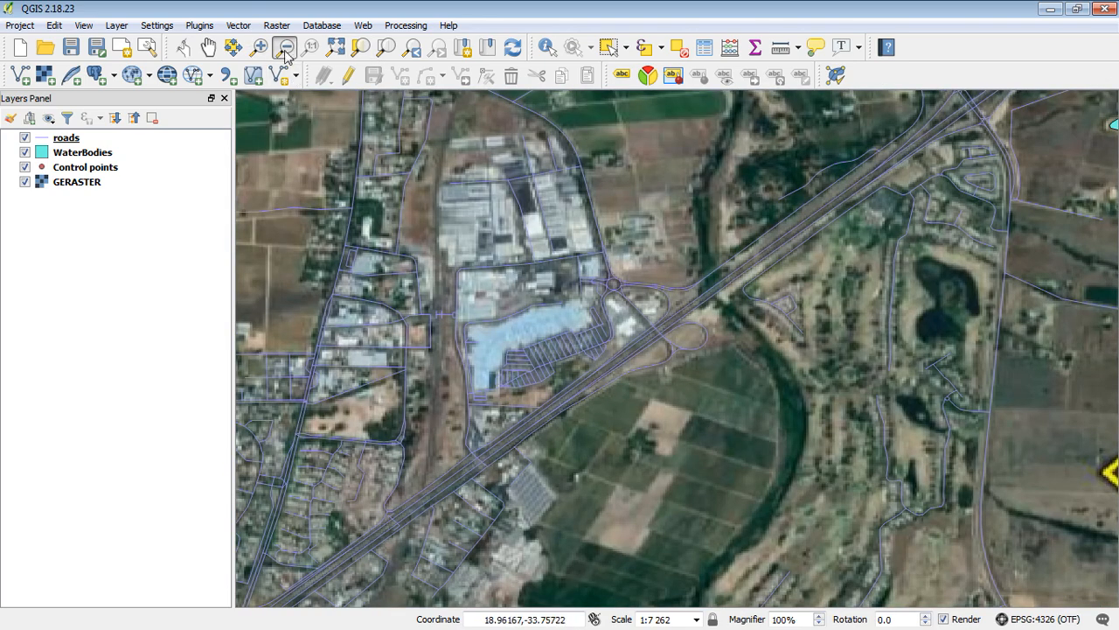
click(258, 48)
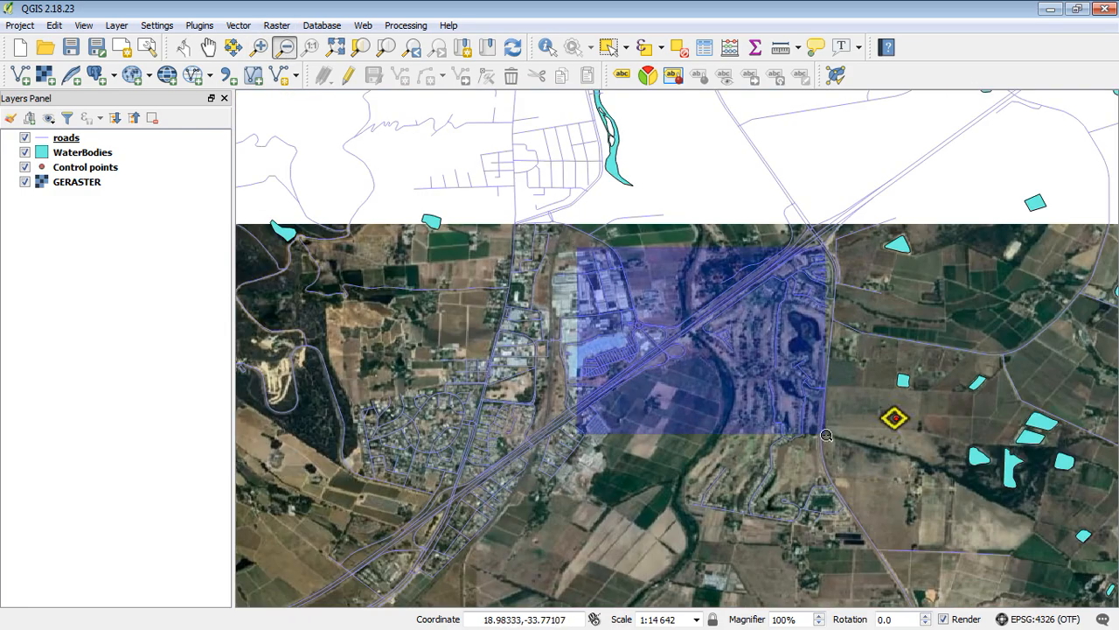
scroll(down, 3)
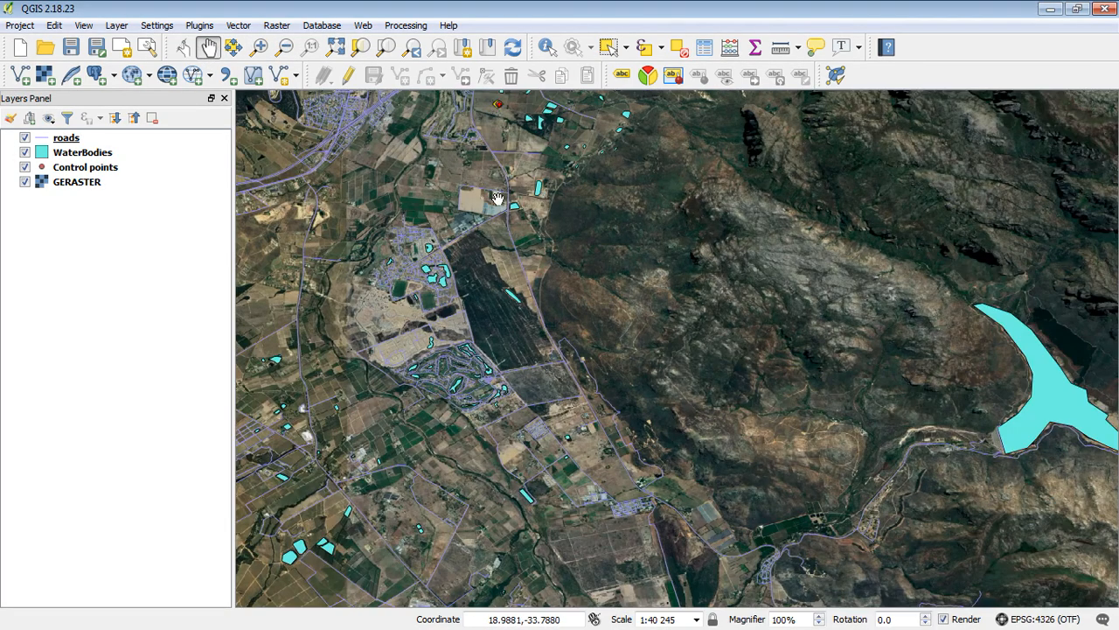
click(258, 47)
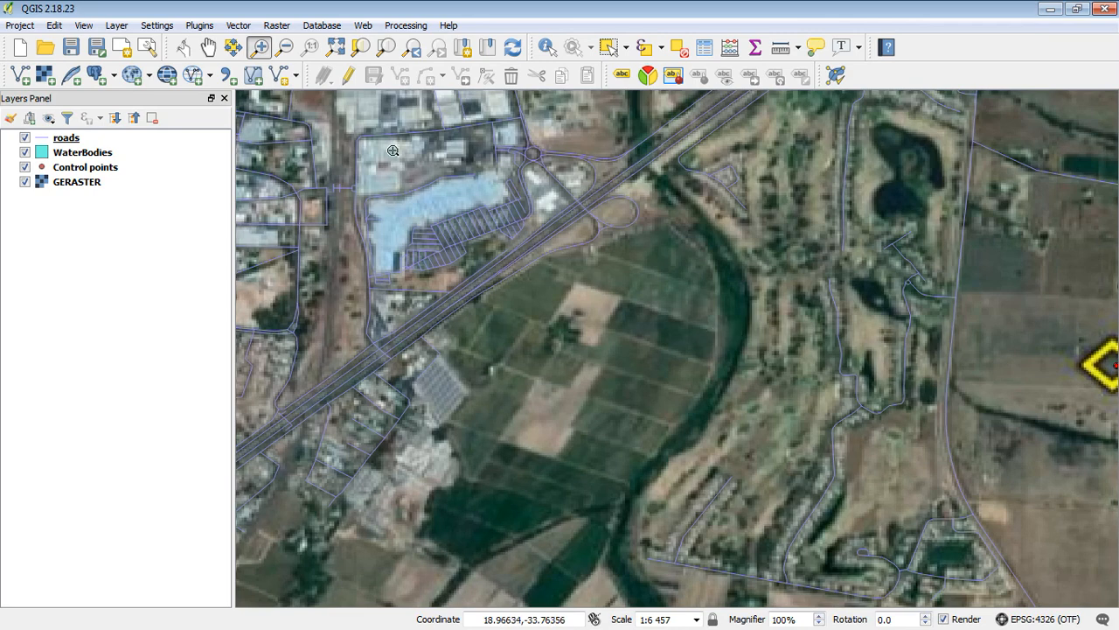
mouse_move(586, 245)
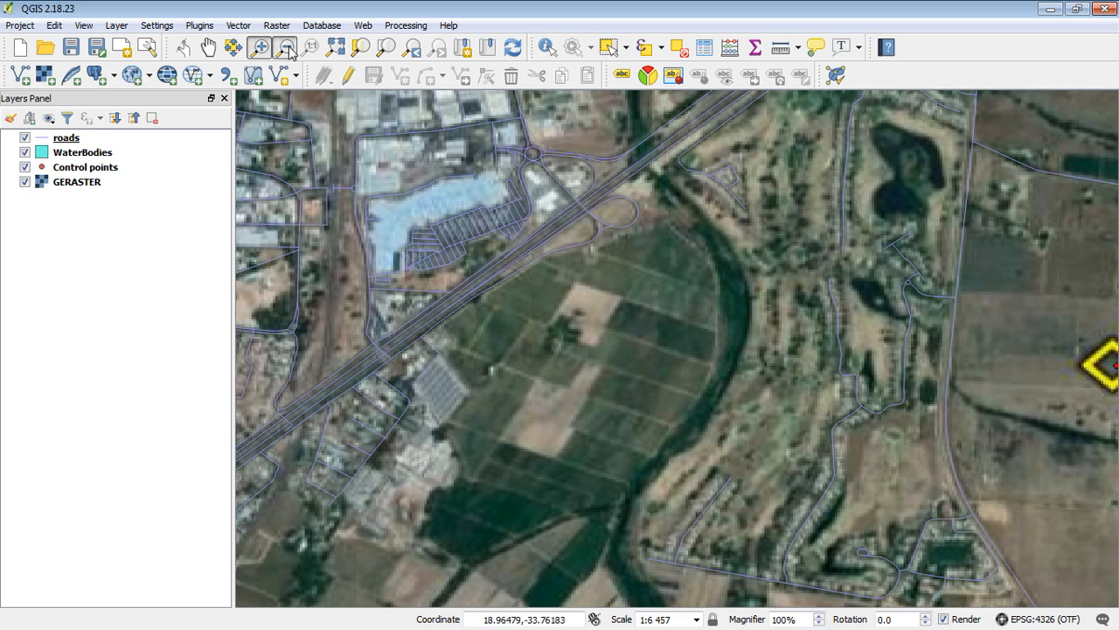
Pan to the reservoir and toggle WaterBodies to check its alignment with the dam.
click(284, 47)
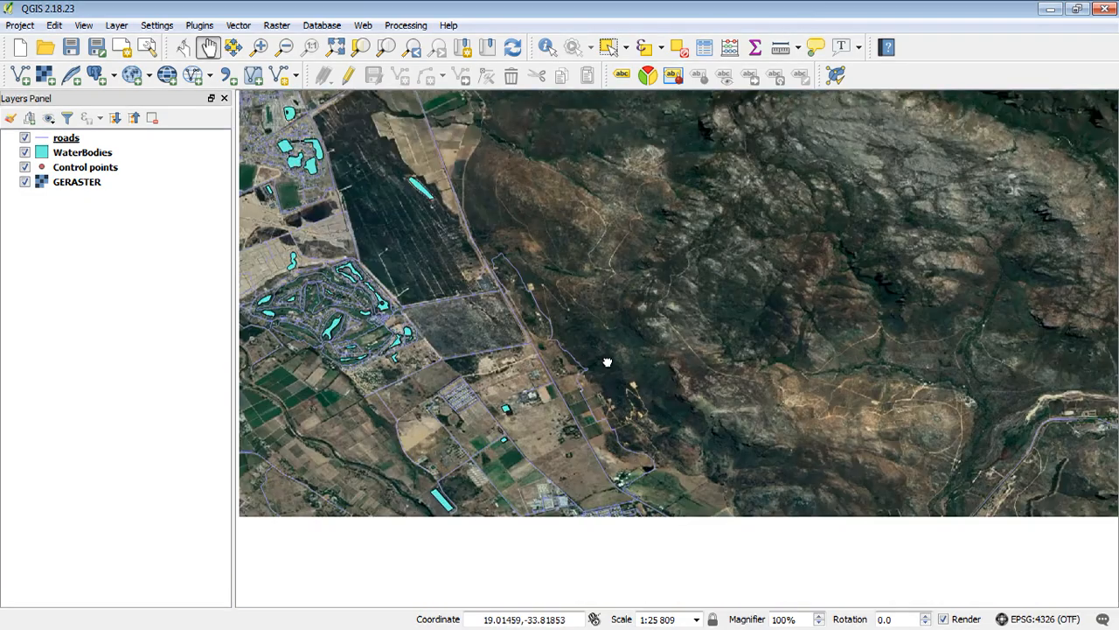
drag(607, 362, 910, 501)
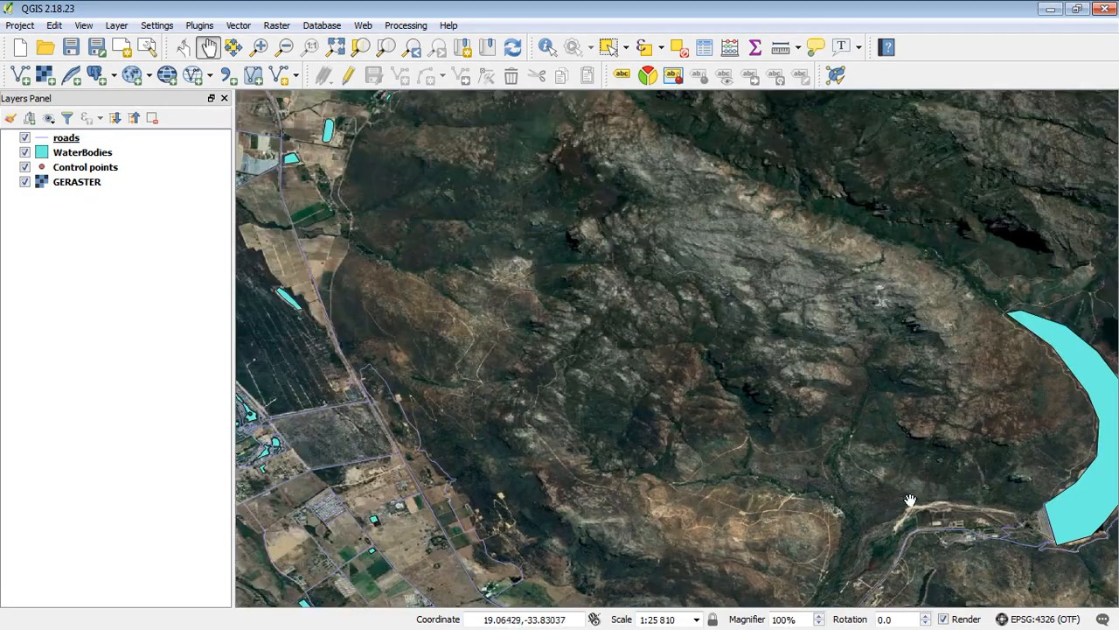
click(26, 152)
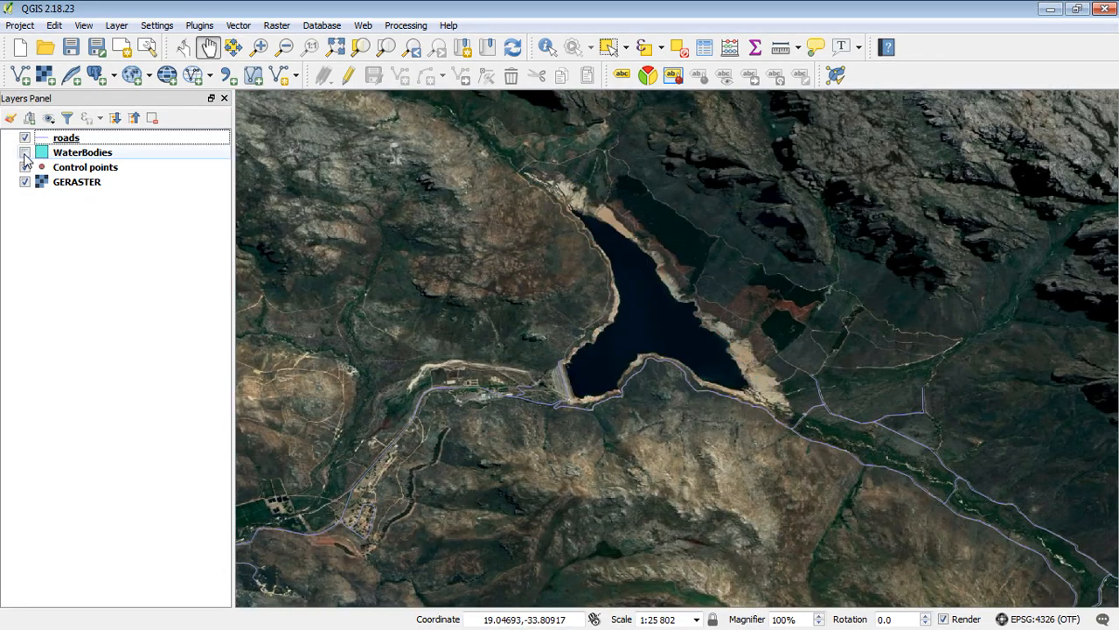
click(24, 151)
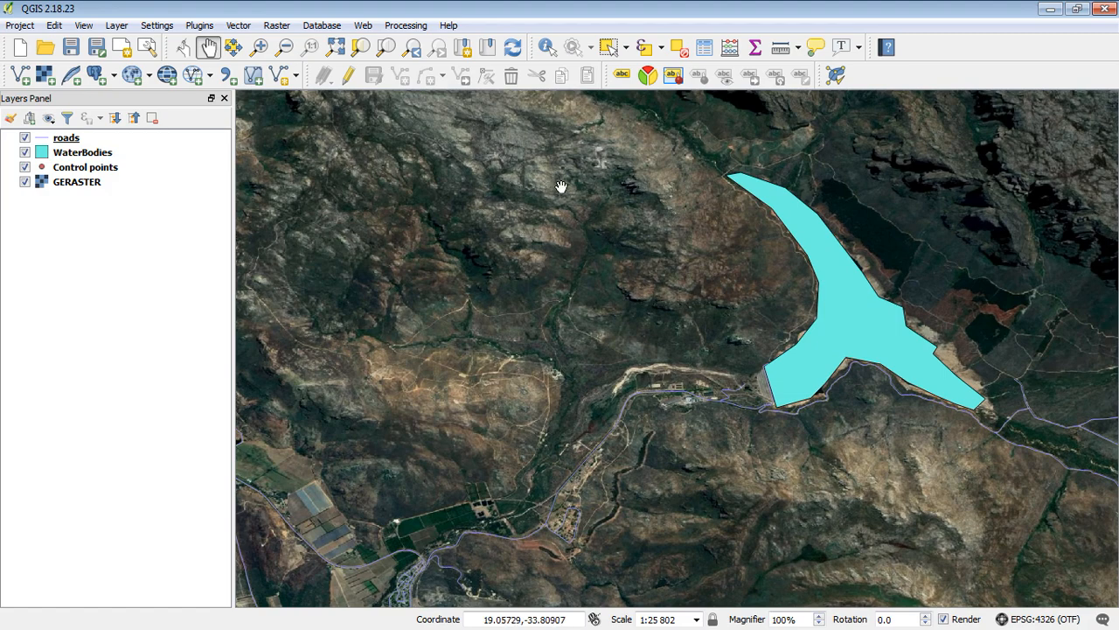
right_click(77, 181)
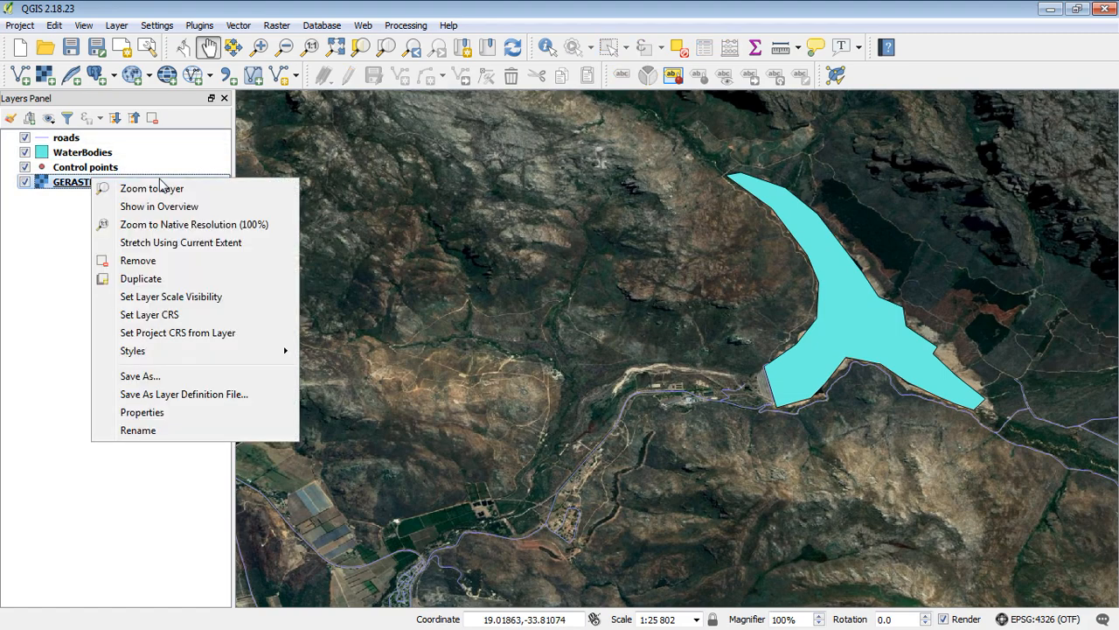
Show the Cape Leopard Trust project's Data folder in Windows Explorer.
click(151, 188)
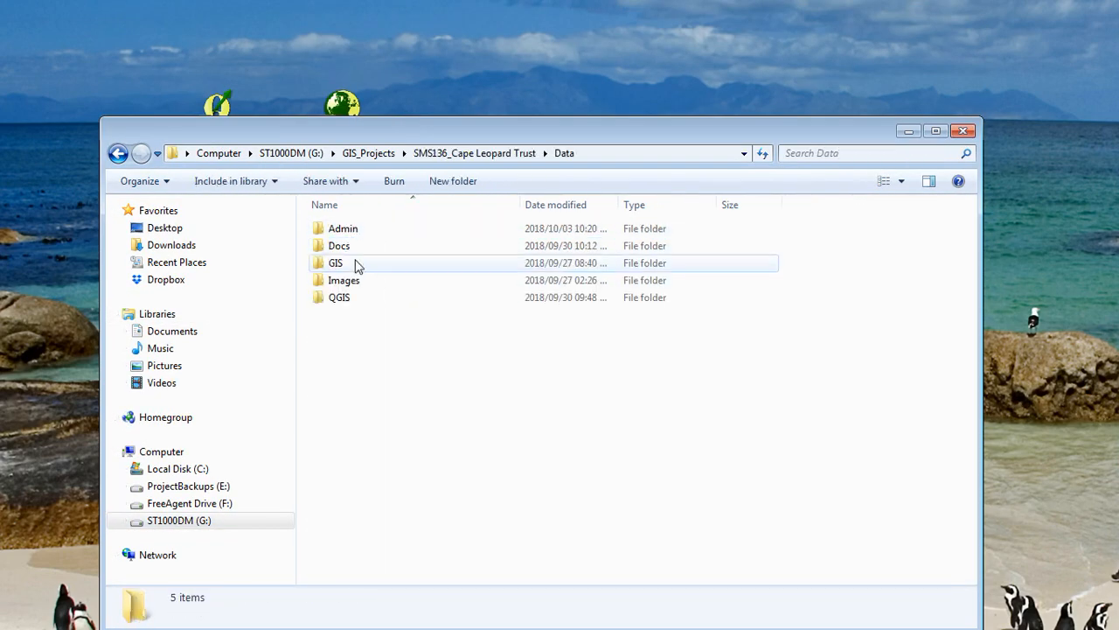
Browse to GIS\Raster and open GERASTER.wld, found beside GERASTER.jpg, in Notepad++.
double_click(335, 263)
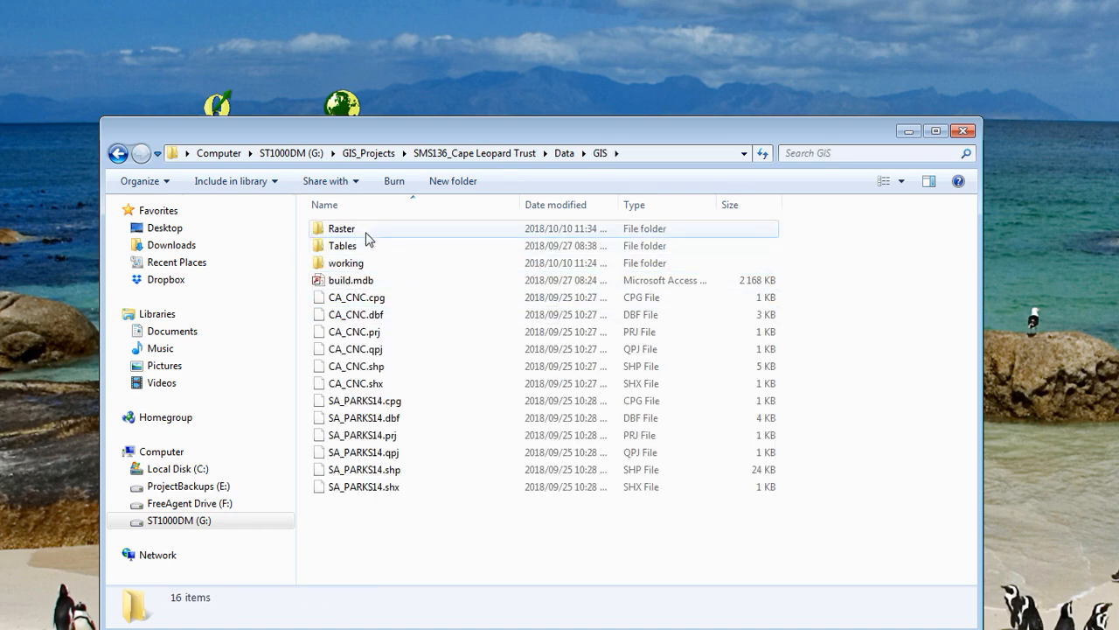
double_click(341, 228)
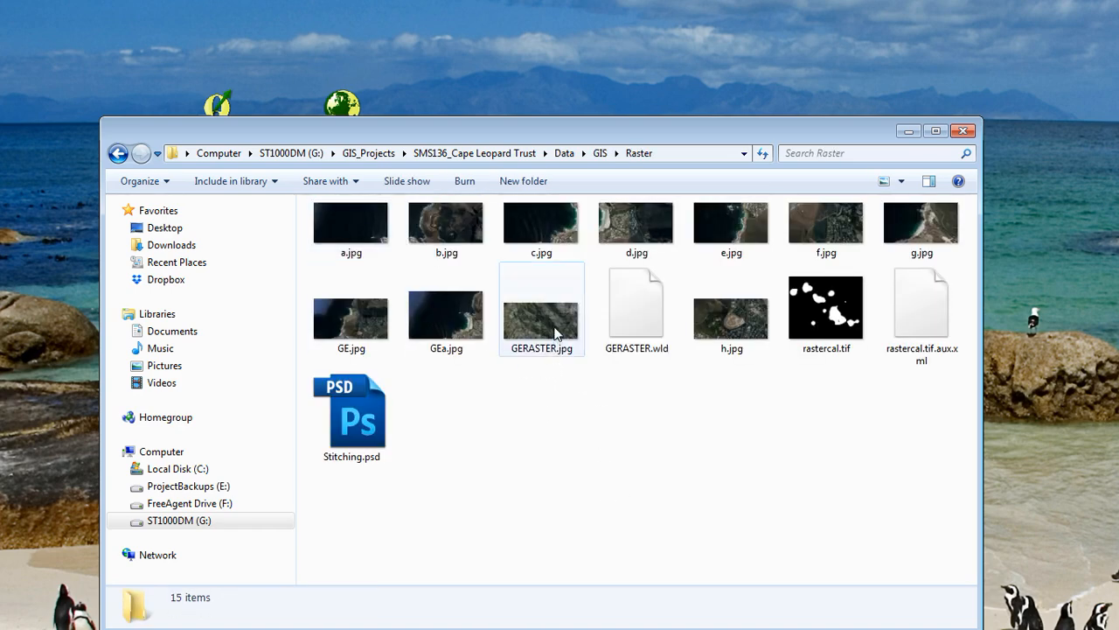
click(541, 311)
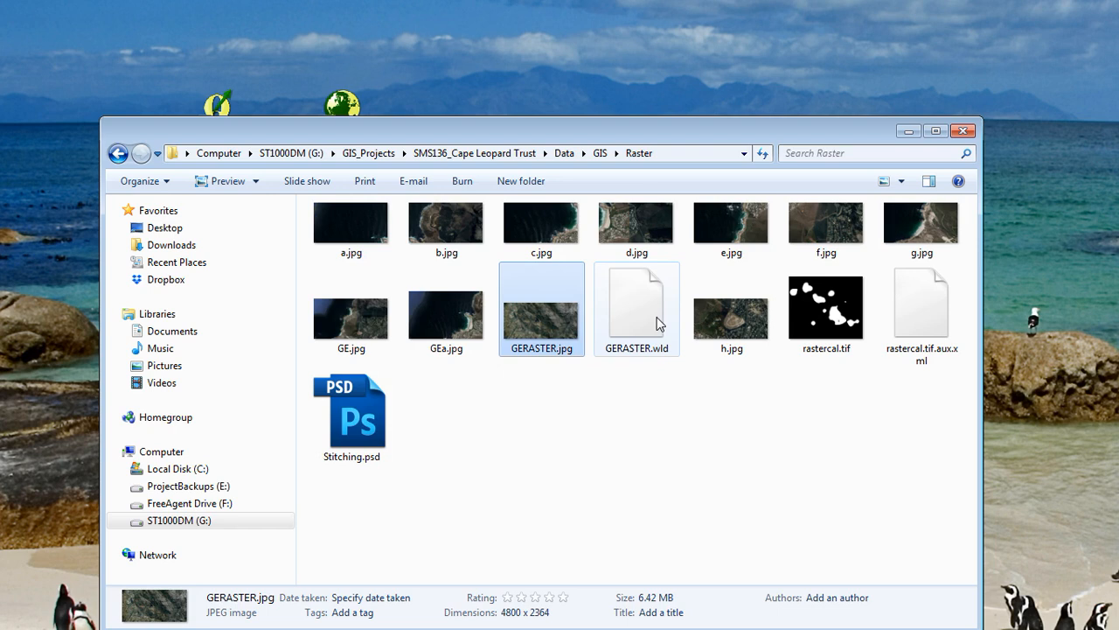
mouse_move(641, 327)
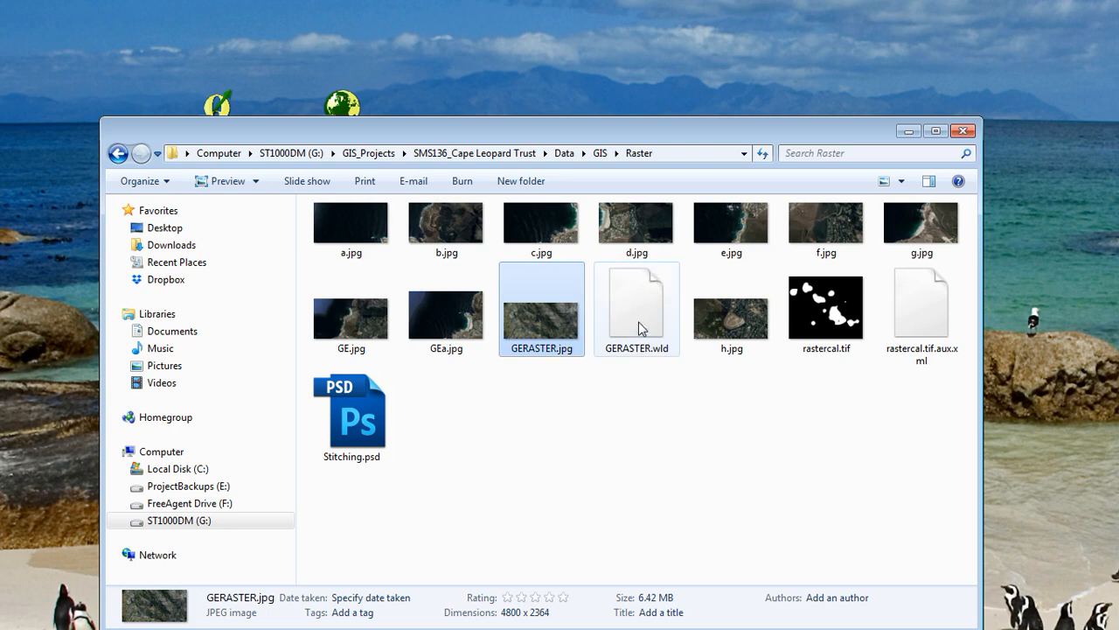
click(636, 308)
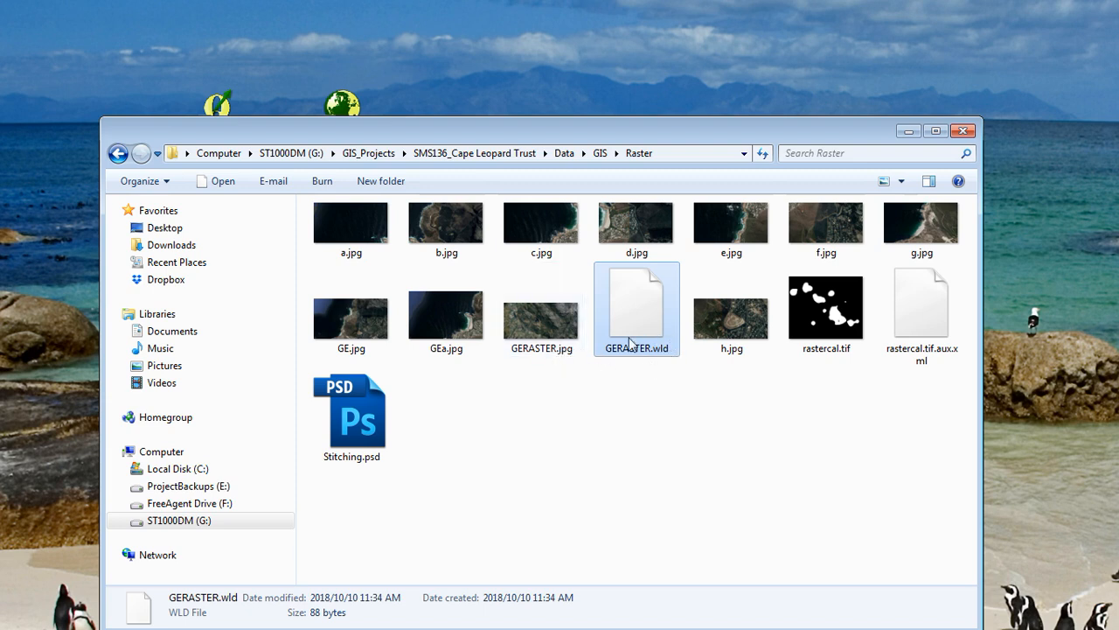
mouse_move(669, 317)
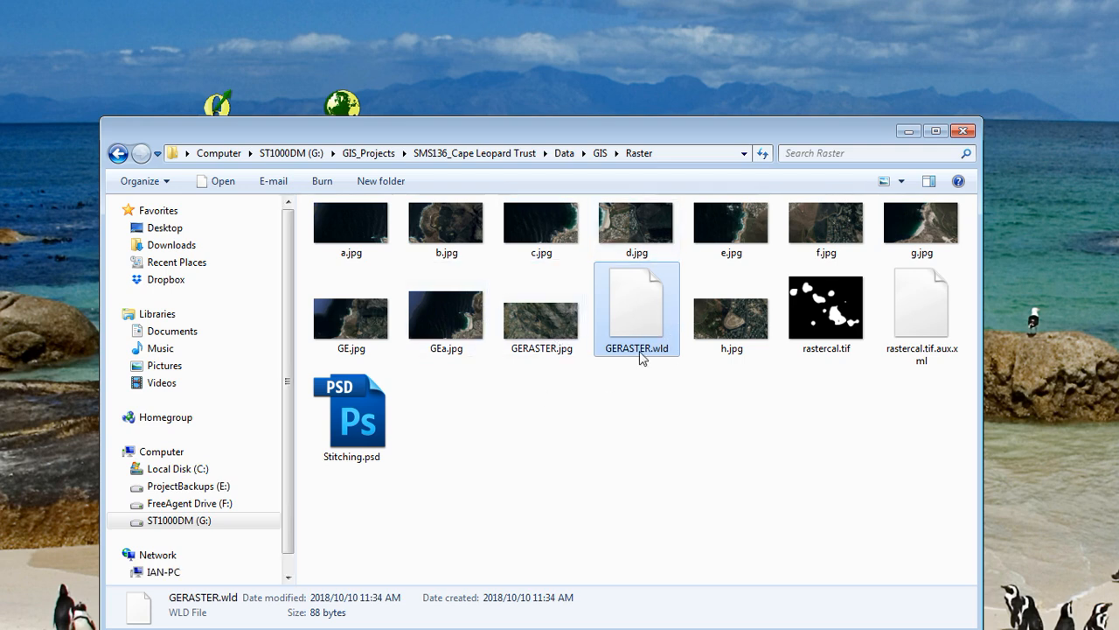
right_click(636, 308)
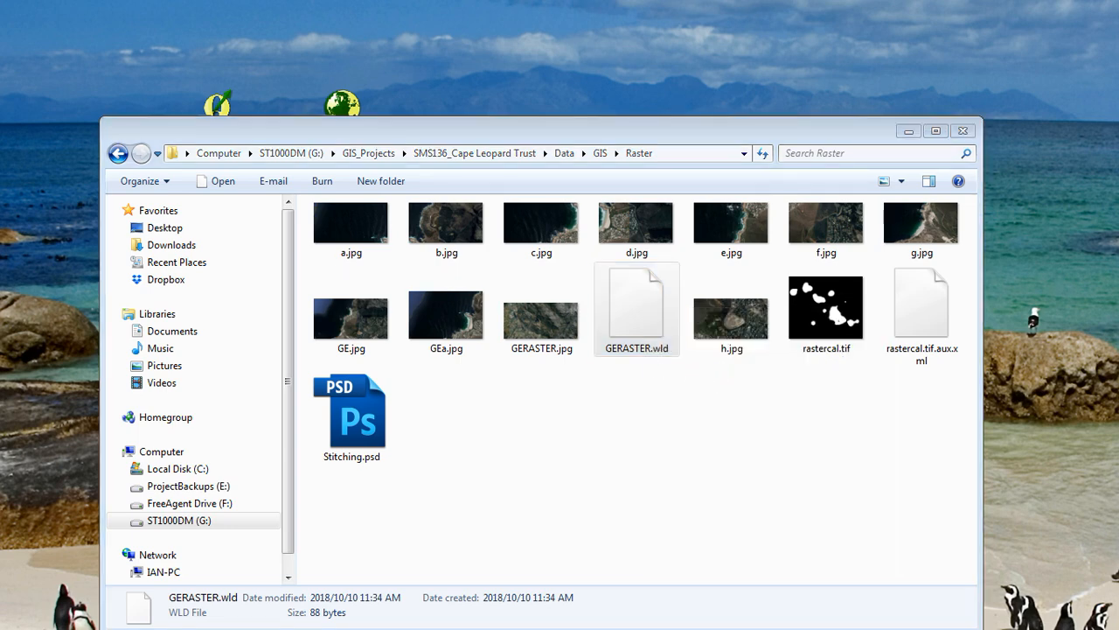
double_click(636, 306)
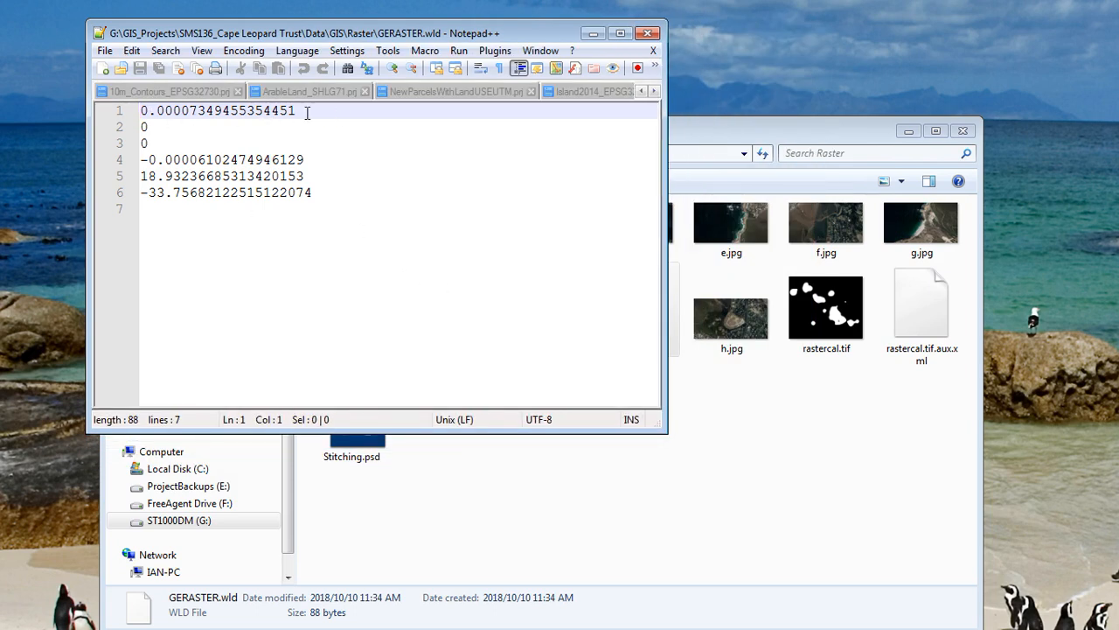
mouse_move(328, 124)
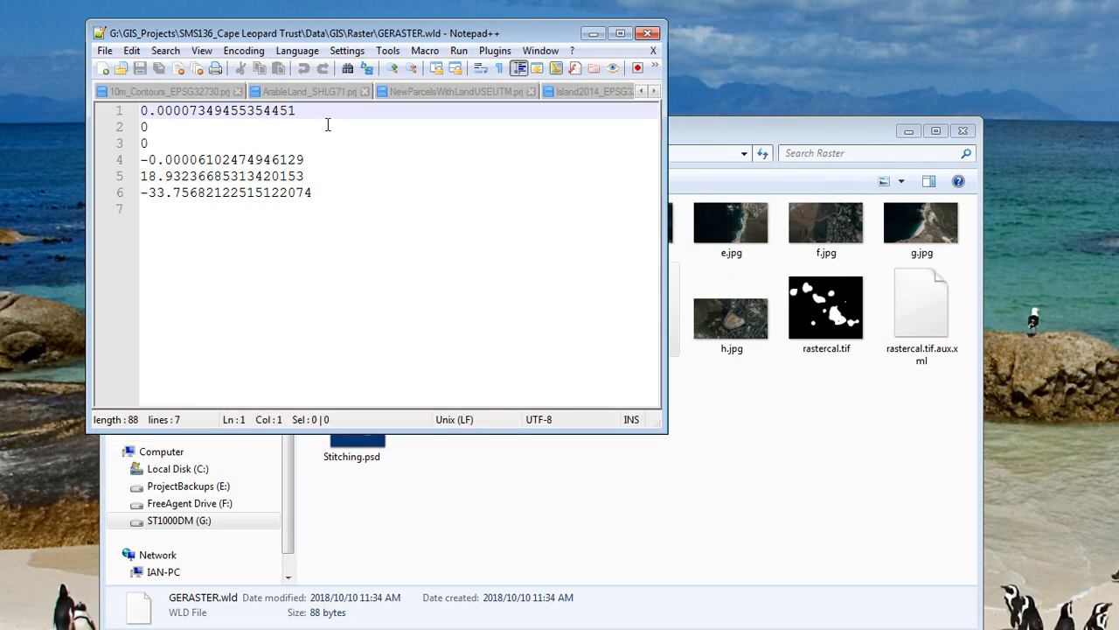
Close Notepad++ after reading GERASTER.wld, then close the Raster folder window.
click(168, 212)
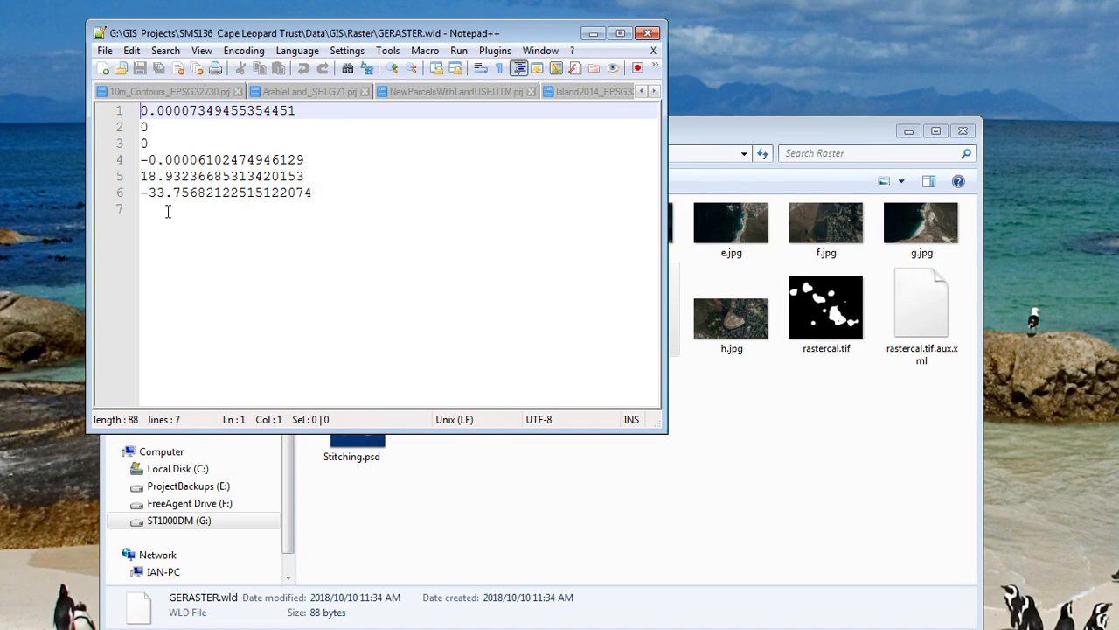
mouse_move(334, 256)
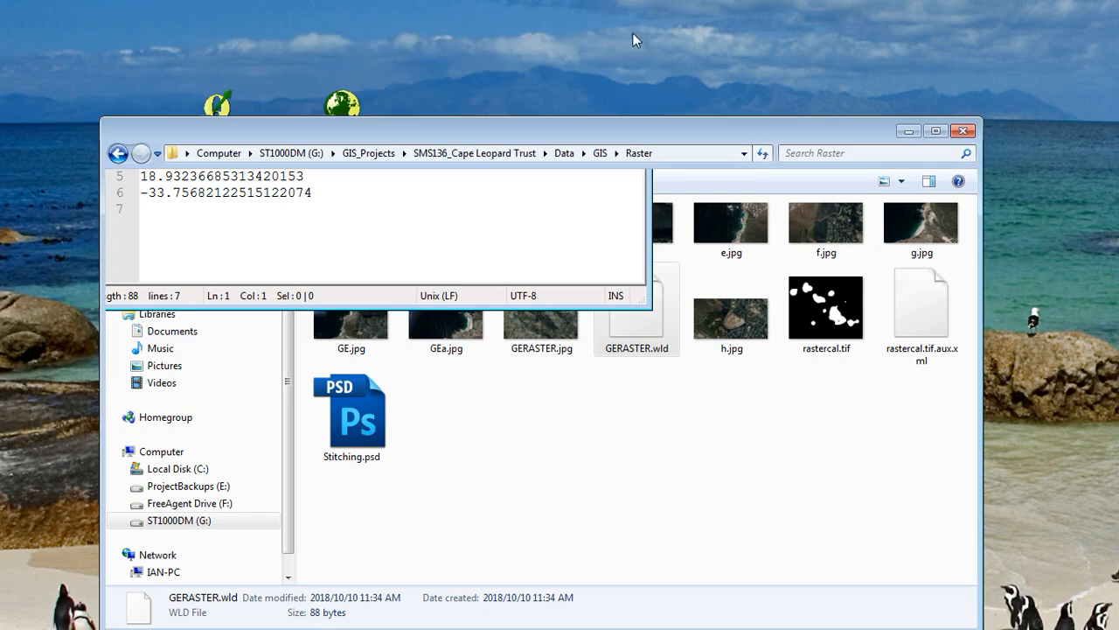
click(637, 310)
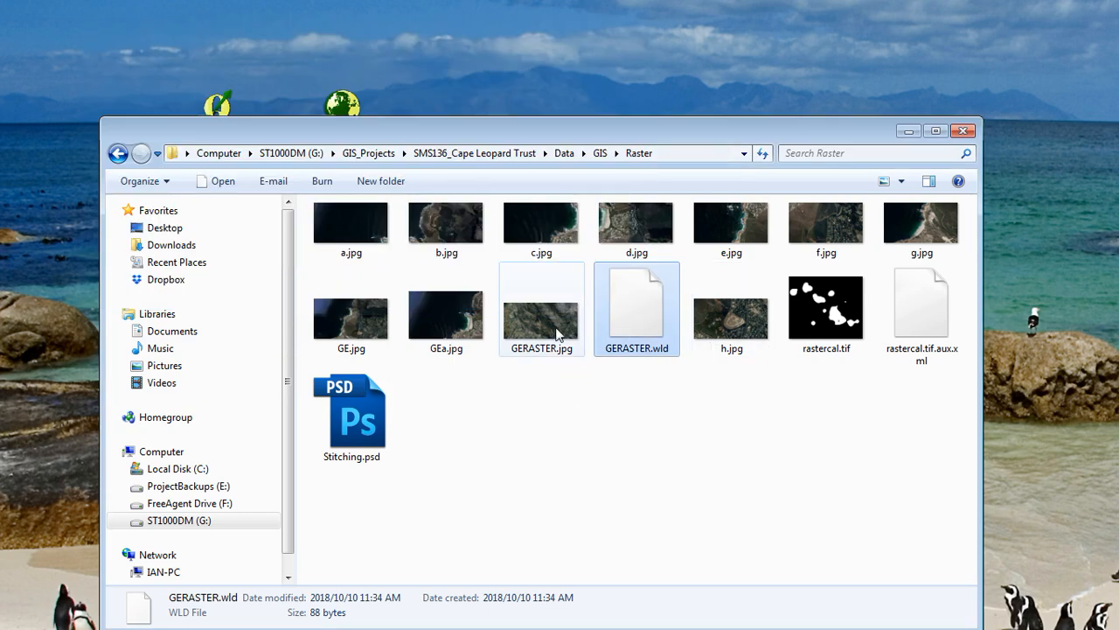
mouse_move(964, 131)
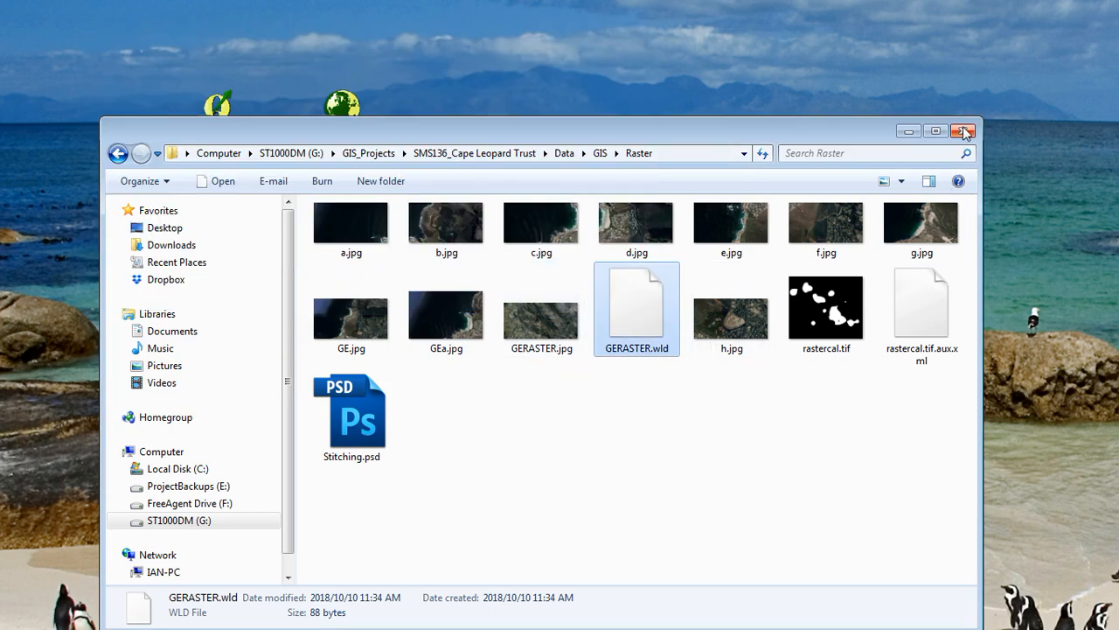
click(963, 130)
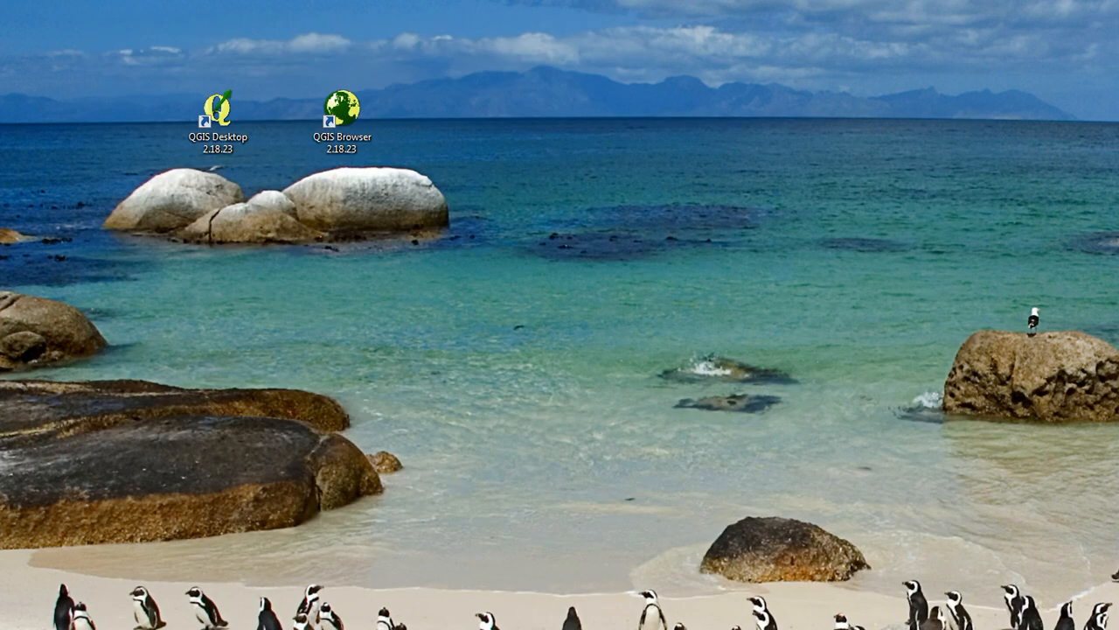
Launch QGIS Desktop and pan across the georeferenced GERASTER to compare it with roads and WaterBodies.
double_click(216, 113)
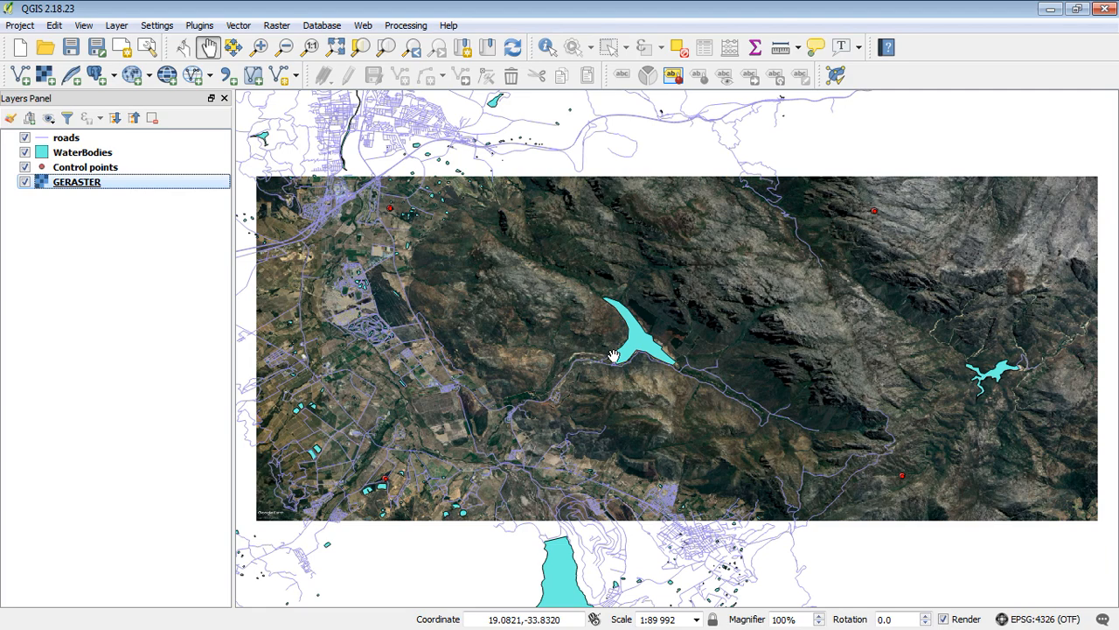
mouse_move(604, 371)
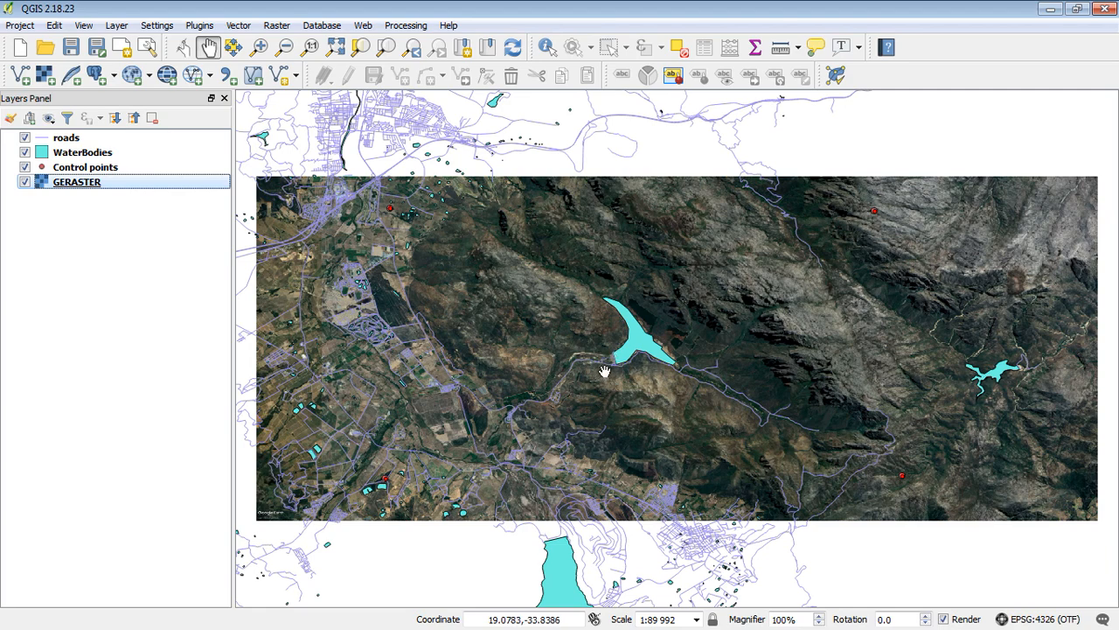
drag(603, 371, 394, 289)
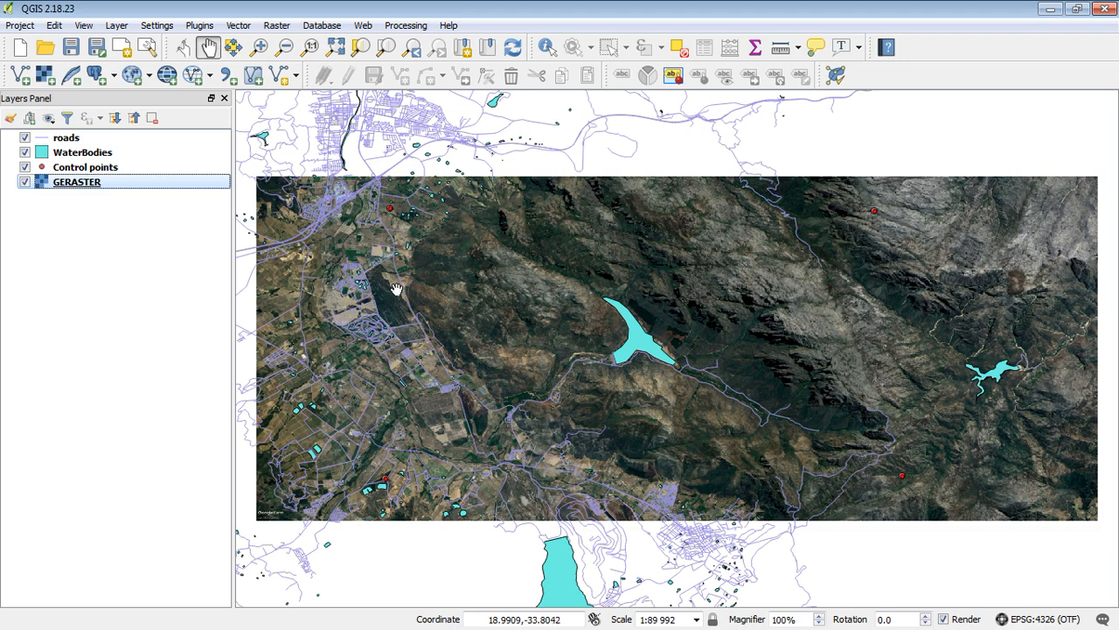
mouse_move(387, 290)
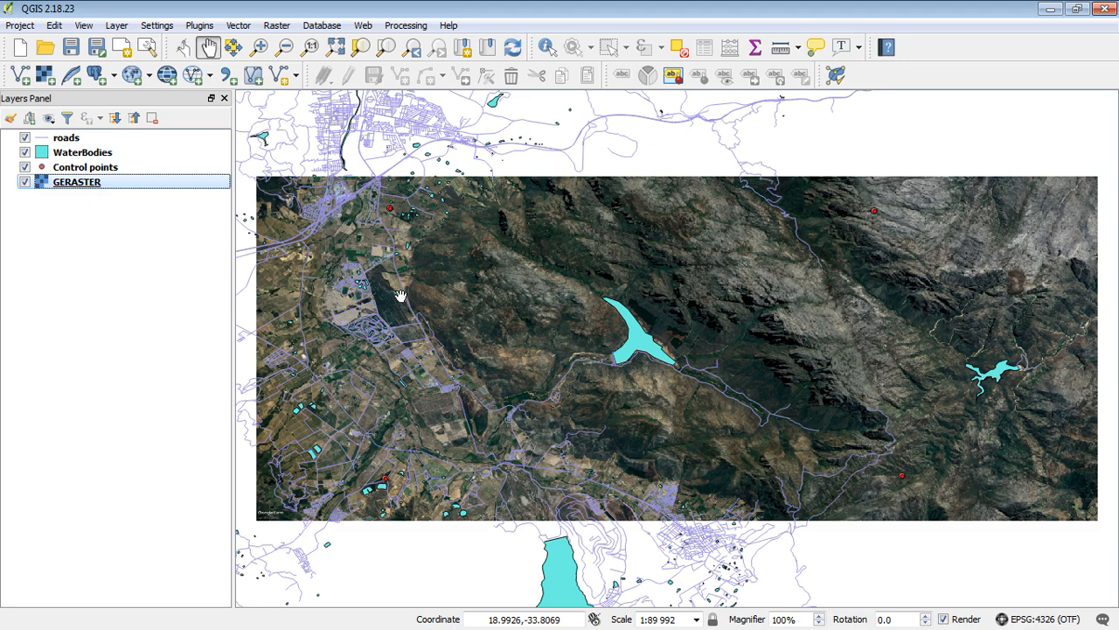
drag(402, 297, 617, 319)
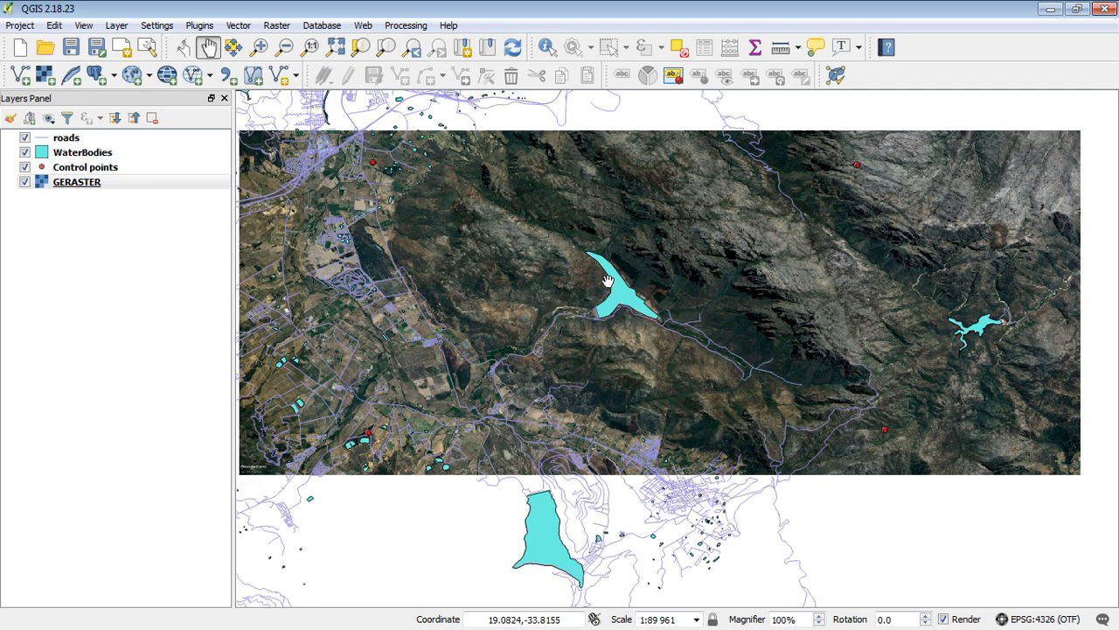
mouse_move(367, 140)
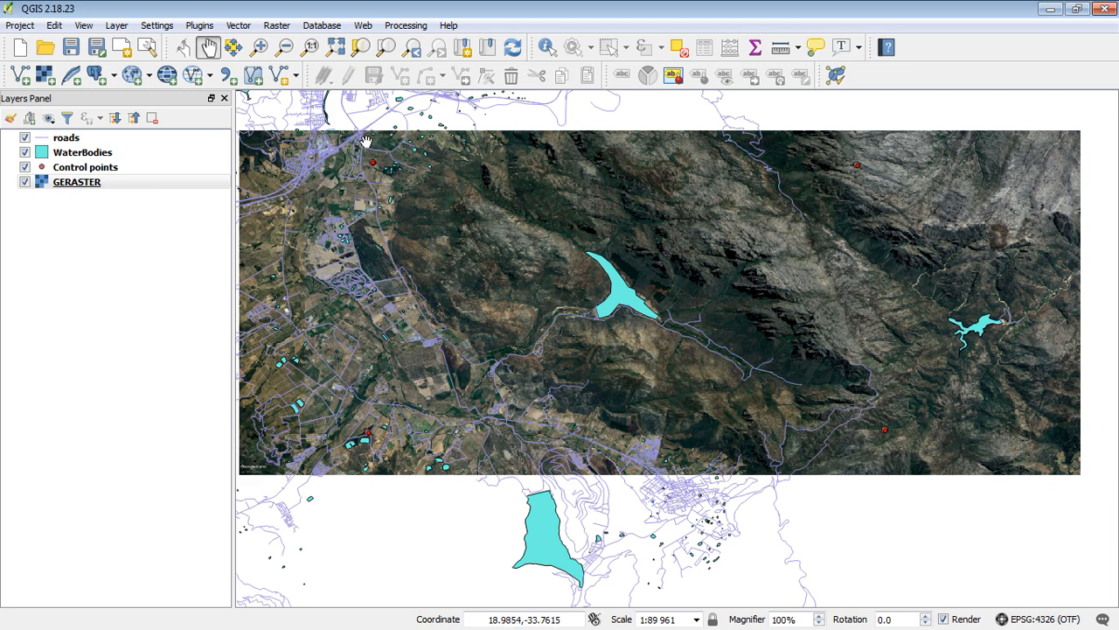
mouse_move(410, 229)
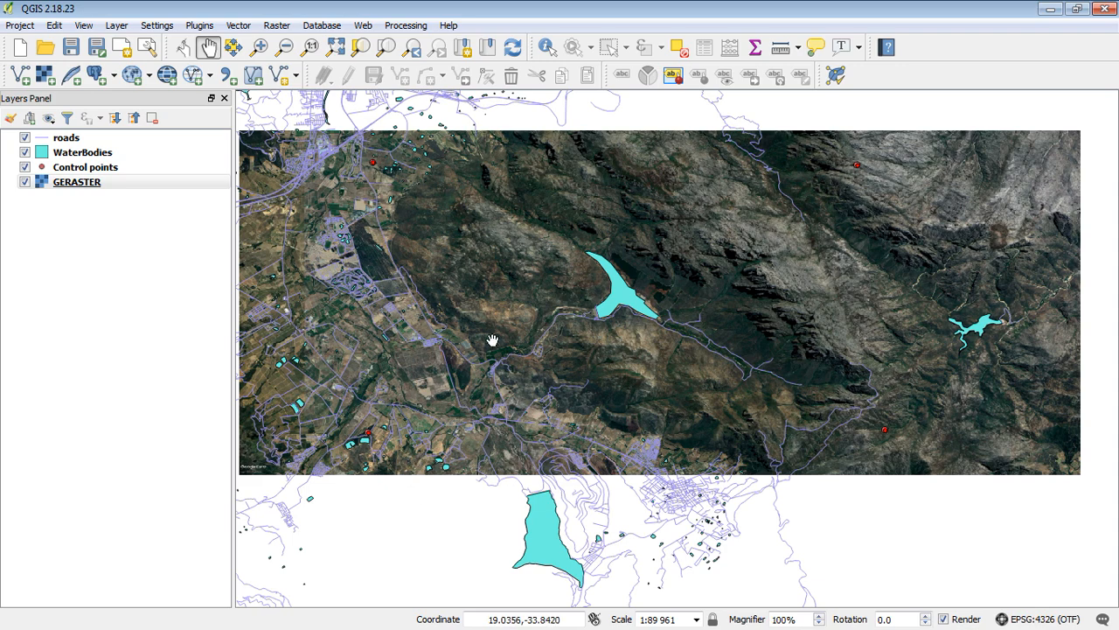
mouse_move(492, 263)
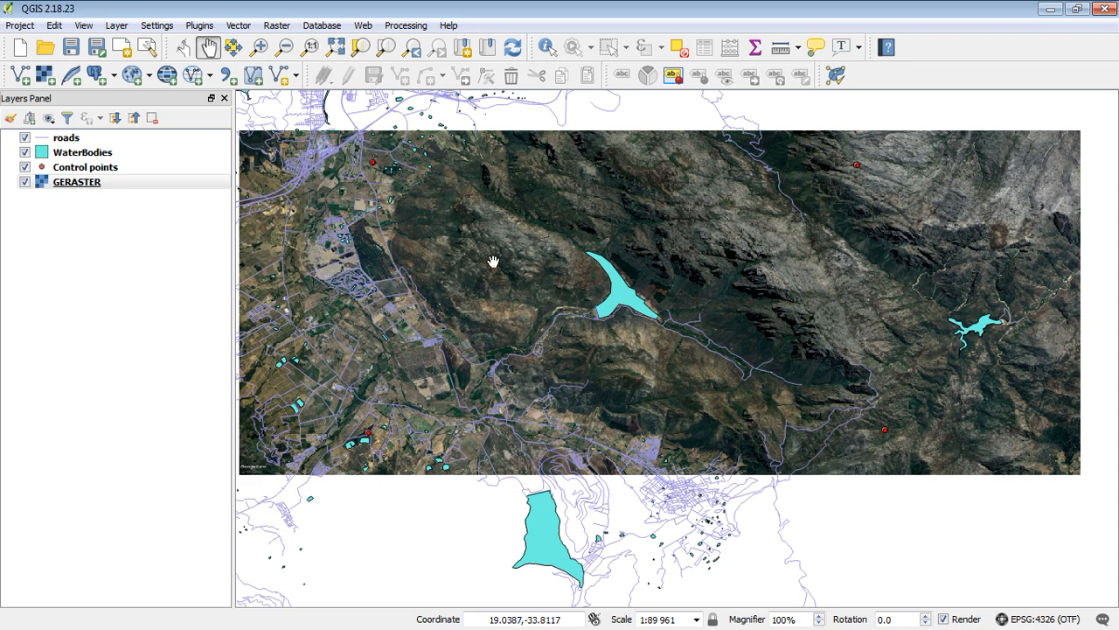
drag(493, 263, 424, 221)
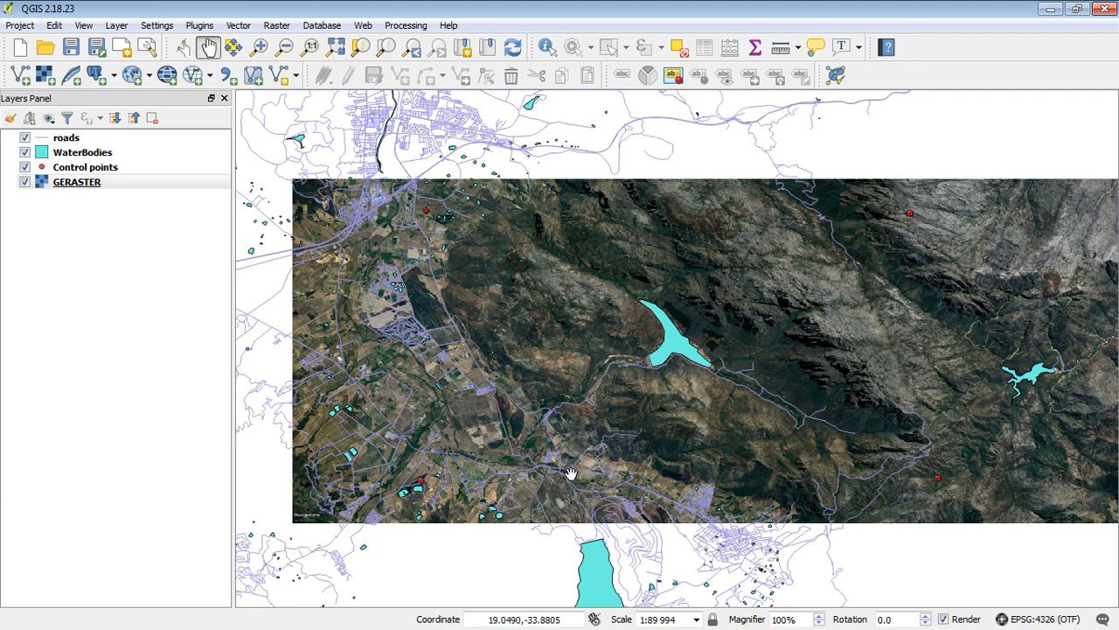
drag(571, 473, 527, 418)
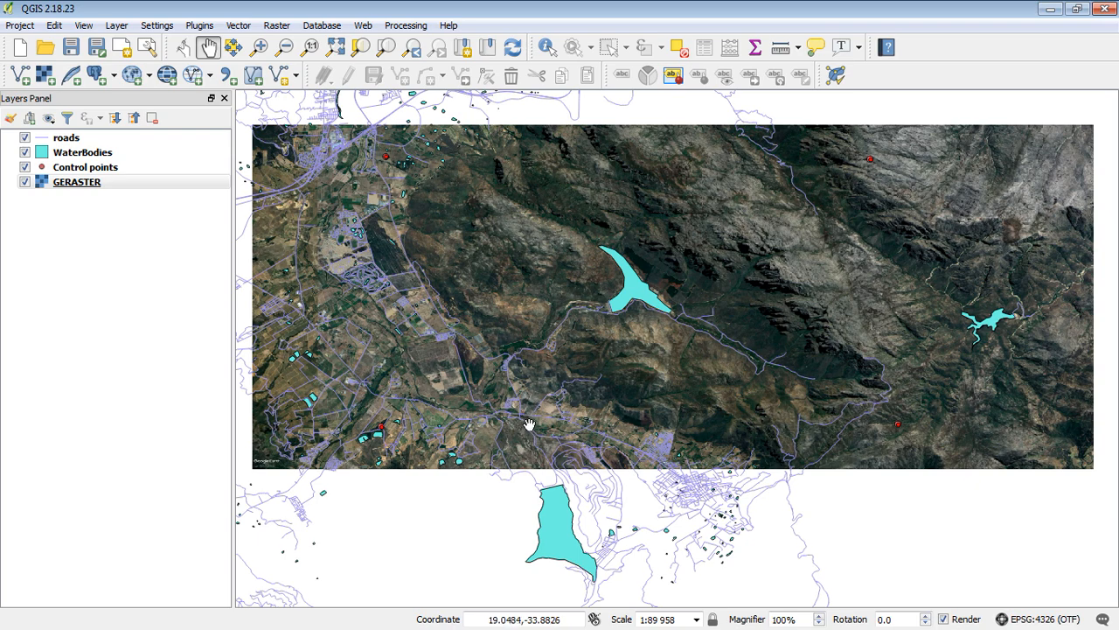
mouse_move(523, 383)
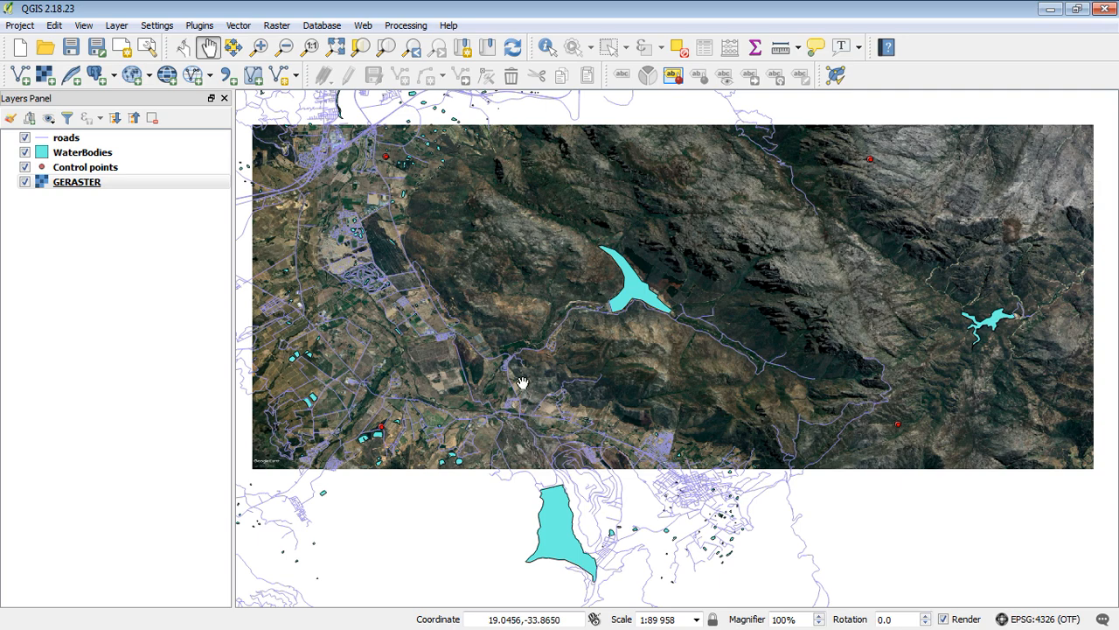
mouse_move(378, 410)
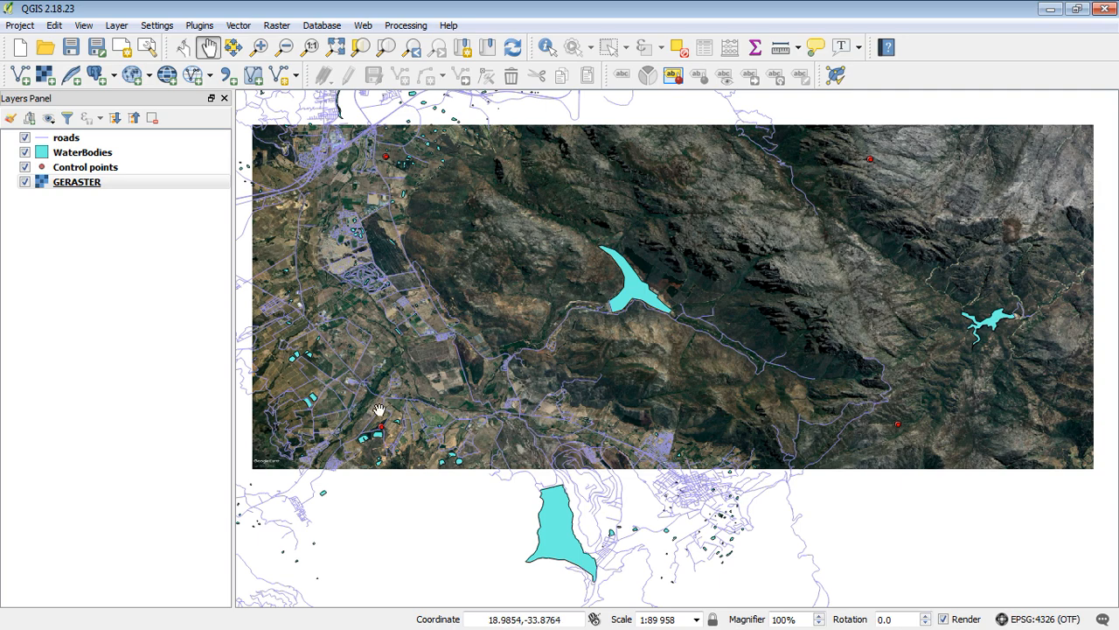